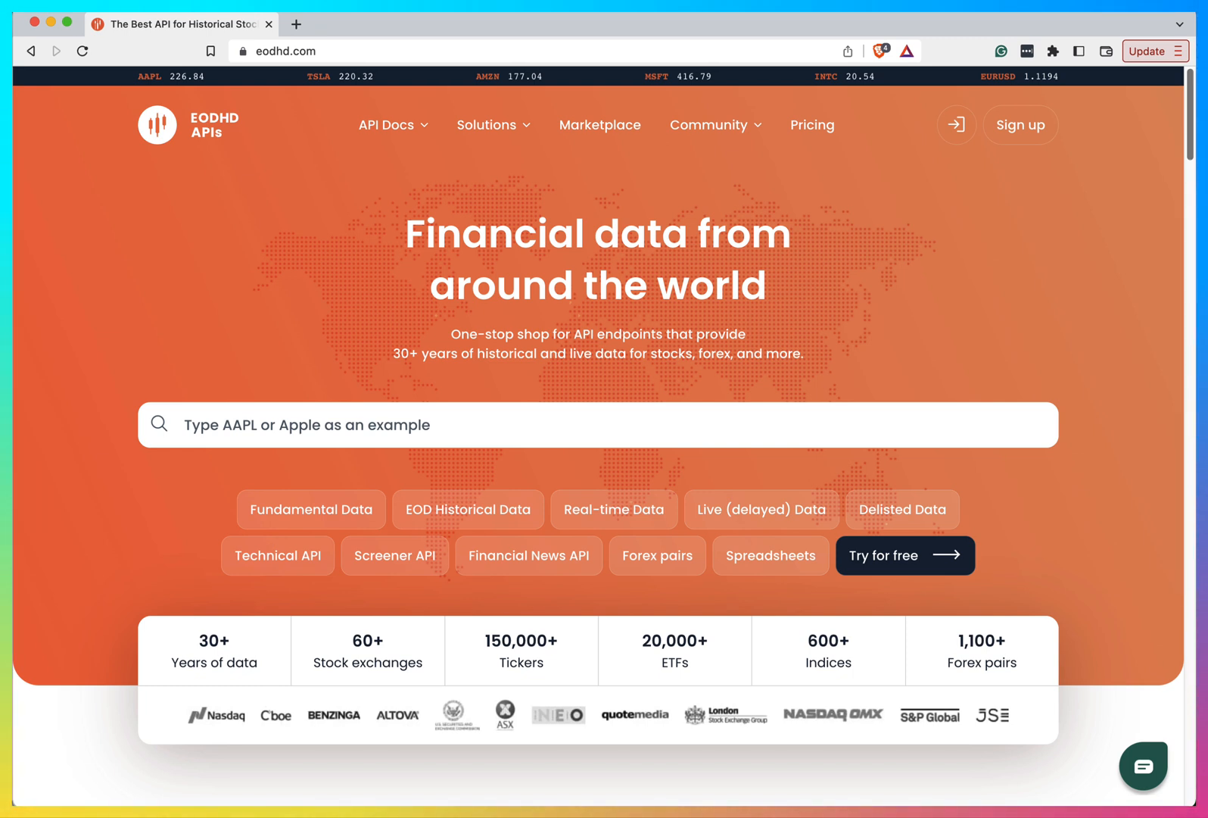
Open the EODHD APIs pricing page listing the free plan and paid packages
{"action": "left_click", "coordinate": [812, 125]}
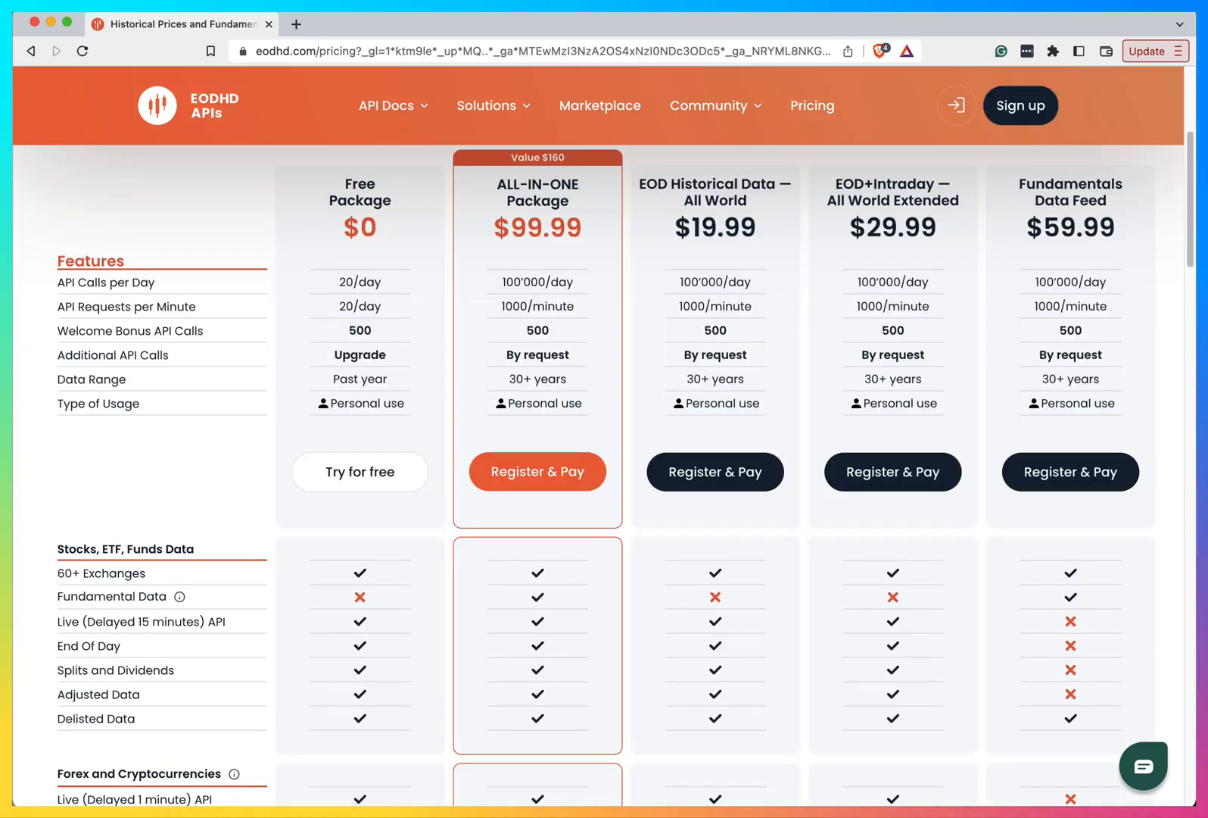
{"action": "mouse_move", "coordinate": [377, 328]}
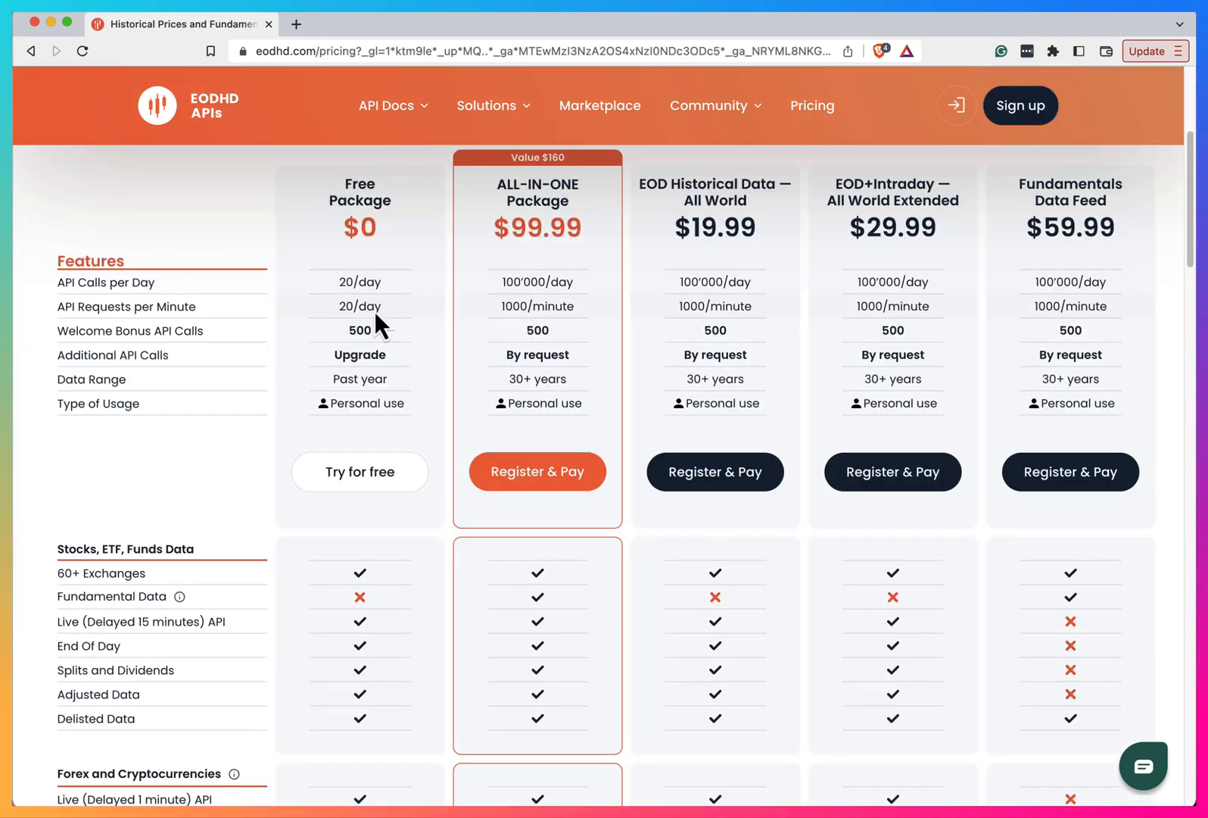
{"action": "mouse_move", "coordinate": [243, 309]}
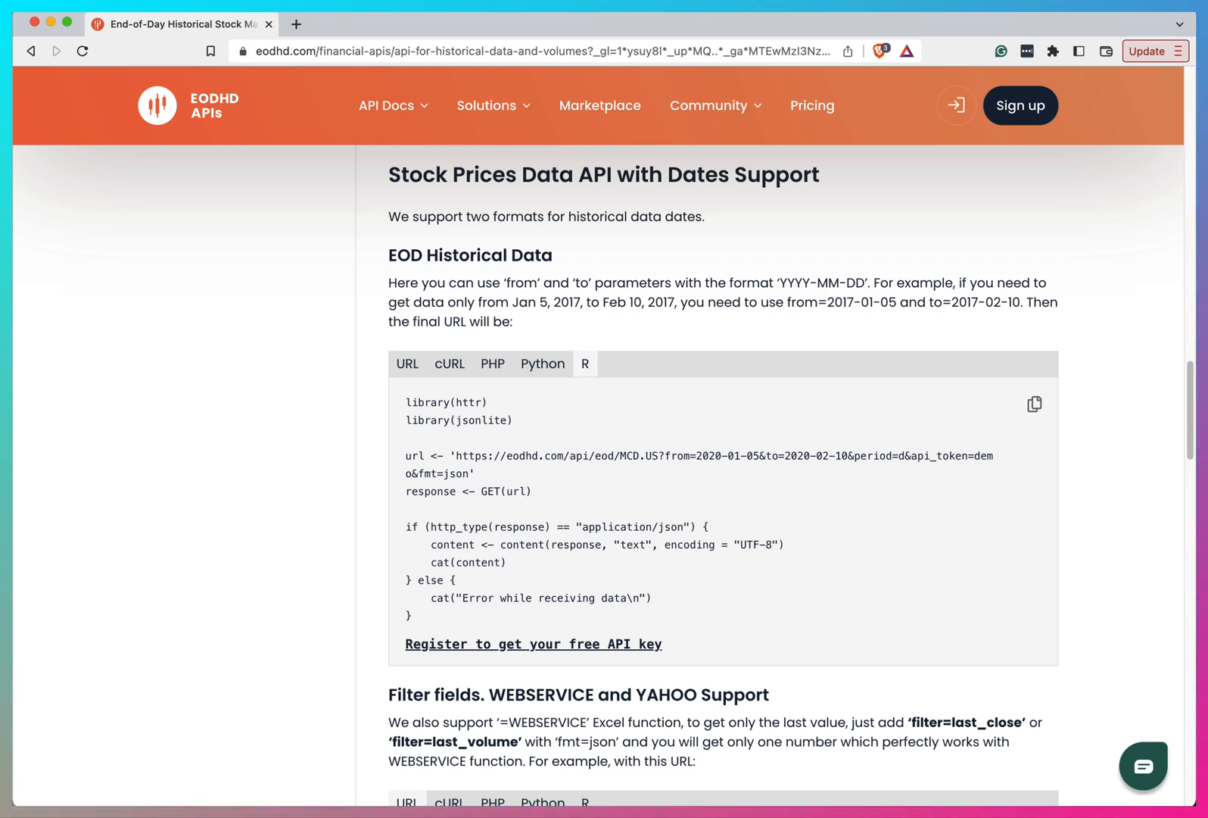
{"action": "mouse_move", "coordinate": [914, 368]}
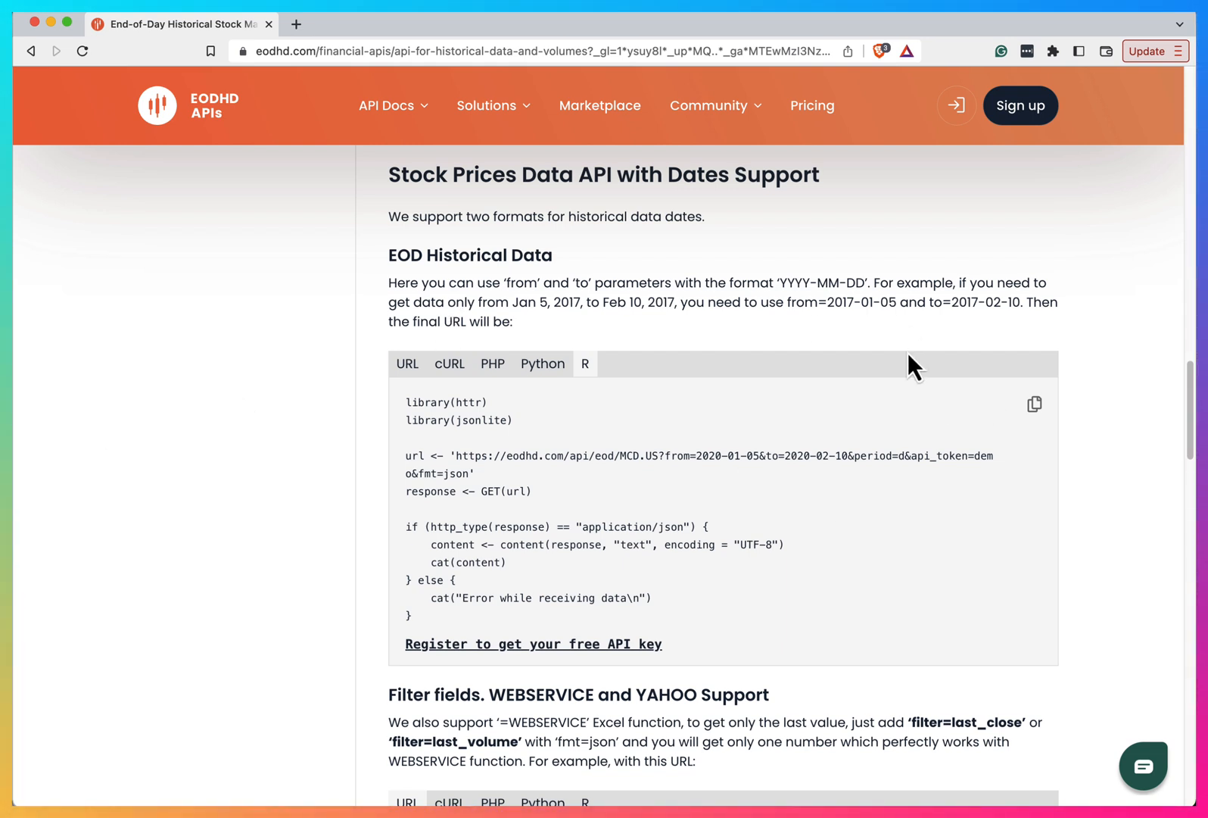
{"action": "mouse_move", "coordinate": [886, 377]}
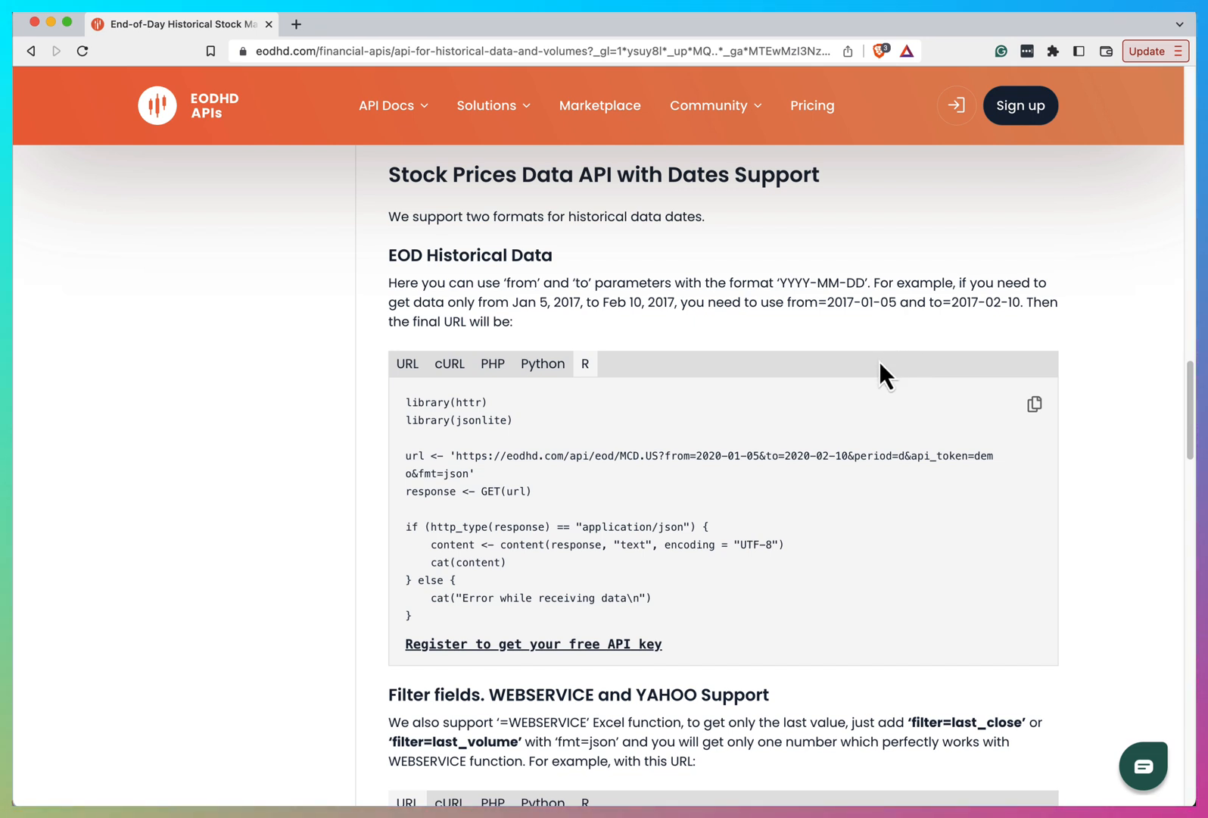
{"action": "mouse_move", "coordinate": [987, 377]}
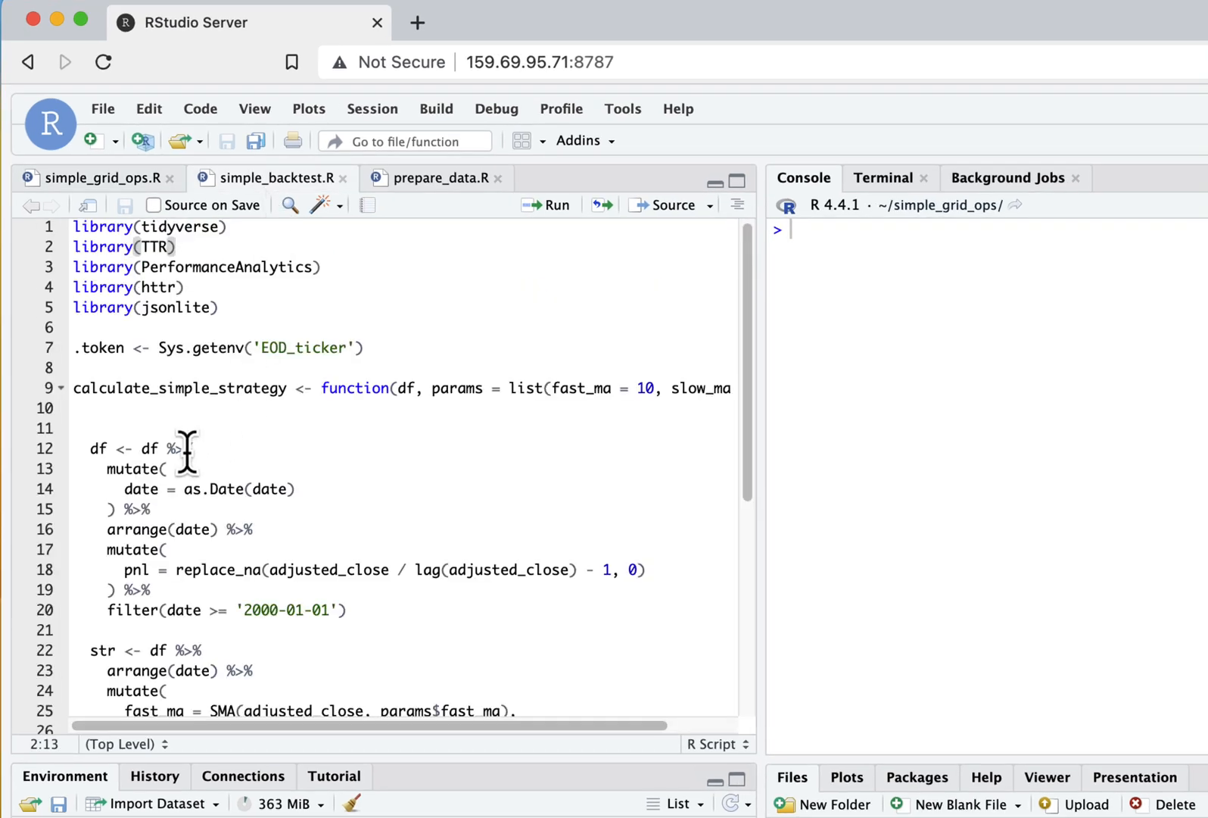
{"action": "mouse_move", "coordinate": [180, 387]}
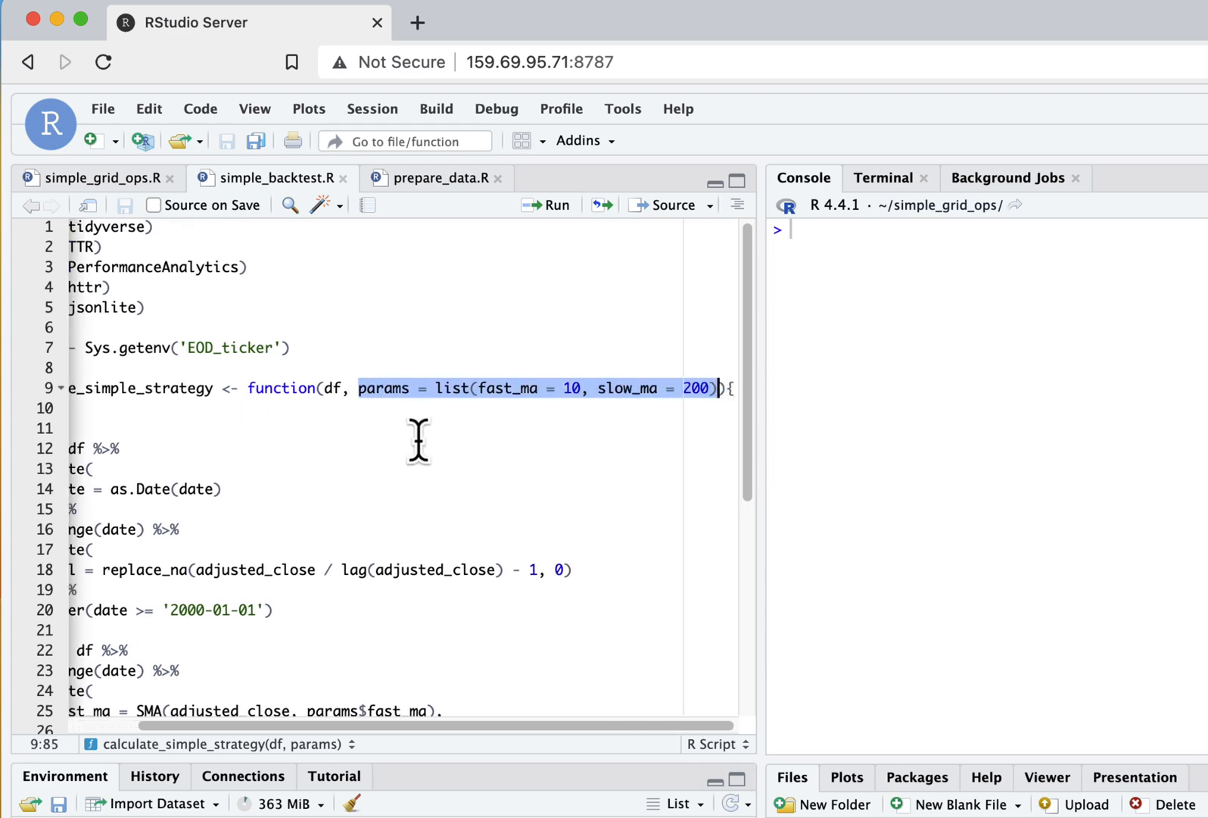
Scroll through calculate_simple_strategy in simple_backtest.R, then switch to simple_grid_ops.R
{"action": "scroll", "scroll_direction": "down", "scroll_amount": 3}
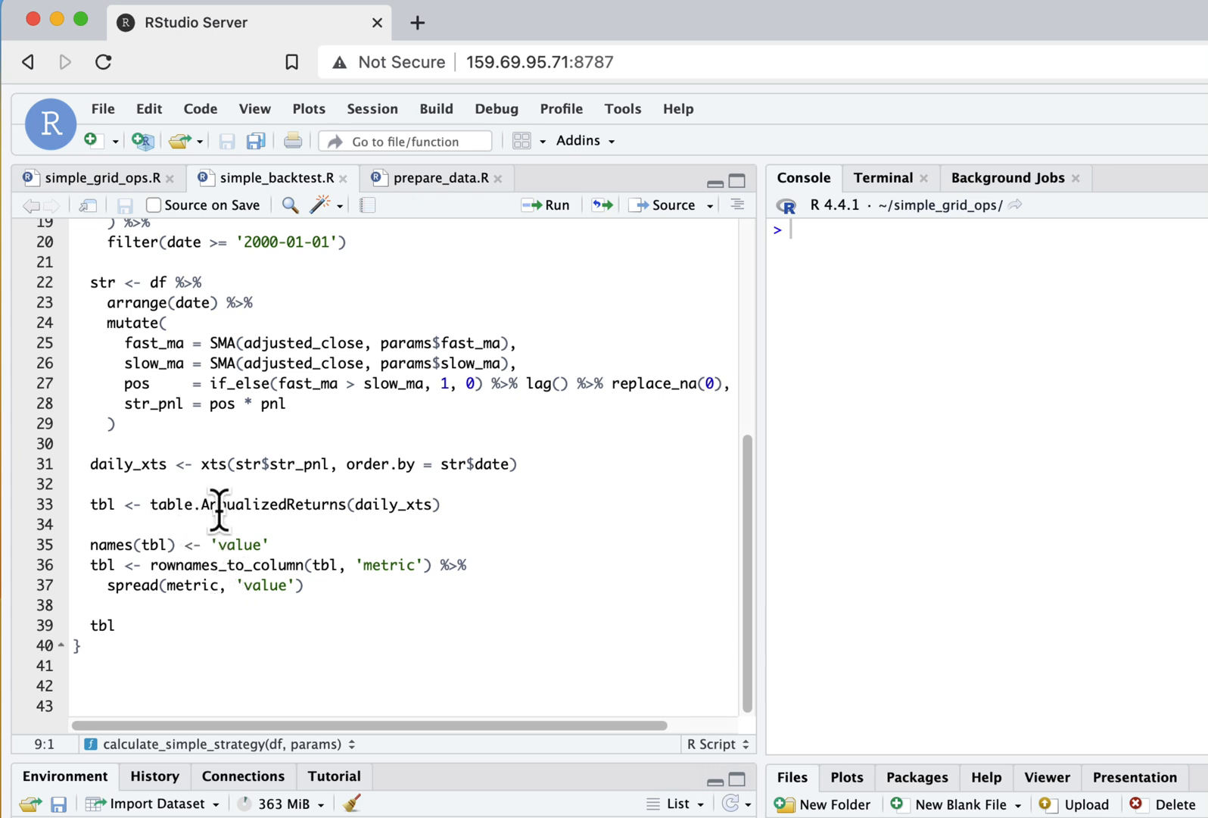
{"action": "left_click", "coordinate": [433, 178]}
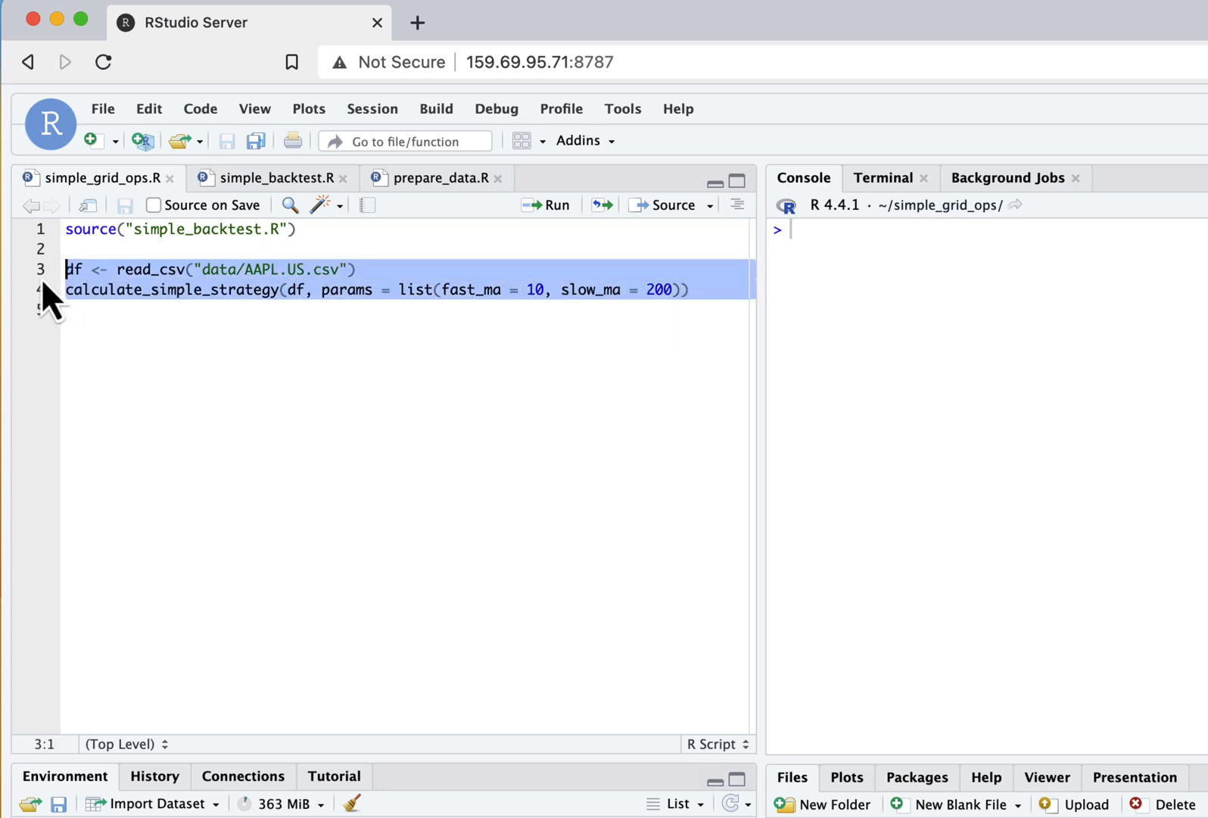
Run the whole grid script, getting AAPL annualized return 0.2749 and Sharpe 1.0205
{"action": "left_click", "coordinate": [545, 205]}
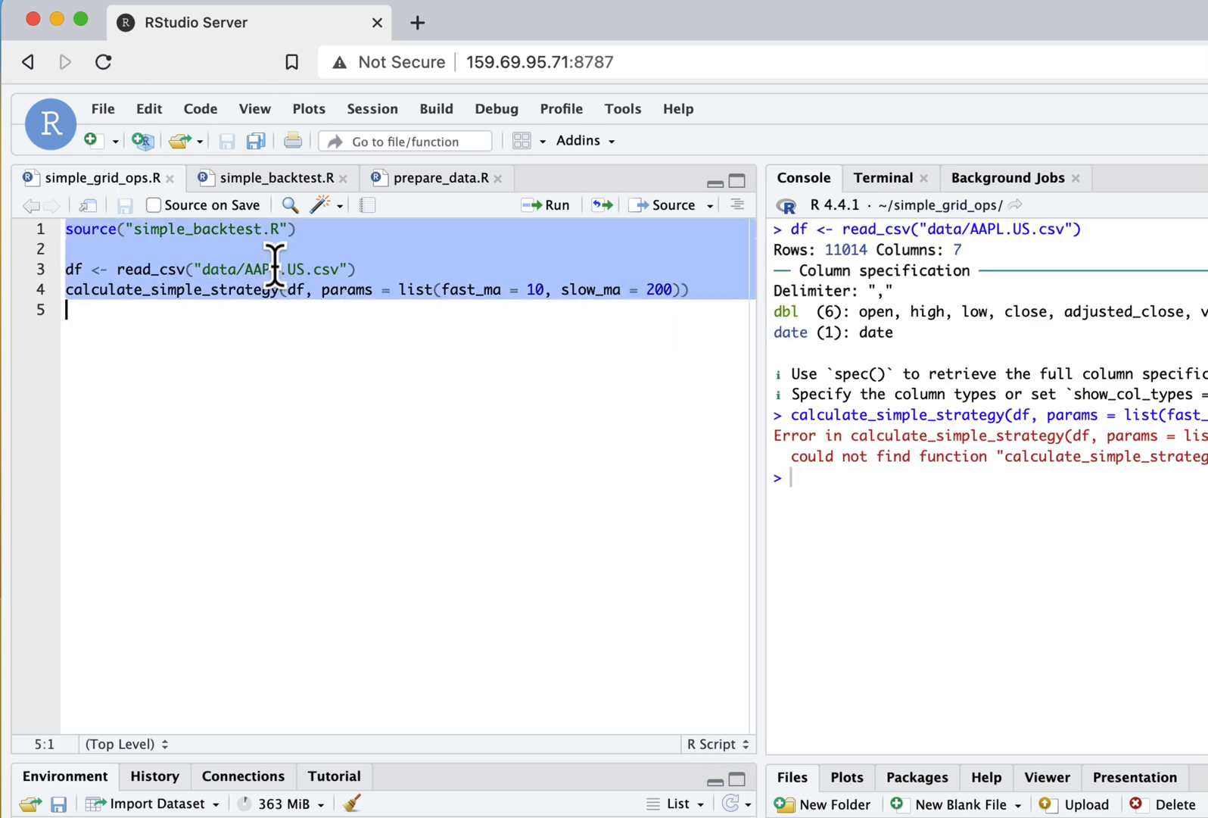
{"action": "left_click", "coordinate": [548, 206]}
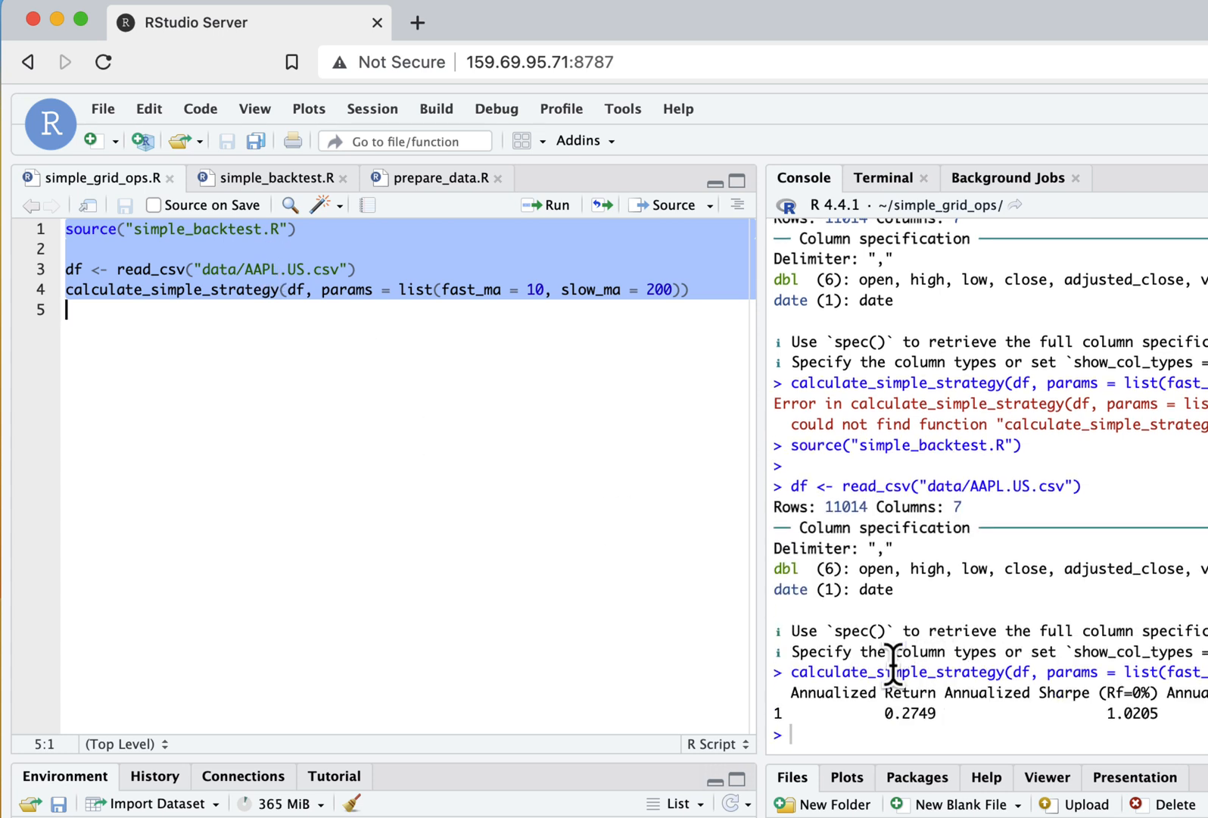
{"action": "left_click", "coordinate": [205, 269]}
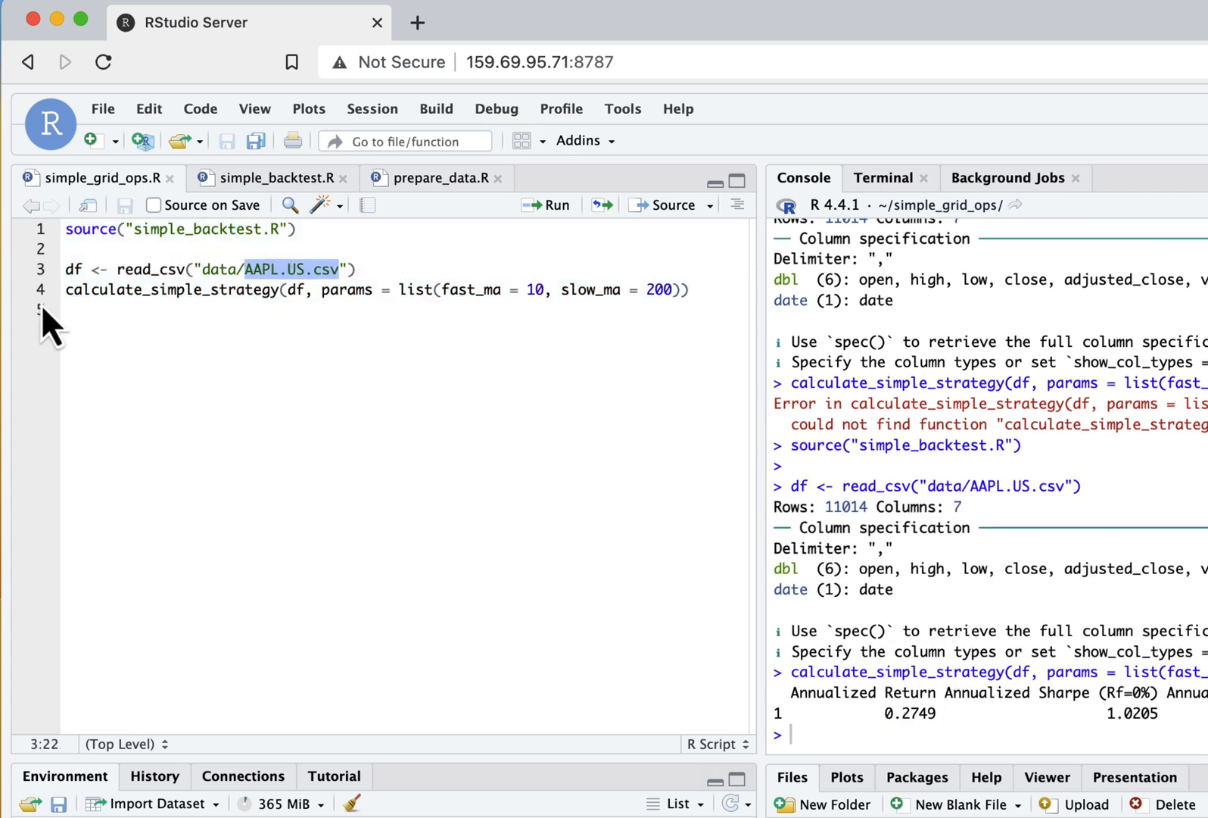
{"action": "mouse_move", "coordinate": [238, 291]}
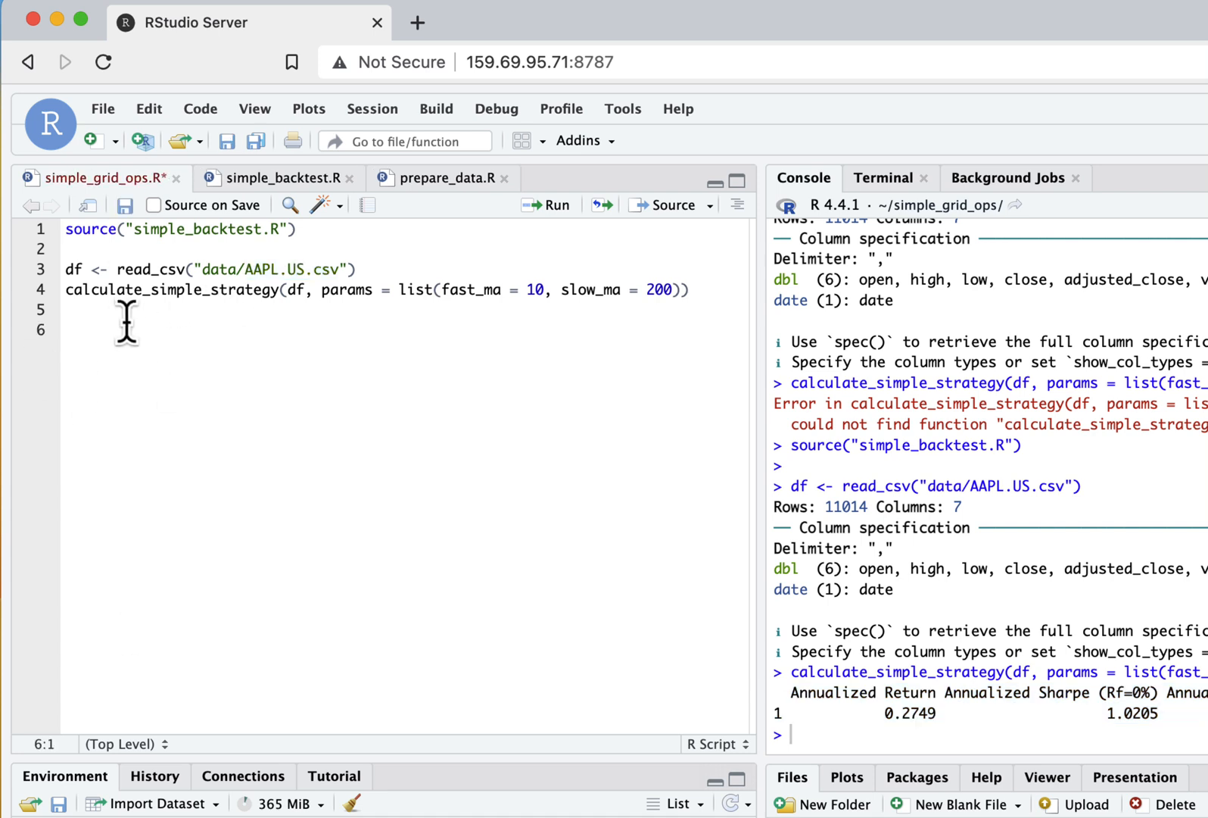
{"action": "mouse_move", "coordinate": [162, 358]}
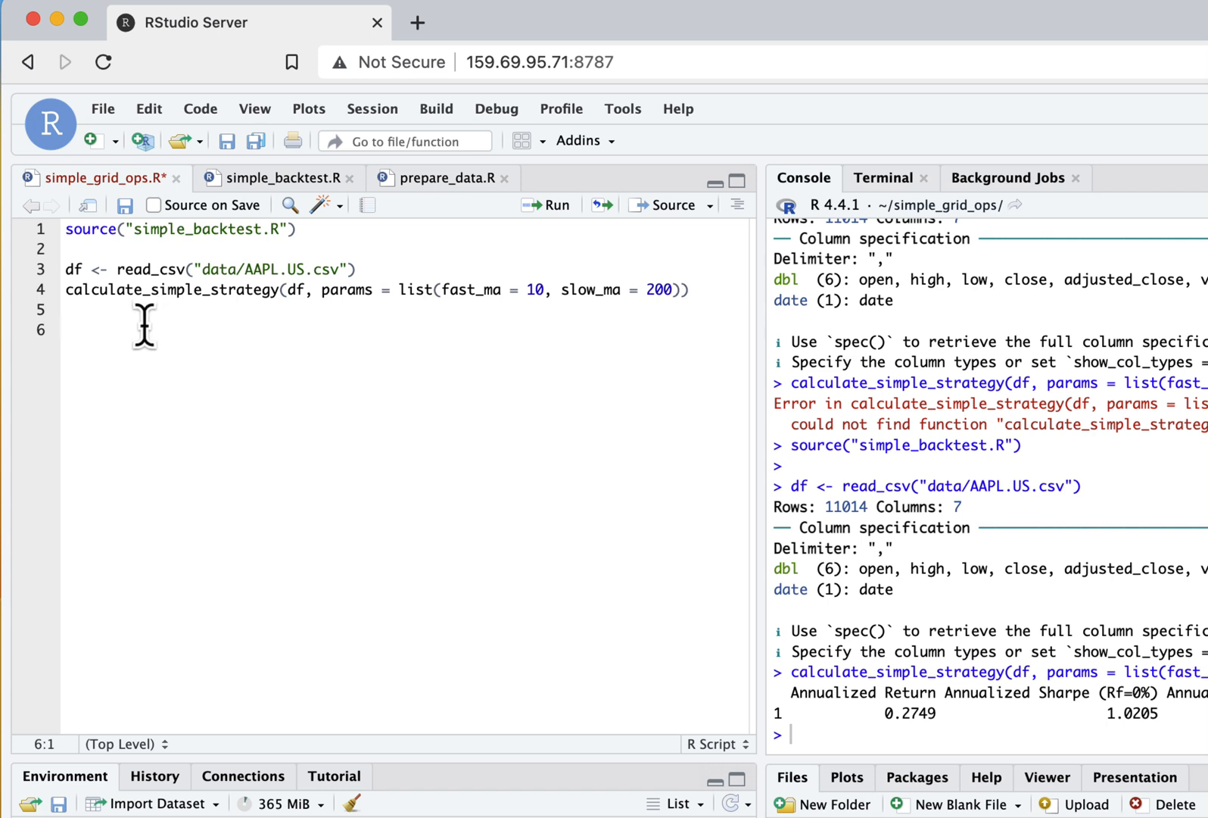
Type grid <- crossing( with symbol = c('AAPL.US', 'TSLA.US', 'MSFT.US', 'NVDA.US', 'META.US')
{"action": "type", "text": "d"}
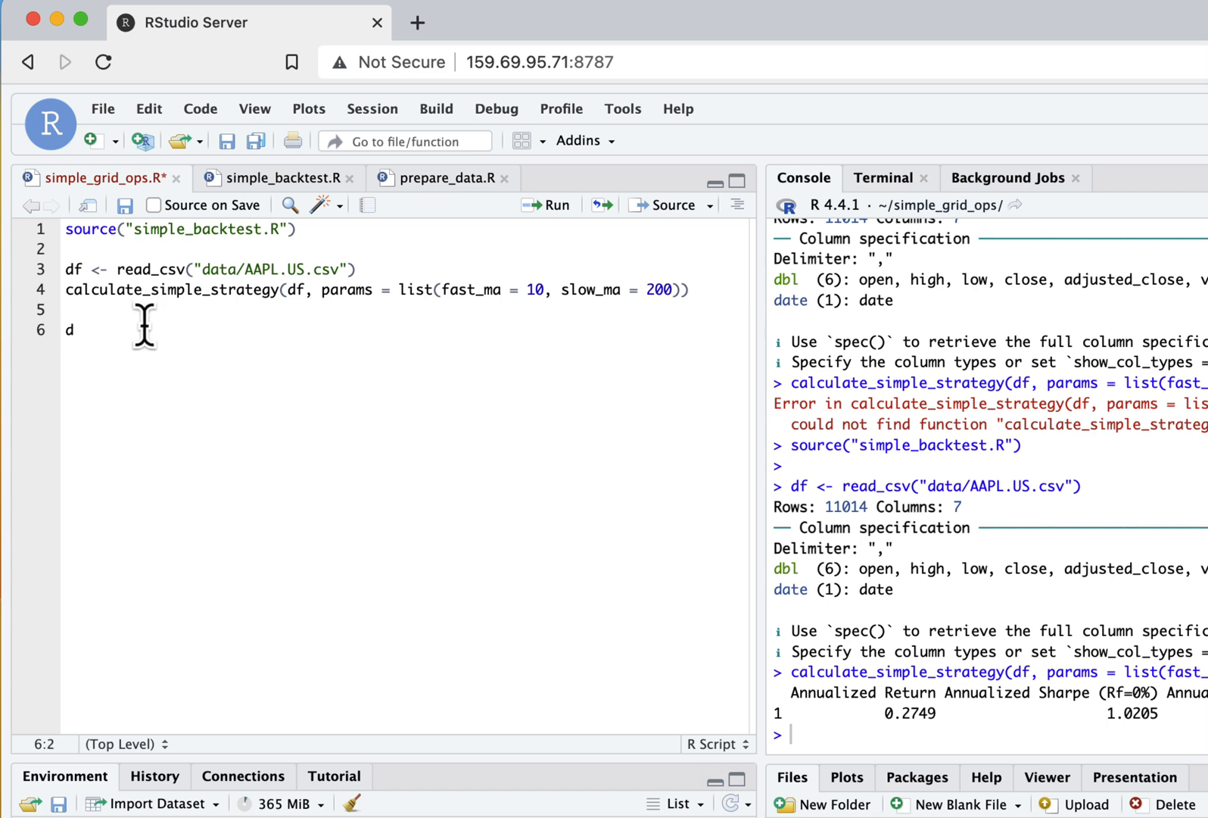
{"action": "type", "text": "rid <-"}
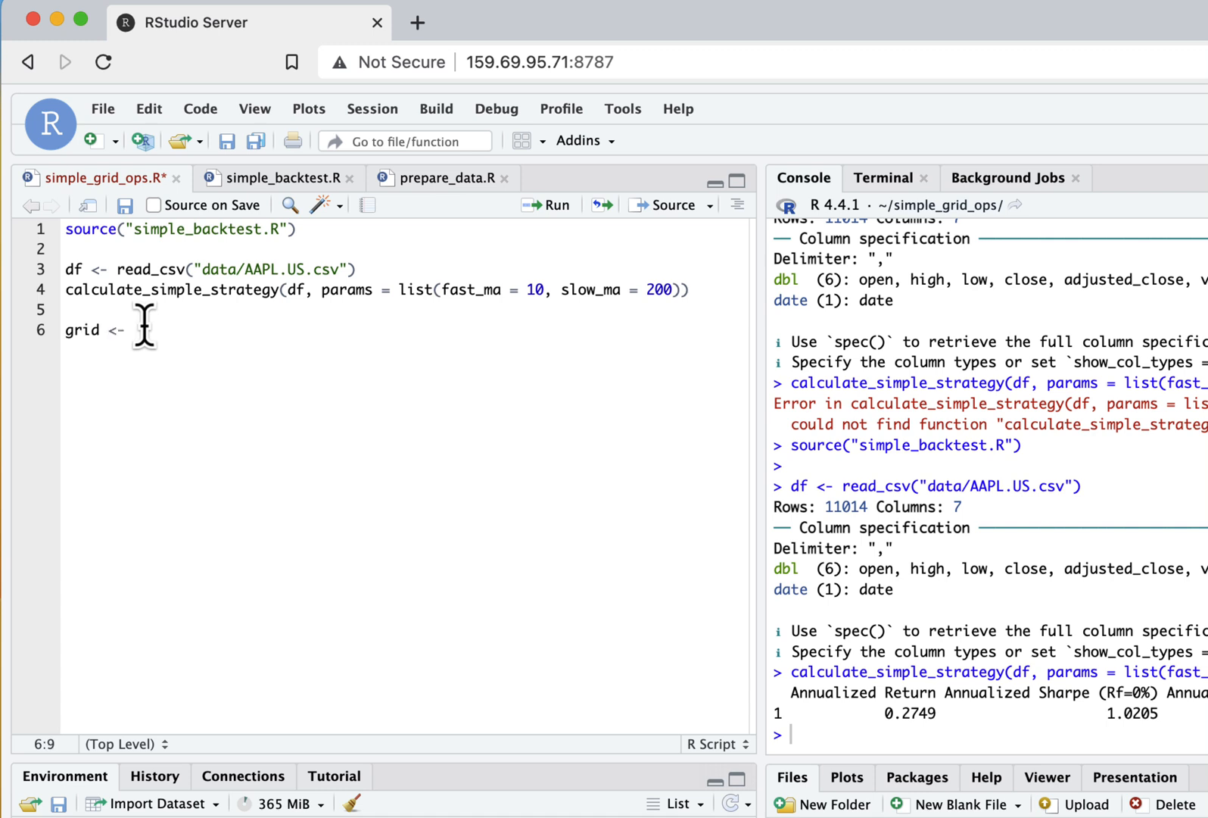
{"action": "type", "text": "co"}
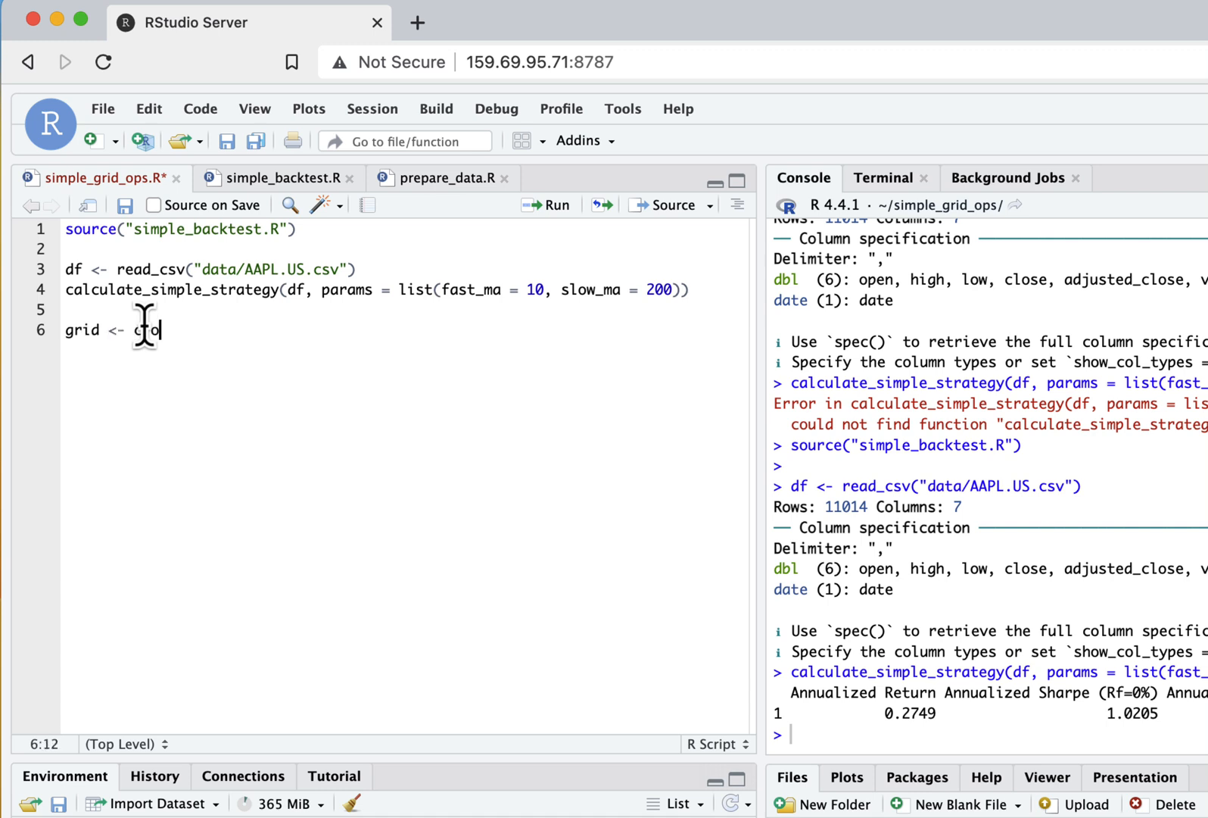
{"action": "type", "text": "rossing("}
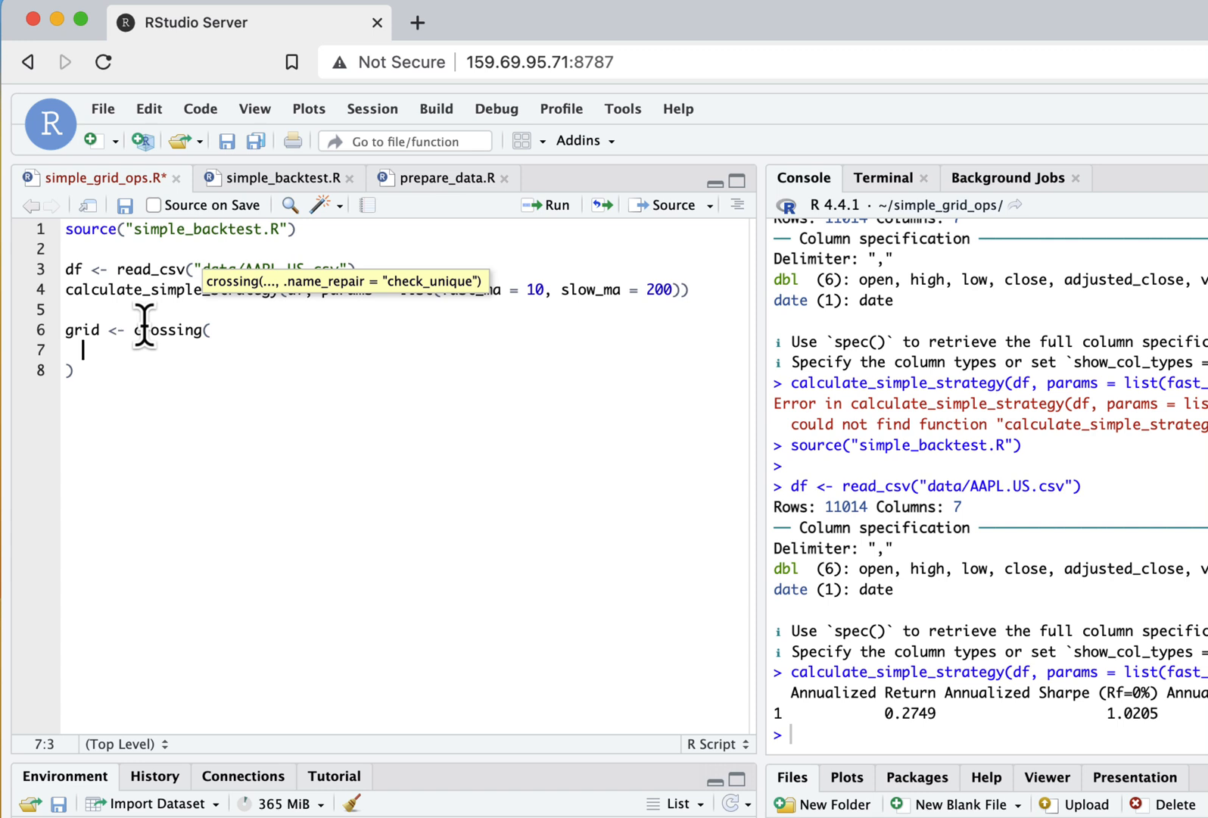
{"action": "type", "text": "ss"}
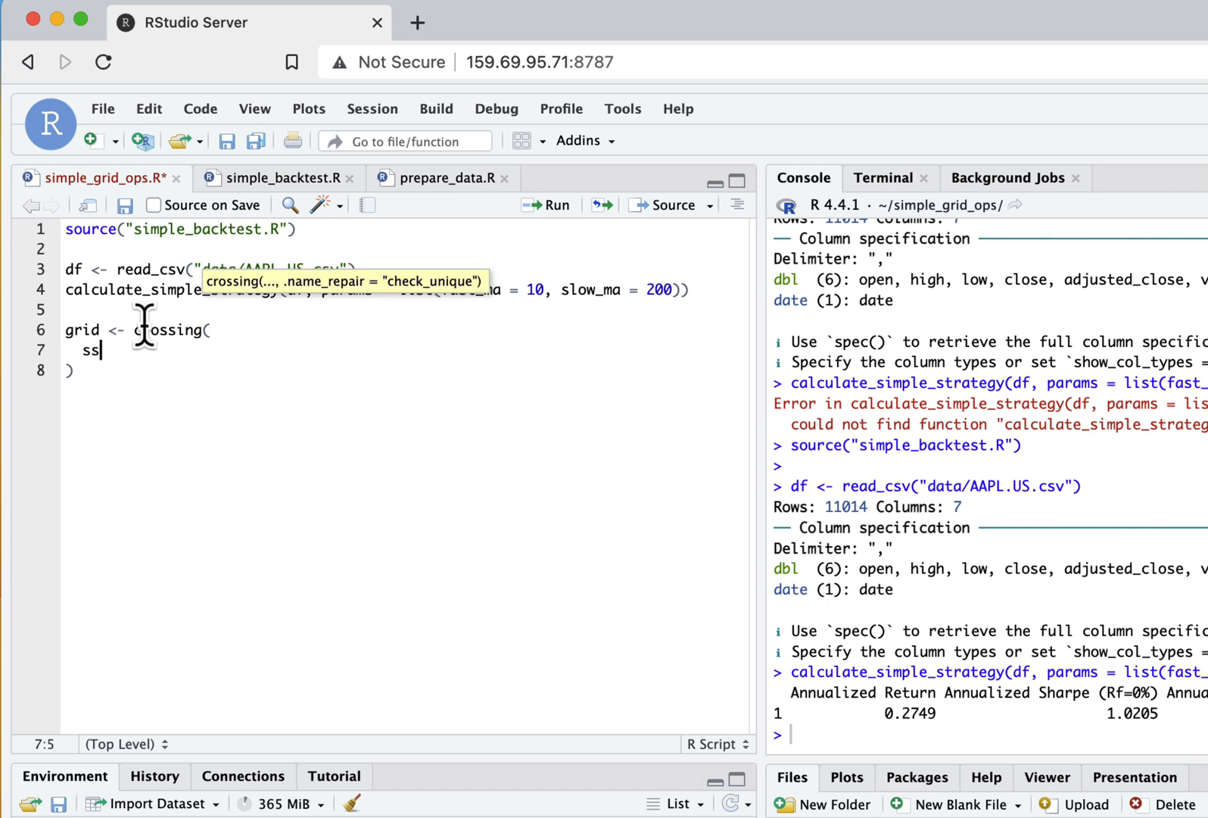
{"action": "type", "text": "ymbol"}
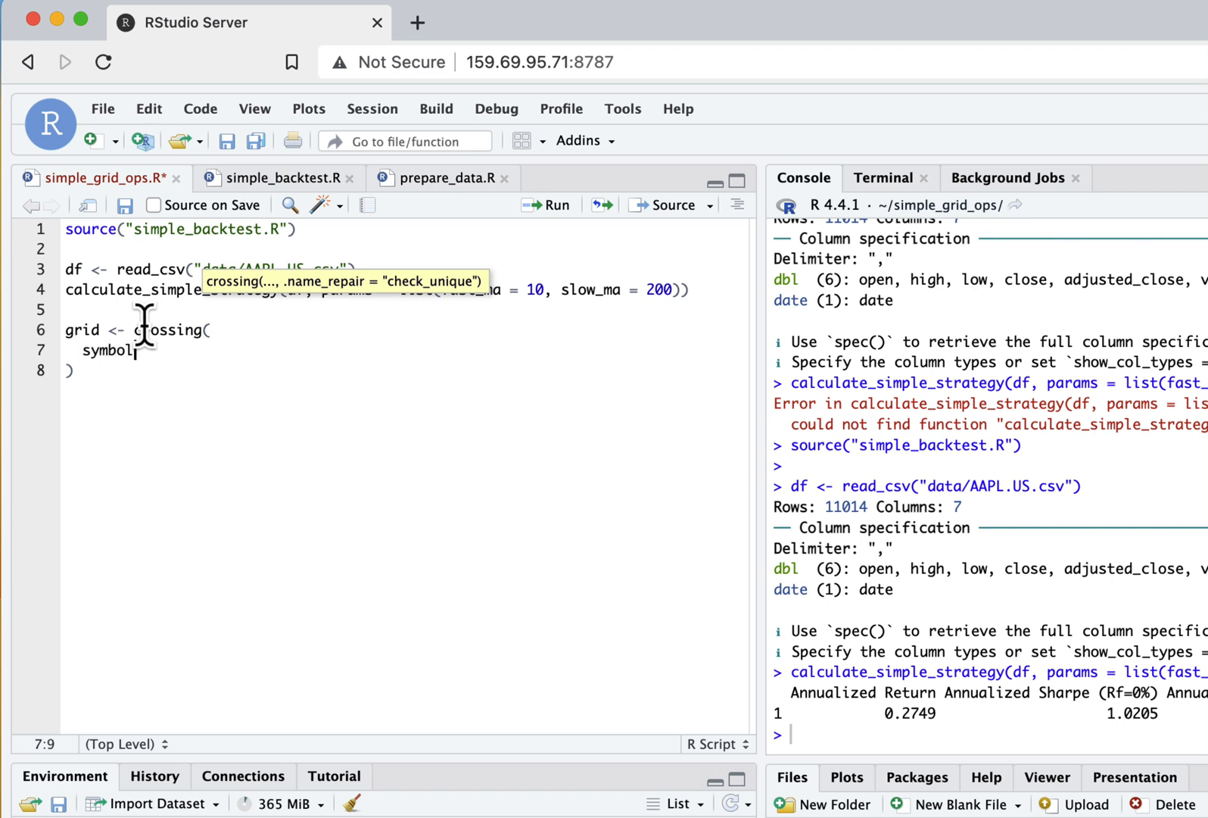
{"action": "type", "text": "= c("}
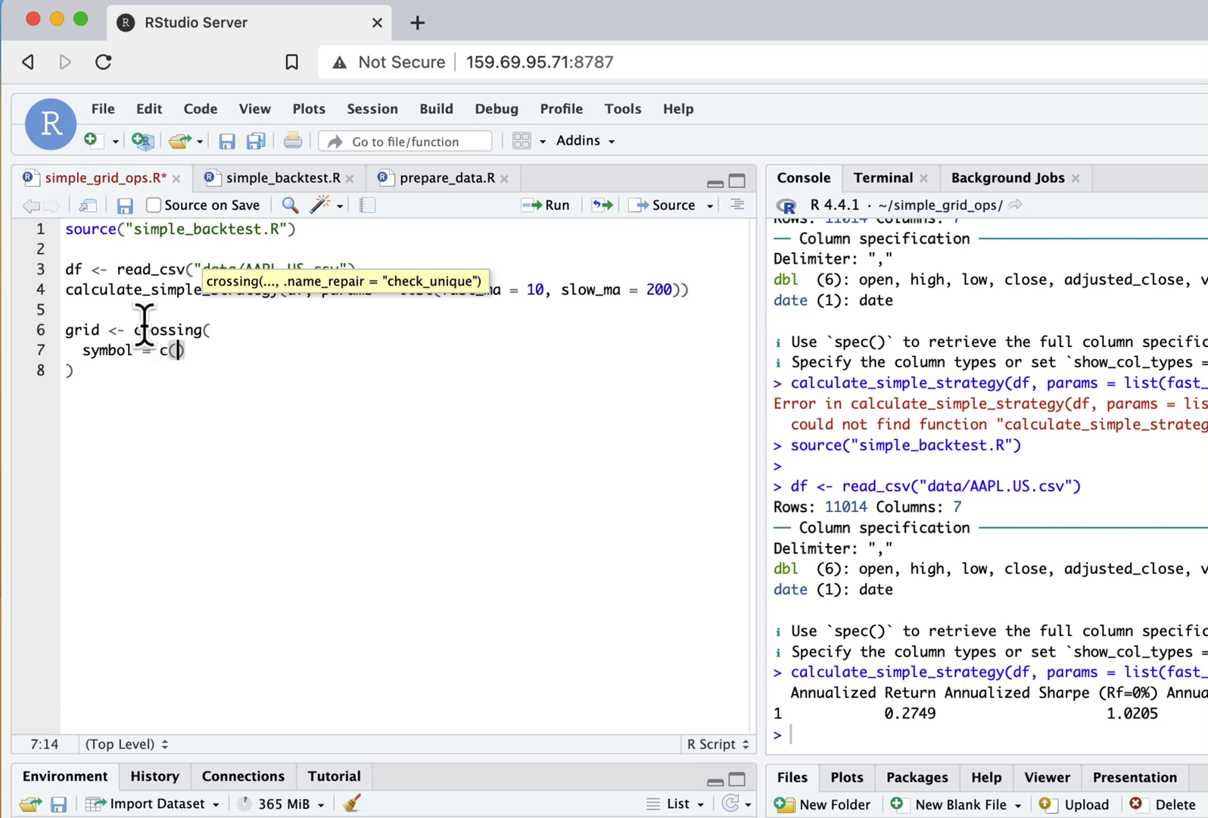
{"action": "type", "text": "'"}
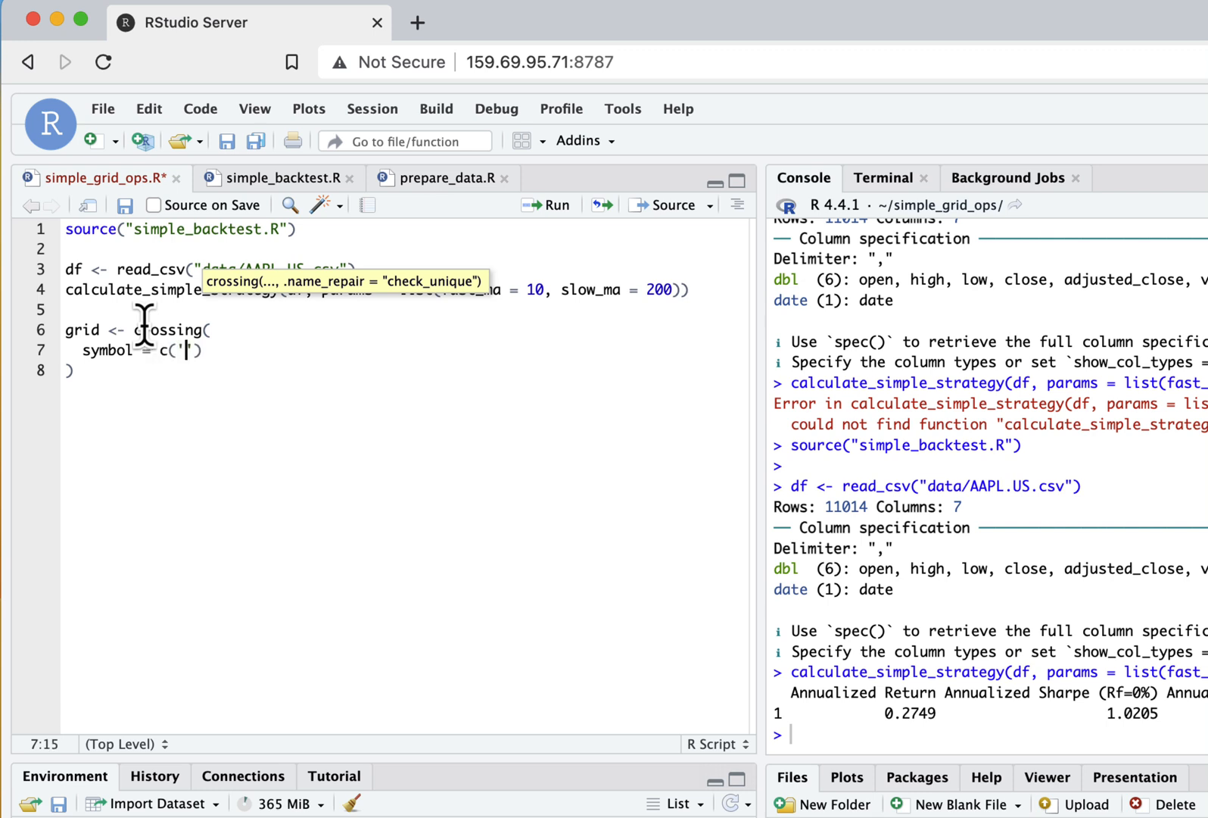
{"action": "type", "text": "AAPL"}
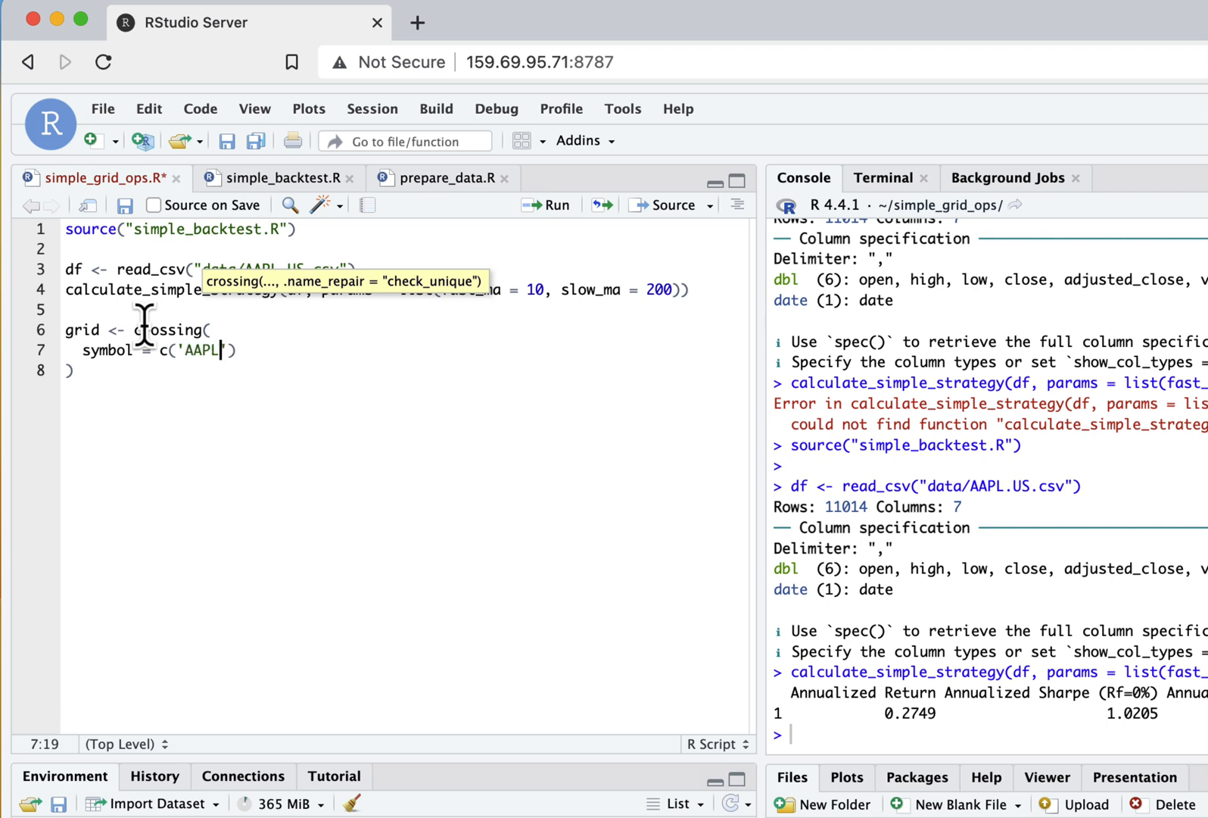
{"action": "type", "text": ".US"}
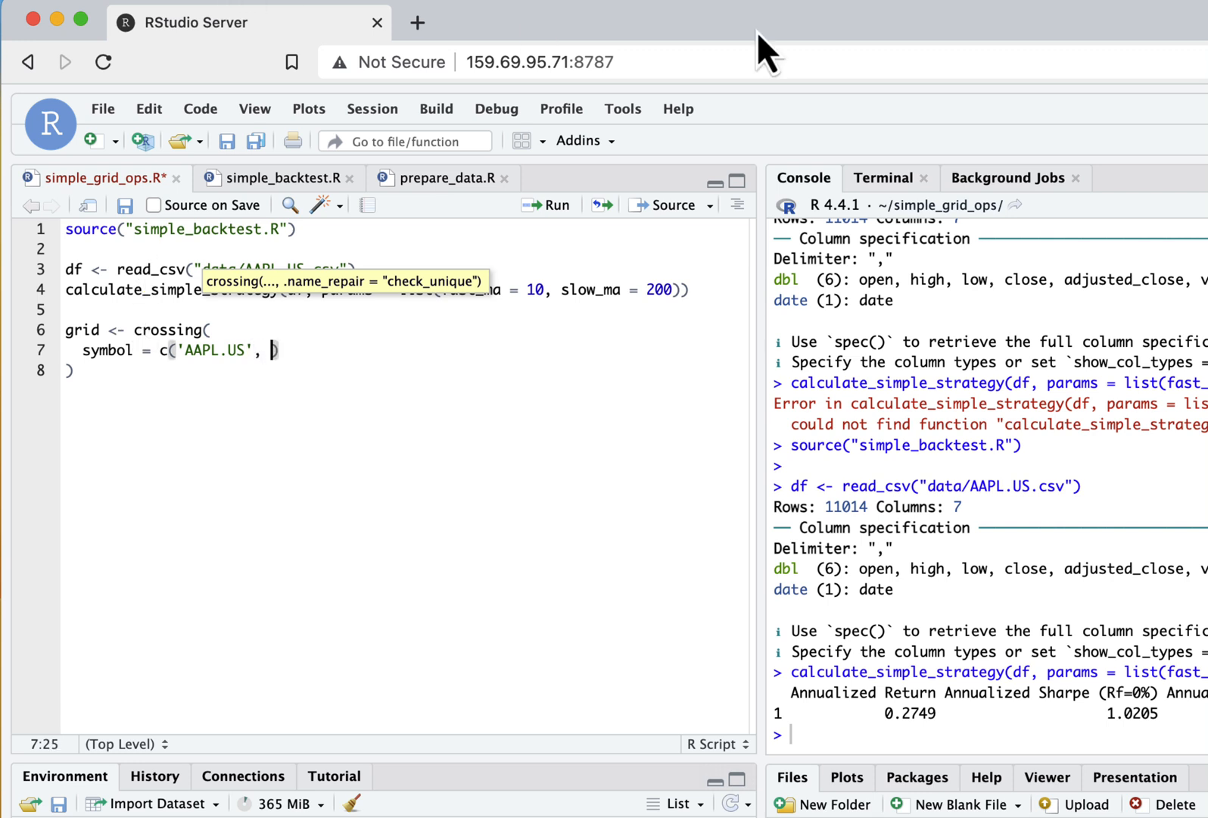
{"action": "left_click", "coordinate": [440, 178]}
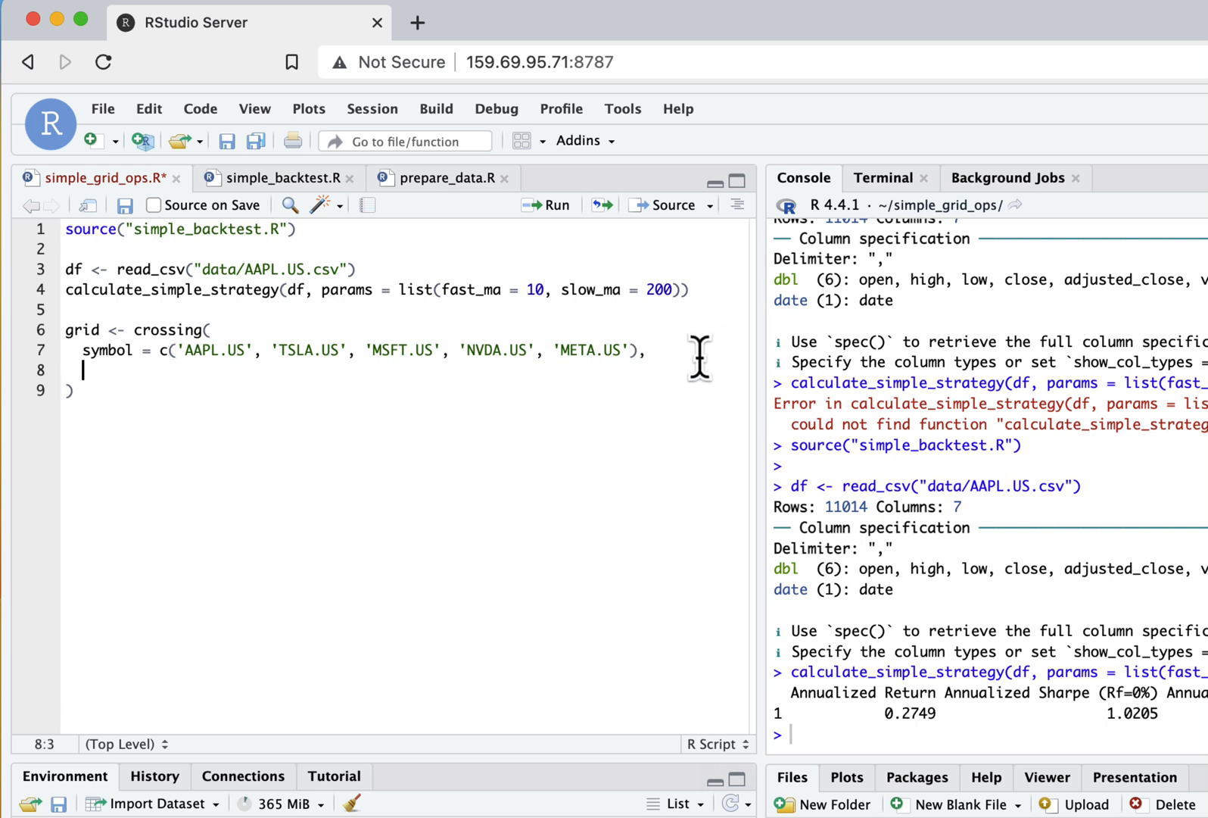
Add the fast_ma vector (1, 3, 5, … 30, 40, 50) inside crossing()
{"action": "type", "text": "fast_ma ="}
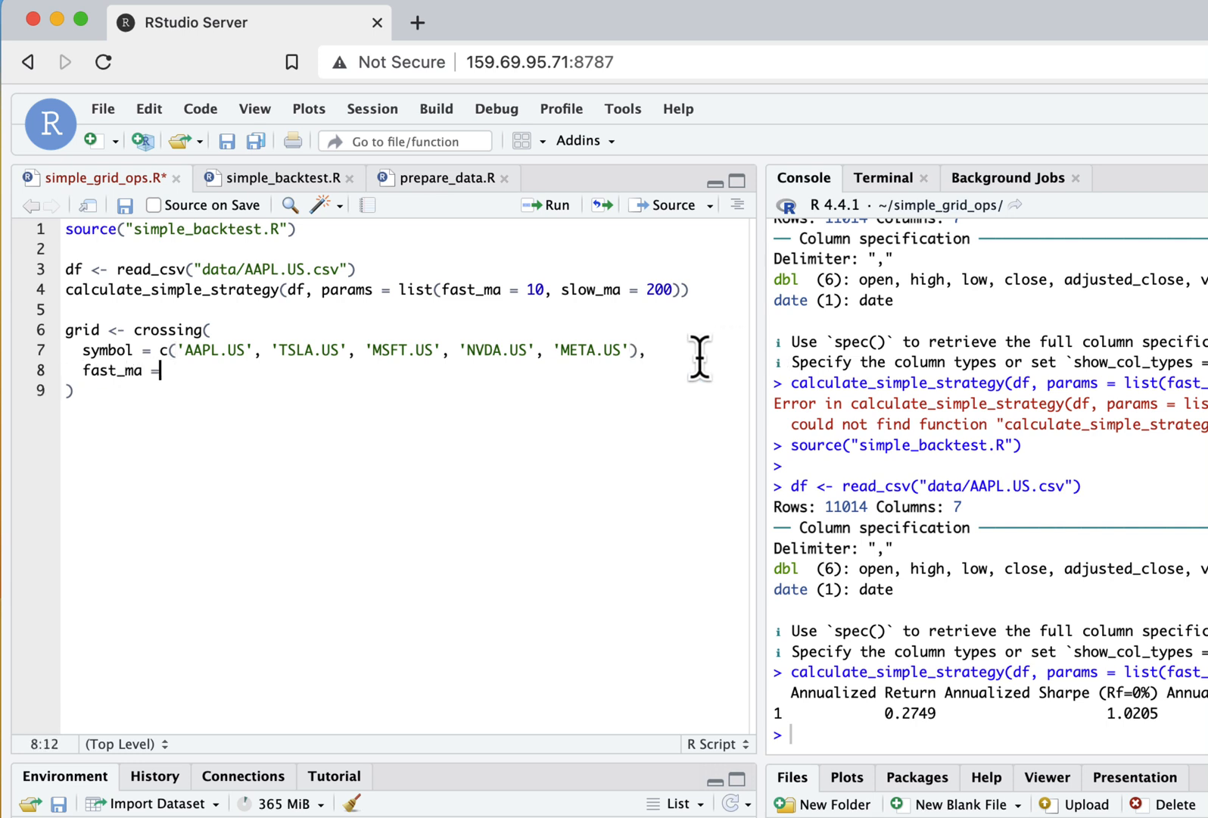
{"action": "type", "text": "c("}
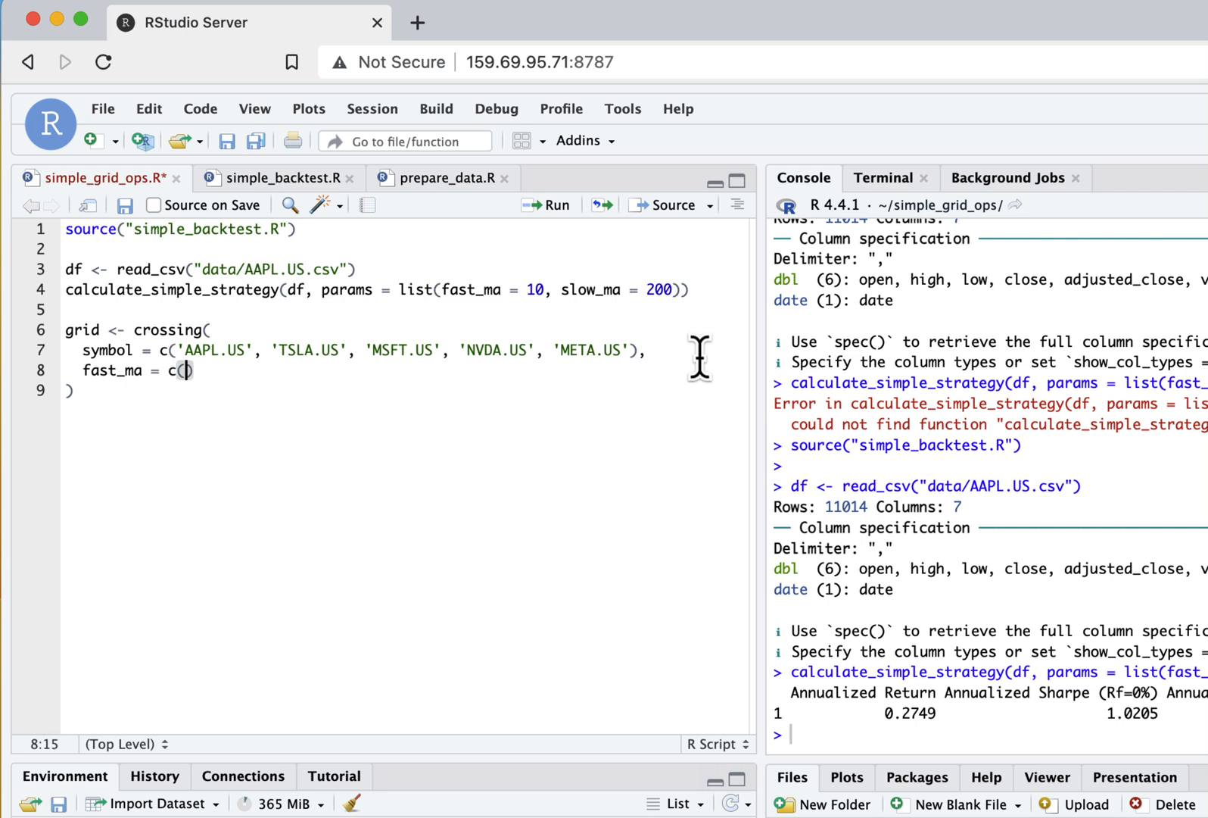
{"action": "type", "text": "1,"}
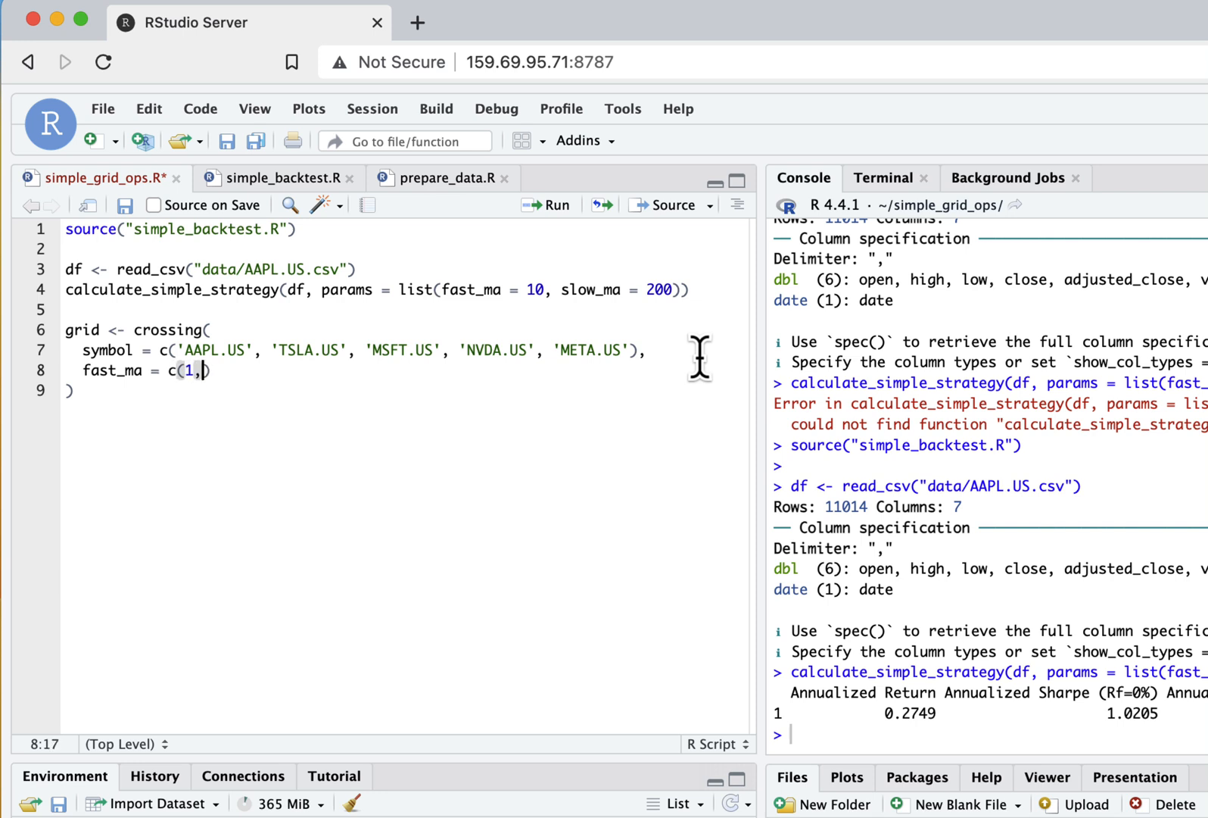
{"action": "type", "text": "3, 5, 7, 10"}
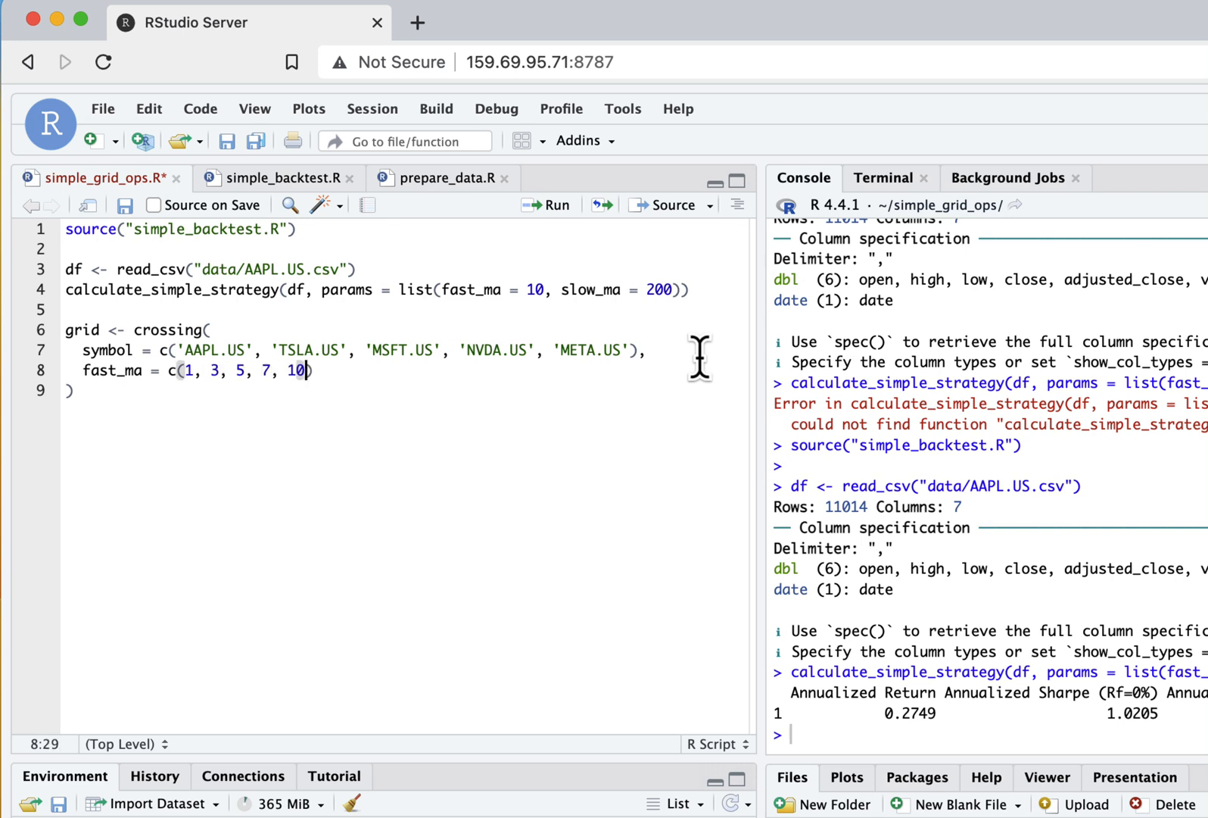
{"action": "type", "text": ", 12, 15, 20, 2"}
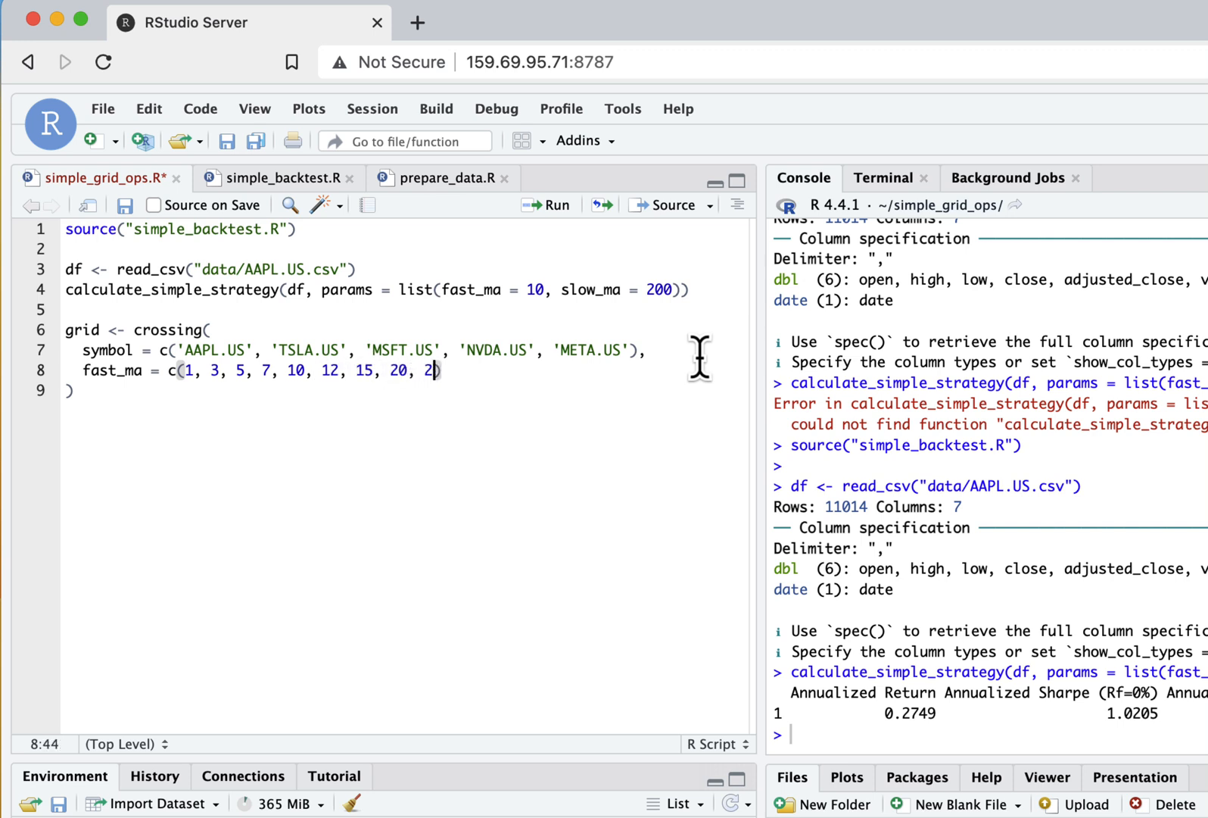
{"action": "type", "text": "5, 30,"}
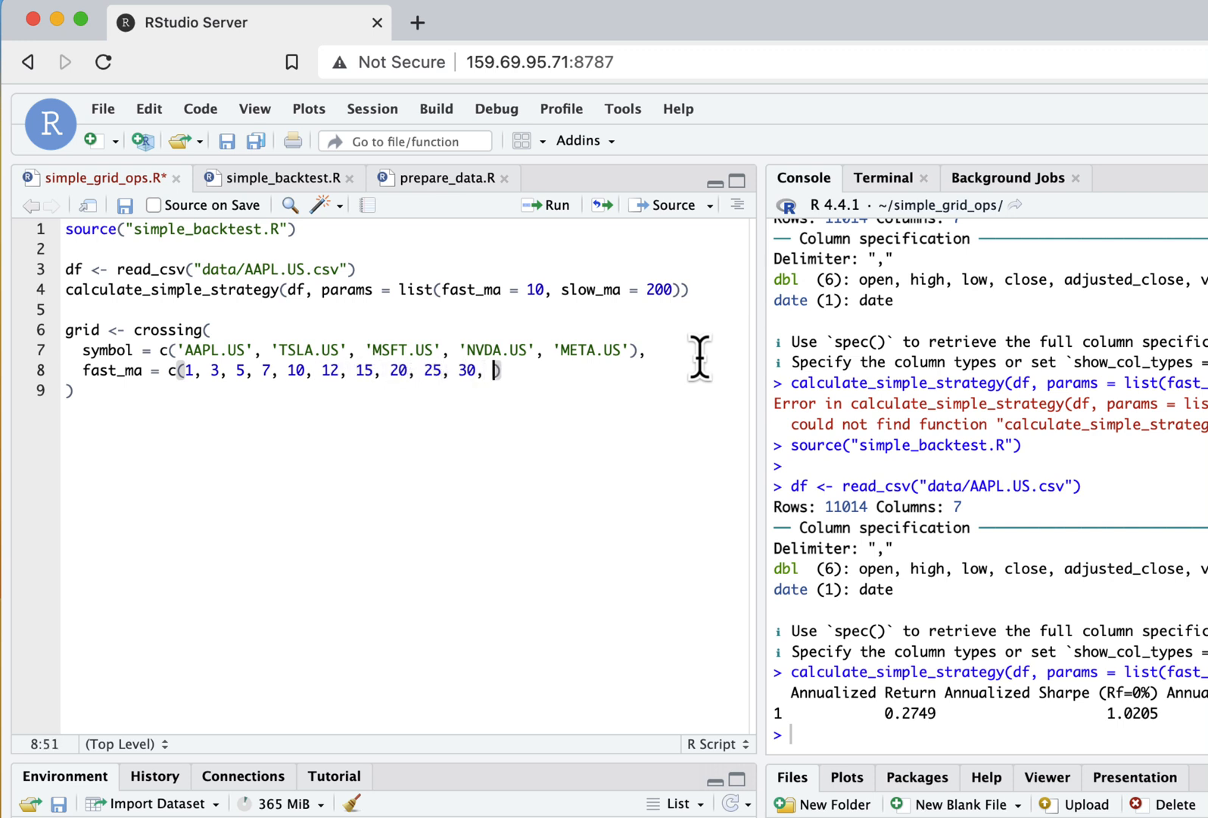
{"action": "type", "text": "40,"}
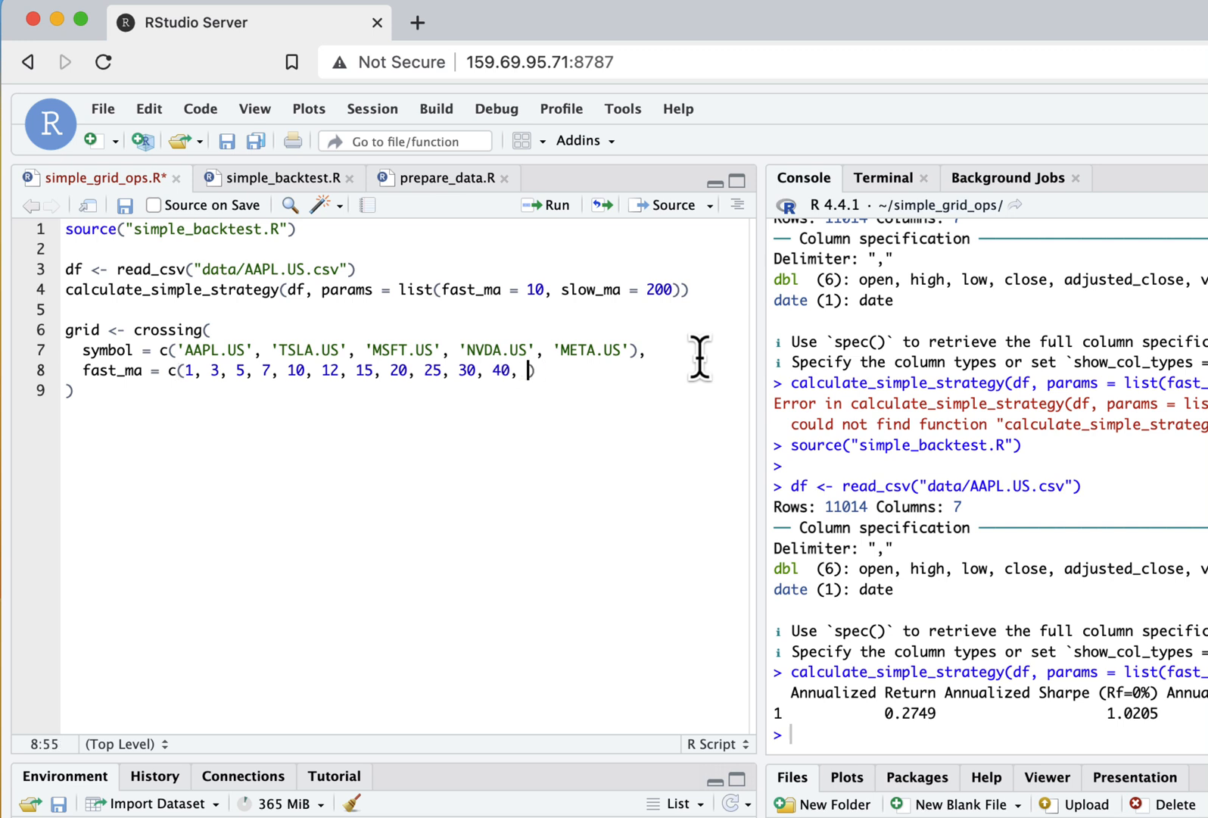
{"action": "type", "text": "50),"}
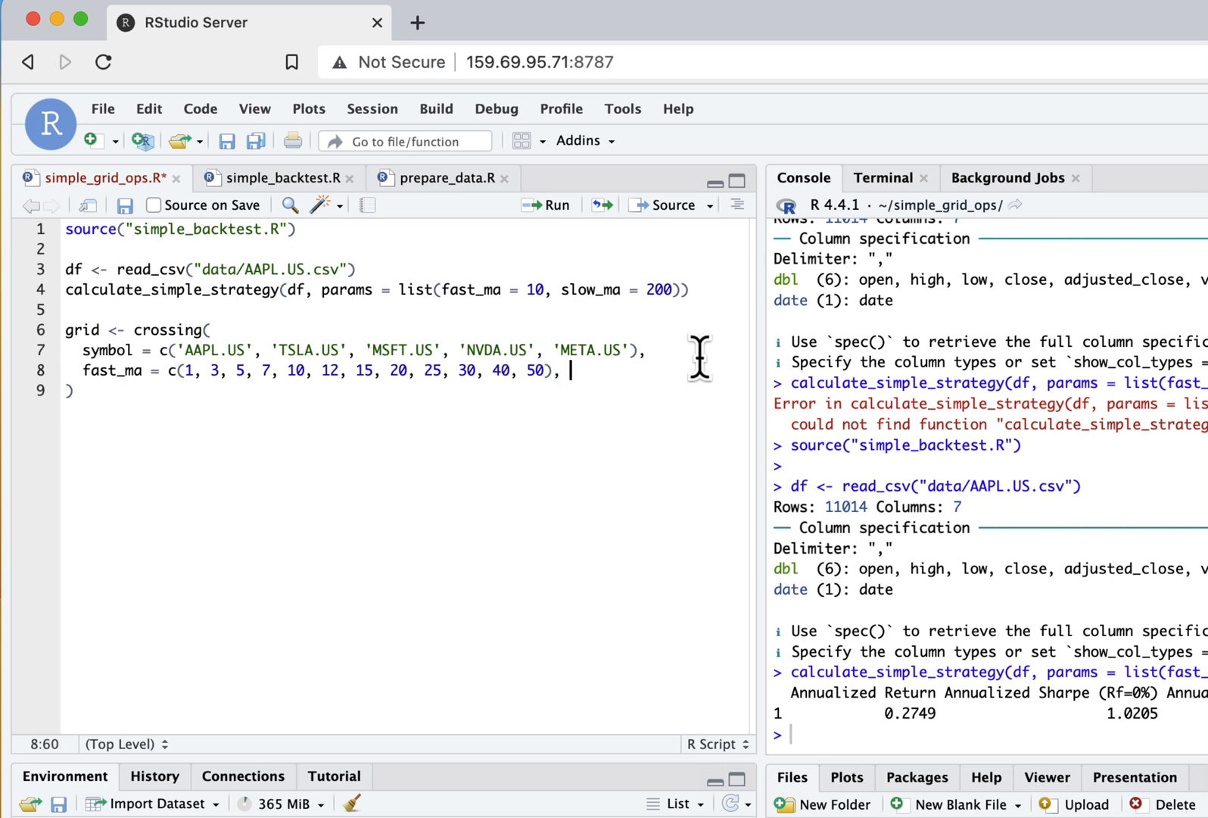
Add the slow_ma vector (10, 15, 20, 25, 40, 50, 75, 100…) and run the grid
{"action": "type", "text": "slow_ma = c("}
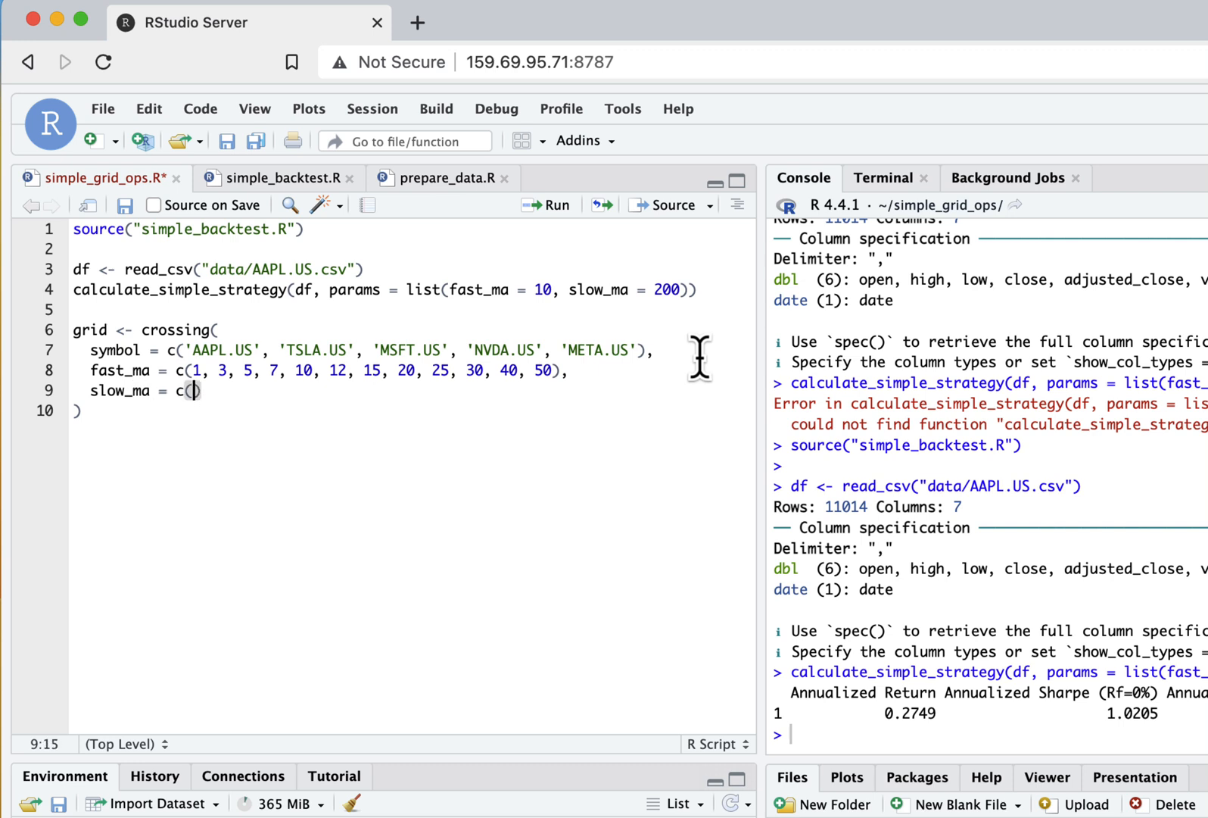
{"action": "type", "text": "10, 15,"}
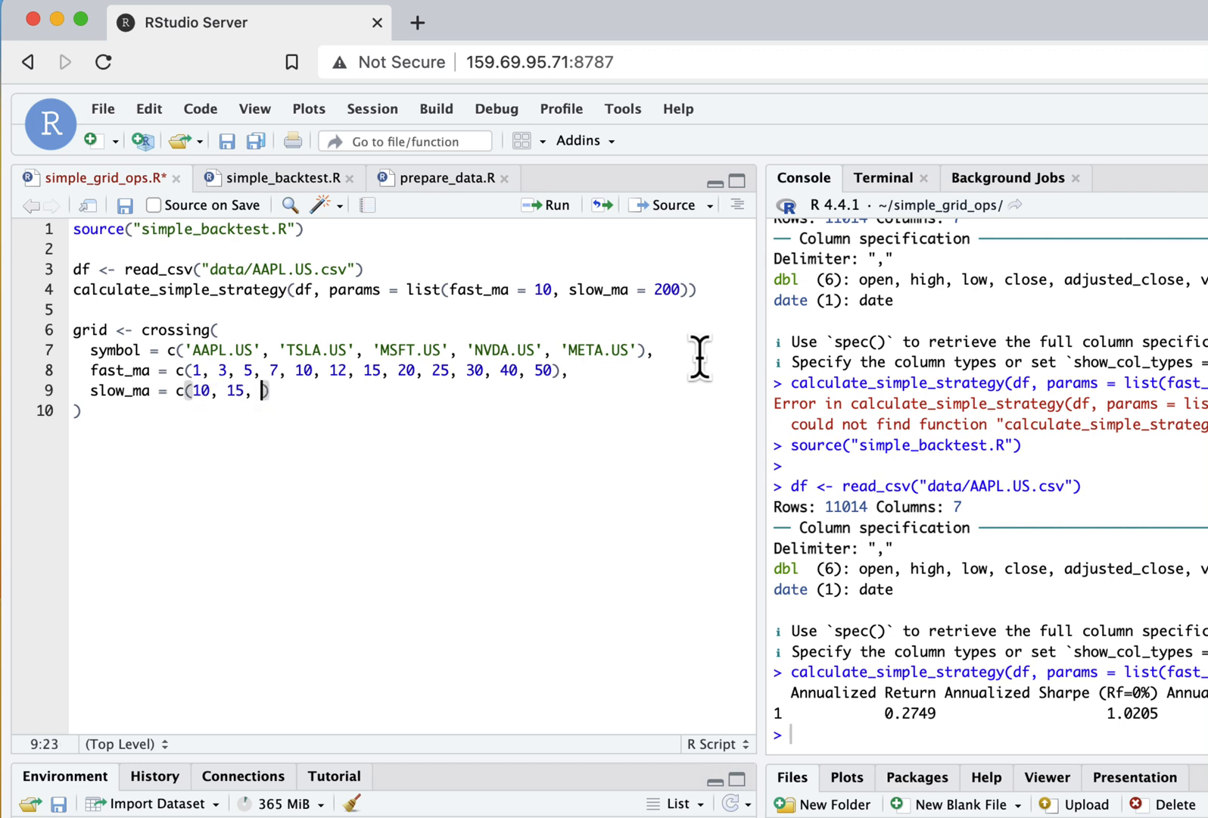
{"action": "type", "text": "20, 25, 30, 50,"}
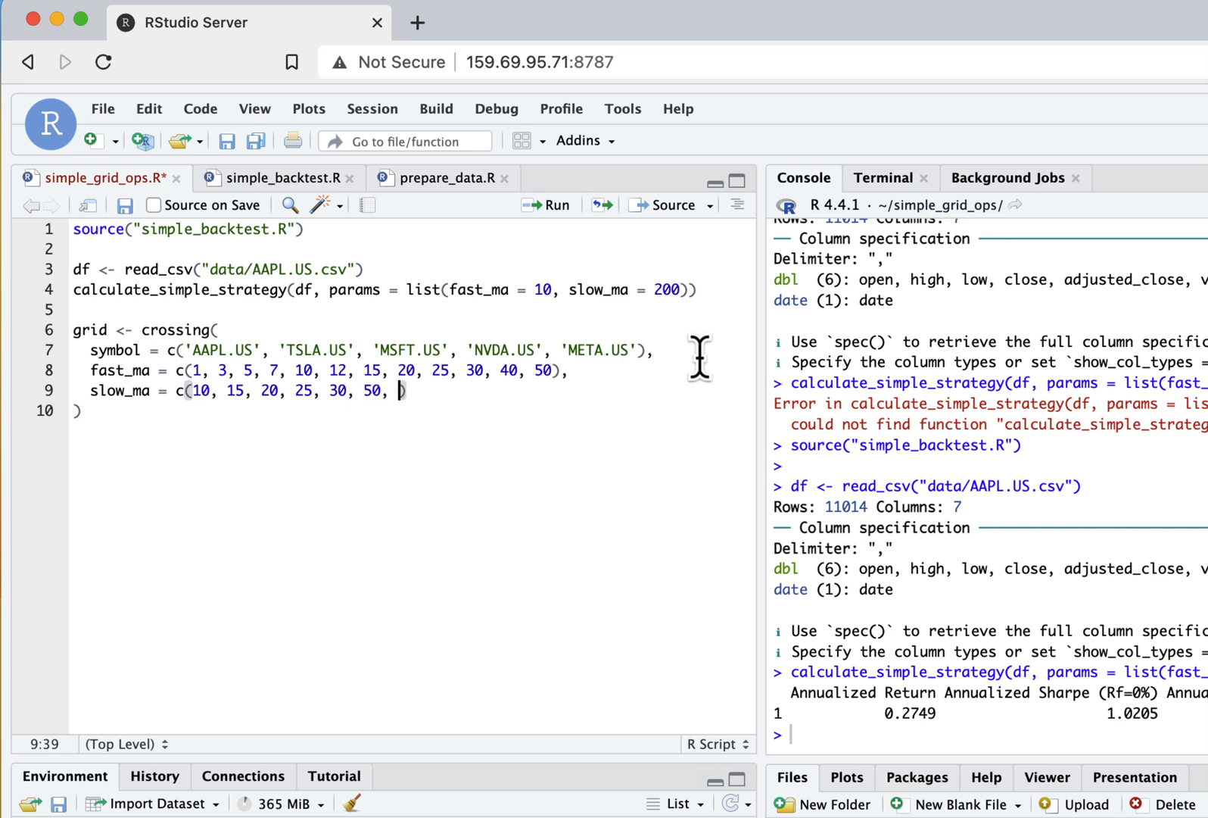
{"action": "key", "text": "Backspace"}
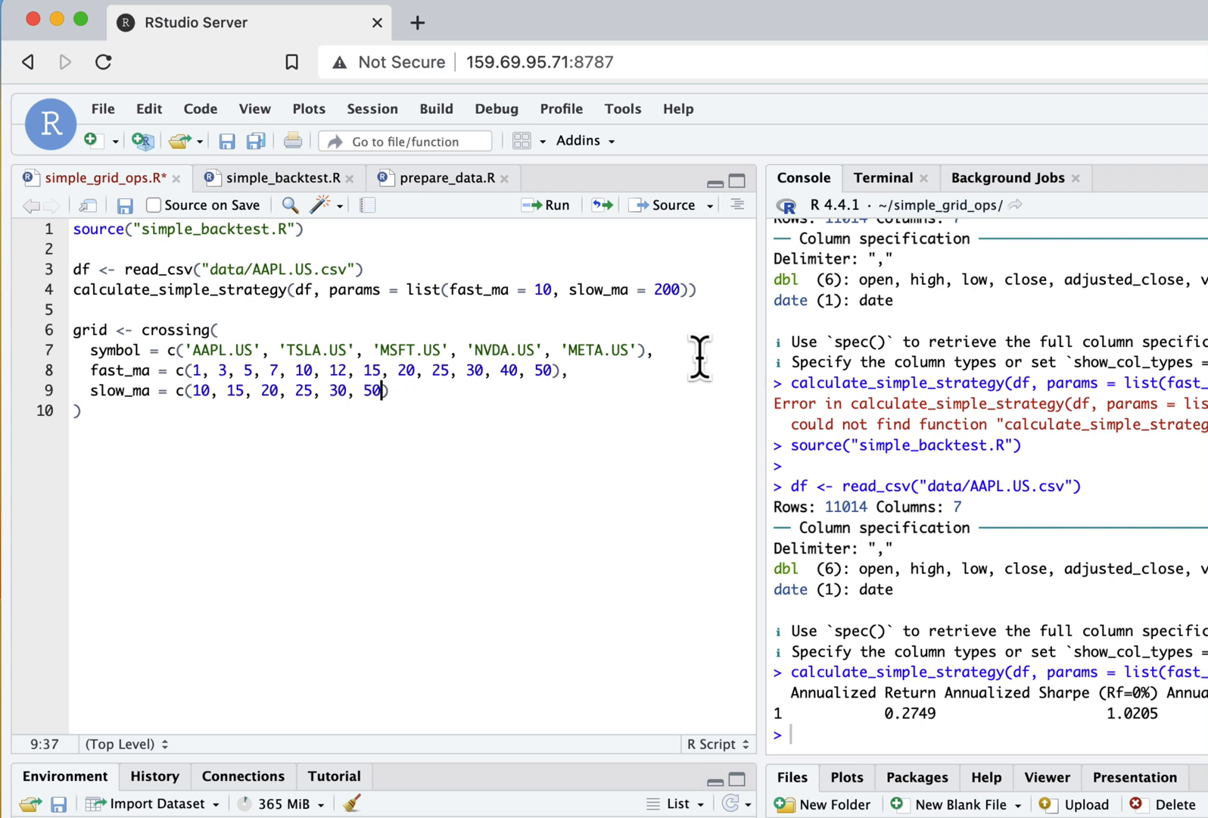
{"action": "type", "text": "40,"}
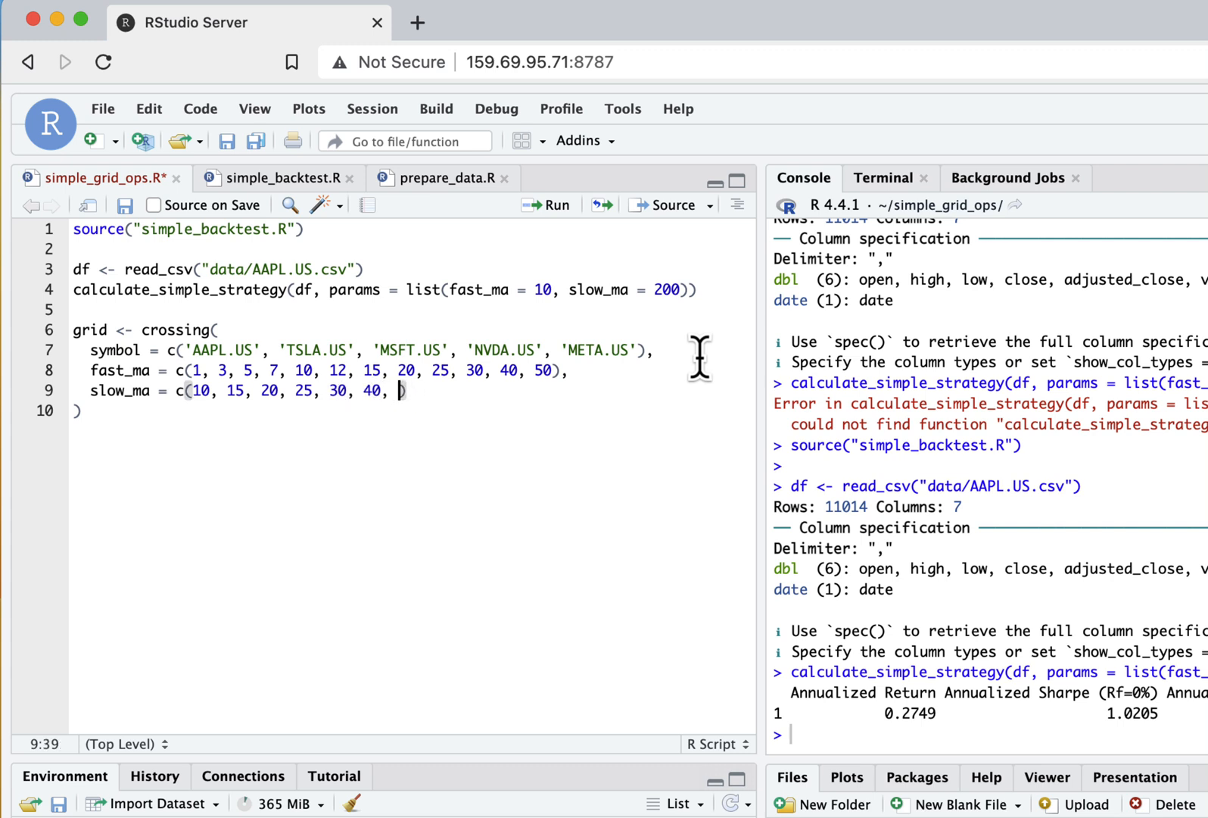
{"action": "type", "text": "50,"}
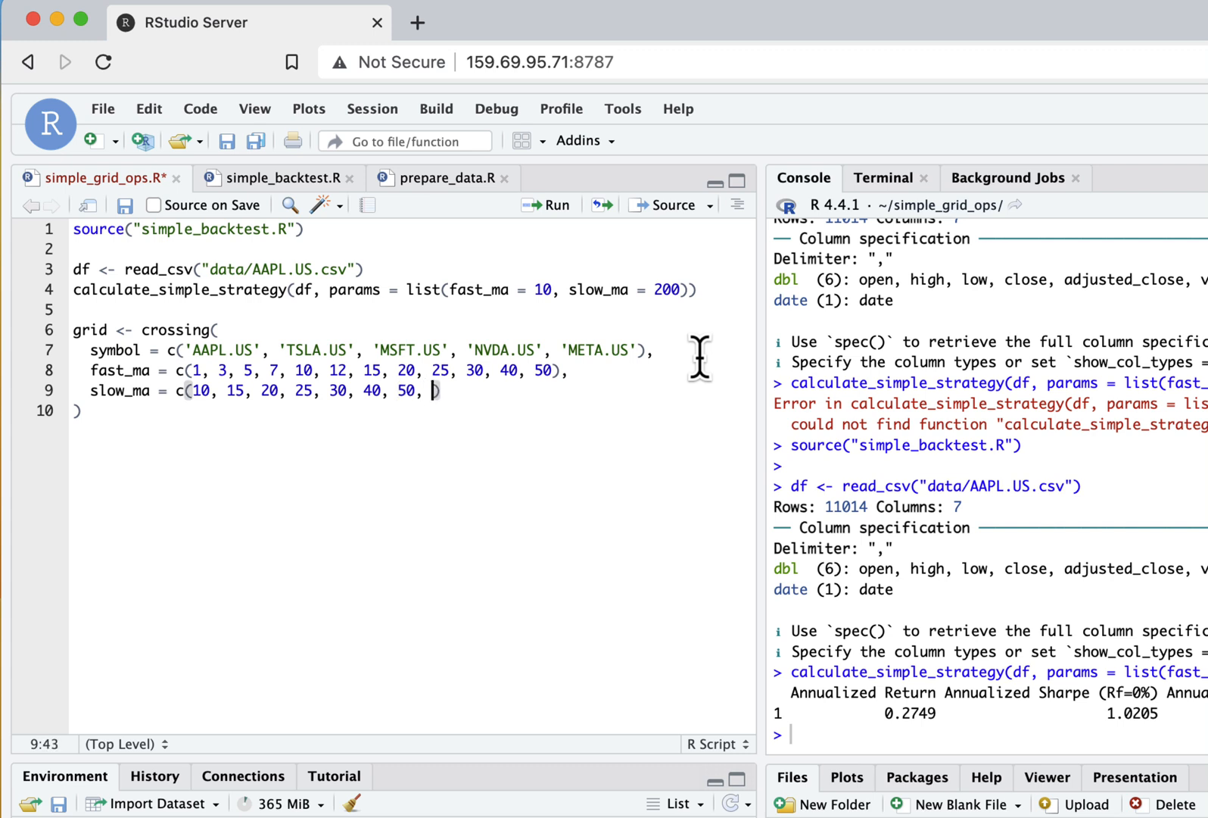
{"action": "type", "text": "75, 100, 150, 200, 250"}
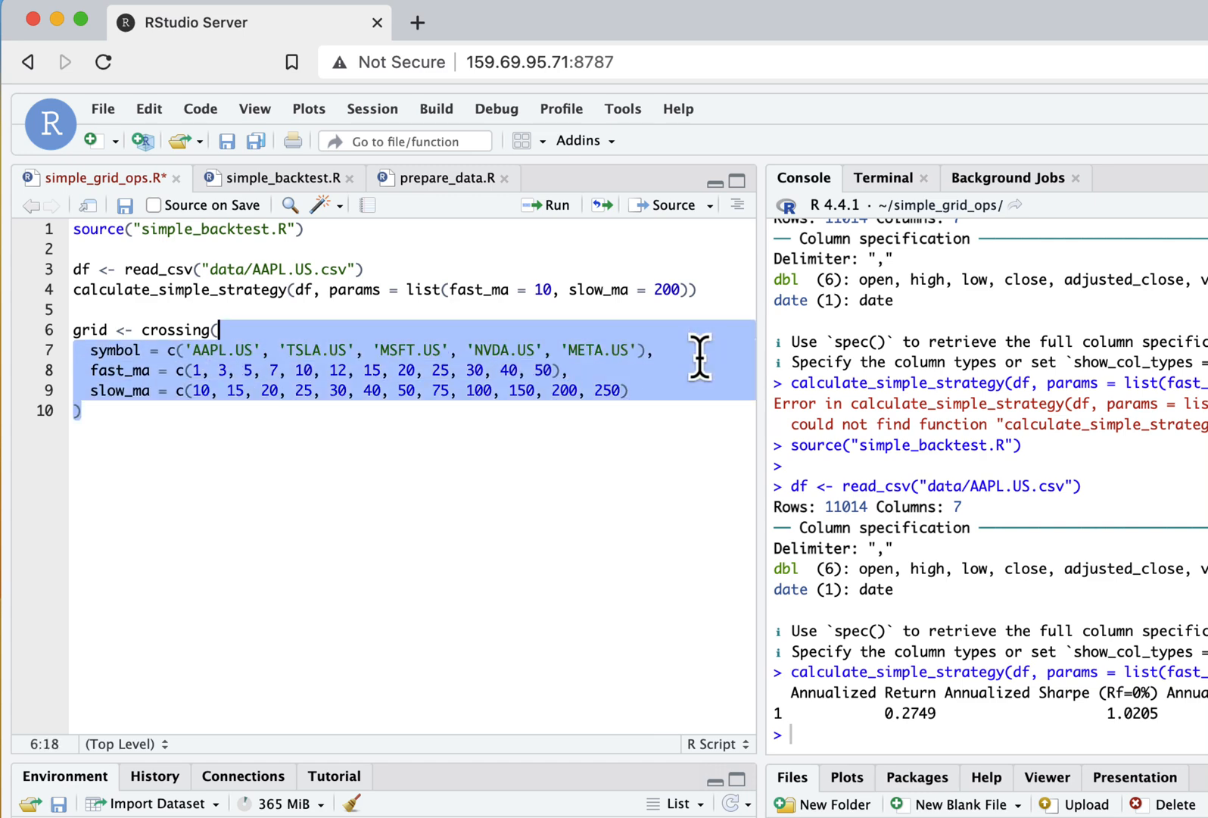
{"action": "left_click", "coordinate": [546, 205]}
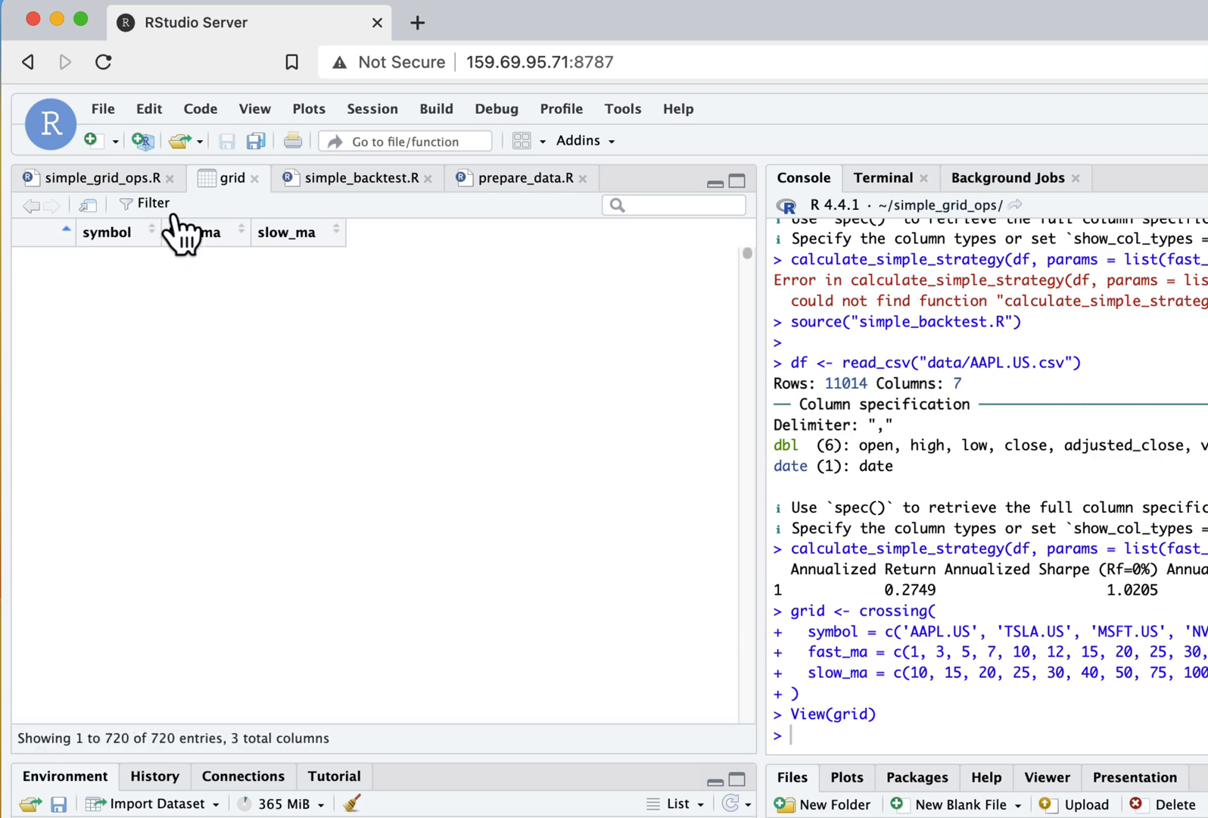
Write grid <- grid %>% filter(fast_ma < slow_ma), correcting the 'gird' typo
{"action": "left_click", "coordinate": [93, 177]}
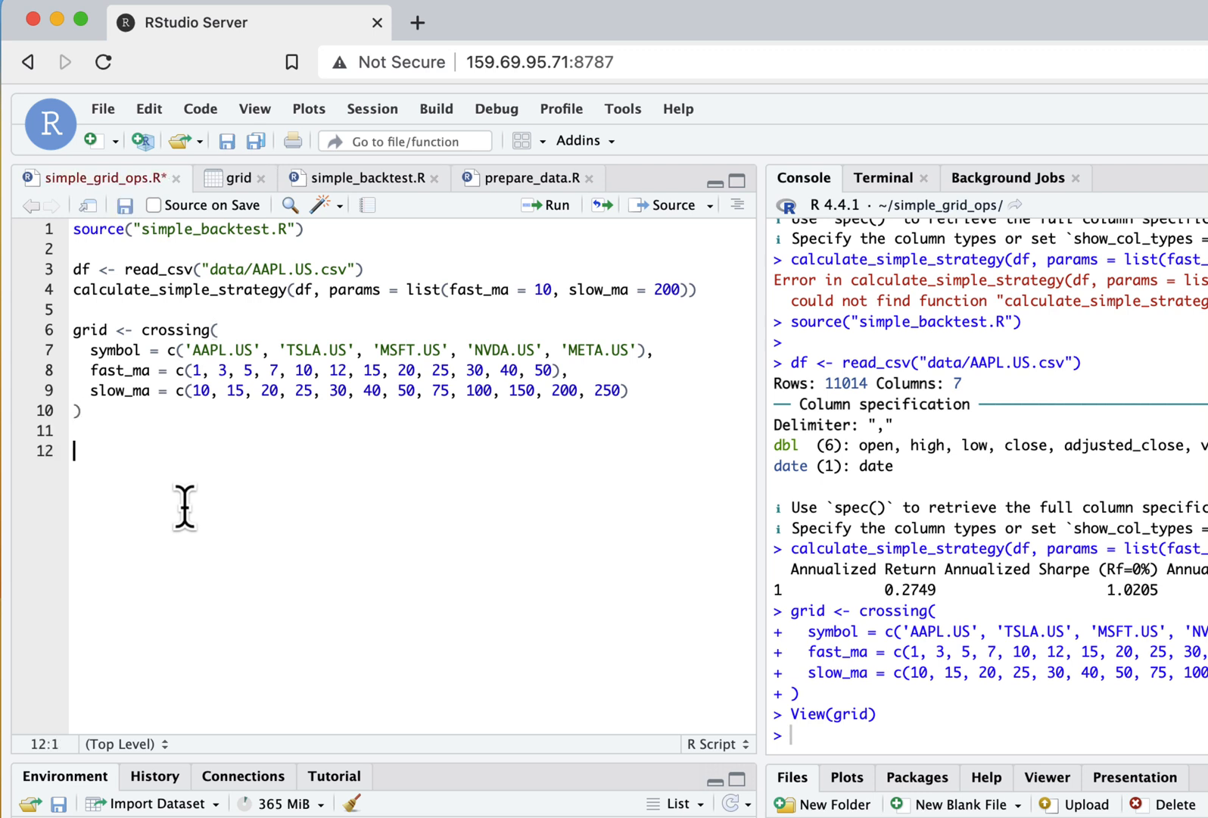
{"action": "type", "text": "gird <-"}
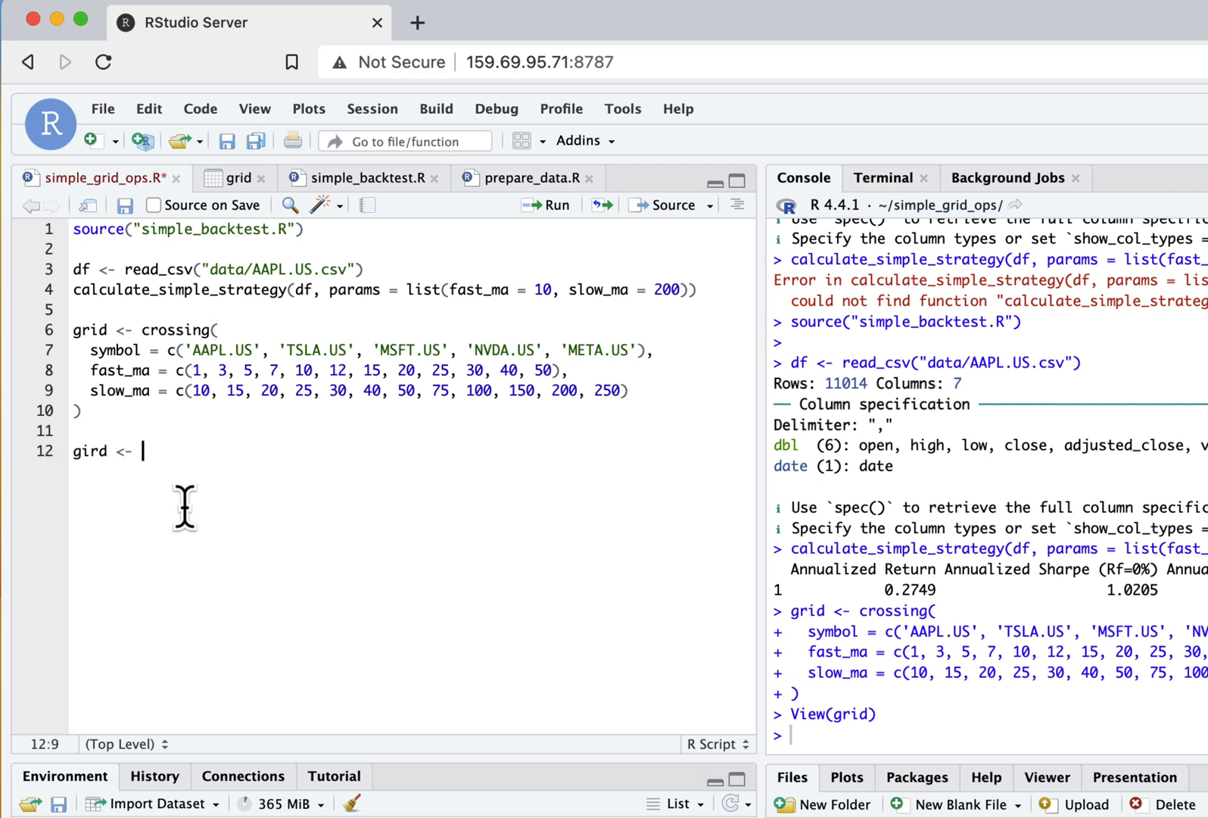
{"action": "type", "text": "grid %"}
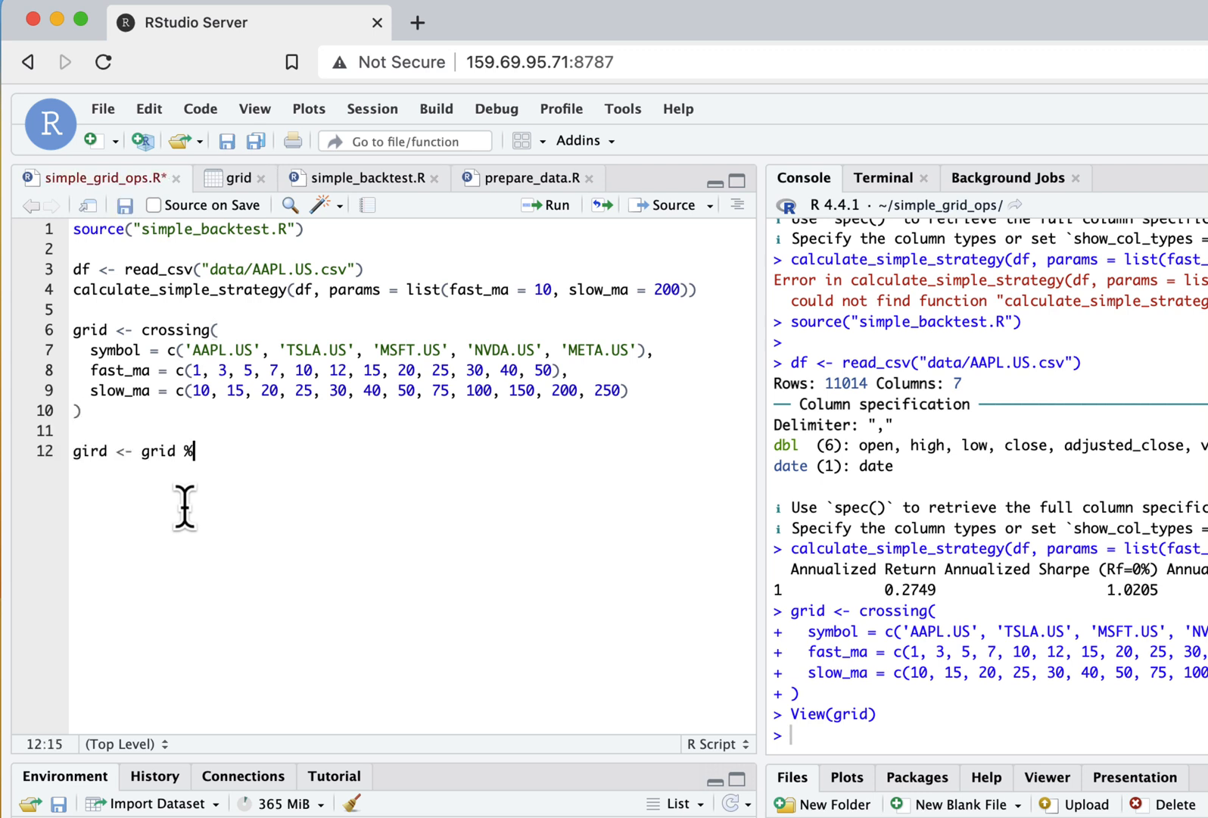
{"action": "type", "text": ">%"}
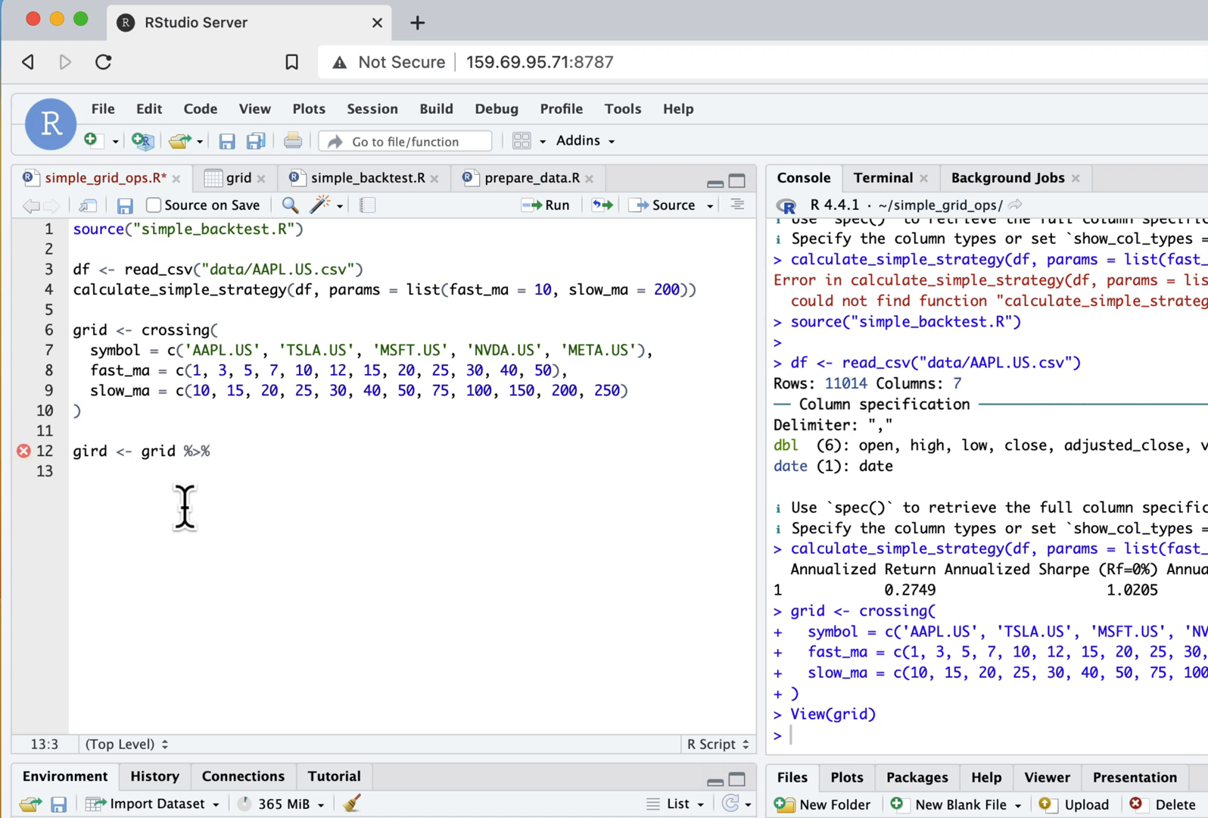
{"action": "type", "text": "filt"}
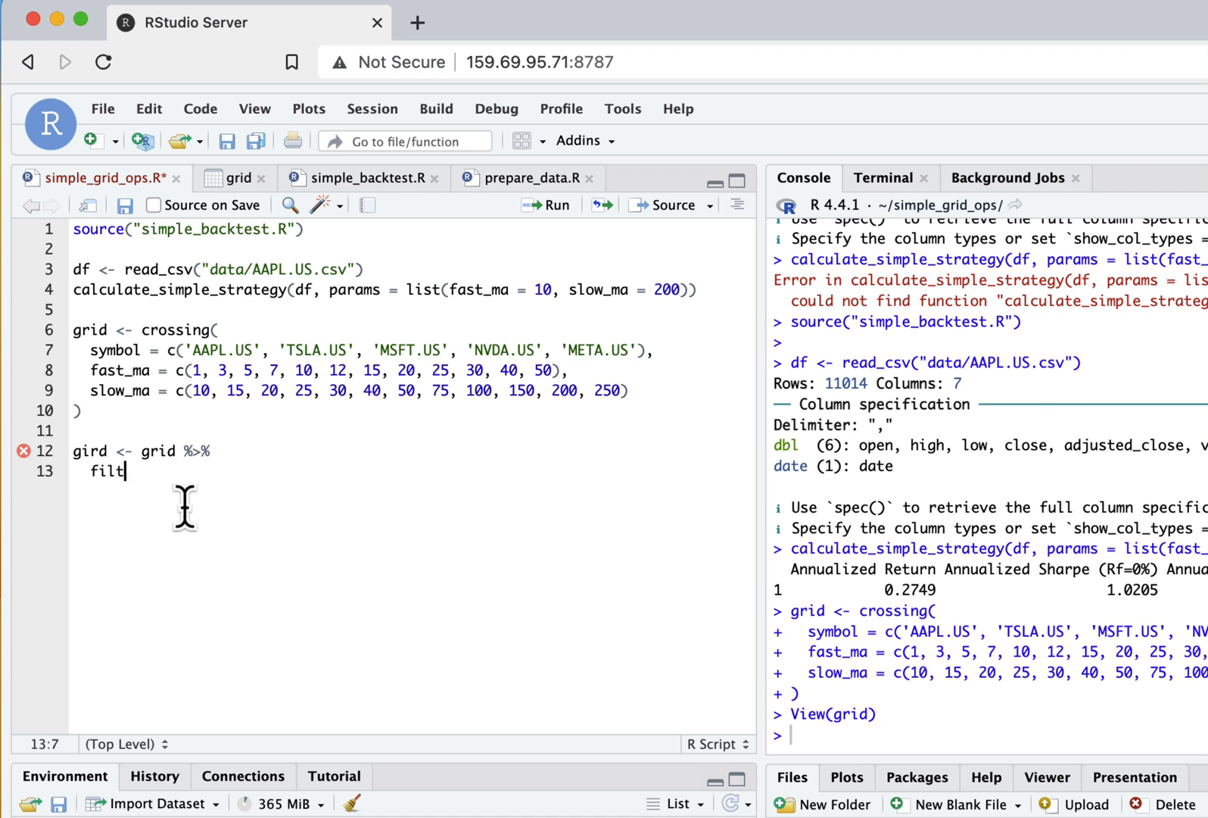
{"action": "type", "text": "er(fast"}
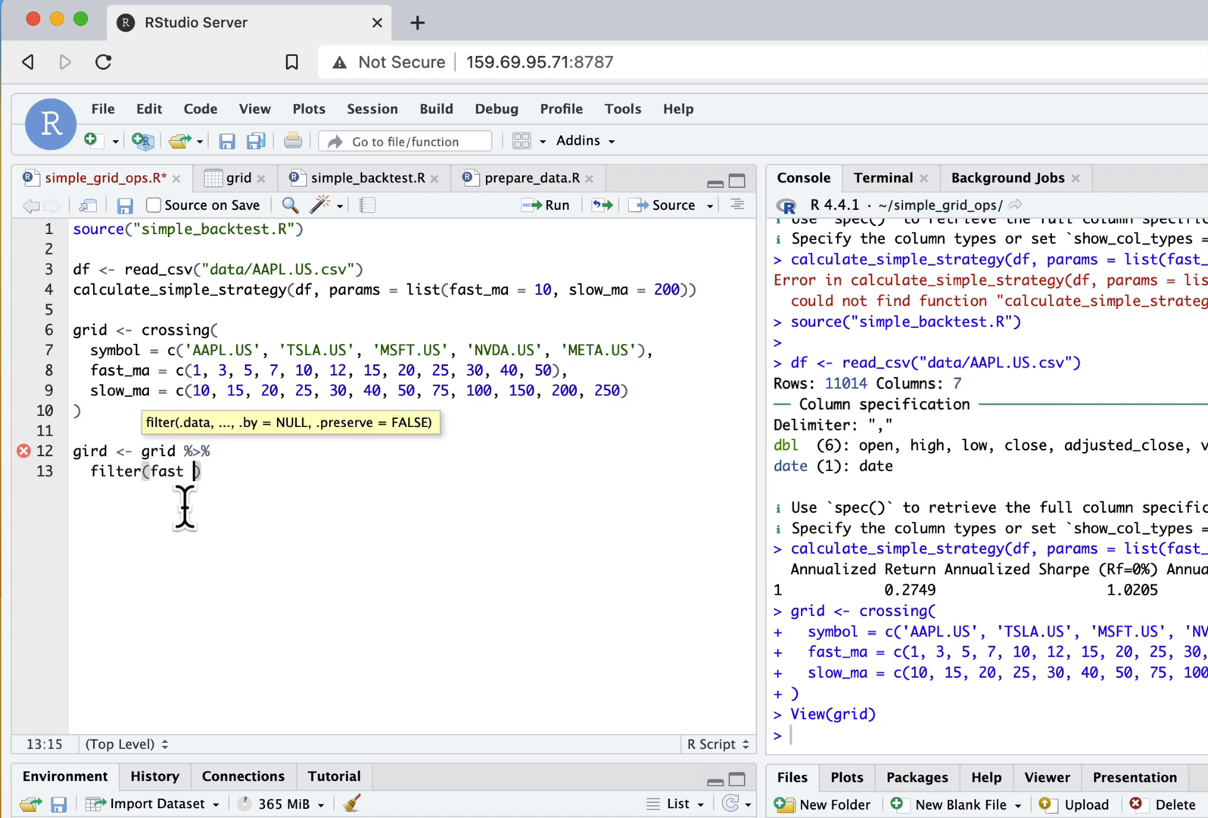
{"action": "type", "text": "_ma <"}
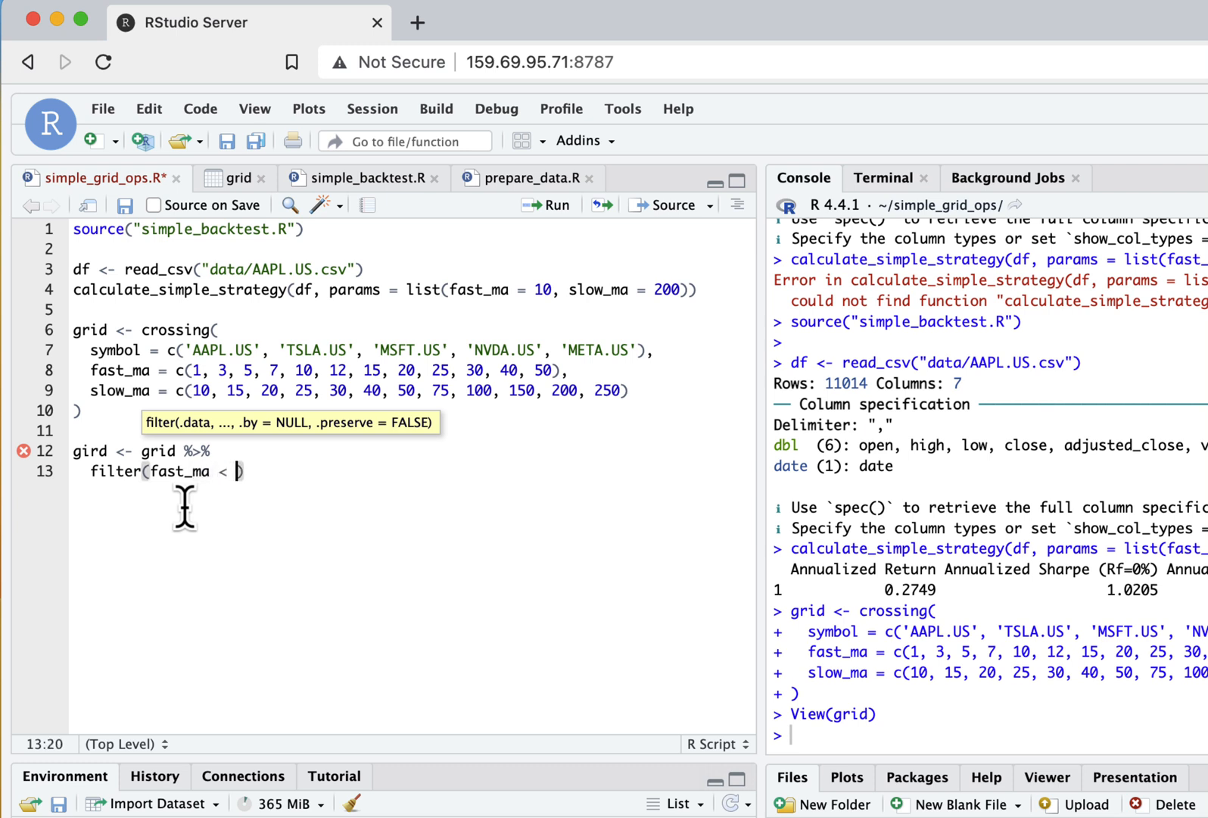
{"action": "type", "text": "slow_ma"}
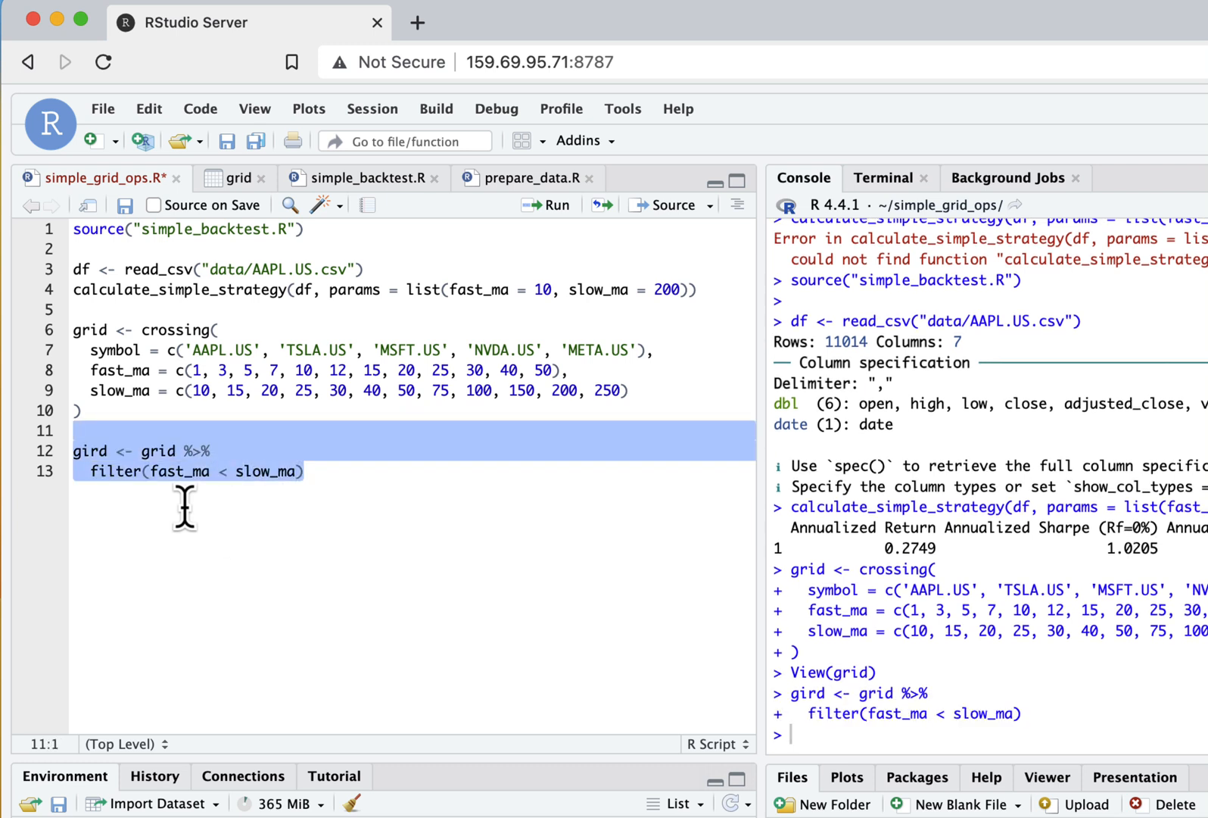
{"action": "mouse_move", "coordinate": [133, 509]}
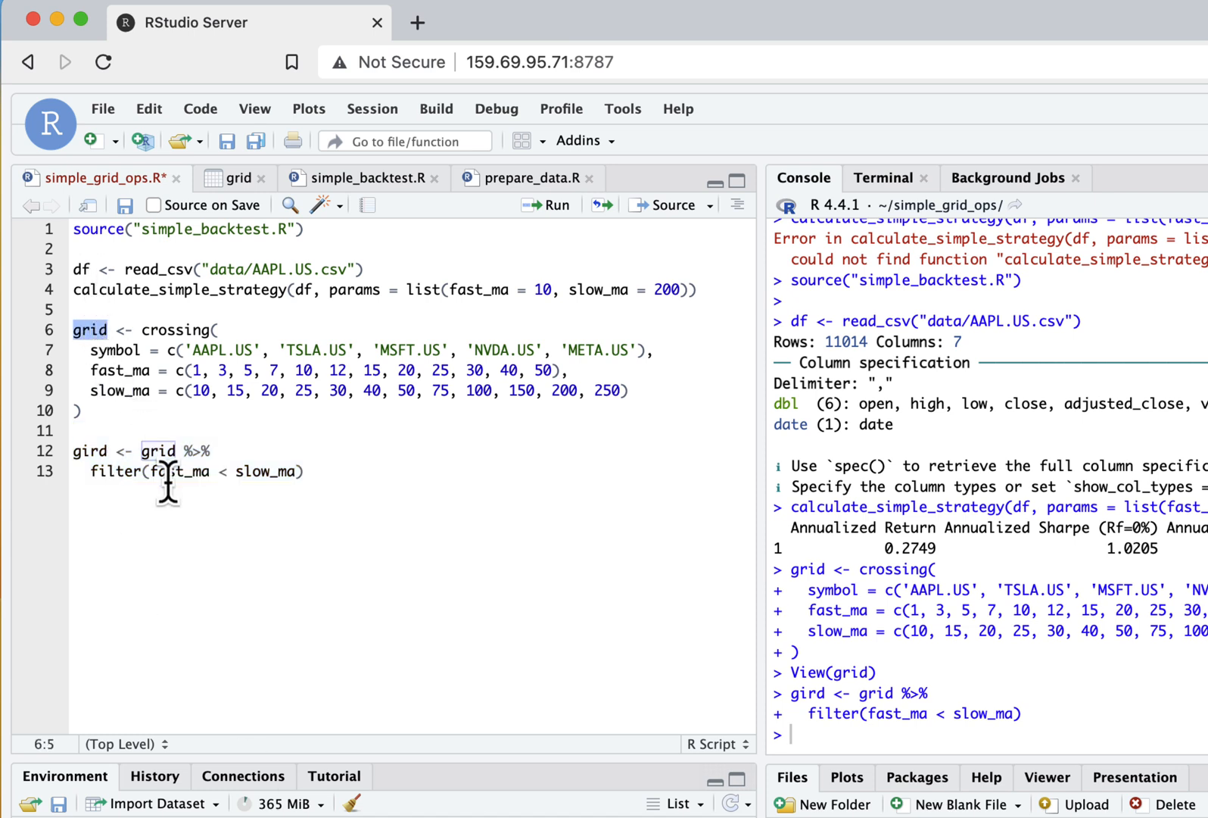
{"action": "left_click", "coordinate": [77, 451]}
{"action": "type", "text": "r"}
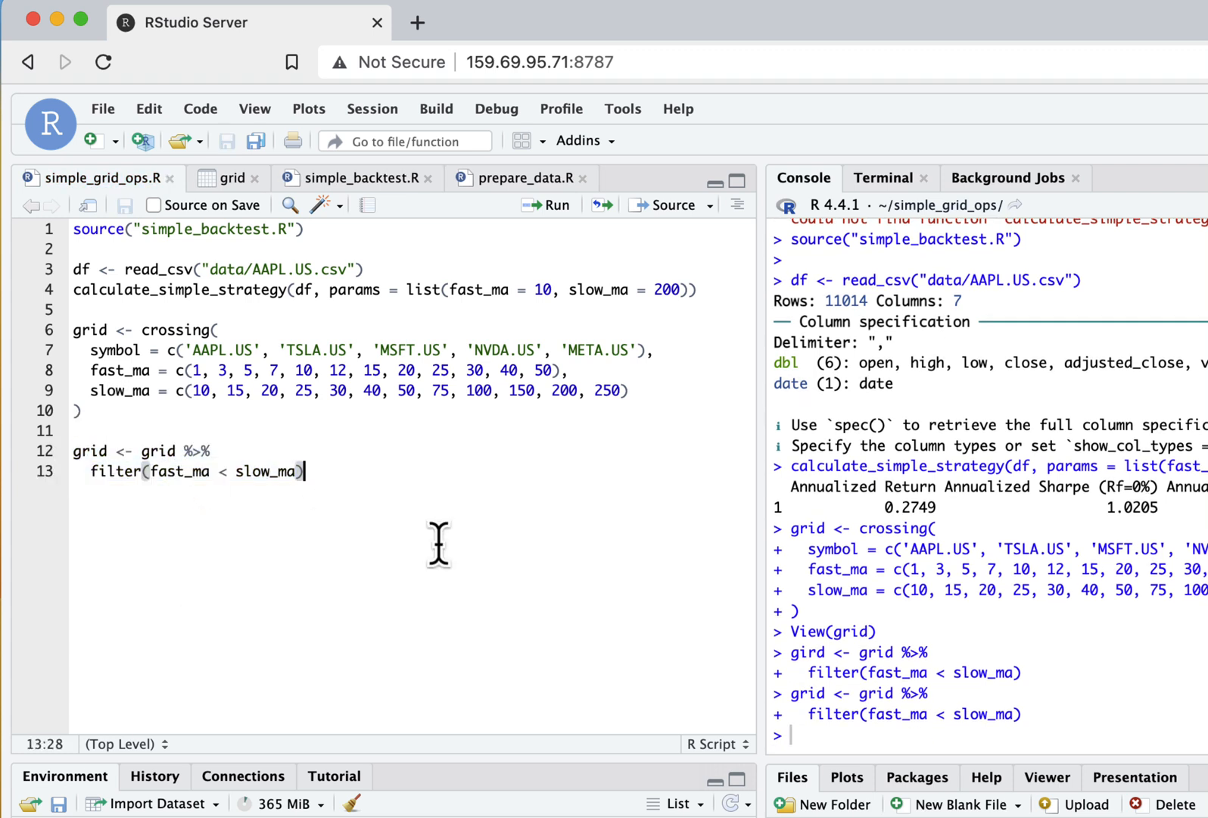
Type grid_res <- lapply(1:nrow(grid), function(i){ on a new line
{"action": "key", "text": "Return"}
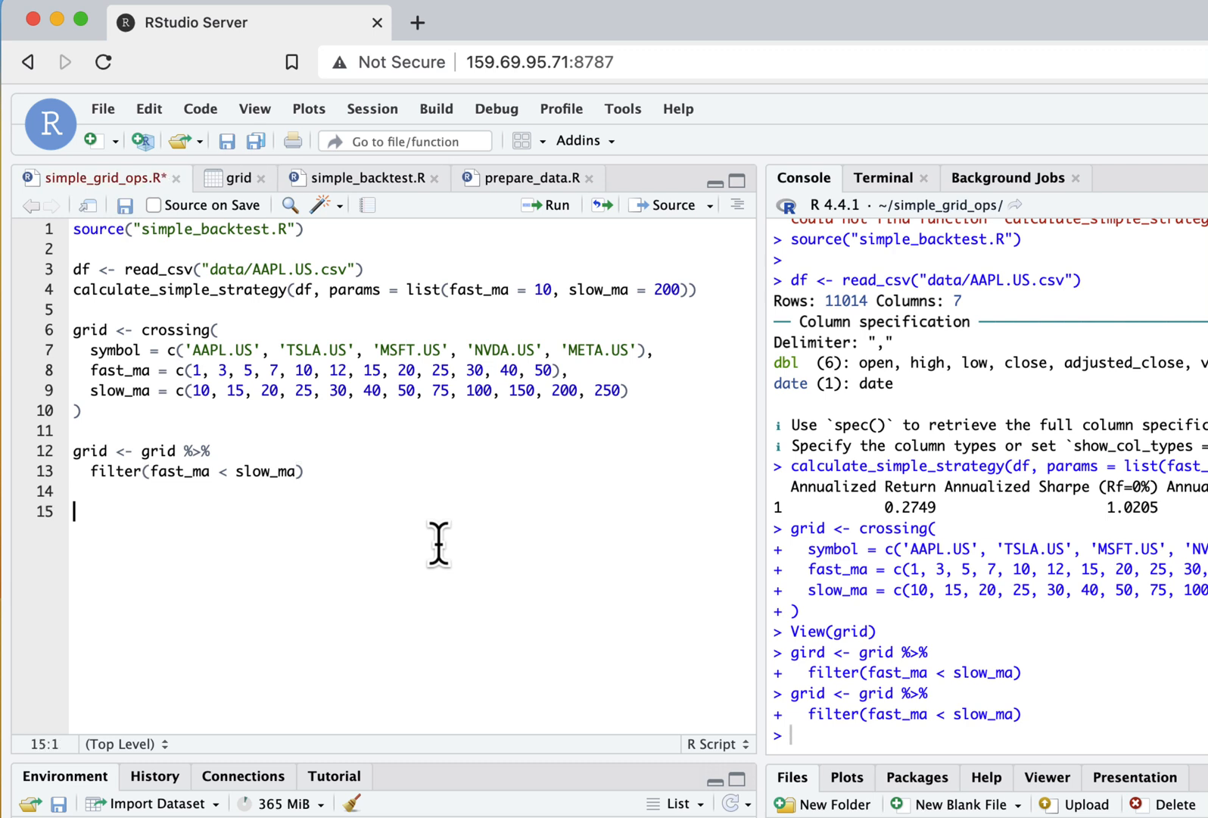
{"action": "type", "text": "gred"}
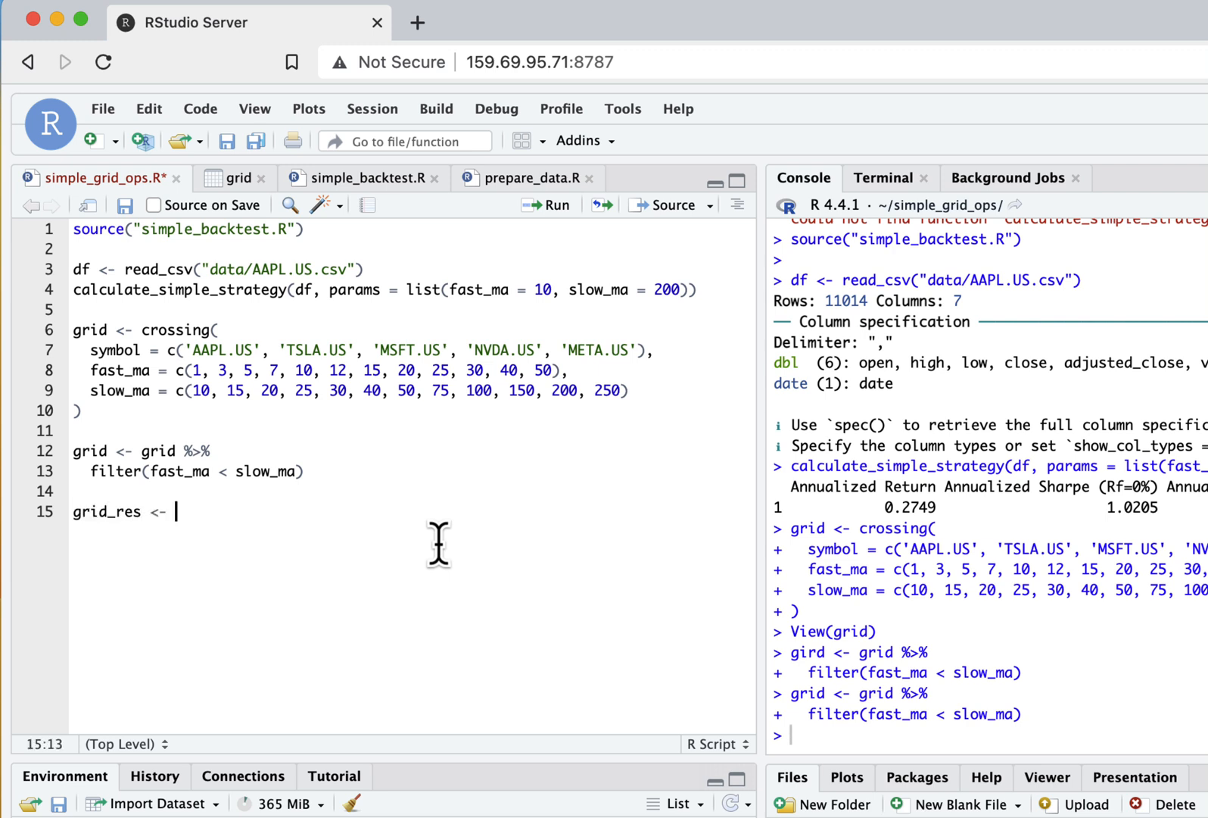
{"action": "type", "text": "lapply("}
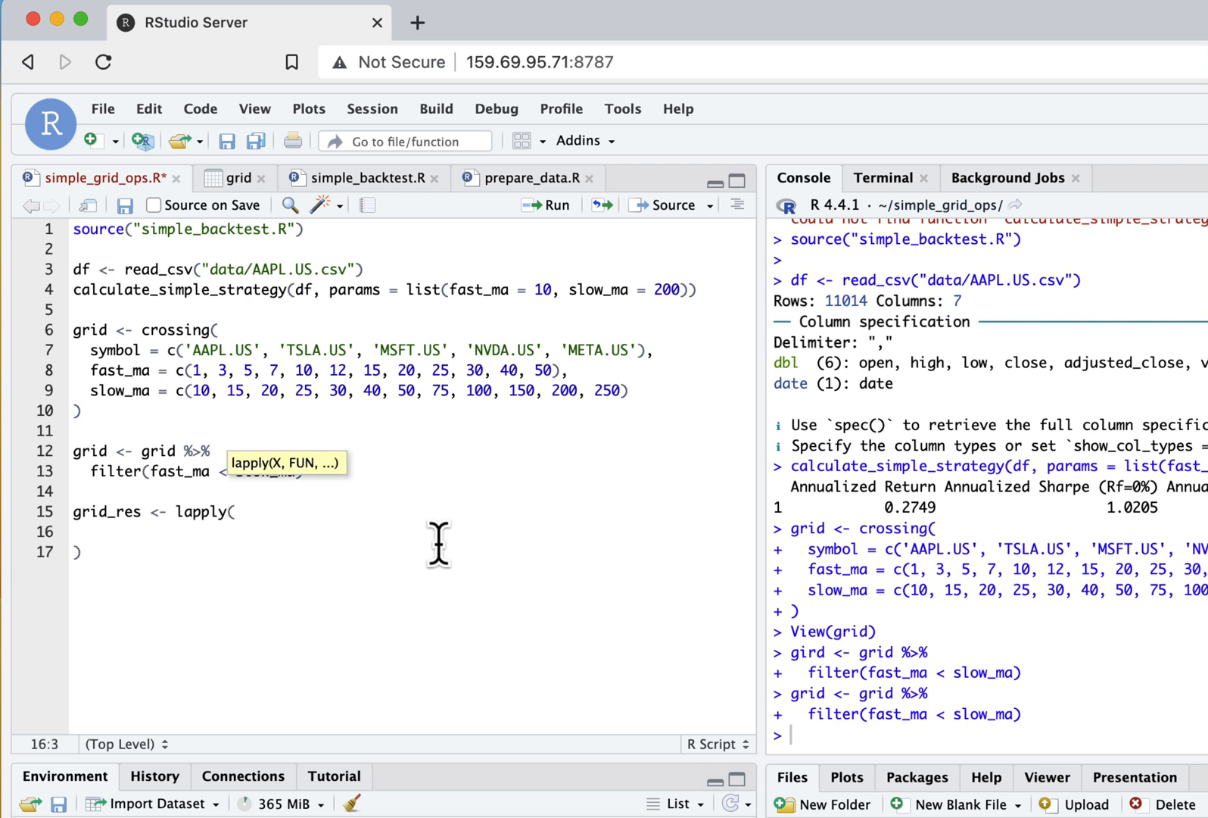
{"action": "type", "text": "1:neo"}
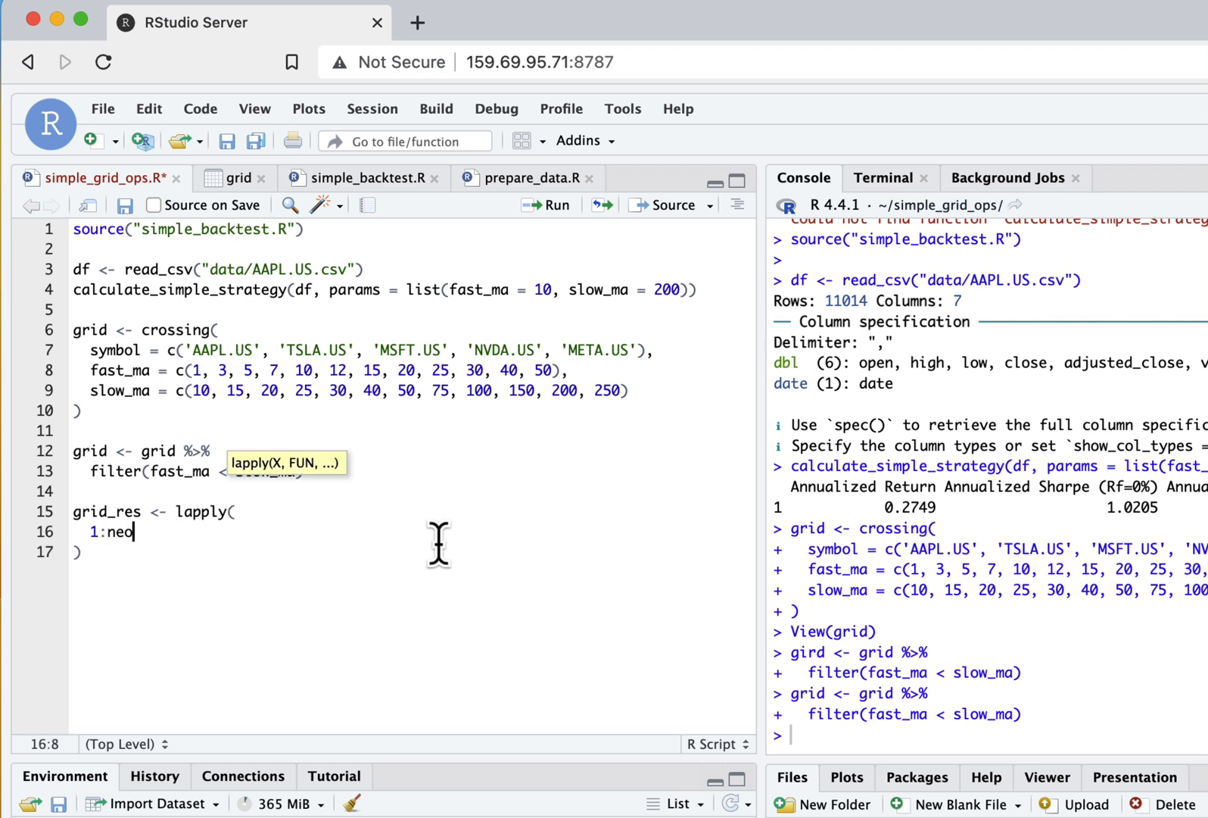
{"action": "type", "text": "nrow("}
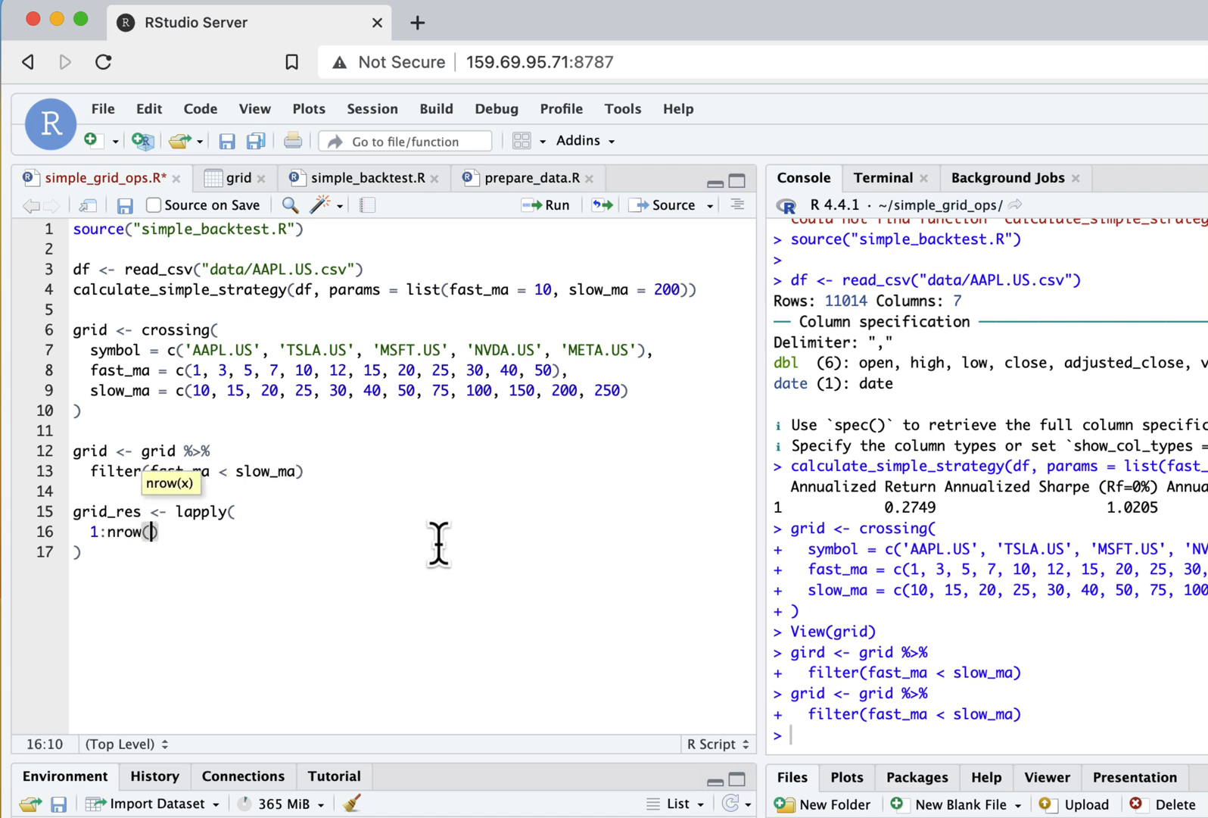
{"action": "type", "text": "grid"}
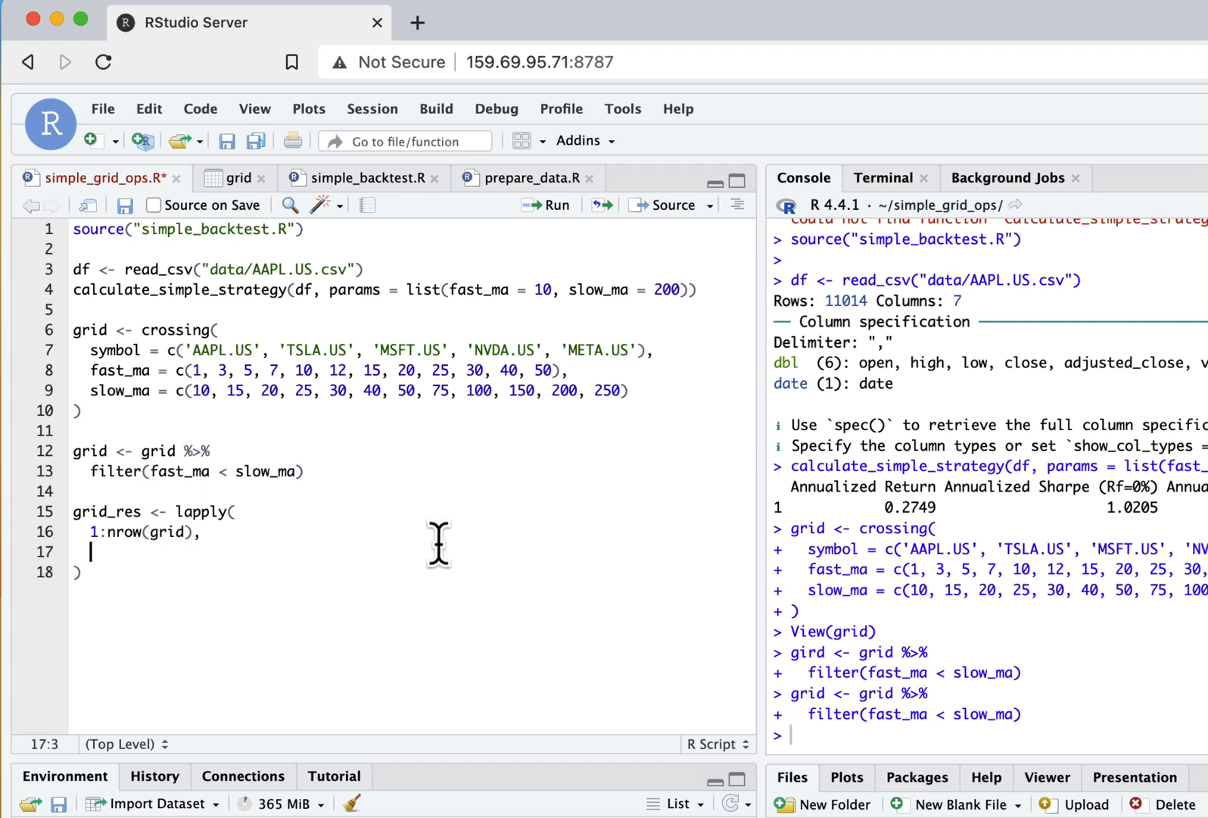
{"action": "type", "text": "f"}
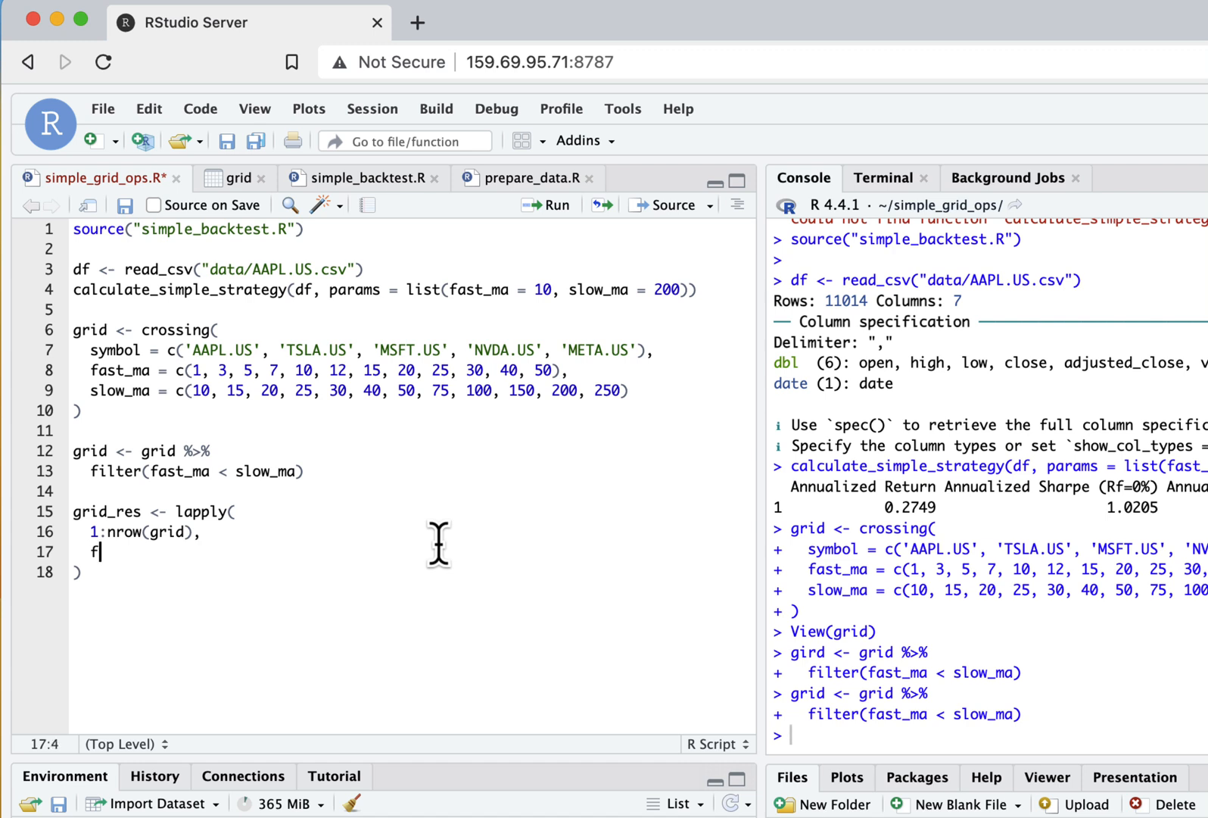
{"action": "type", "text": "u"}
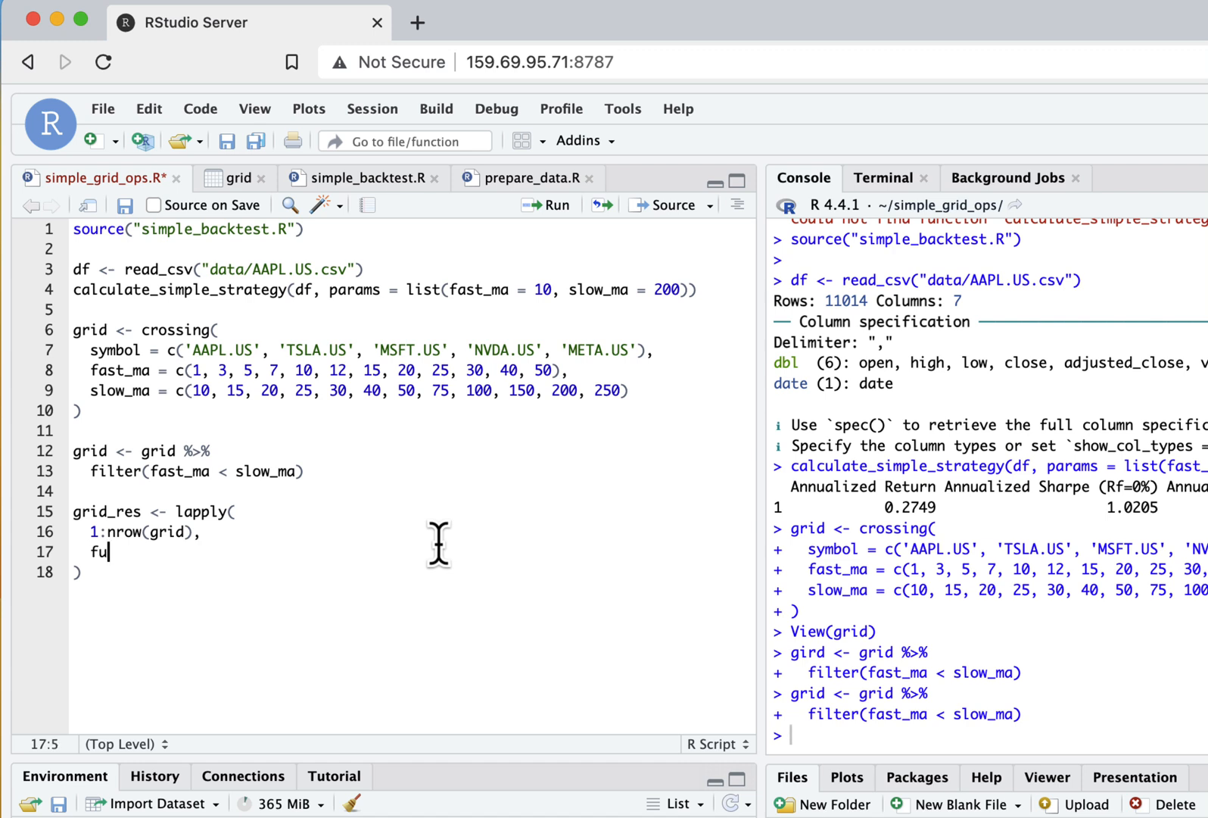
{"action": "type", "text": "nction(i"}
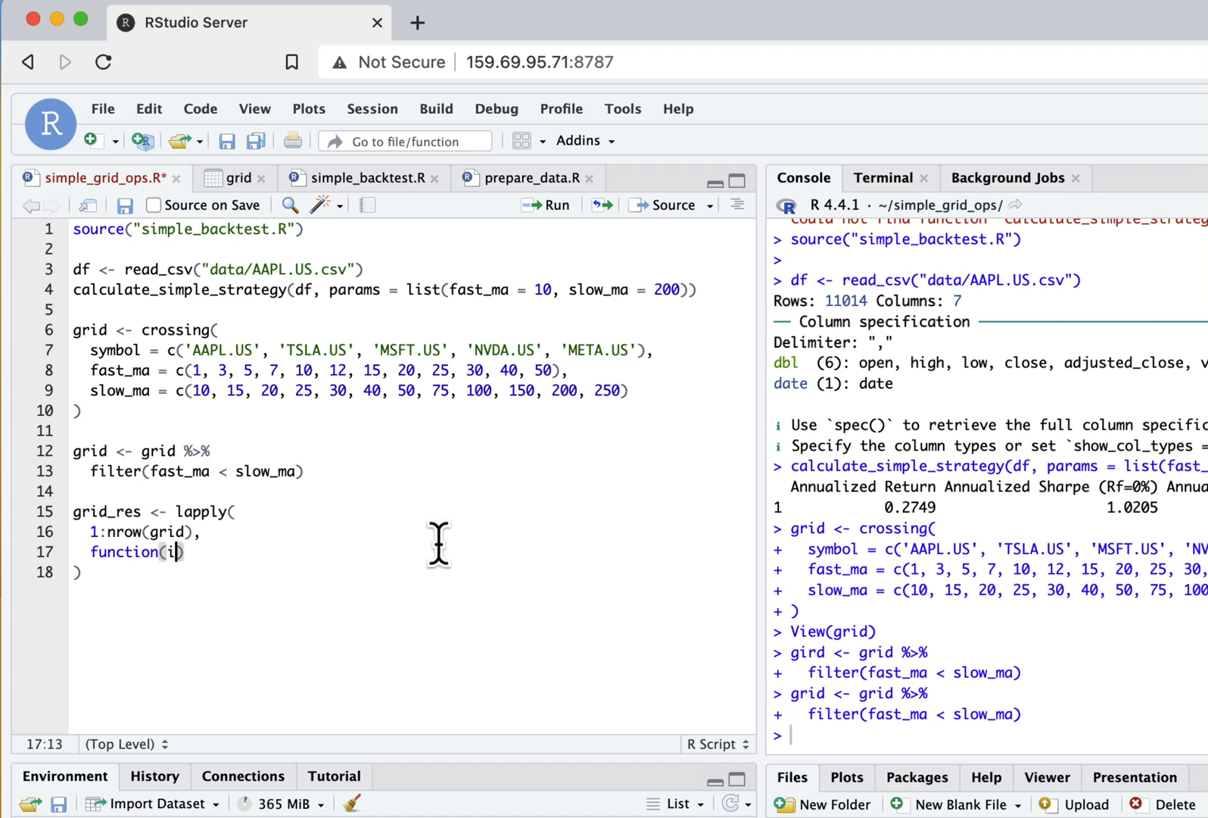
{"action": "type", "text": "{"}
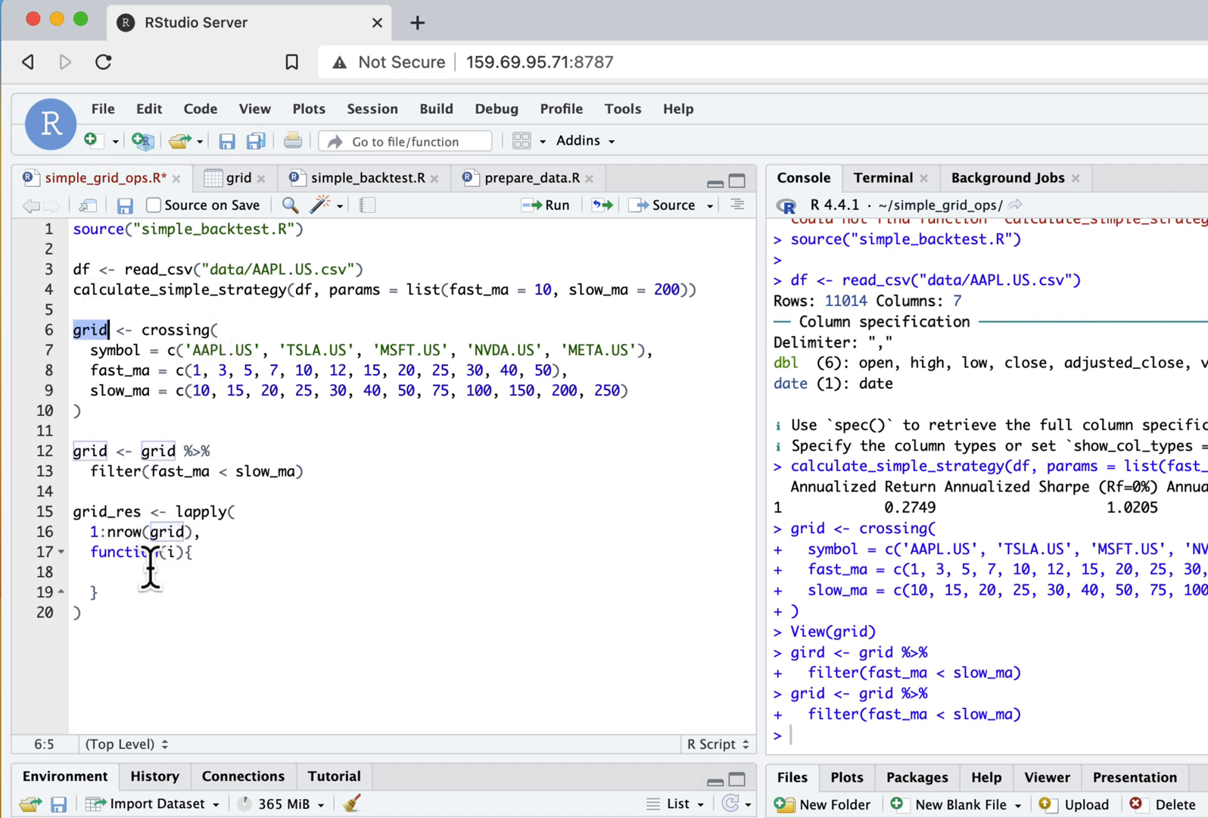
Add print(i) and params <- as.list(grid[i, ]) inside the function body
{"action": "left_click", "coordinate": [112, 571]}
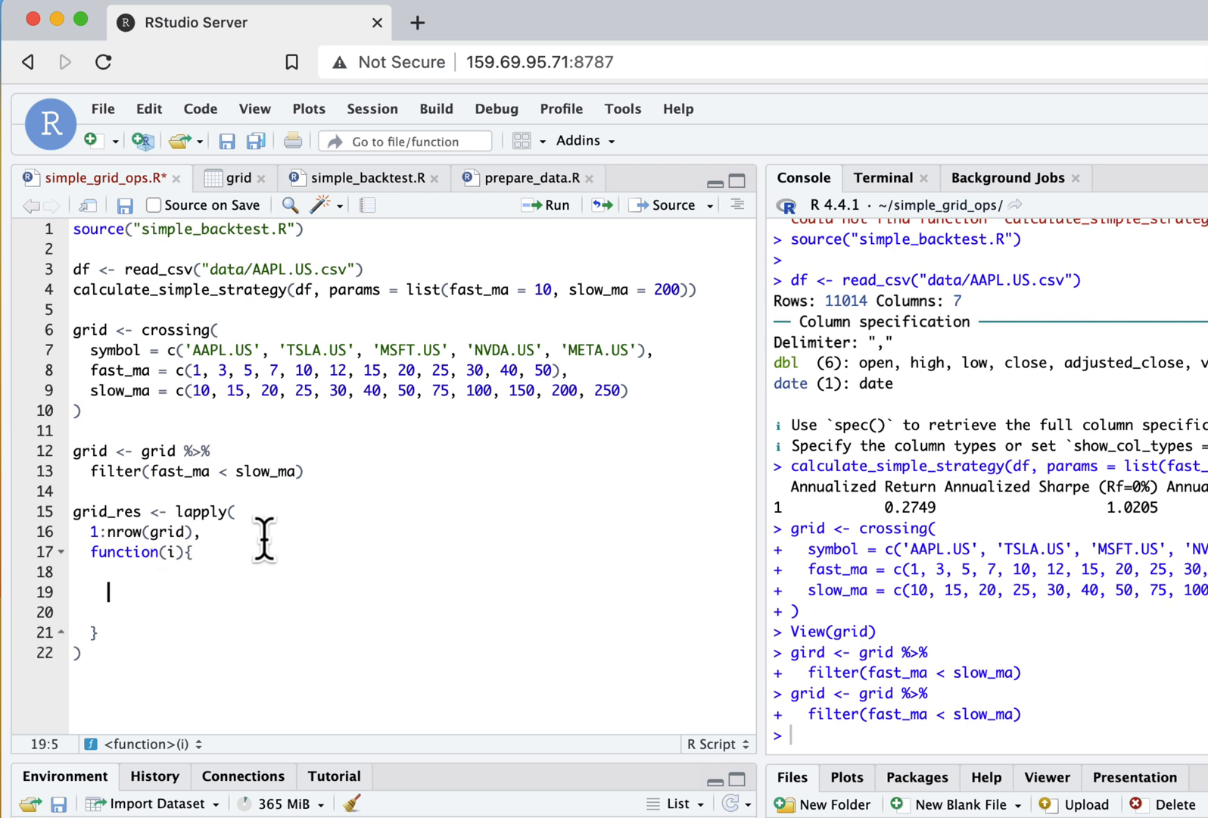
{"action": "type", "text": "print(i"}
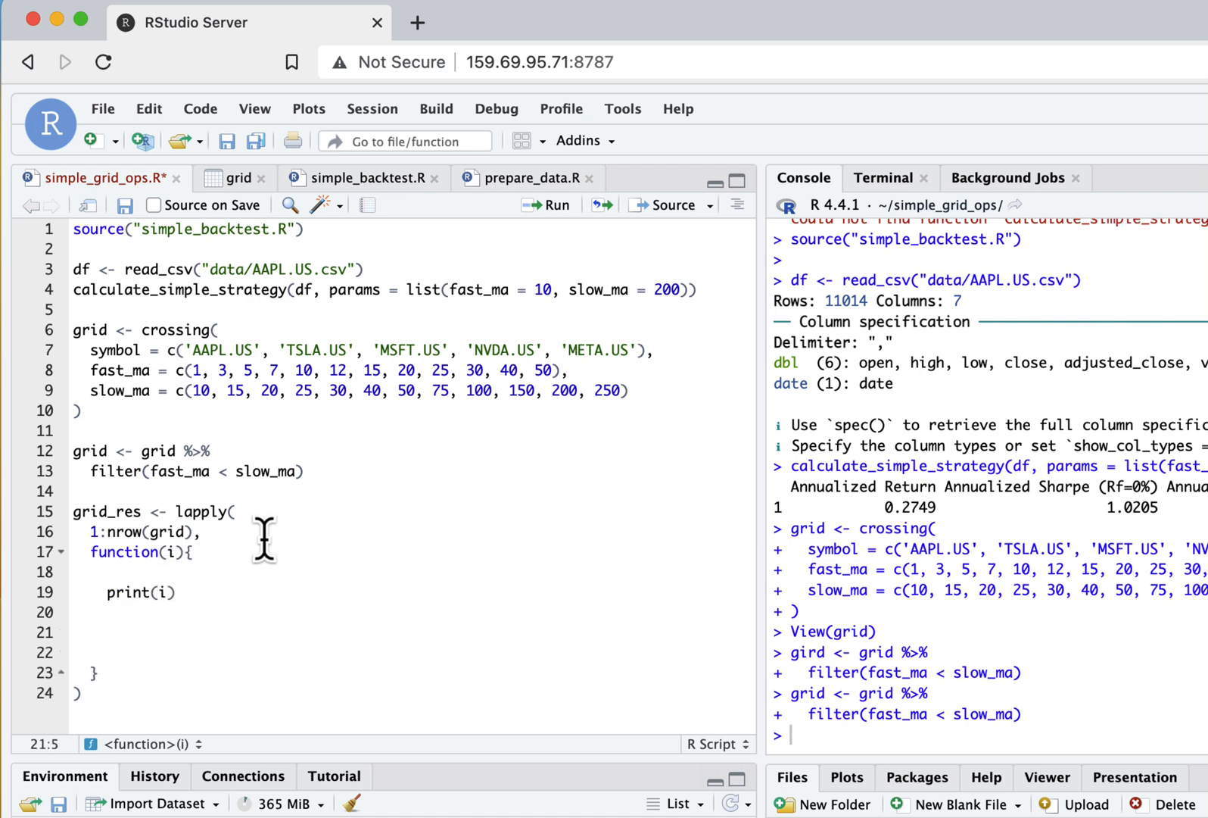
{"action": "type", "text": "params <-"}
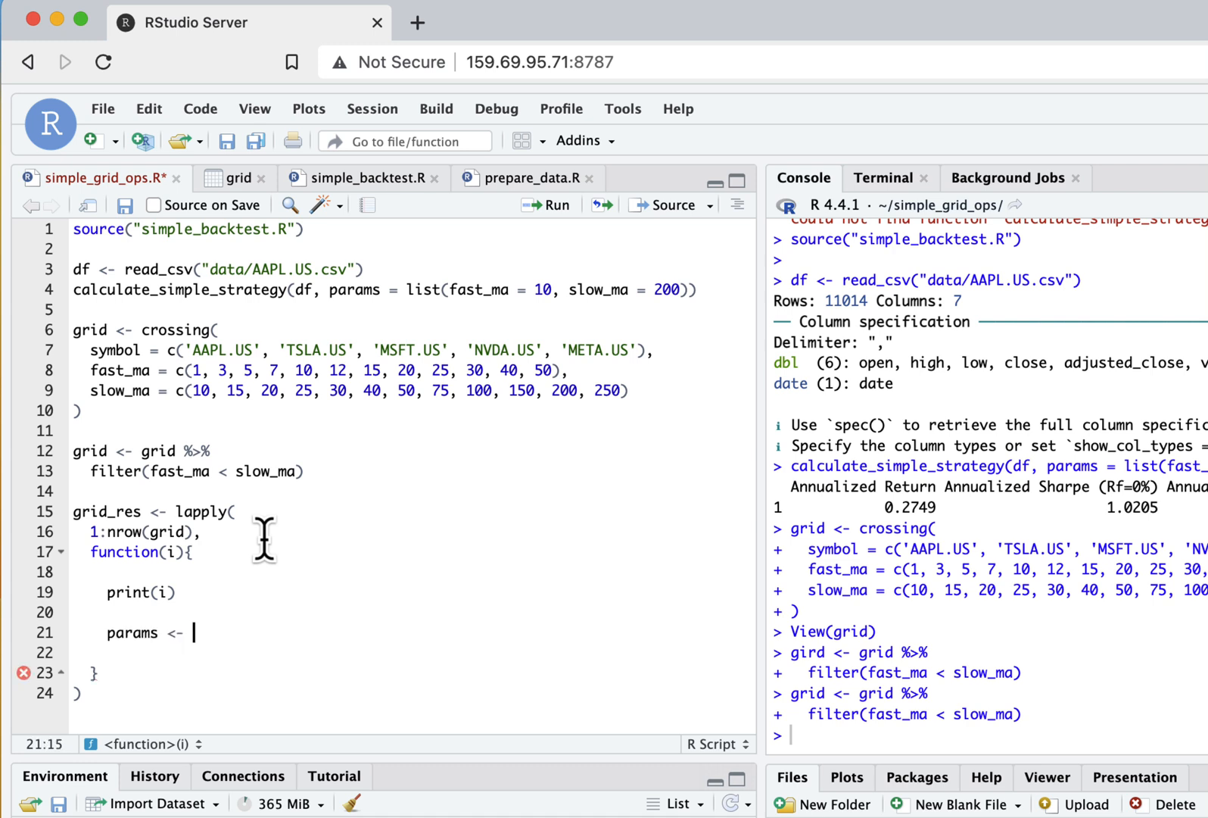
{"action": "type", "text": "as.list("}
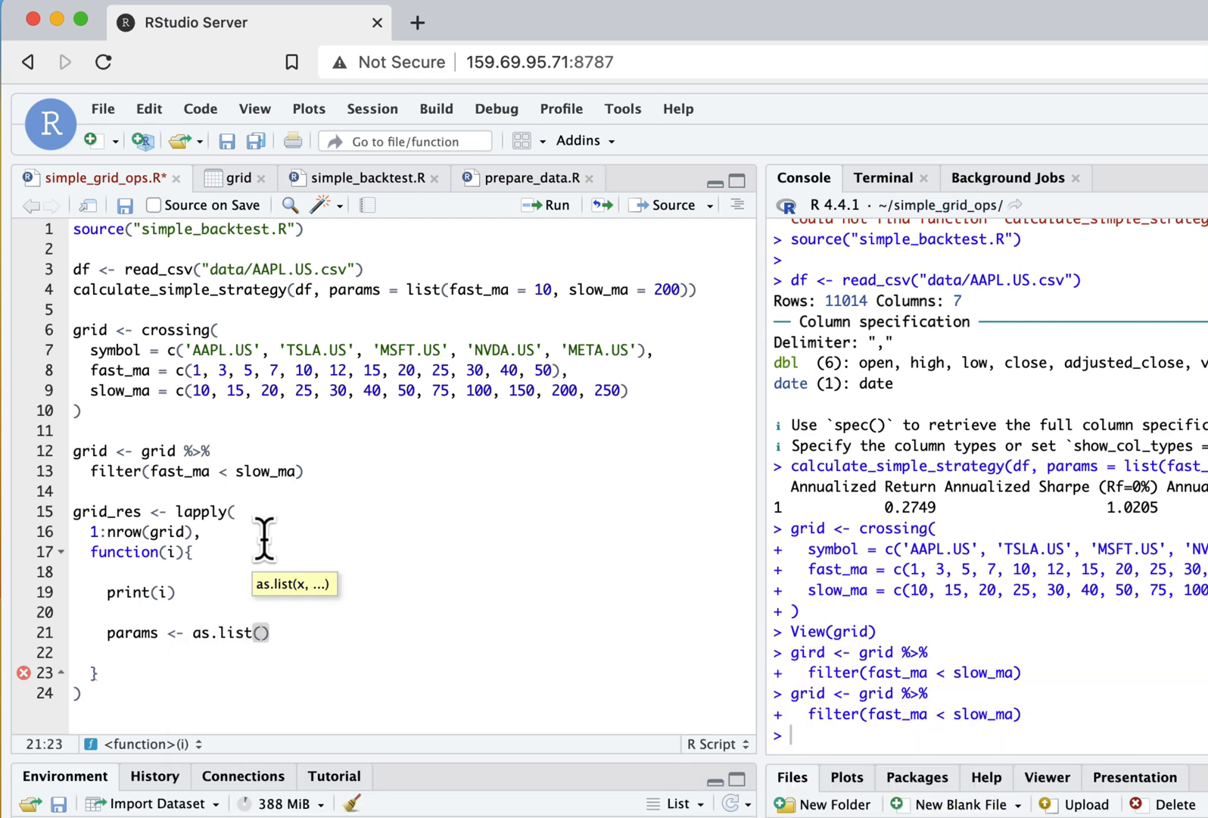
{"action": "type", "text": "grid["}
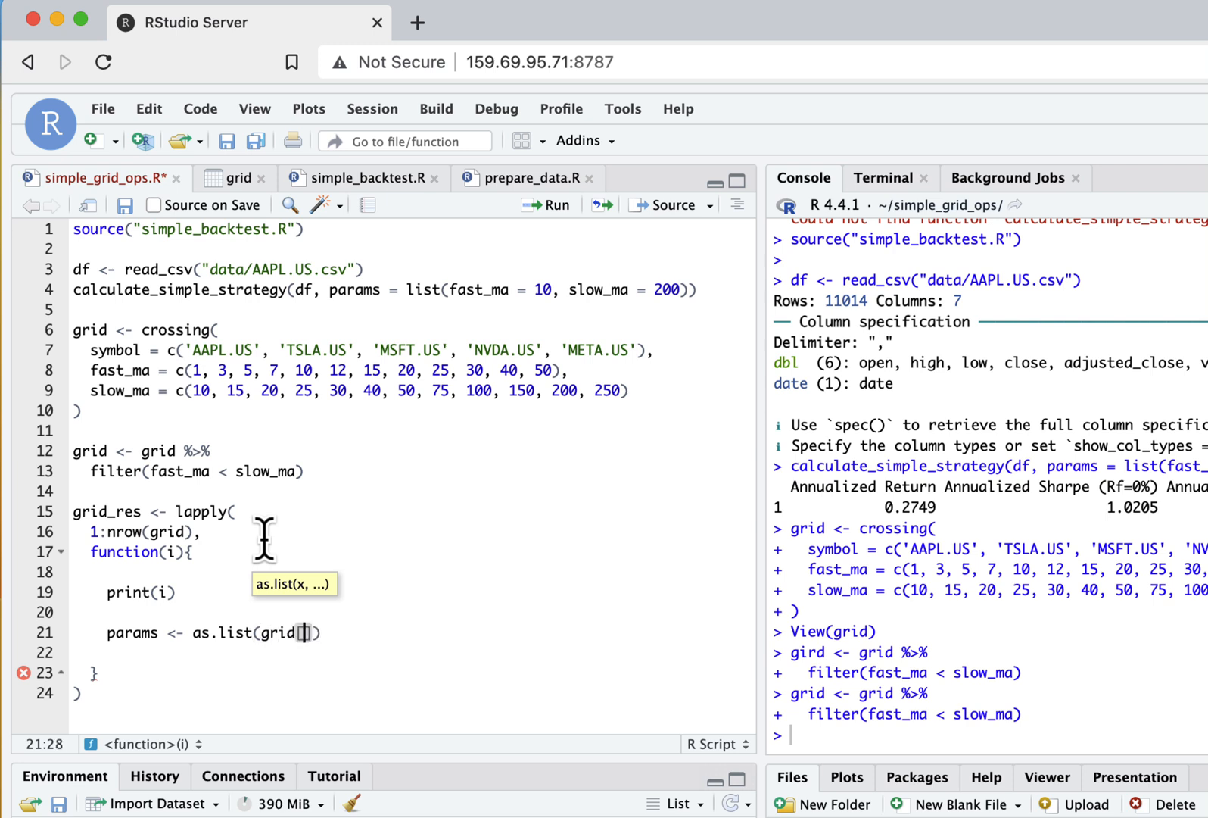
{"action": "type", "text": "i"}
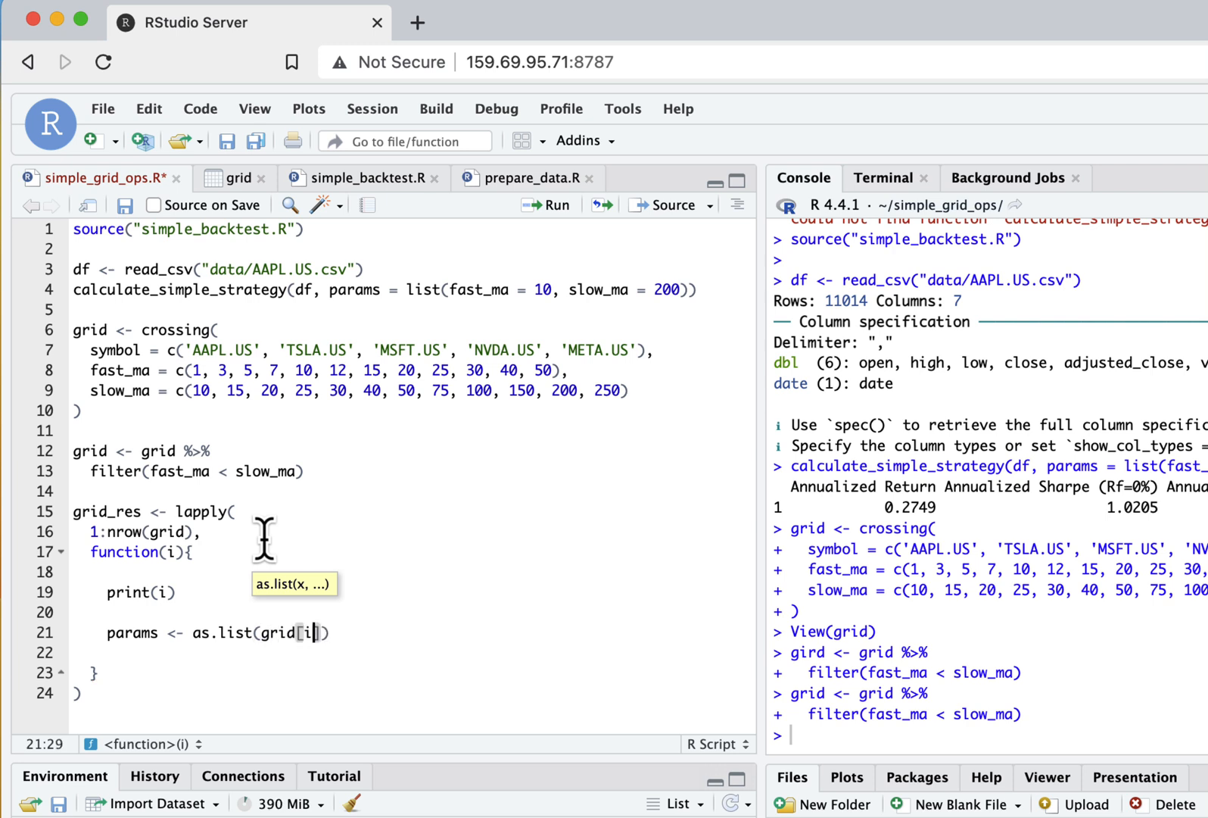
{"action": "type", "text": ","}
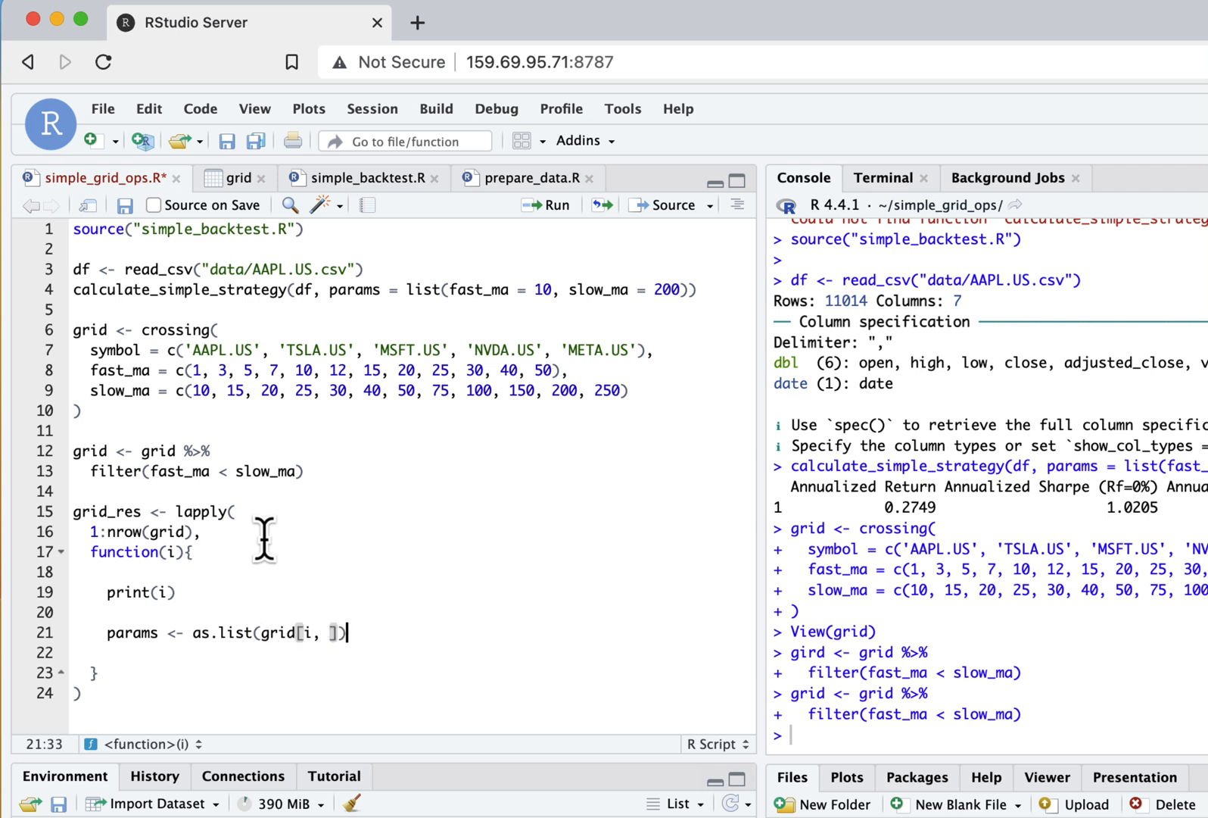
{"action": "mouse_move", "coordinate": [343, 640]}
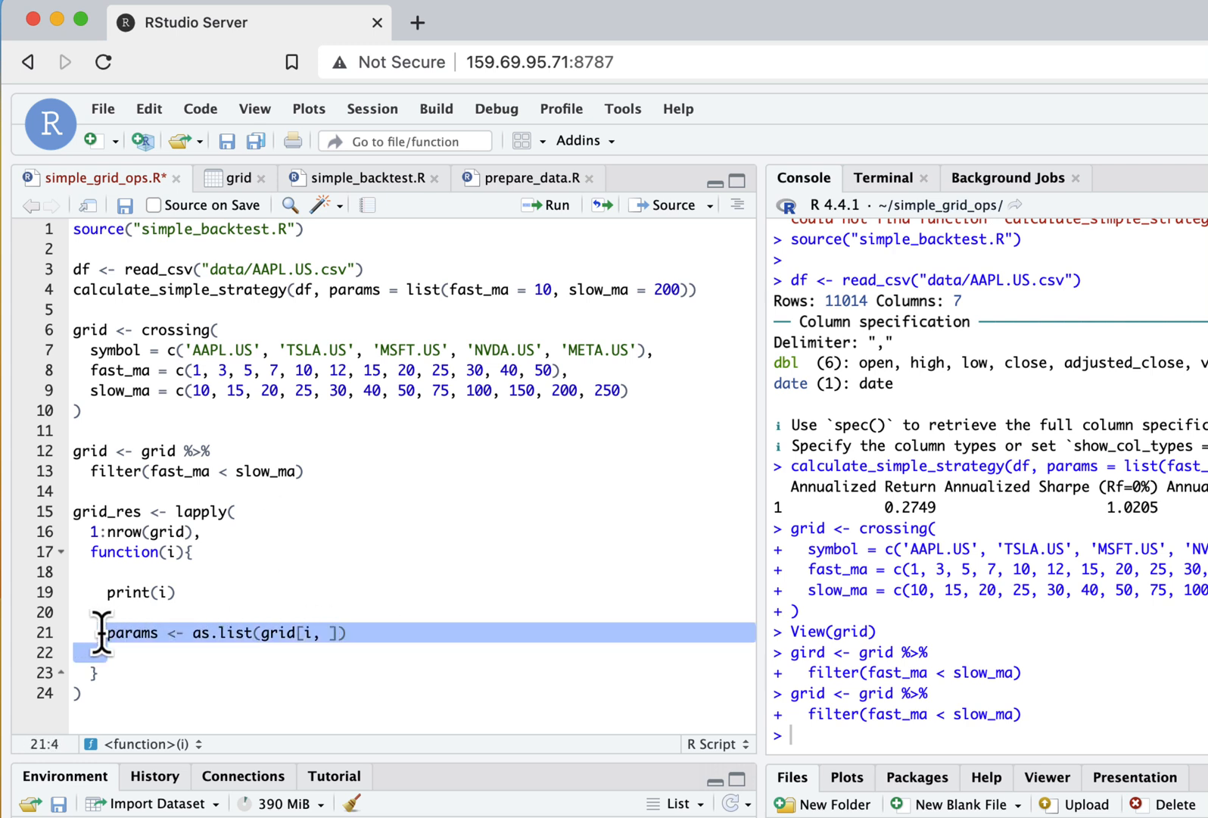
{"action": "left_click", "coordinate": [112, 651]}
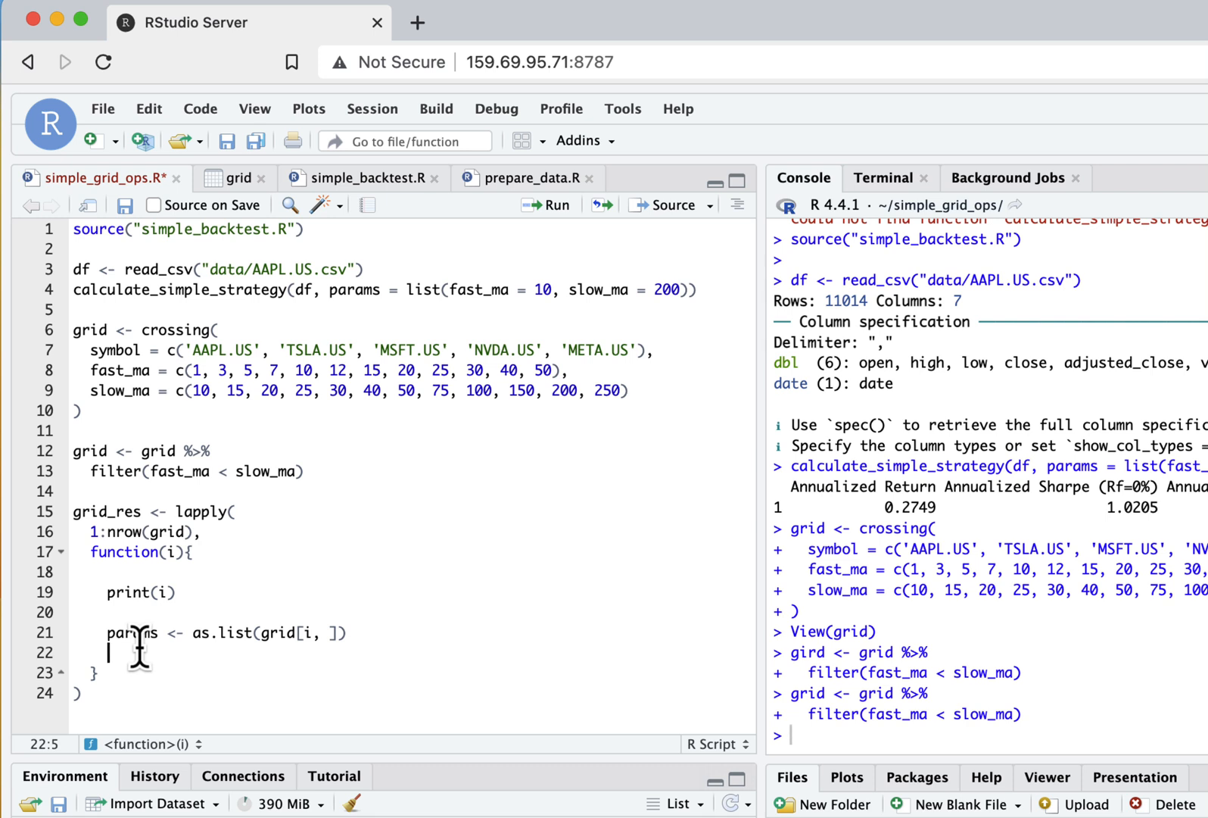
Add df <- read_csv(str_c('data/', params$symbol, ".csv")) and set i <- 1 in the console
{"action": "key", "text": "Return"}
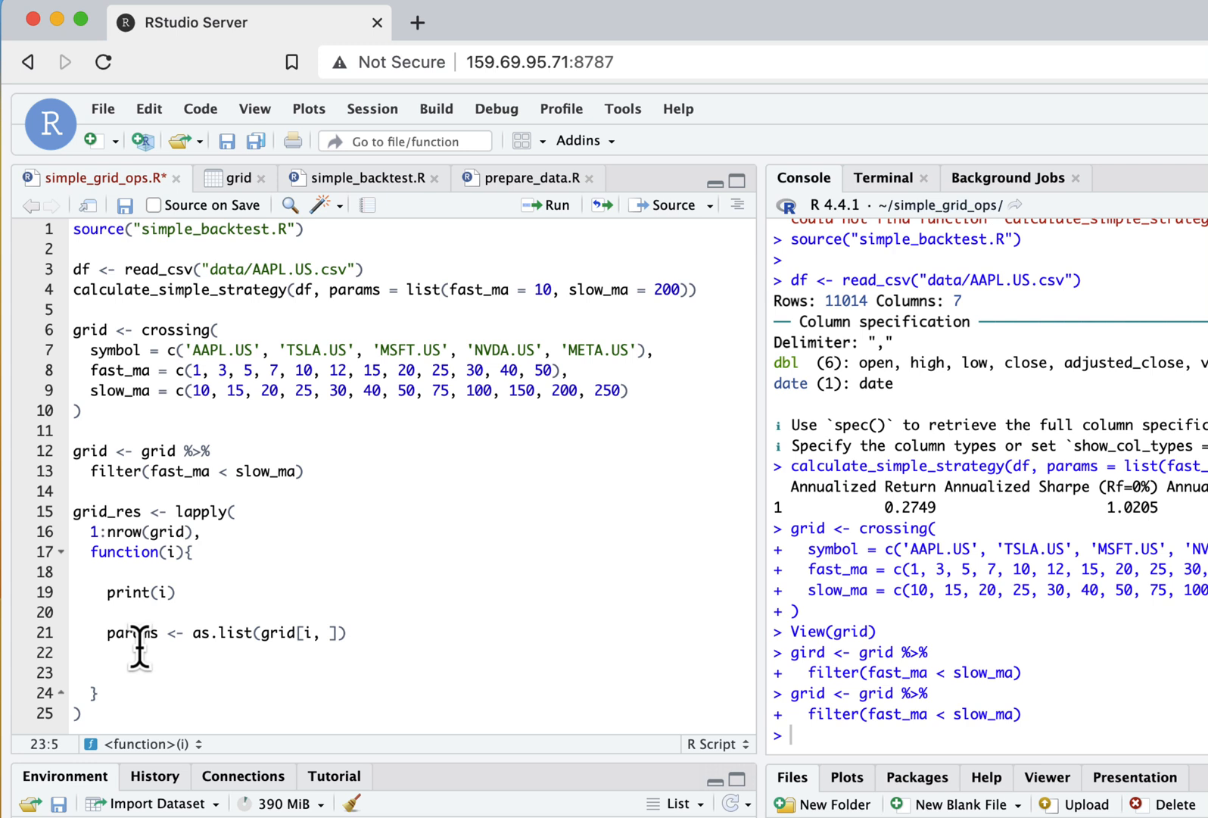
{"action": "type", "text": "df <-"}
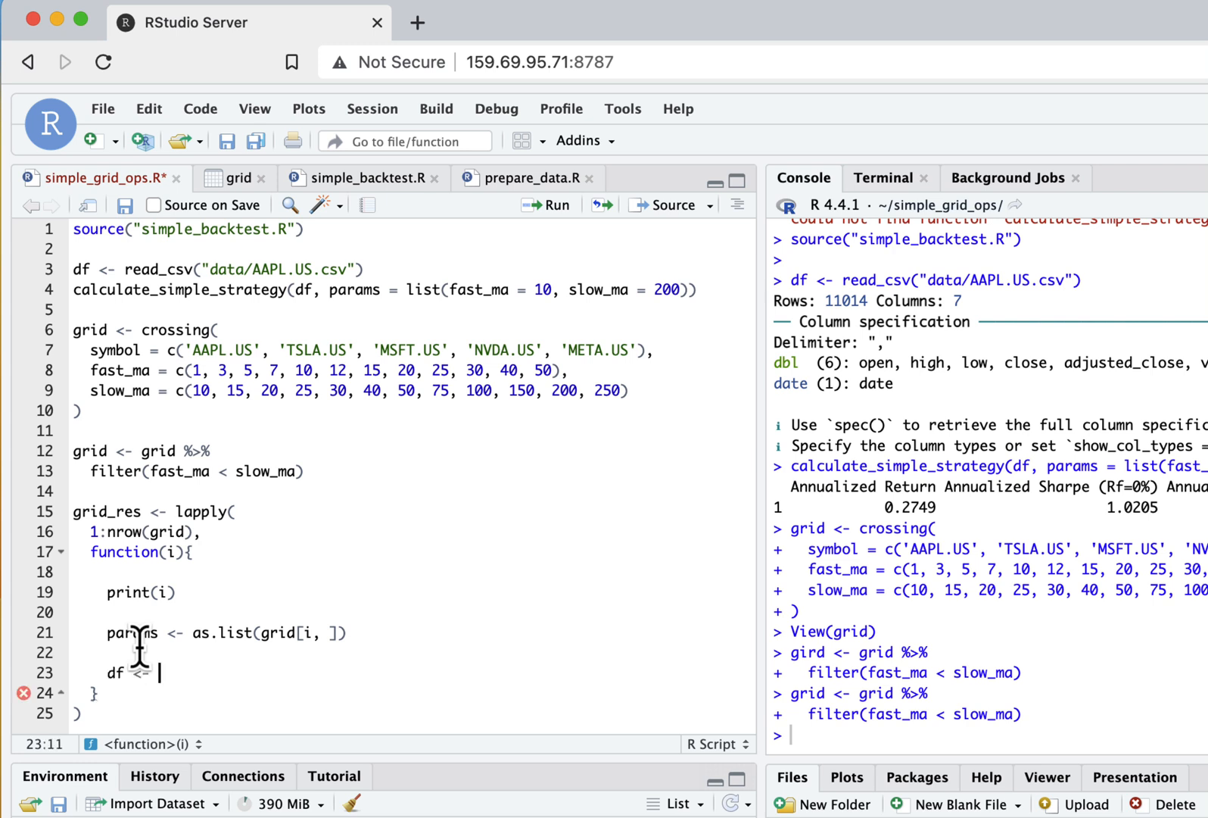
{"action": "type", "text": "read_csv("}
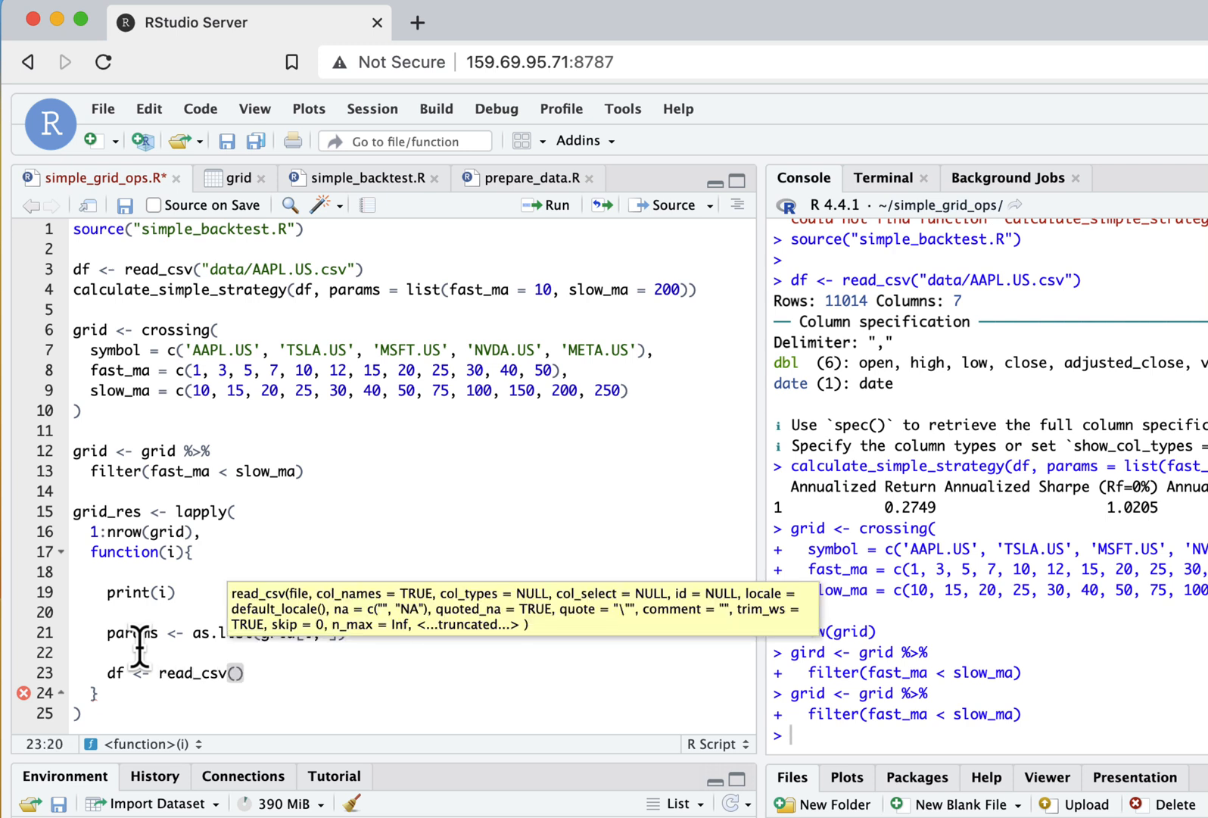
{"action": "type", "text": "str_c('da'"}
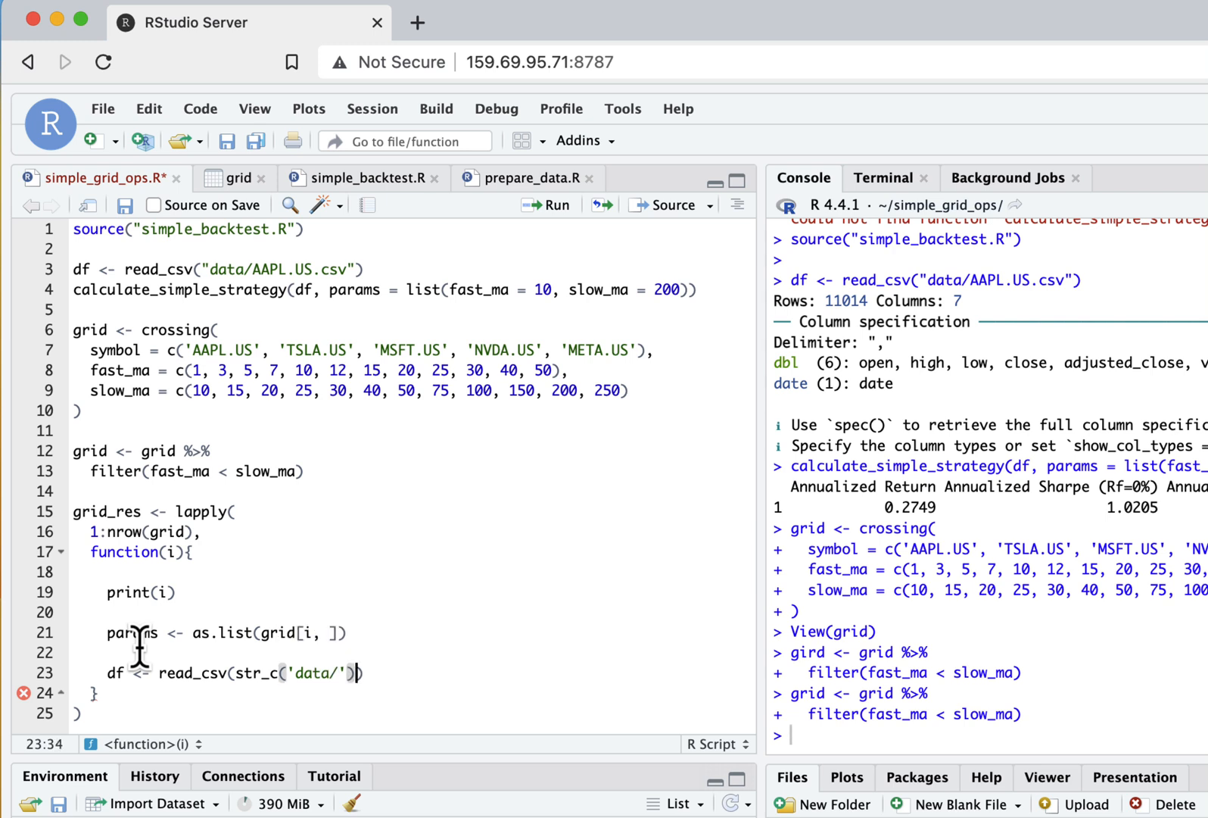
{"action": "type", "text": ", params$symbol, \".csv"}
{"action": "left_click", "coordinate": [991, 734]}
{"action": "type", "text": "i"}
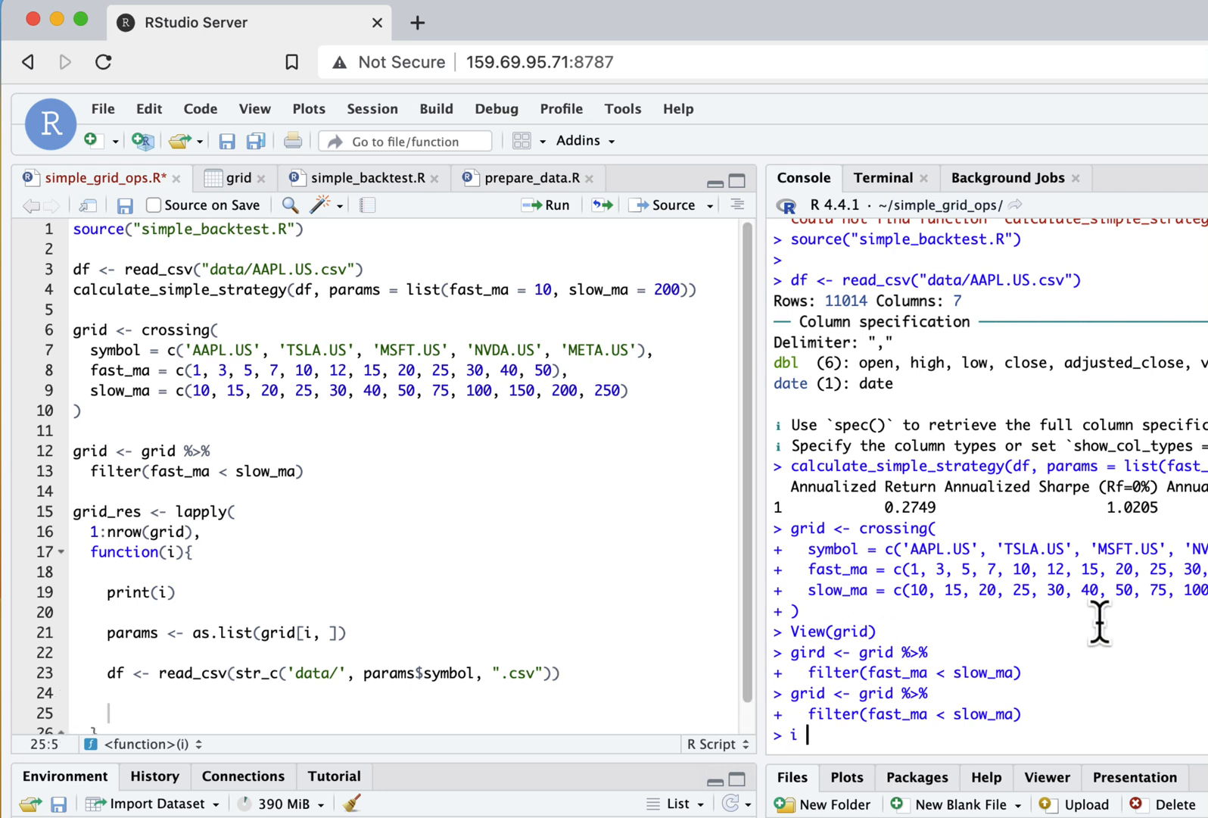
{"action": "type", "text": " <- 1"}
{"action": "key", "text": "Return"}
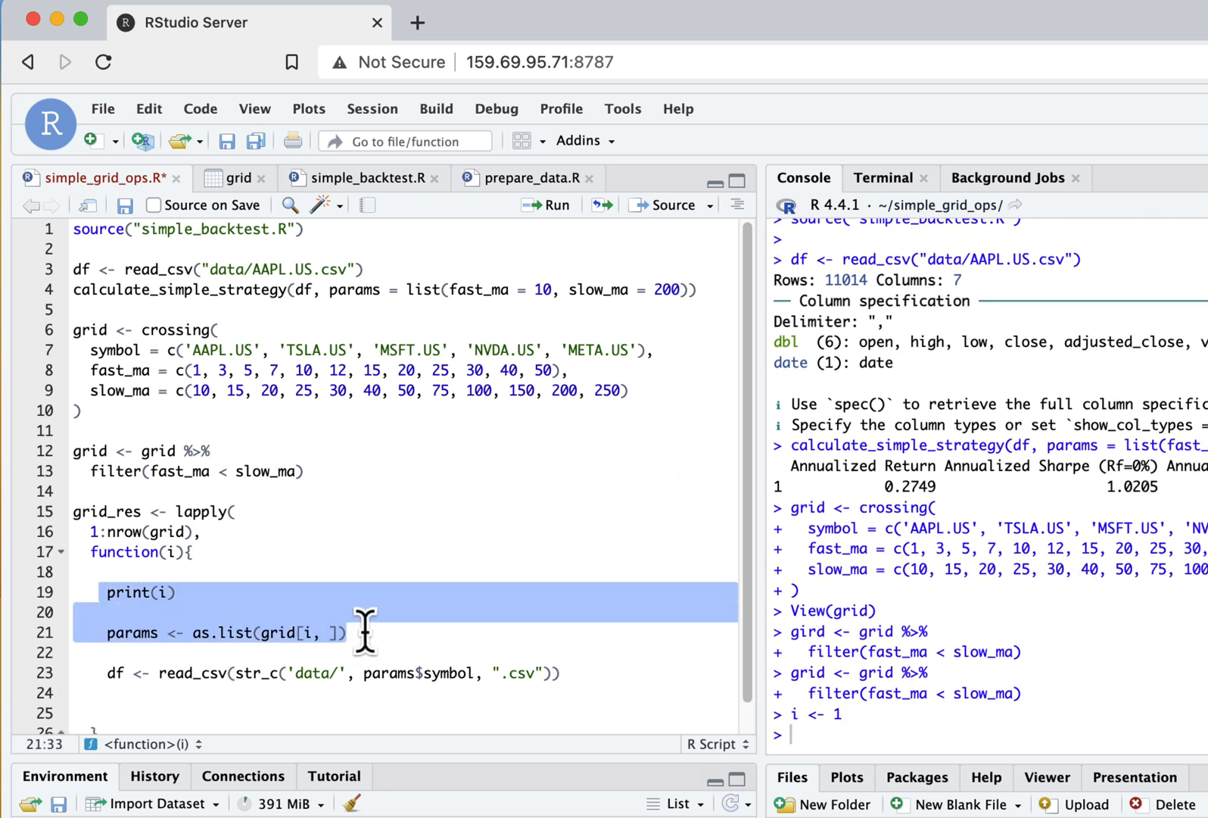
{"action": "mouse_move", "coordinate": [216, 544]}
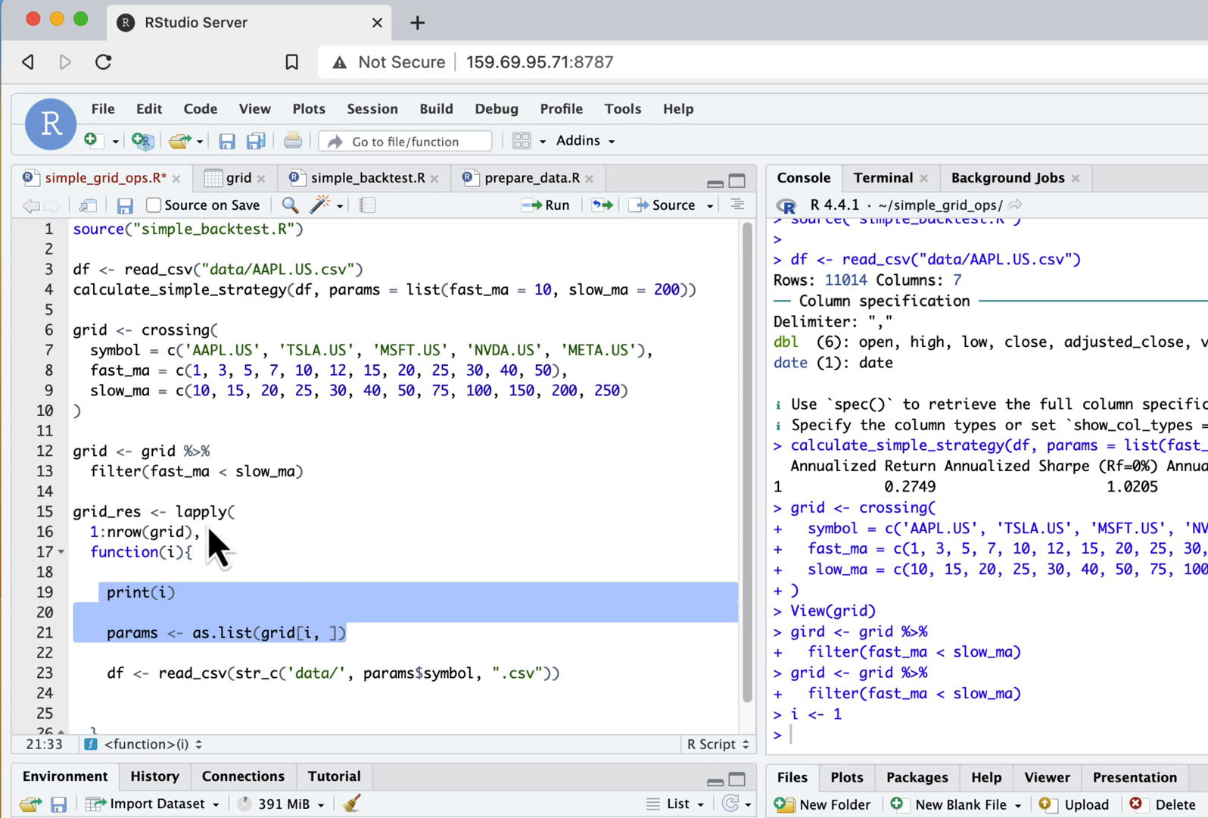
{"action": "mouse_move", "coordinate": [252, 792]}
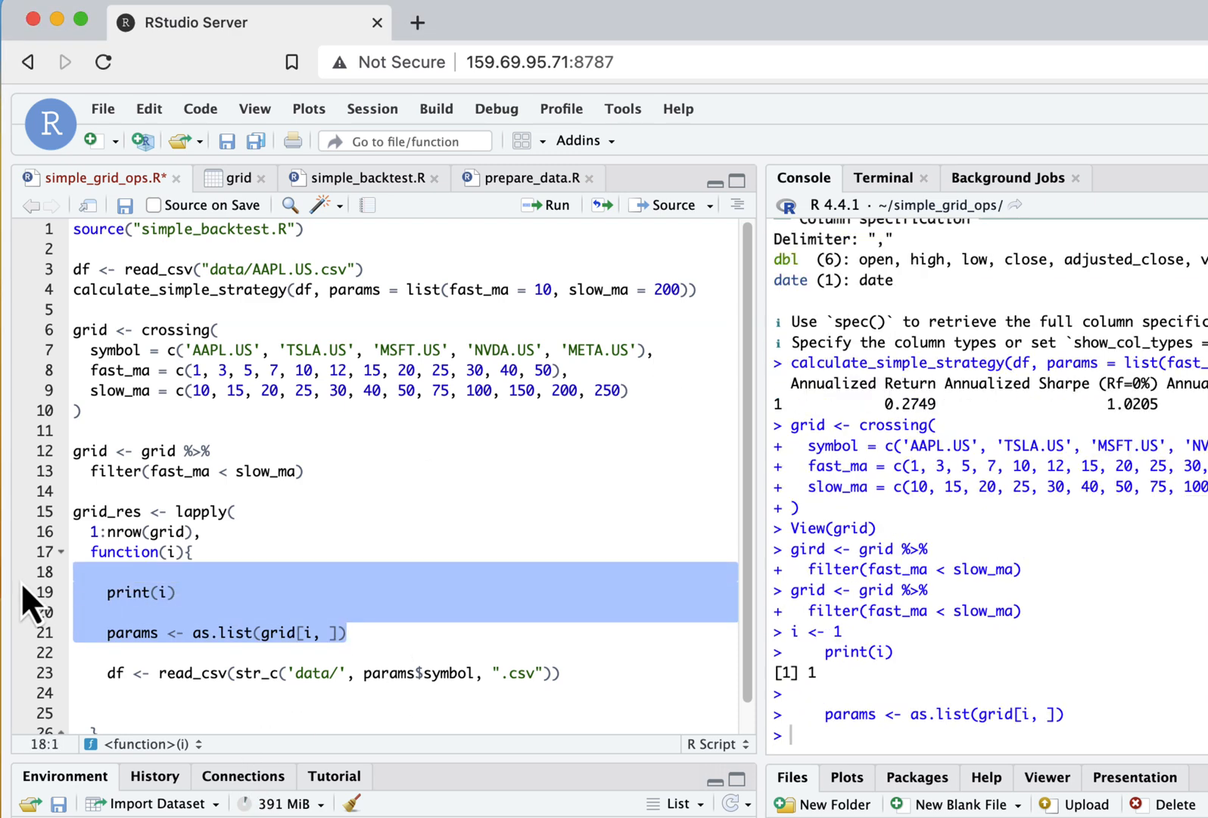
{"action": "mouse_move", "coordinate": [261, 428]}
{"action": "type", "text": "params"}
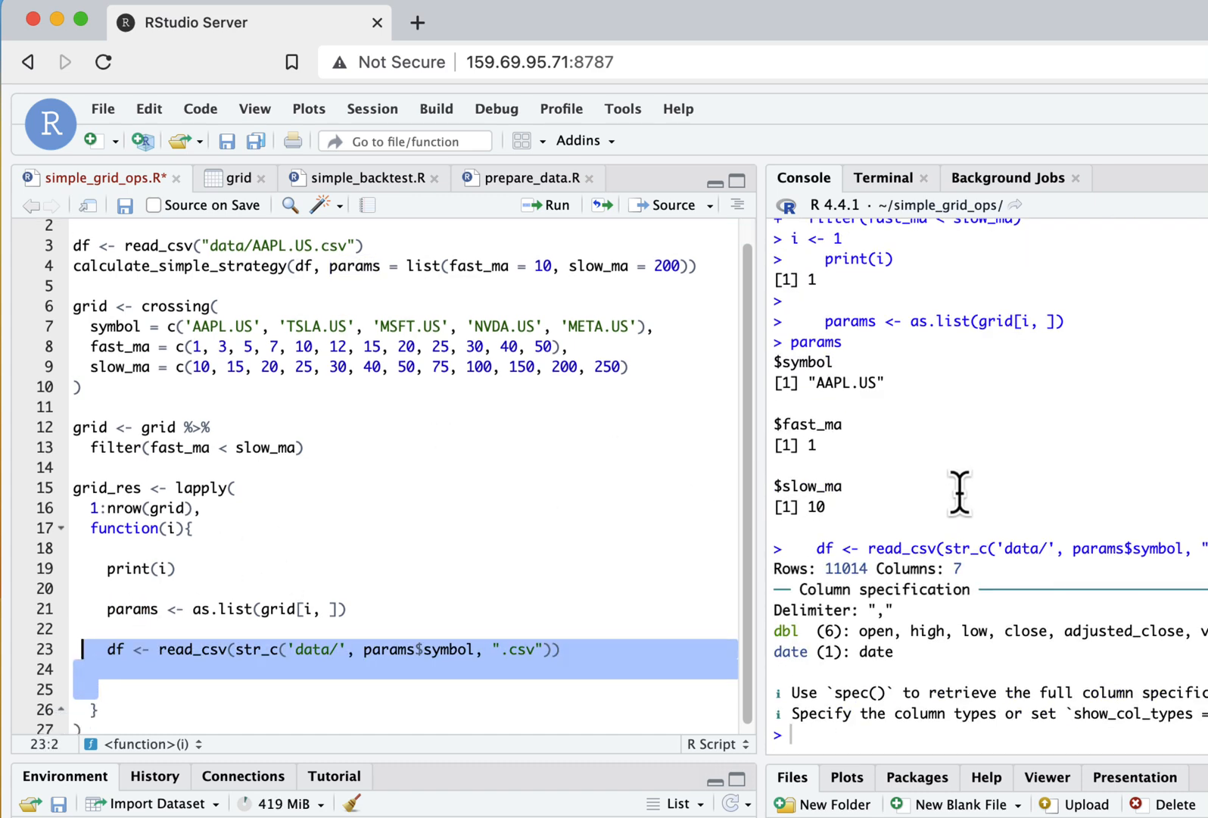
{"action": "mouse_move", "coordinate": [734, 493]}
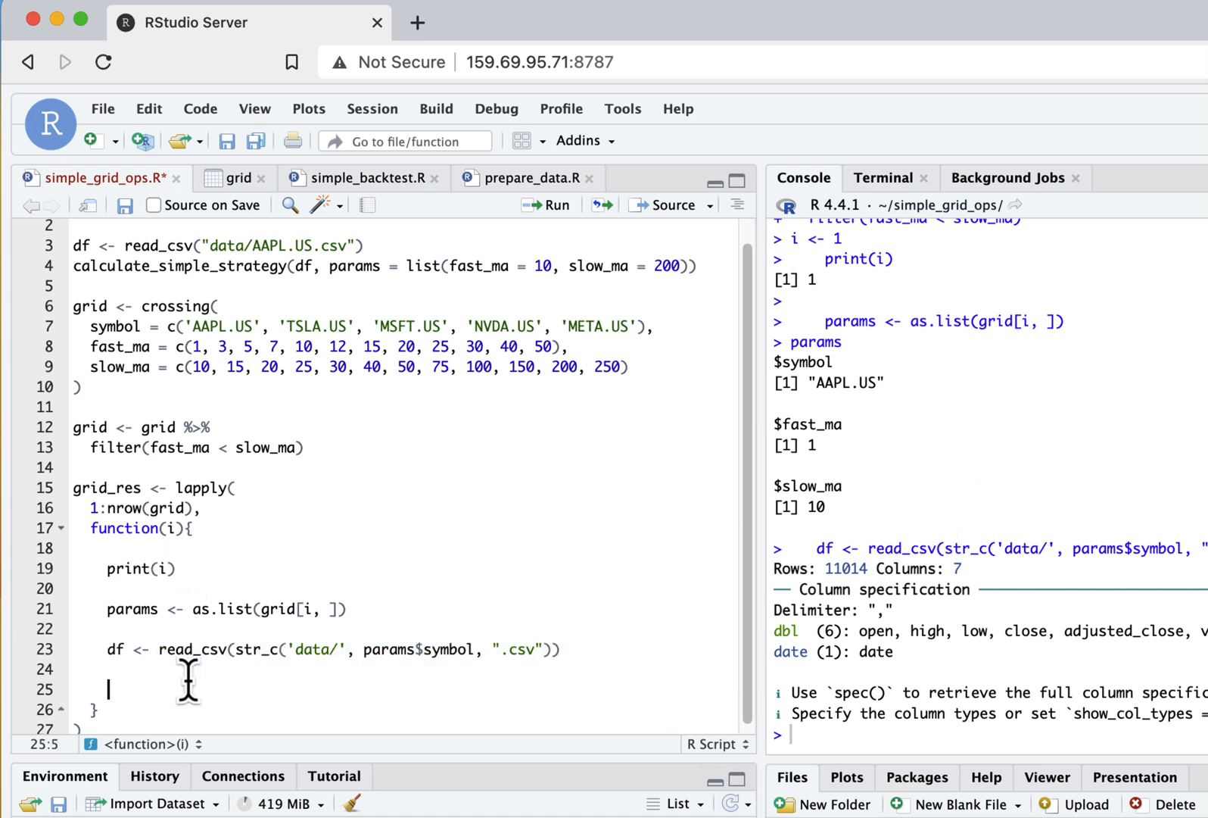
Start metrics <- and select the line-4 calculate_simple_strategy call to reuse
{"action": "type", "text": "m"}
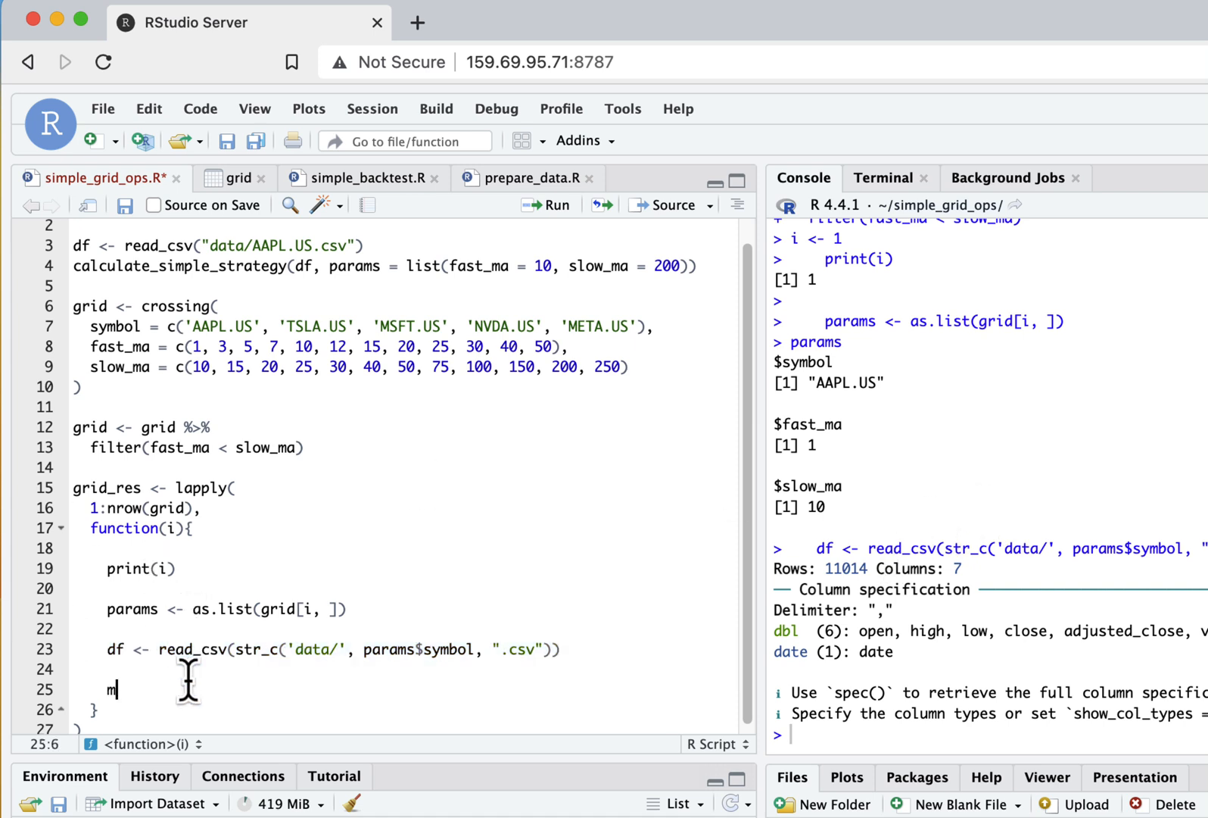
{"action": "type", "text": "etrics <-"}
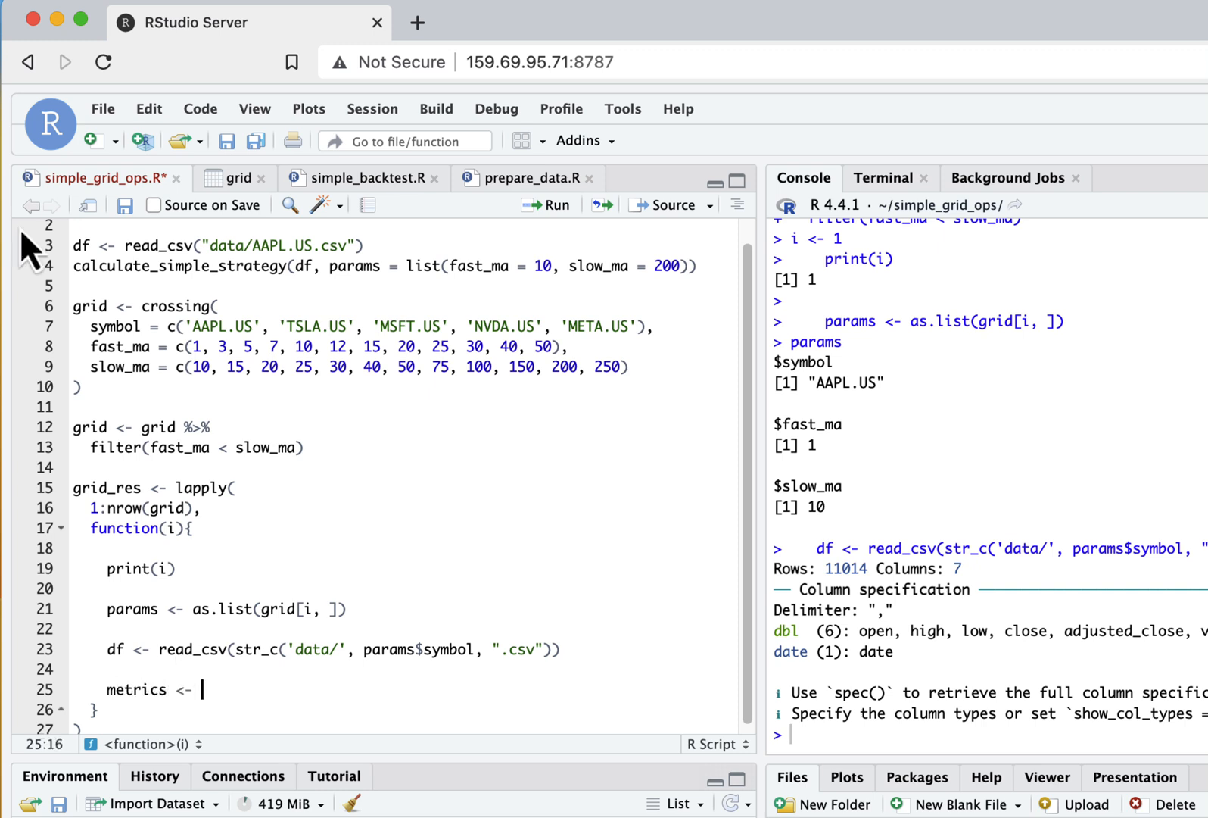
{"action": "left_click", "coordinate": [698, 266]}
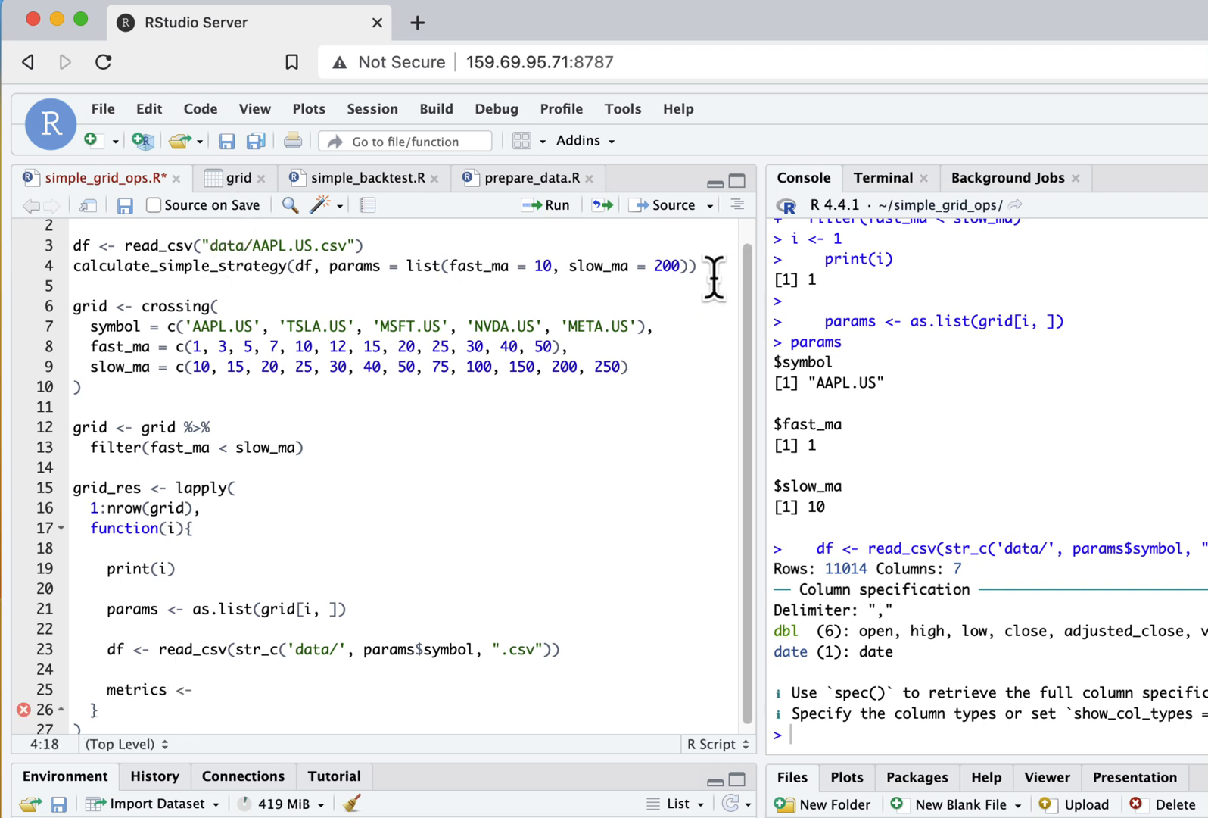
{"action": "triple_click", "coordinate": [308, 266]}
{"action": "type", "text": " calculate_simple_strategy(df, params)"}
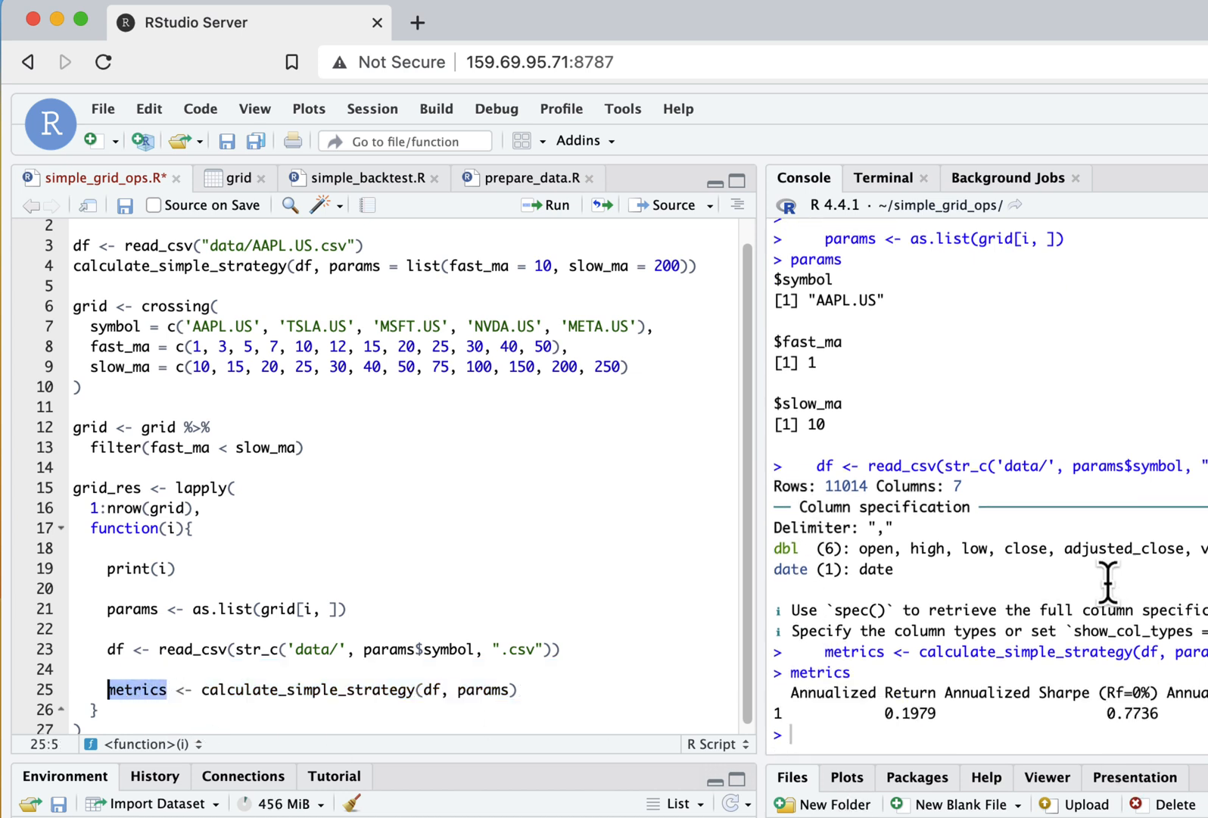
{"action": "mouse_move", "coordinate": [1149, 559]}
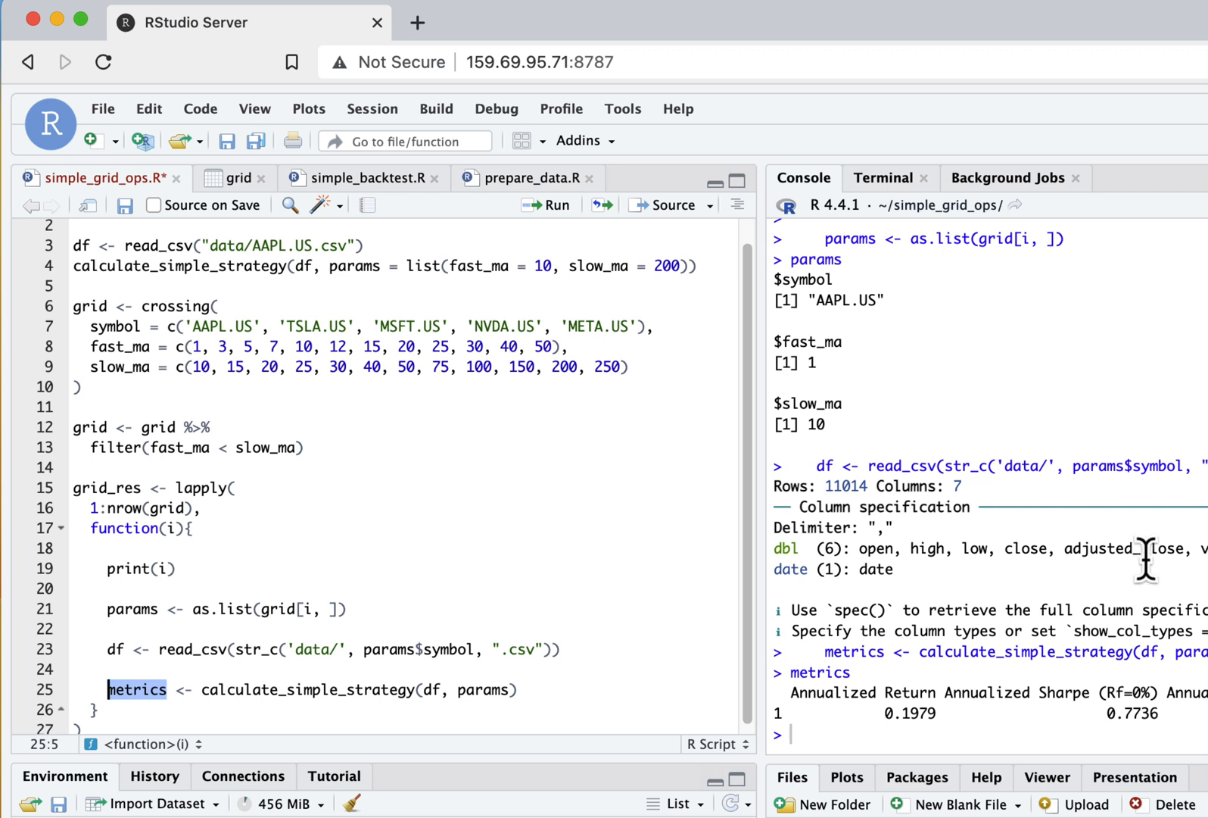
{"action": "mouse_move", "coordinate": [478, 701]}
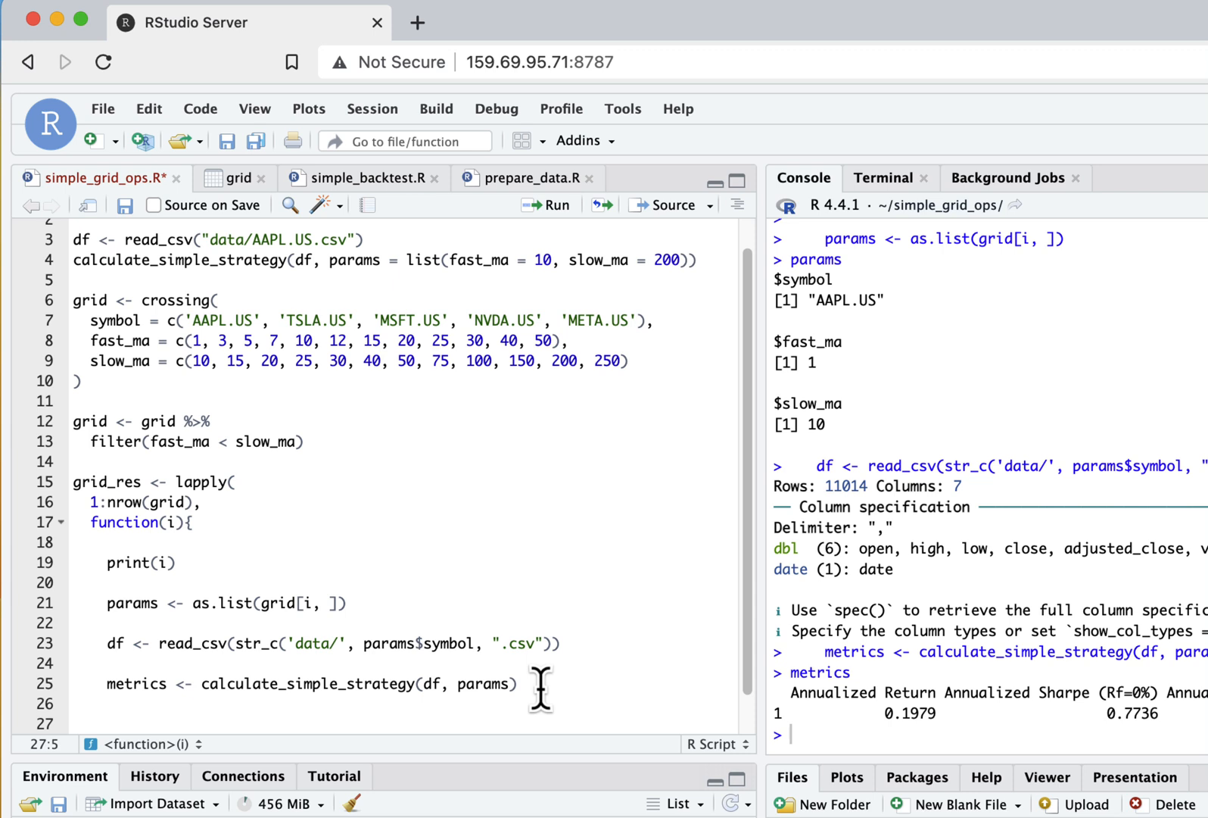
Bind grid row 1 to metrics with bind_cols and run it, giving a 1×6 AAPL.US tibble
{"action": "type", "text": "metrics <-"}
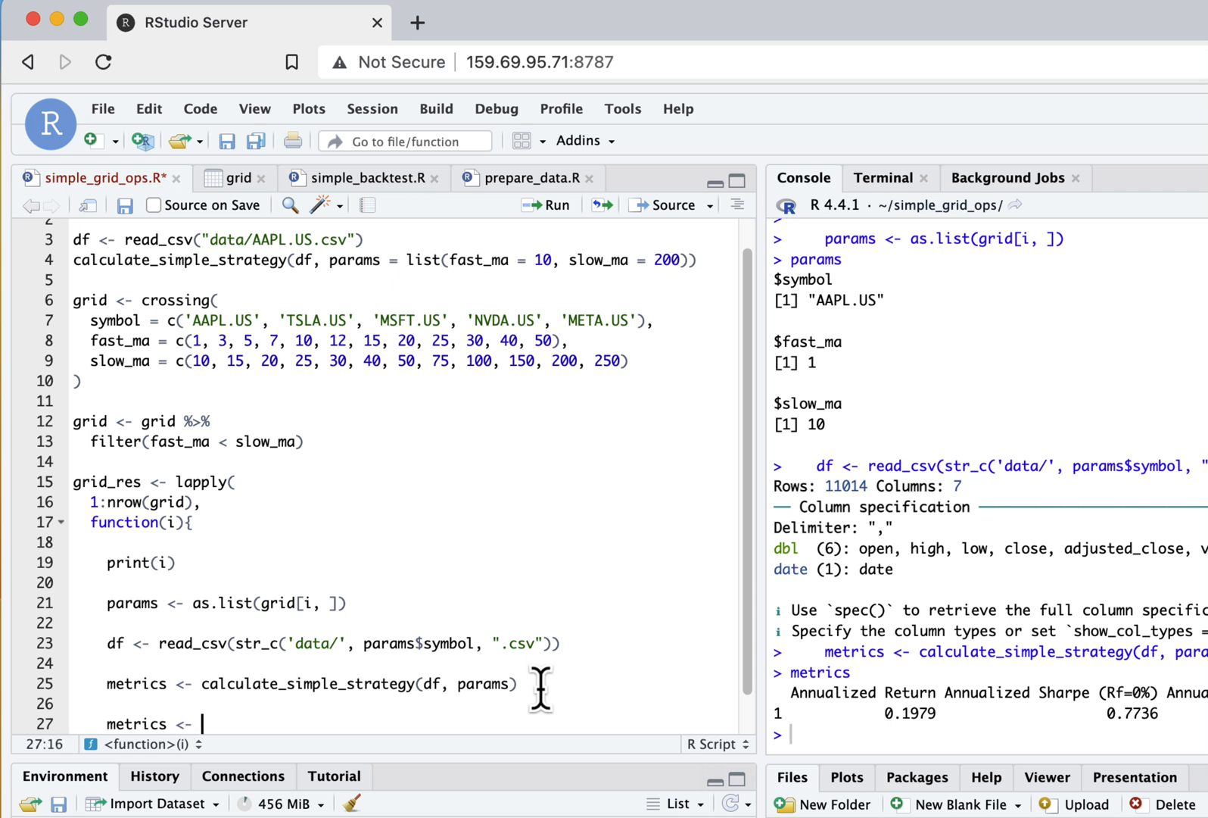
{"action": "type", "text": "bind_cols("}
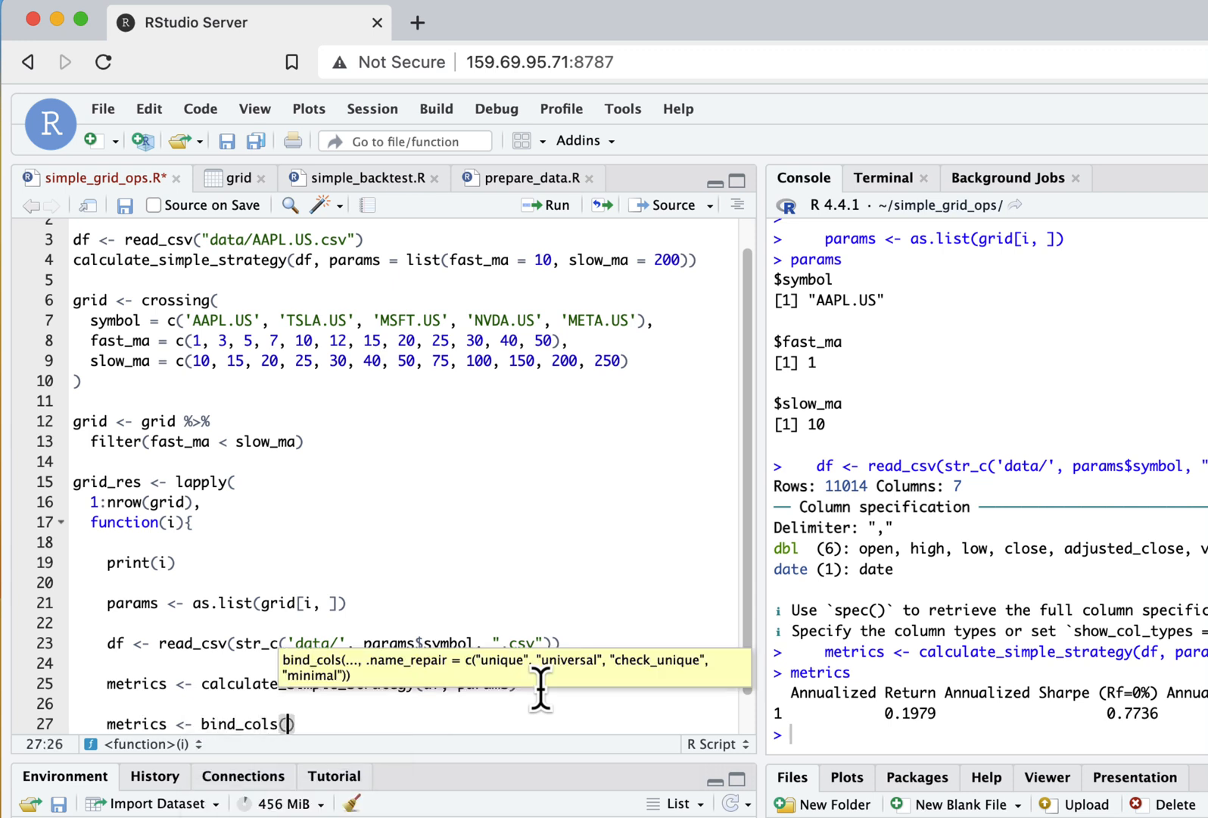
{"action": "mouse_move", "coordinate": [239, 605]}
{"action": "type", "text": "grid[i, ], "}
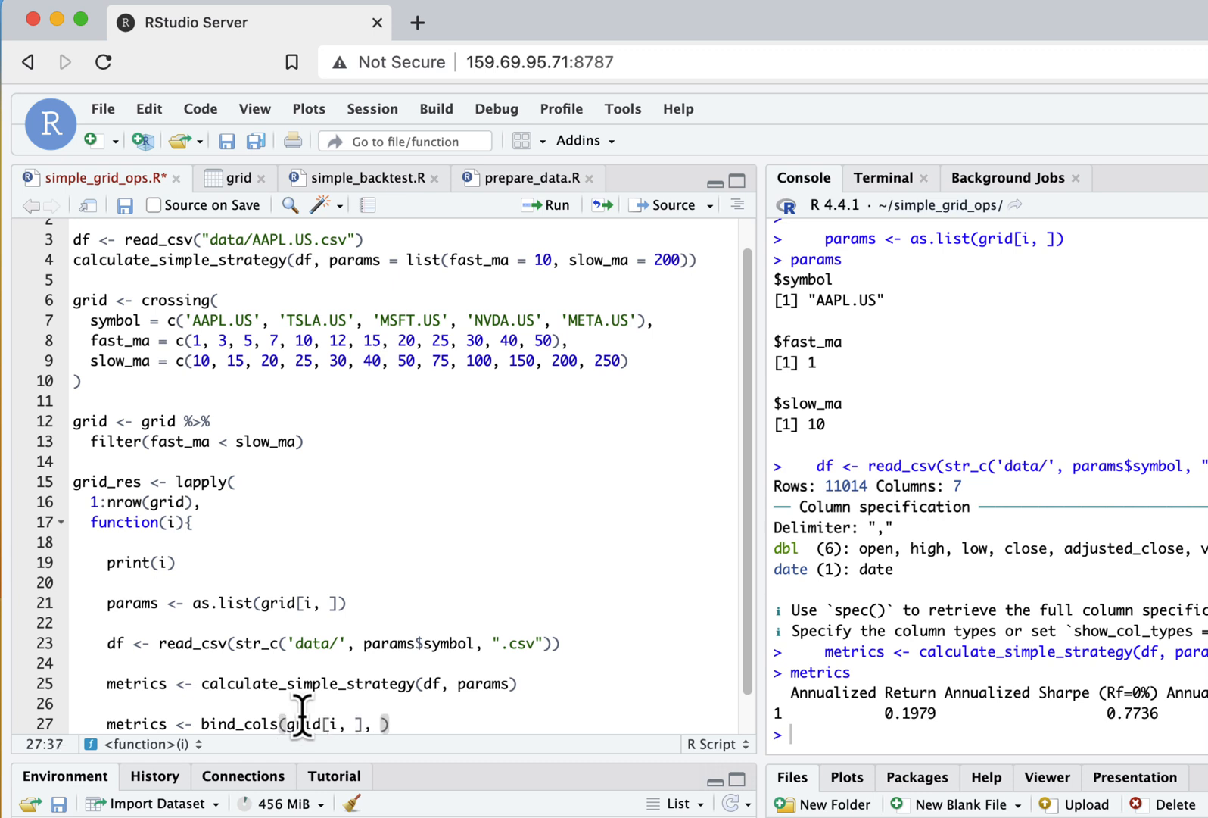
{"action": "mouse_move", "coordinate": [141, 684]}
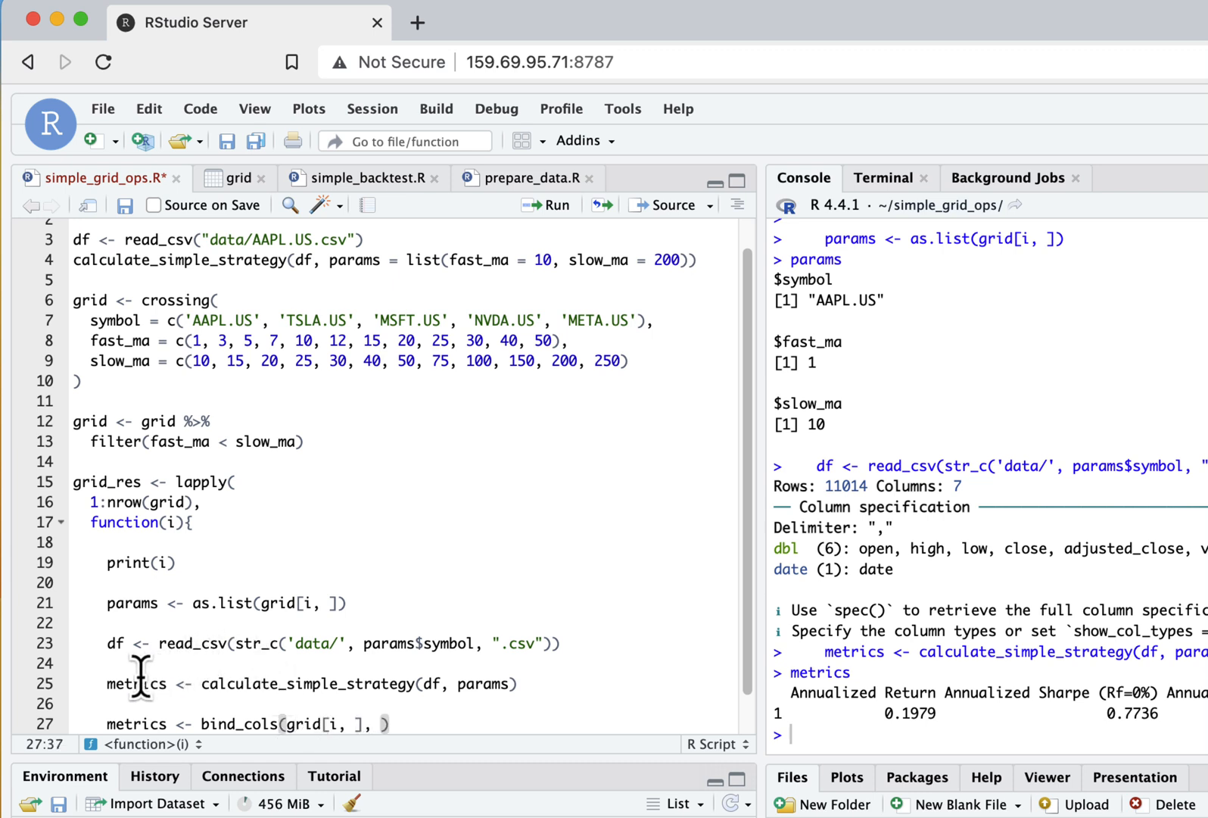
{"action": "double_click", "coordinate": [135, 684]}
{"action": "type", "text": "metrics"}
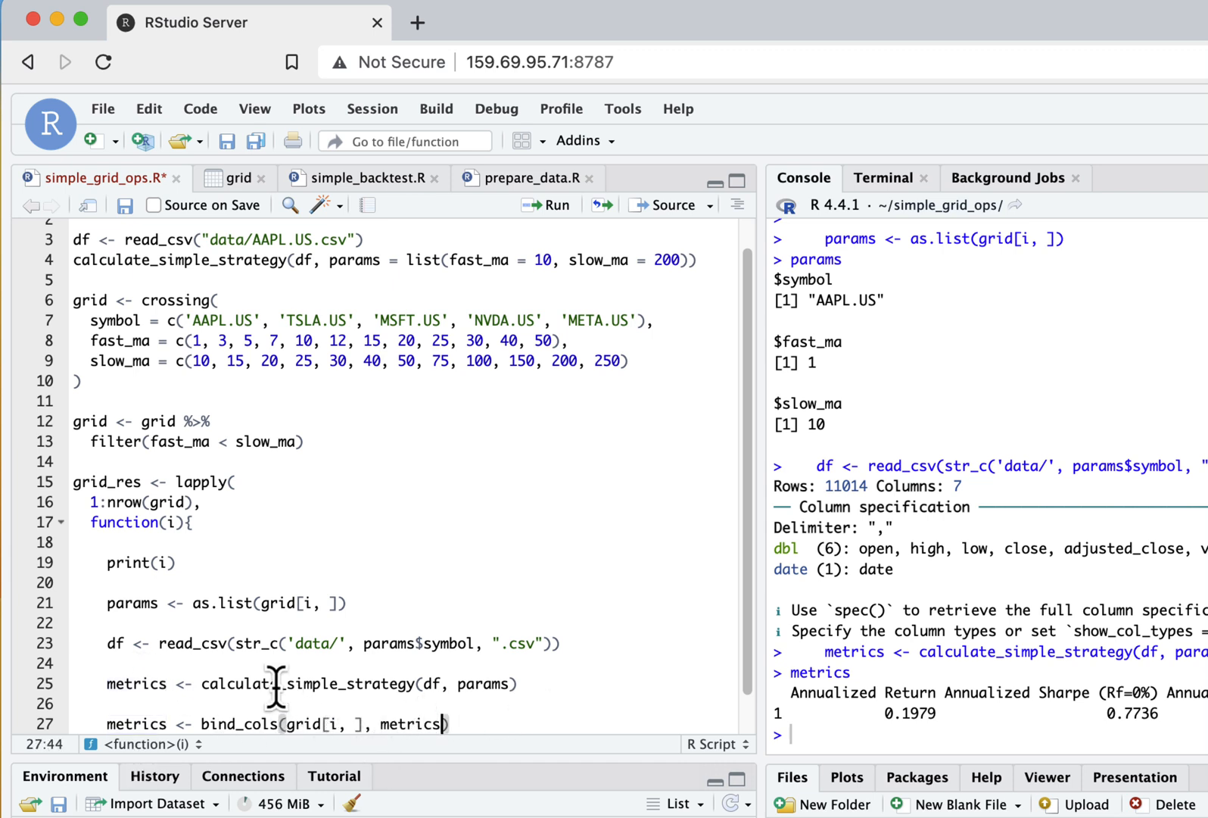
{"action": "scroll", "scroll_direction": "down", "scroll_amount": 3}
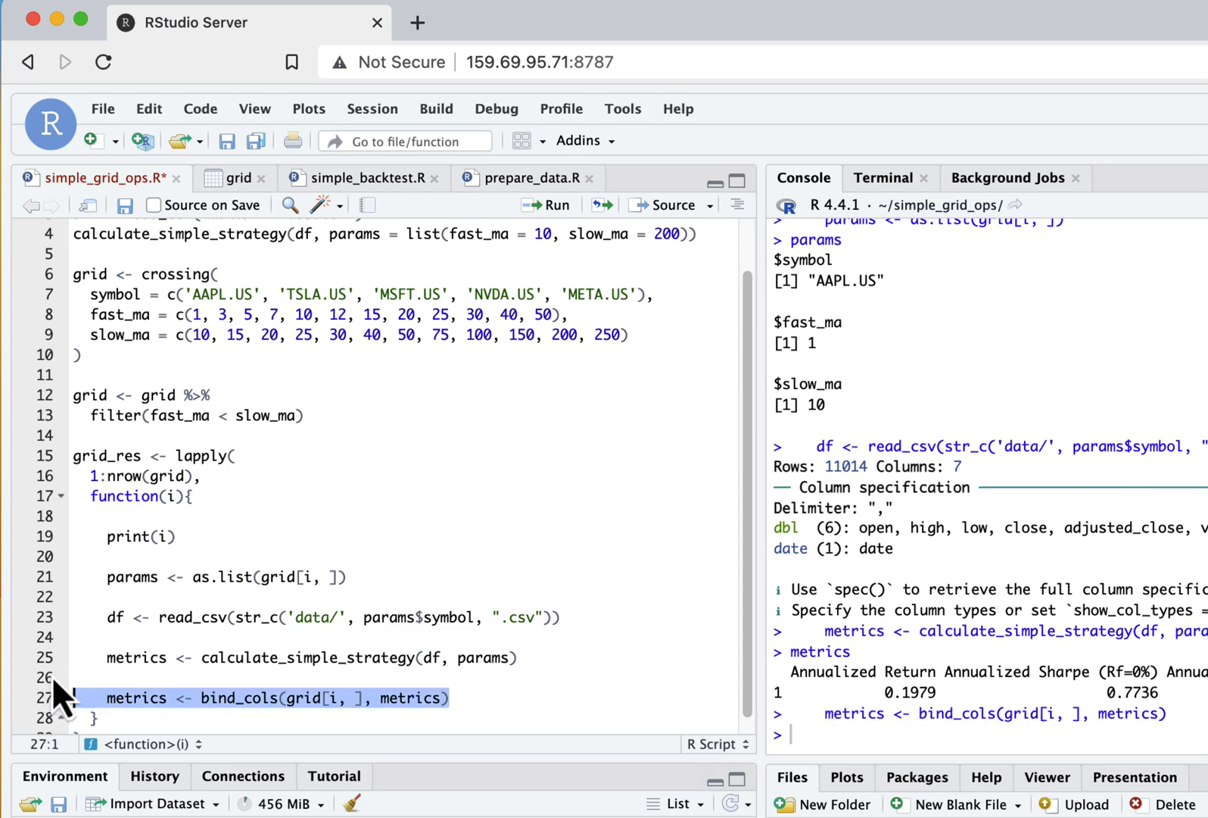
{"action": "left_click", "coordinate": [107, 698]}
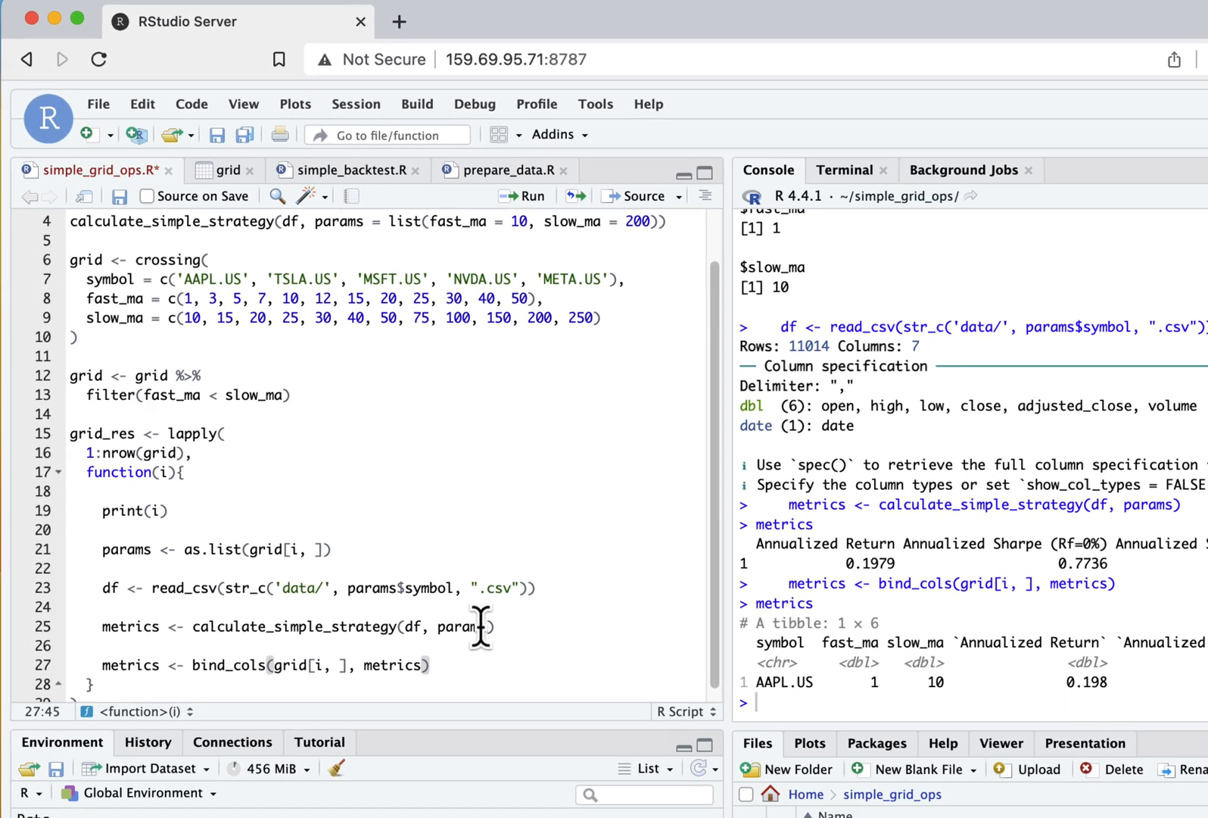
Return metrics from the loop function and run the grid_res lapply over all 575 rows
{"action": "type", "text": "metrics"}
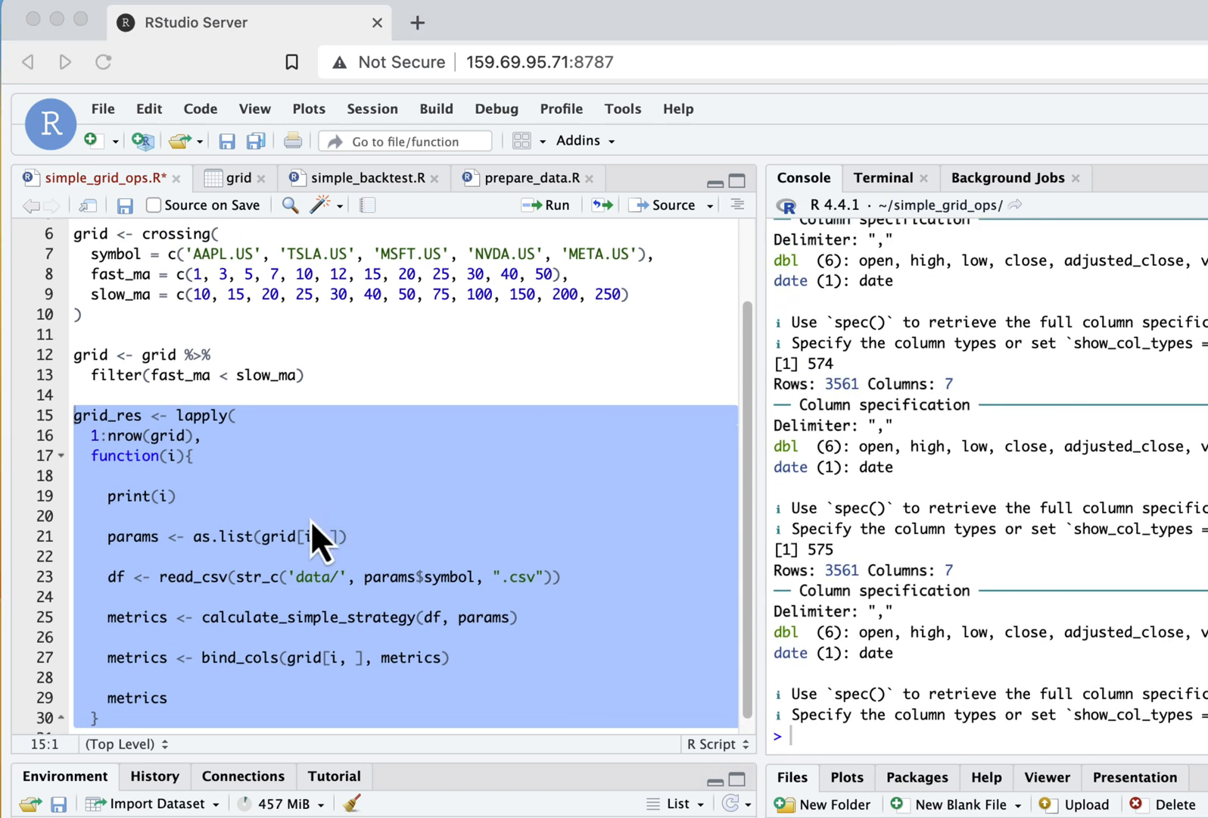
{"action": "scroll", "scroll_direction": "down", "scroll_amount": 3}
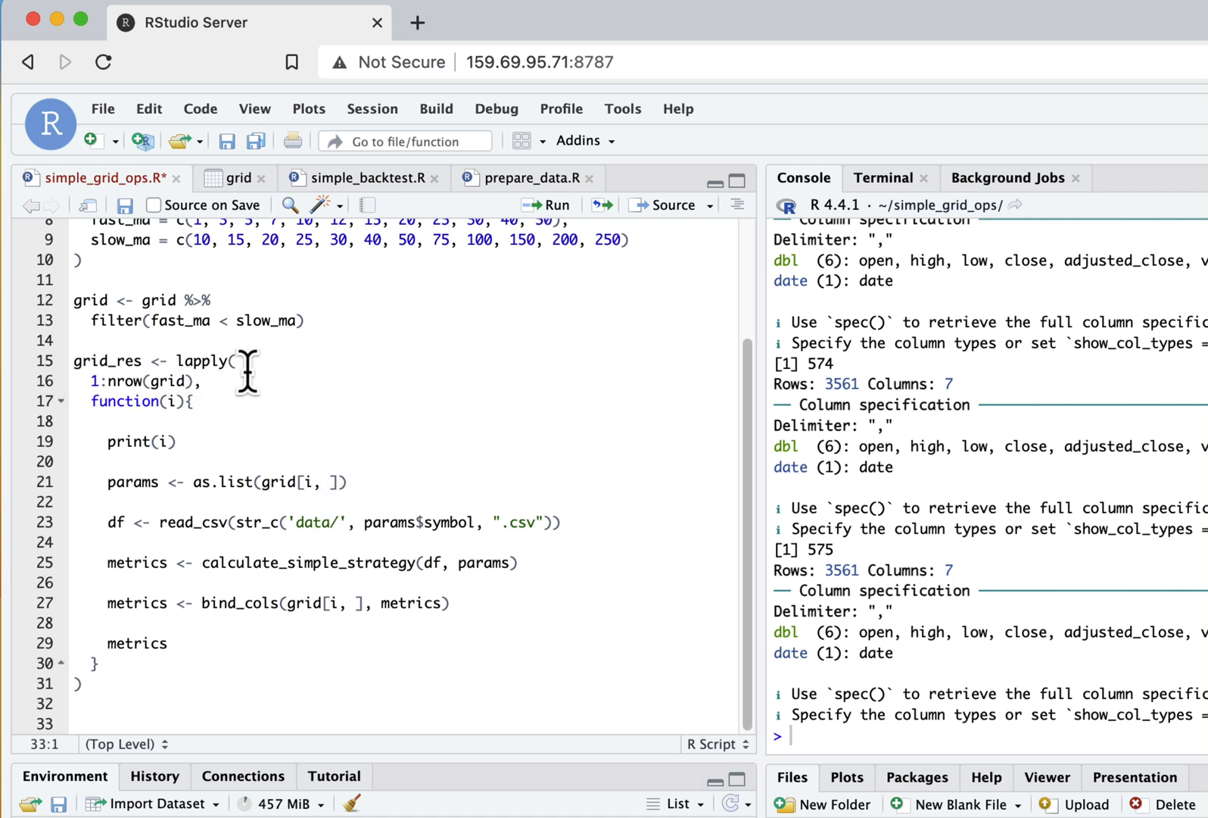
{"action": "mouse_move", "coordinate": [112, 661]}
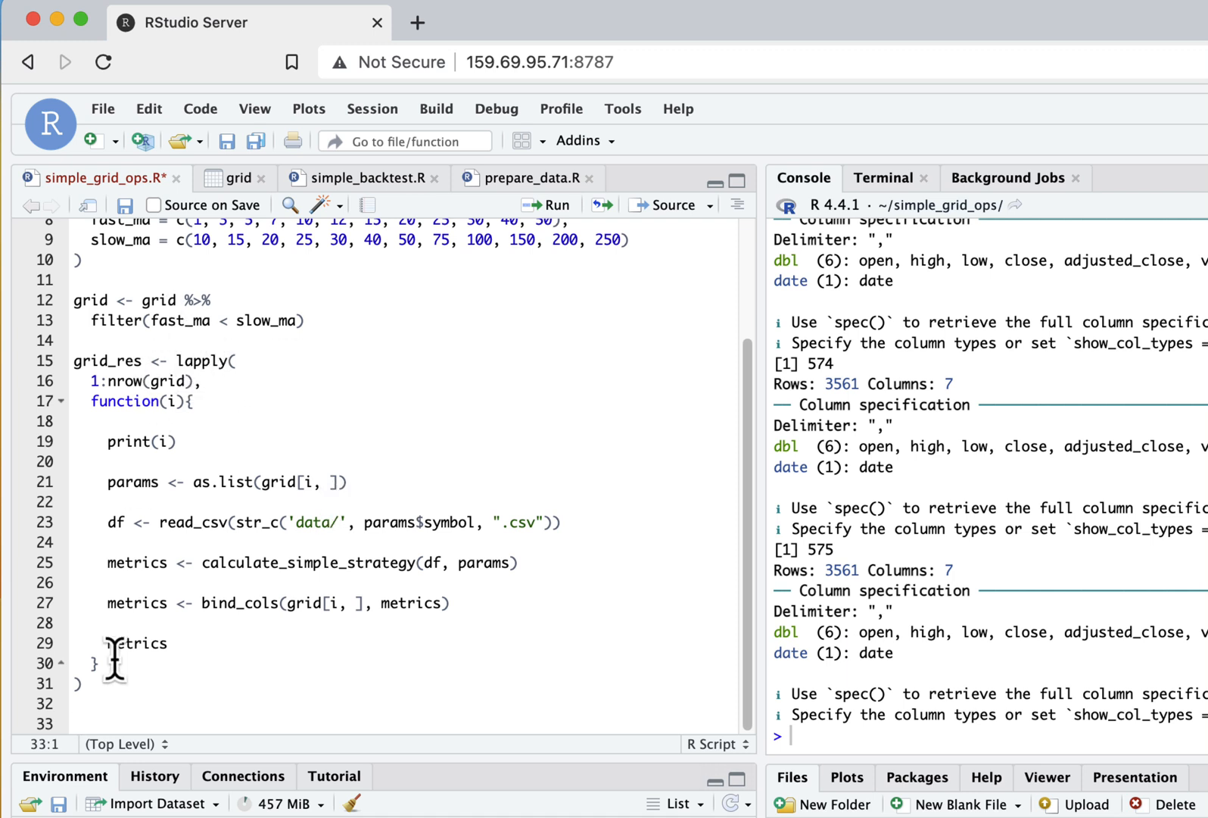
Add grid_res <- bind_rows(grid_res) below the loop and run that line
{"action": "type", "text": "grid_res <"}
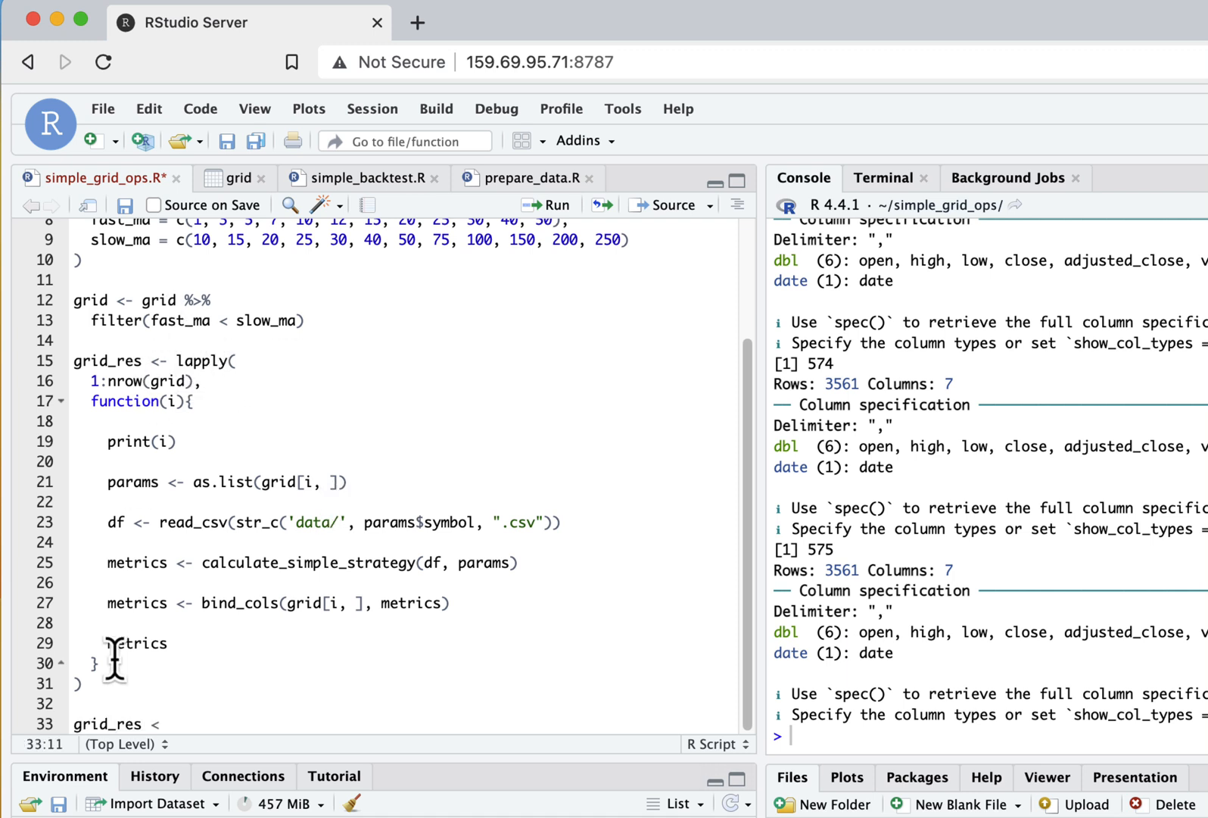
{"action": "type", "text": "- bi"}
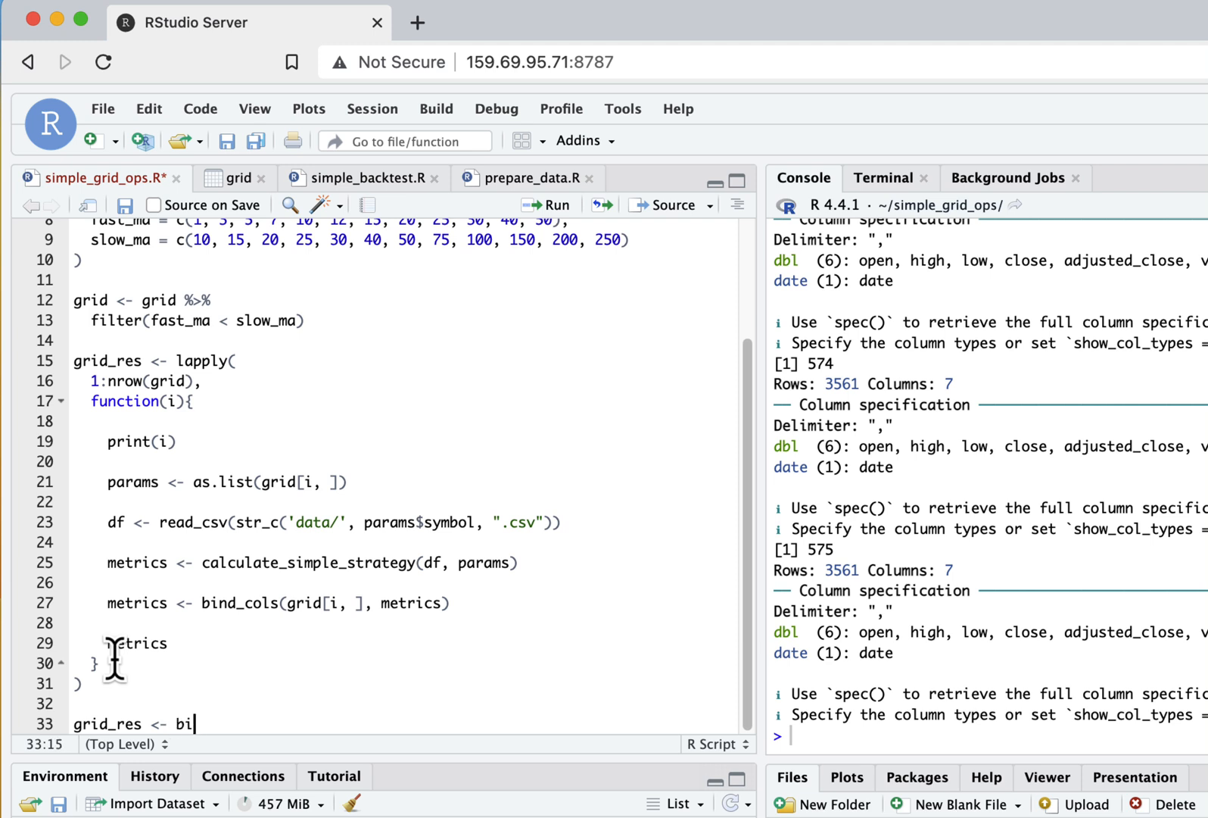
{"action": "type", "text": "nd_ri"}
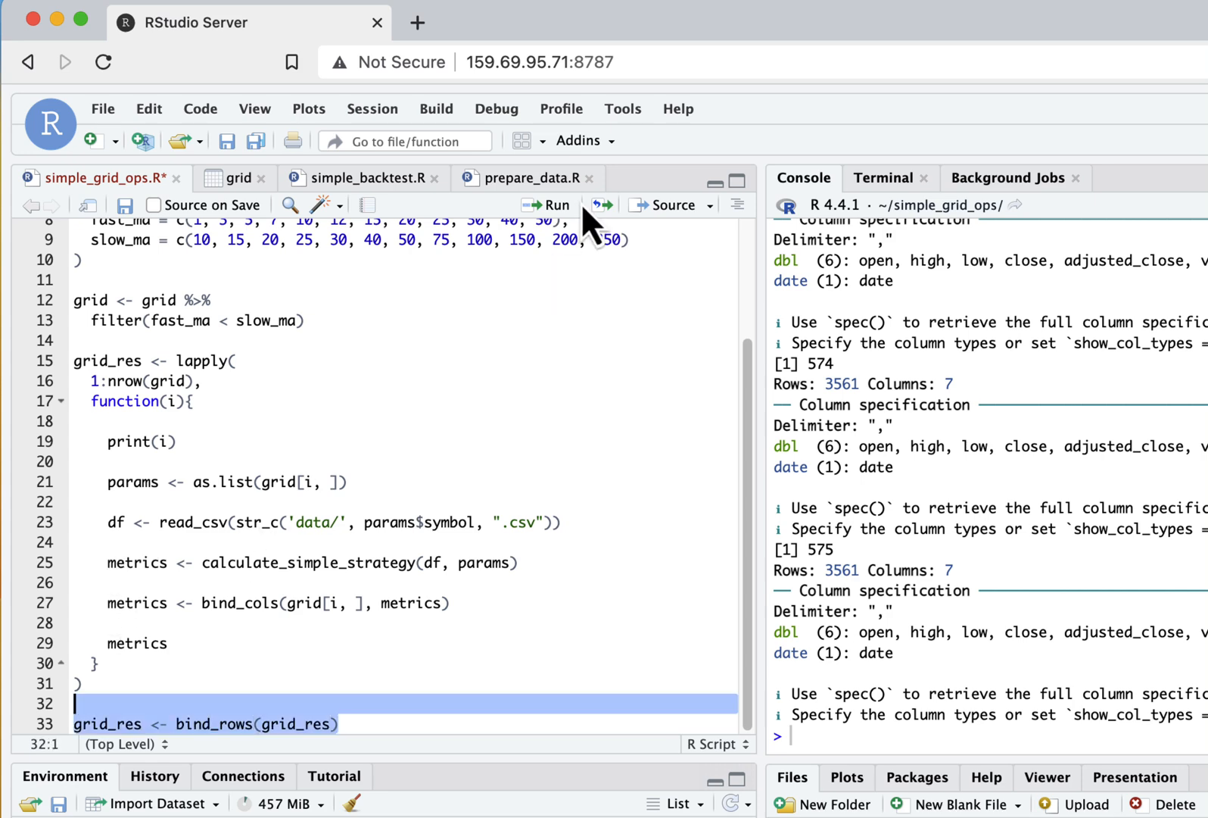
{"action": "left_click", "coordinate": [547, 206]}
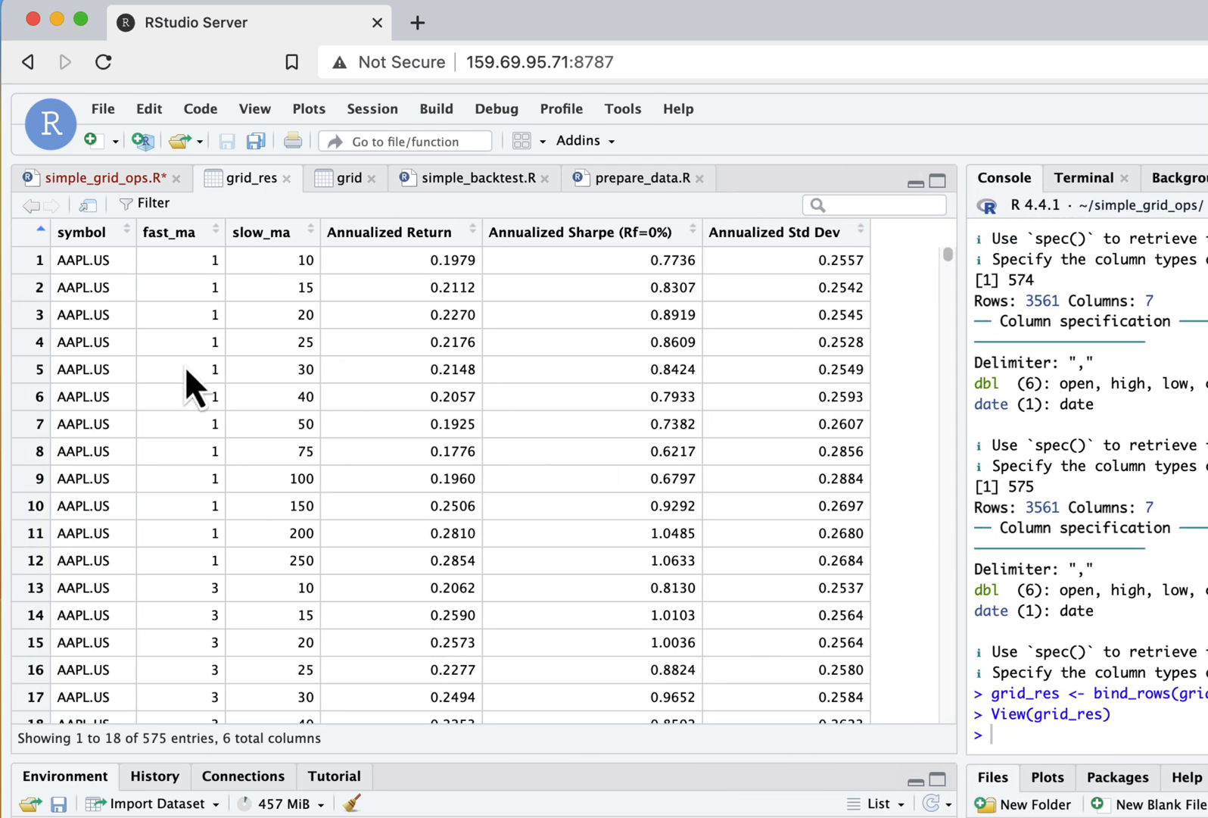
Browse grid_res and sort by Annualized Sharpe descending, putting TSLA.US 10/20 on top
{"action": "scroll", "scroll_direction": "down", "scroll_amount": 3}
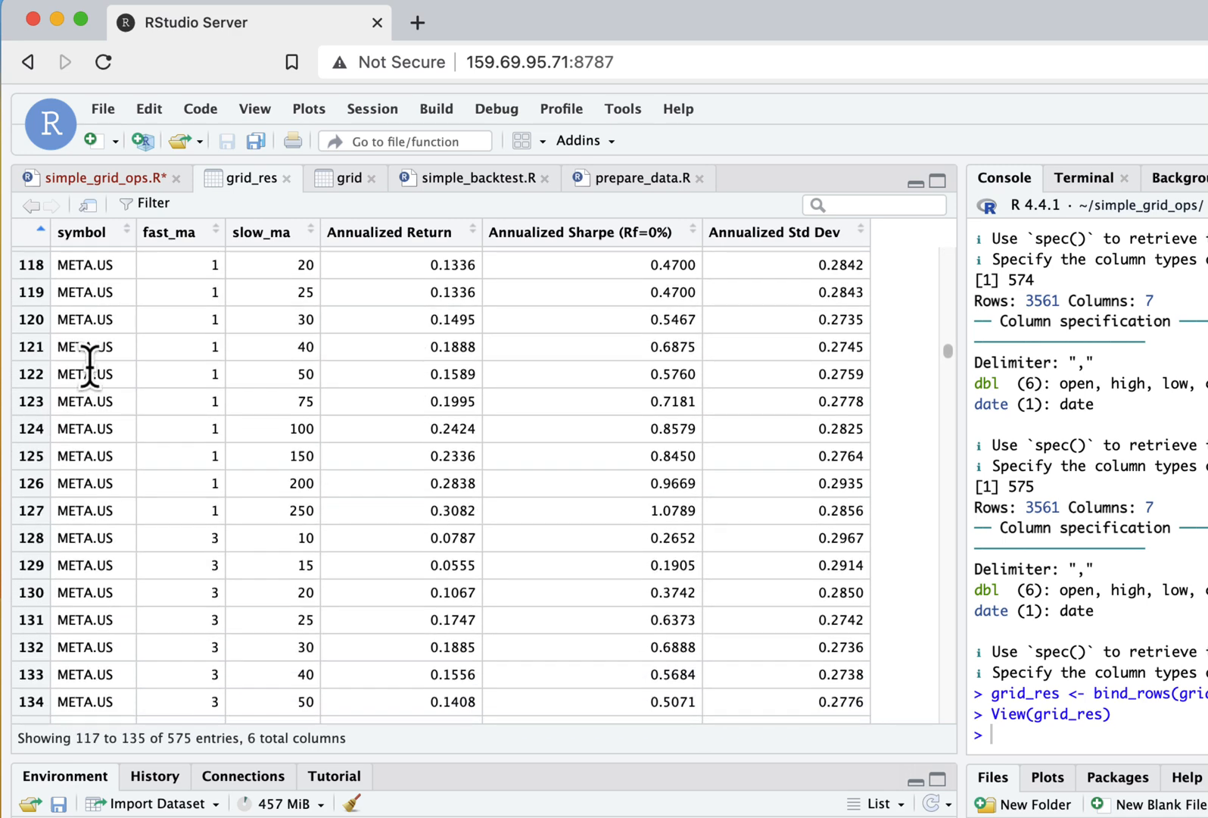
{"action": "scroll", "scroll_direction": "down", "scroll_amount": 3}
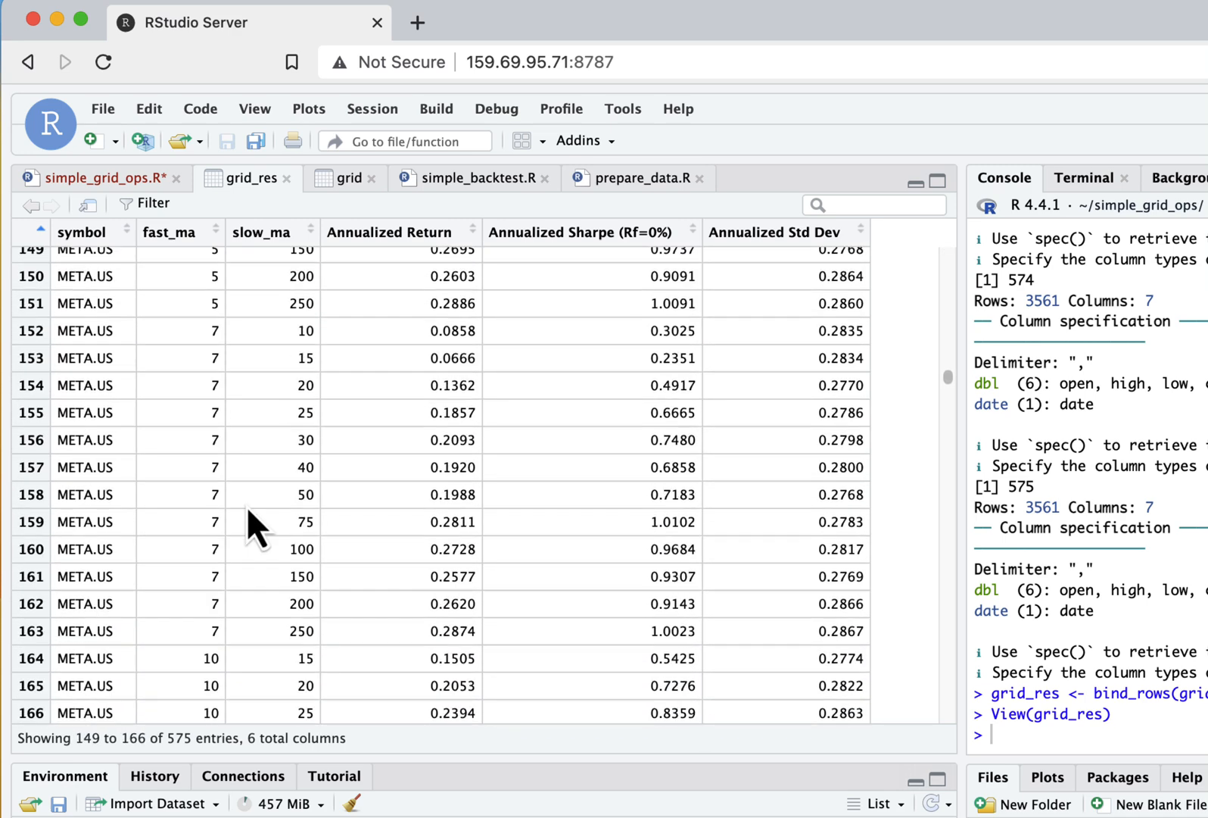
{"action": "scroll", "scroll_direction": "up", "scroll_amount": 3}
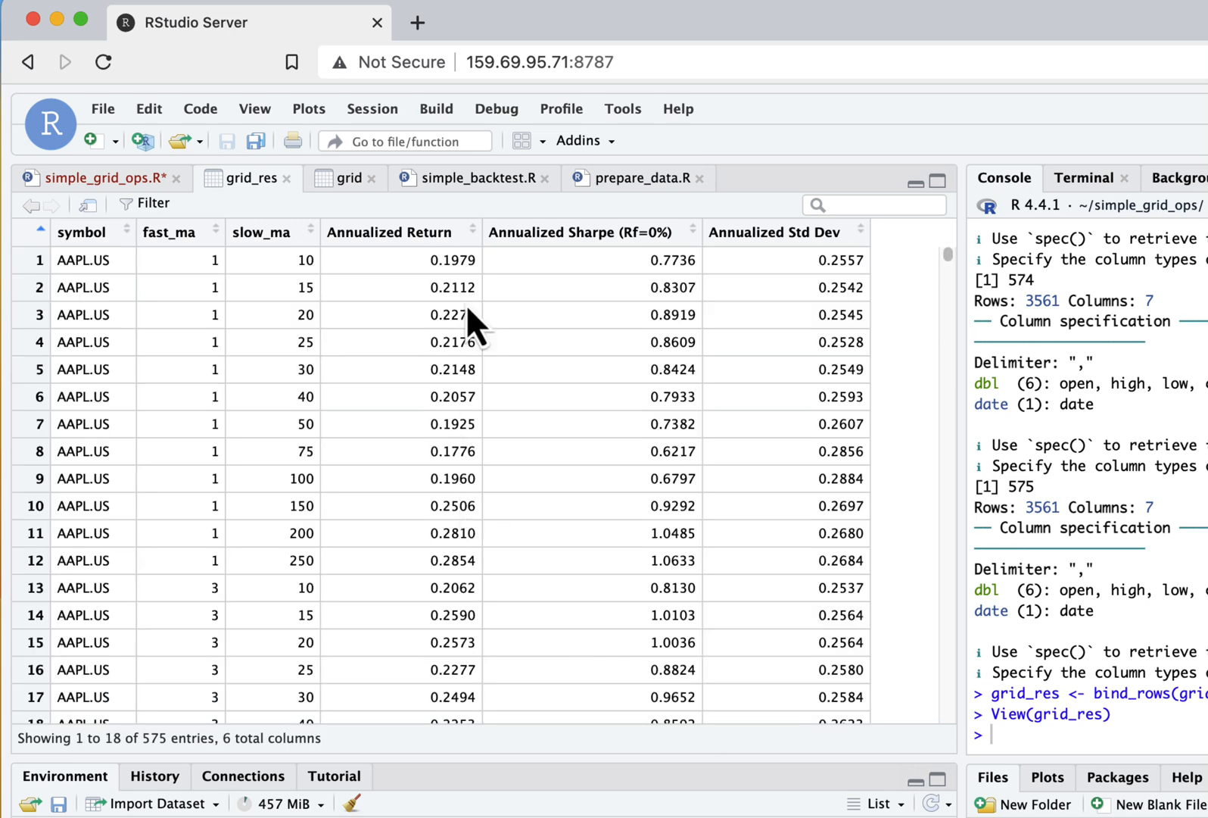
{"action": "left_click", "coordinate": [389, 231]}
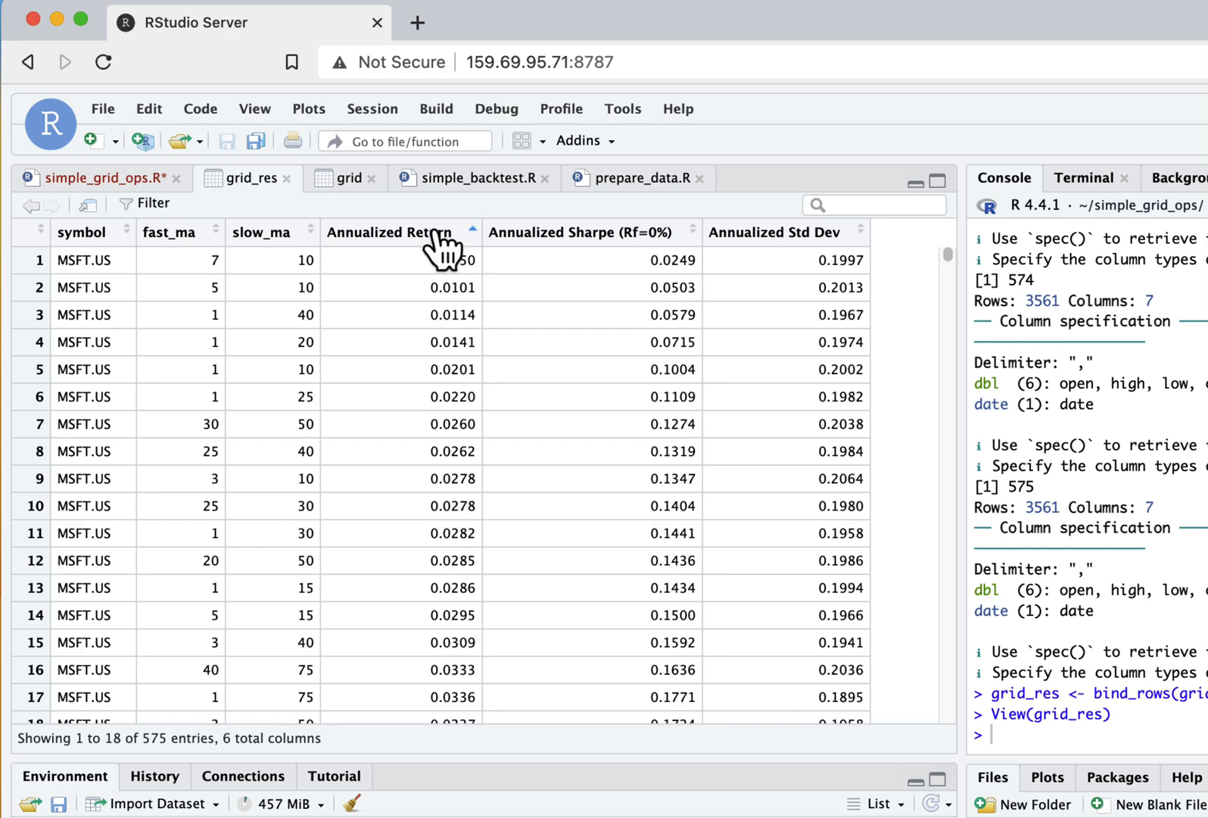
{"action": "left_click", "coordinate": [389, 232]}
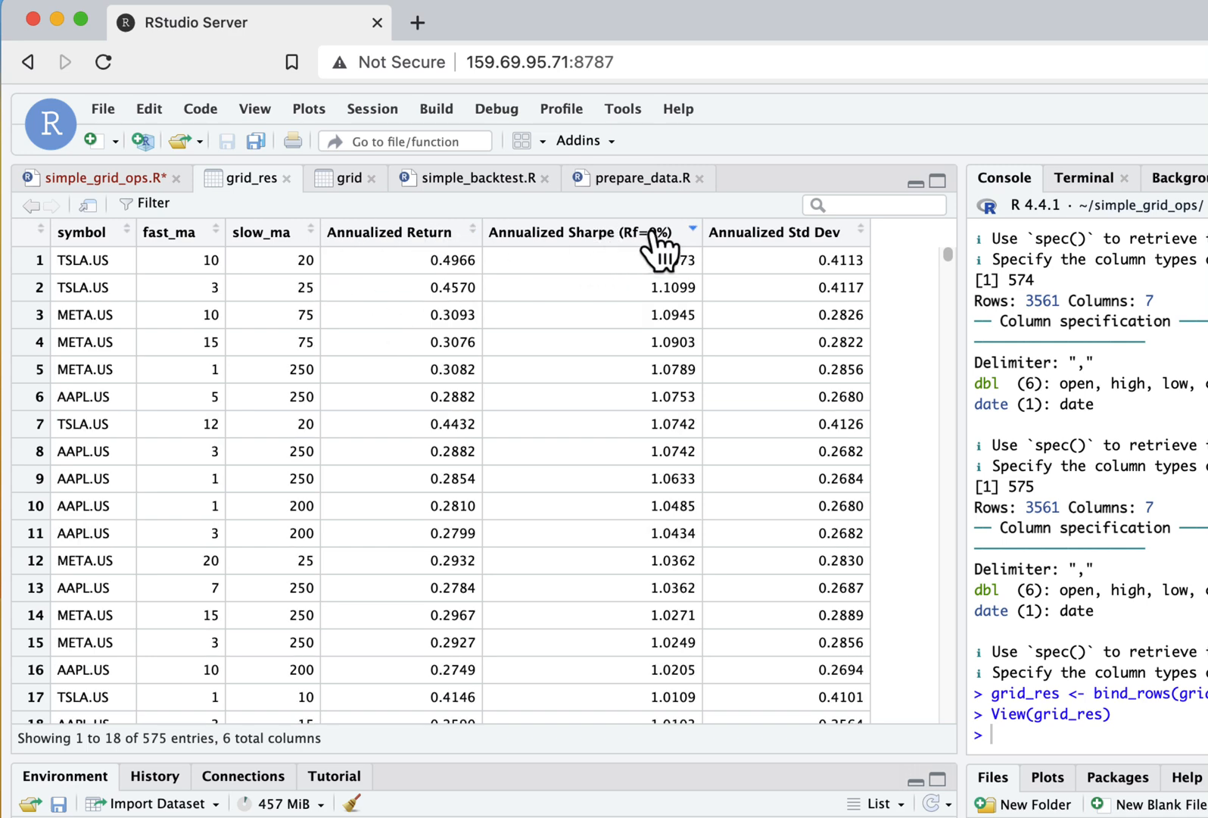
{"action": "mouse_move", "coordinate": [103, 259]}
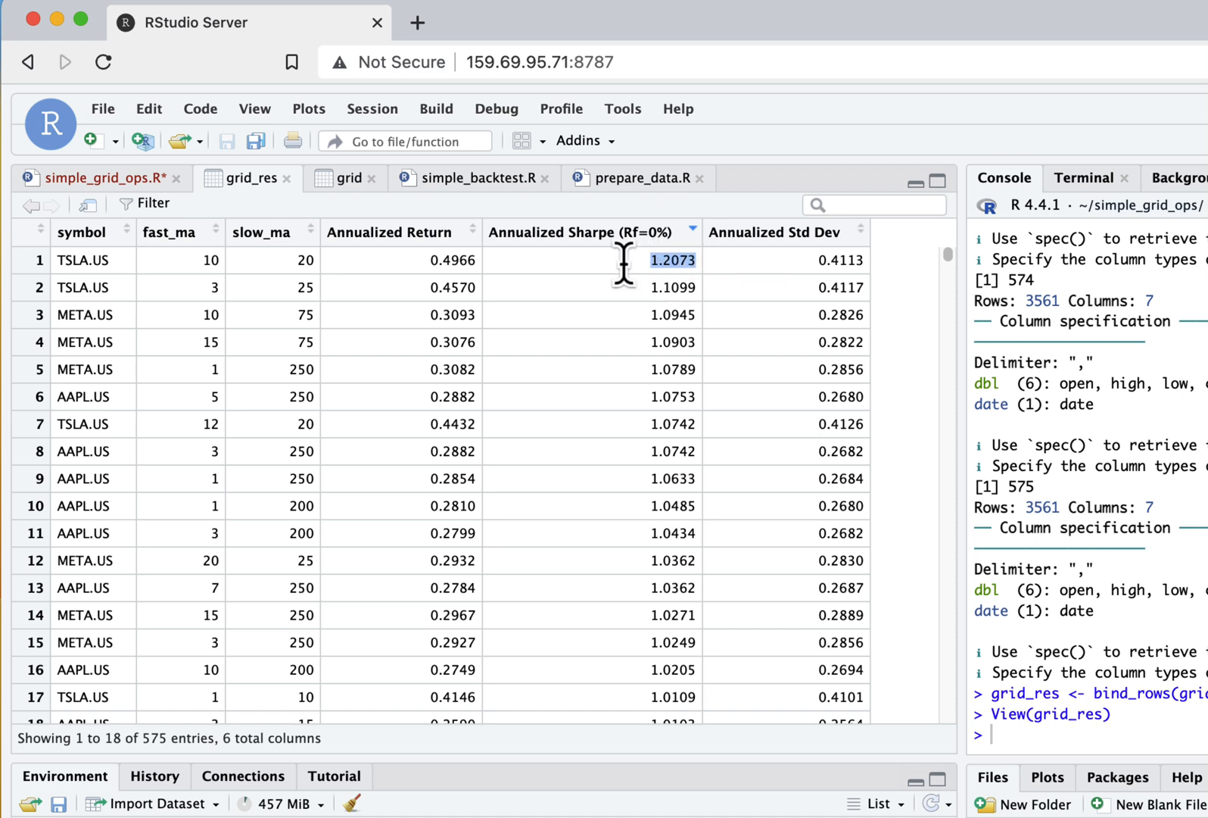
{"action": "mouse_move", "coordinate": [150, 210]}
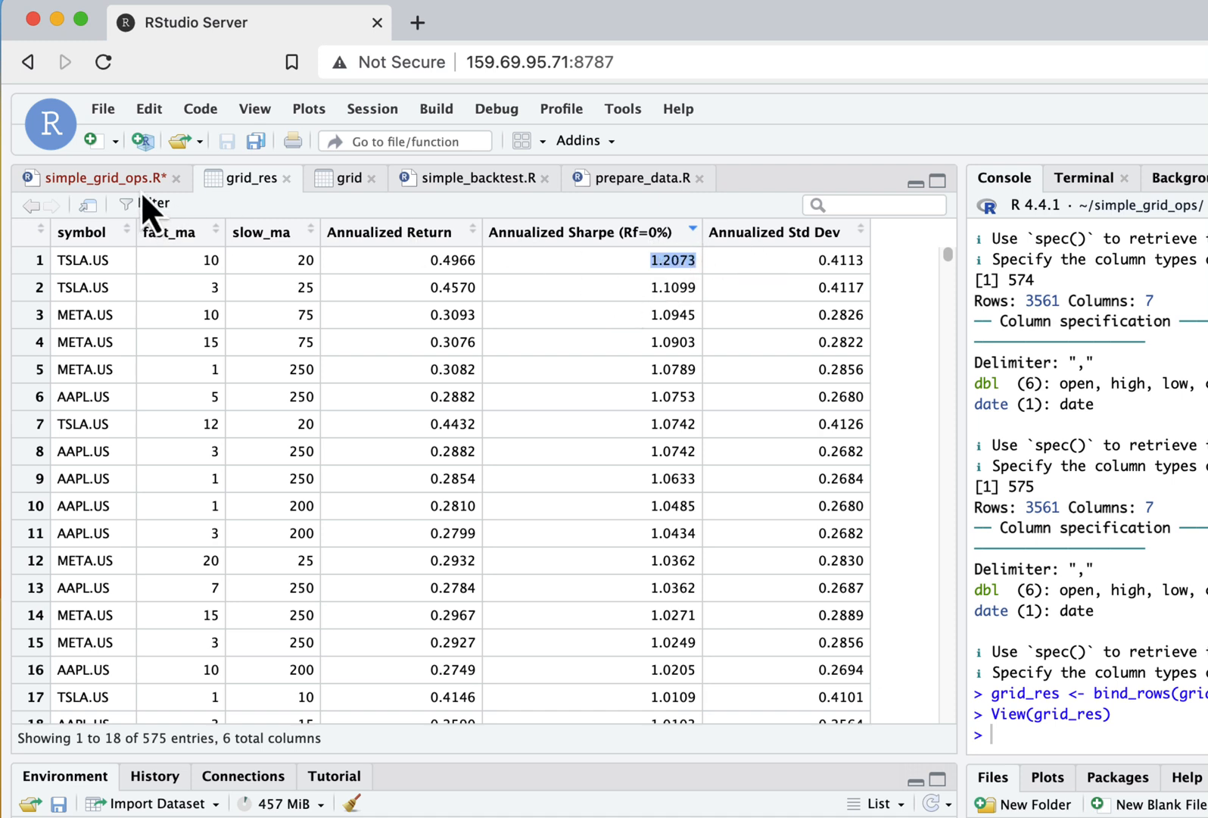
{"action": "mouse_move", "coordinate": [152, 210]}
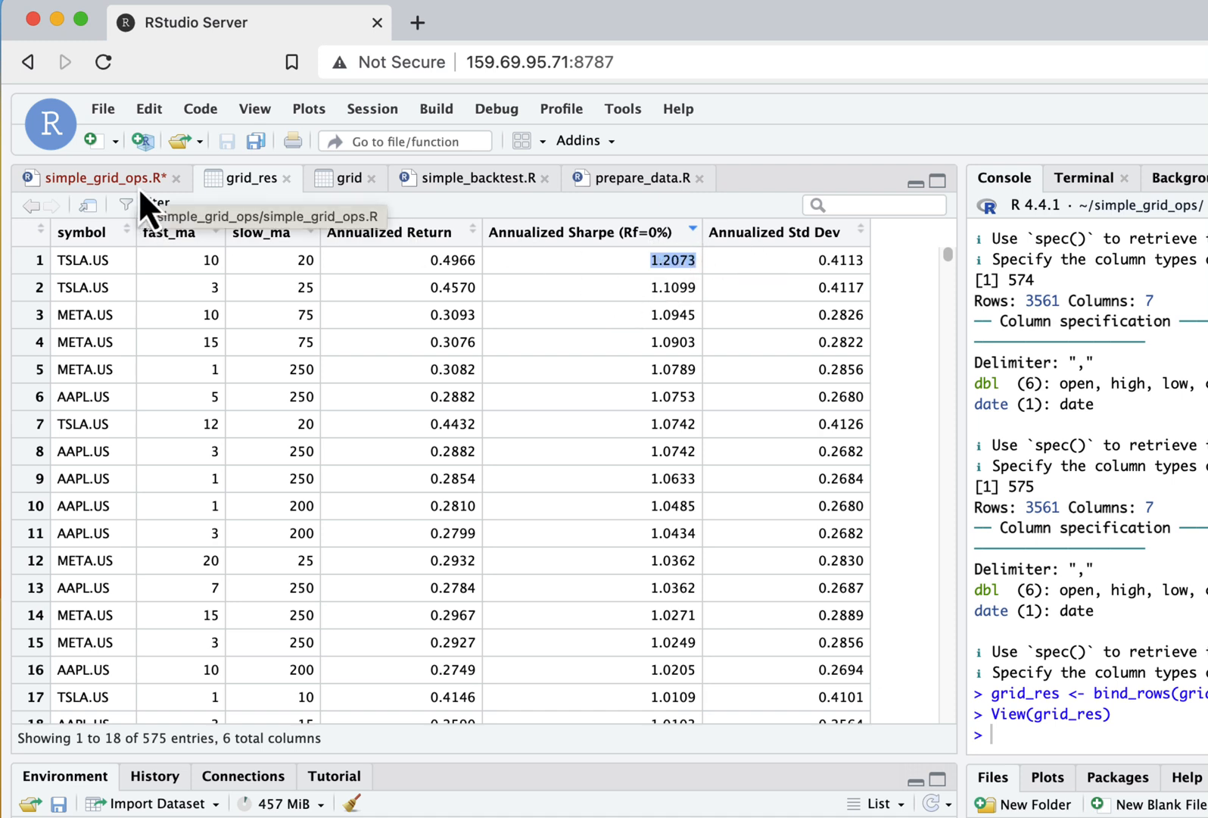
In simple_grid_ops.R, start a ggplot of grid_res filtered to symbol 'AAPL.US'
{"action": "left_click", "coordinate": [100, 177]}
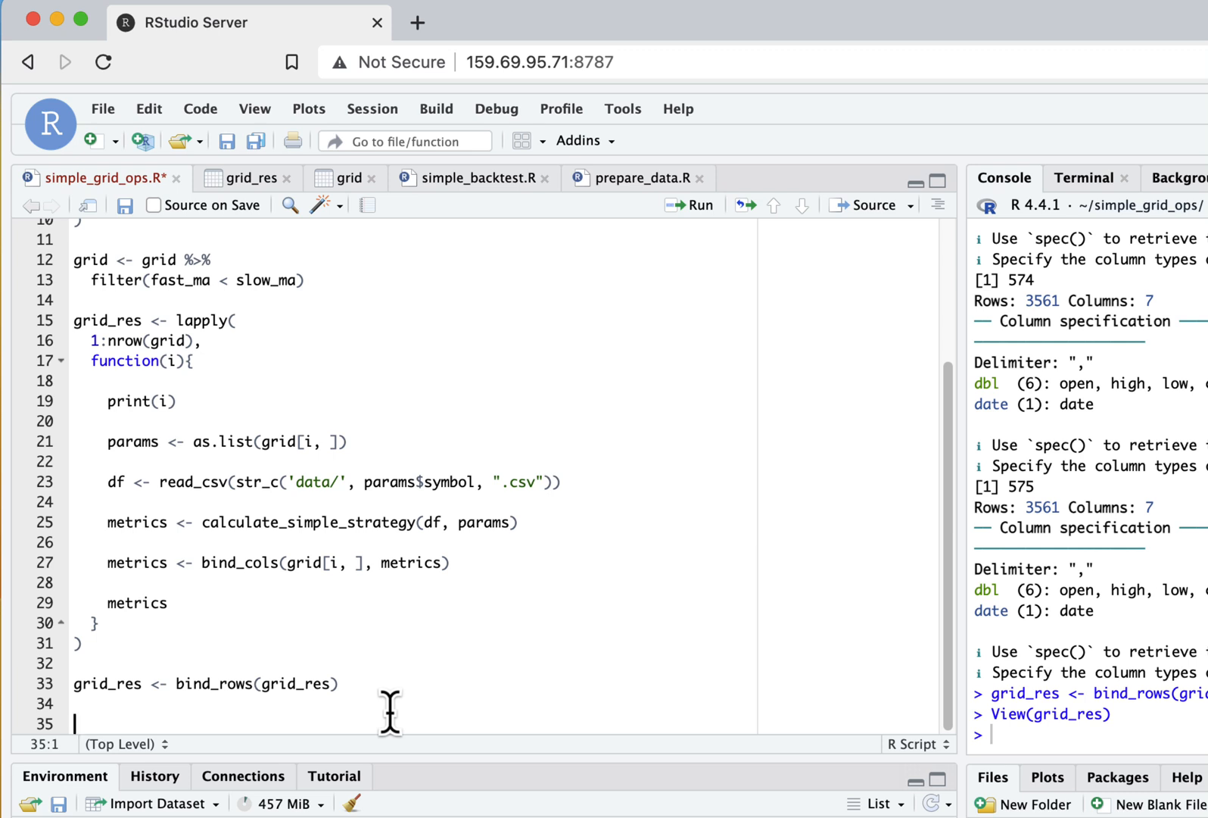
{"action": "type", "text": "ggplot("}
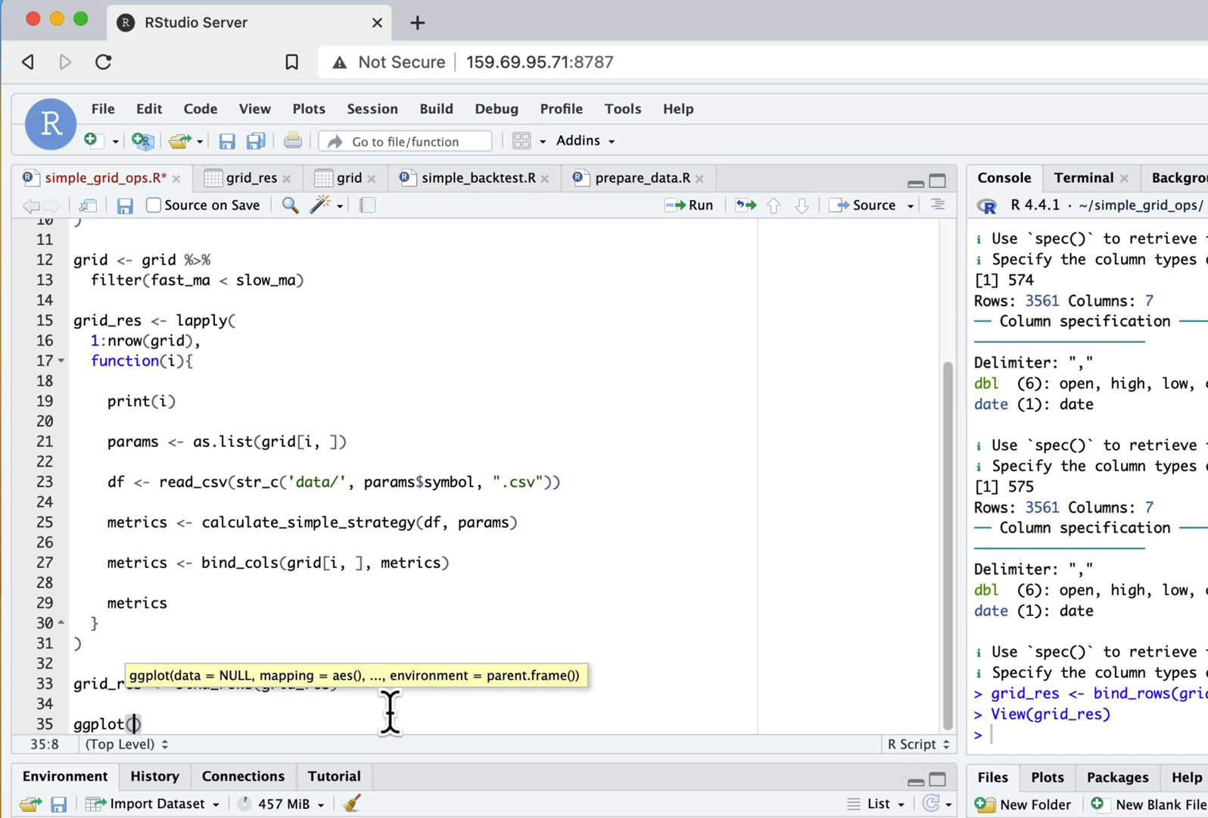
{"action": "type", "text": "grid_"}
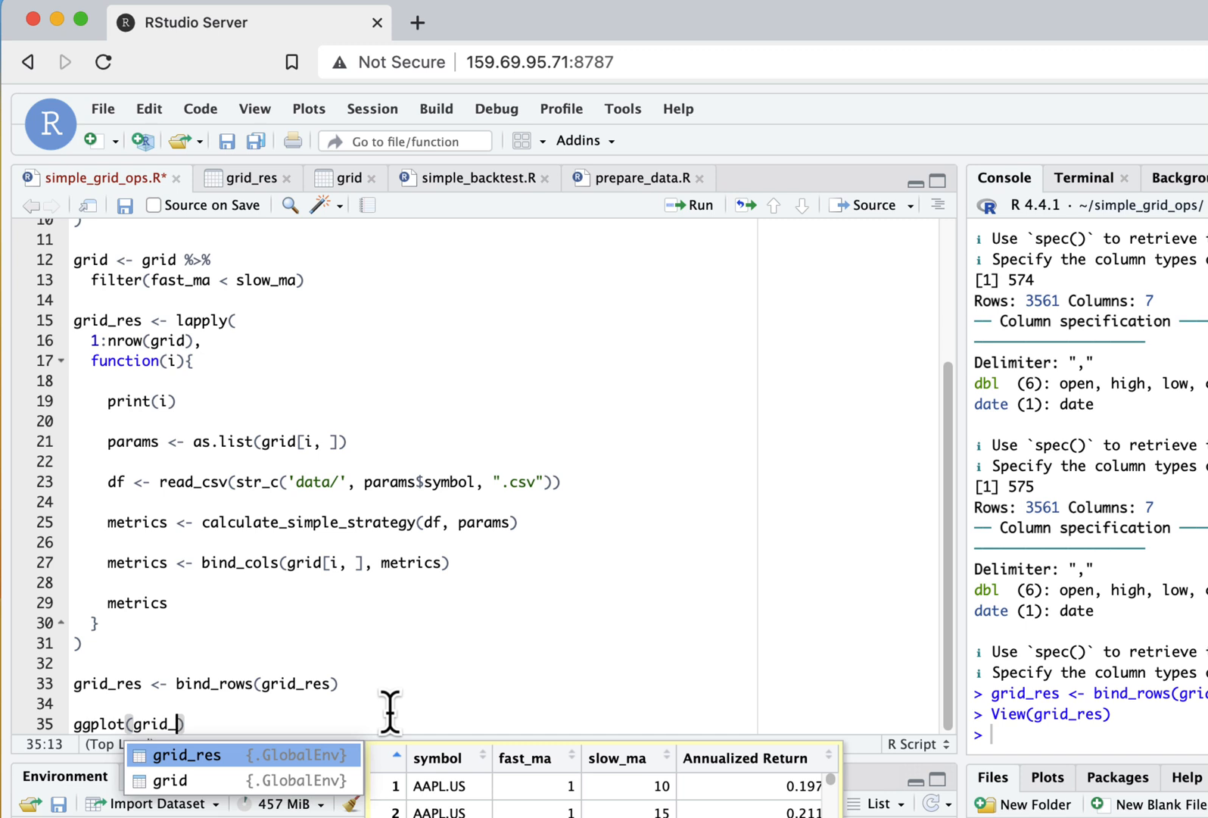
{"action": "left_click", "coordinate": [199, 755]}
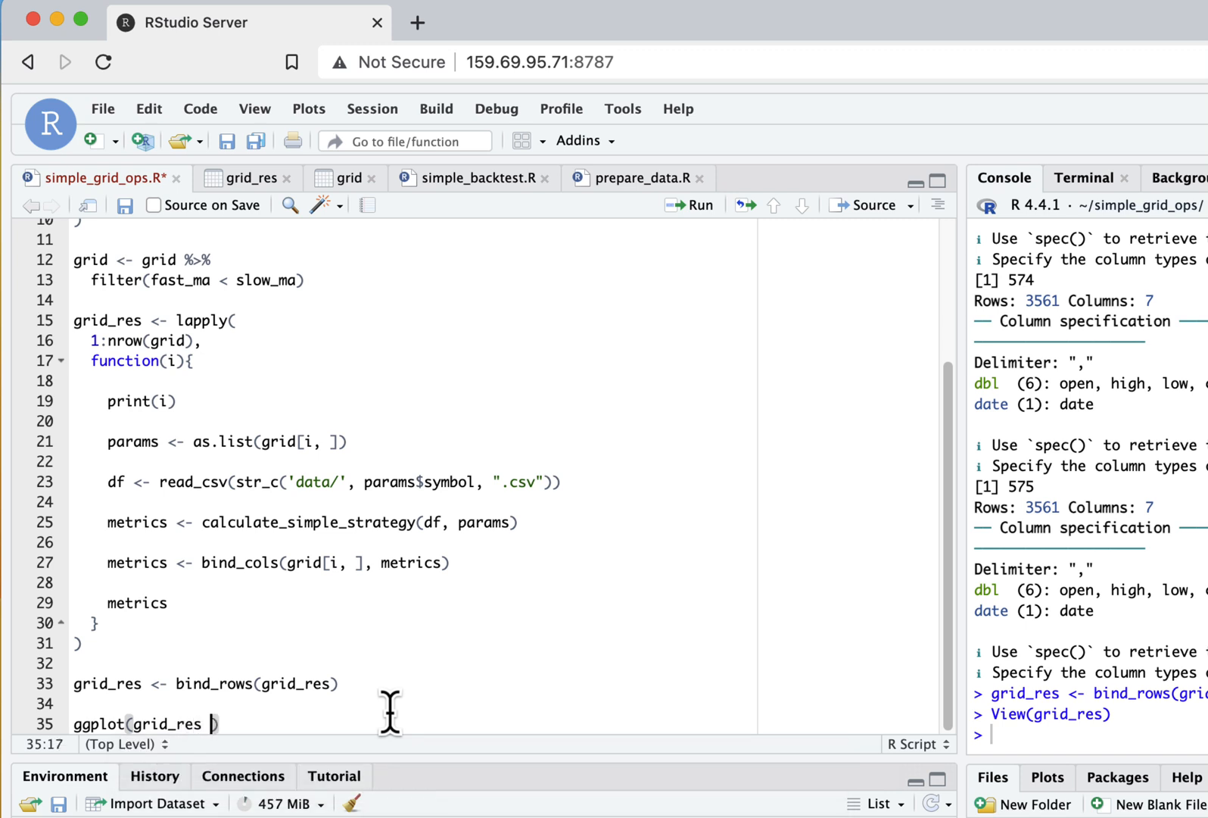
{"action": "type", "text": "%>%"}
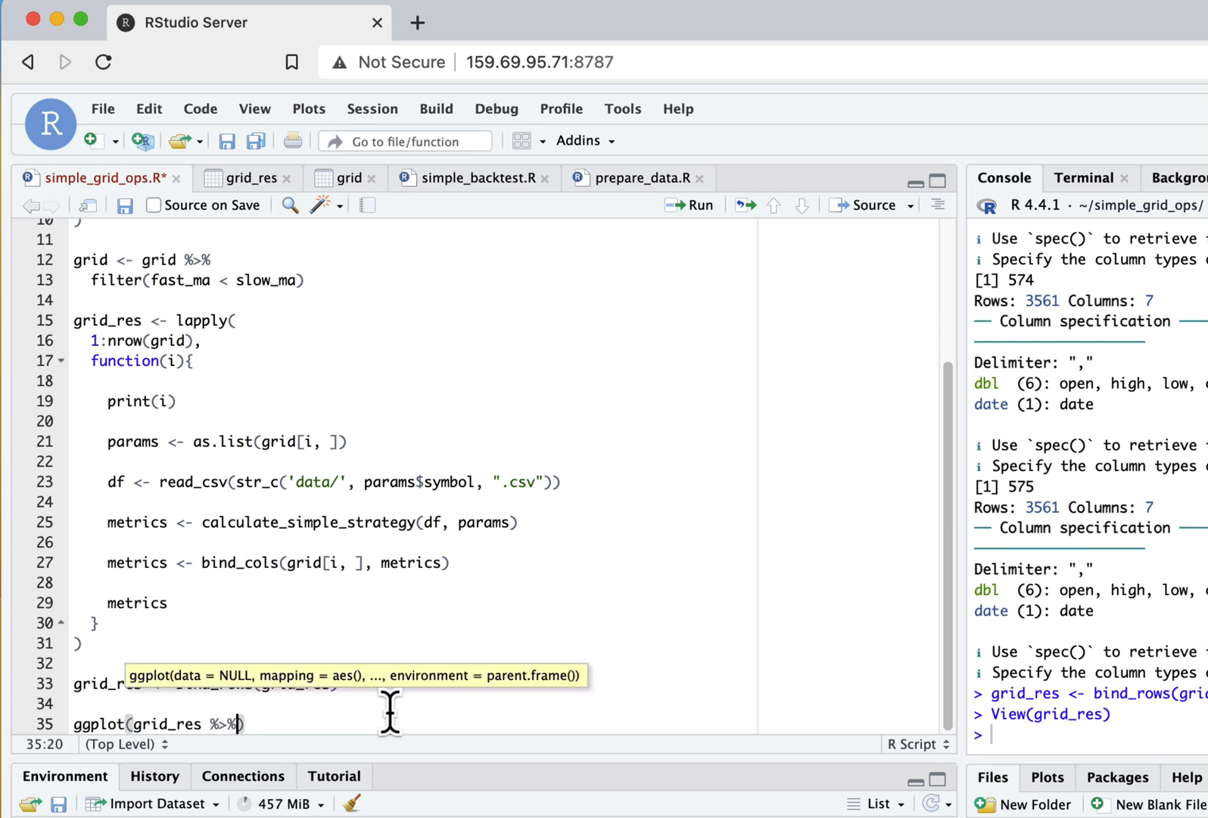
{"action": "type", "text": "filter("}
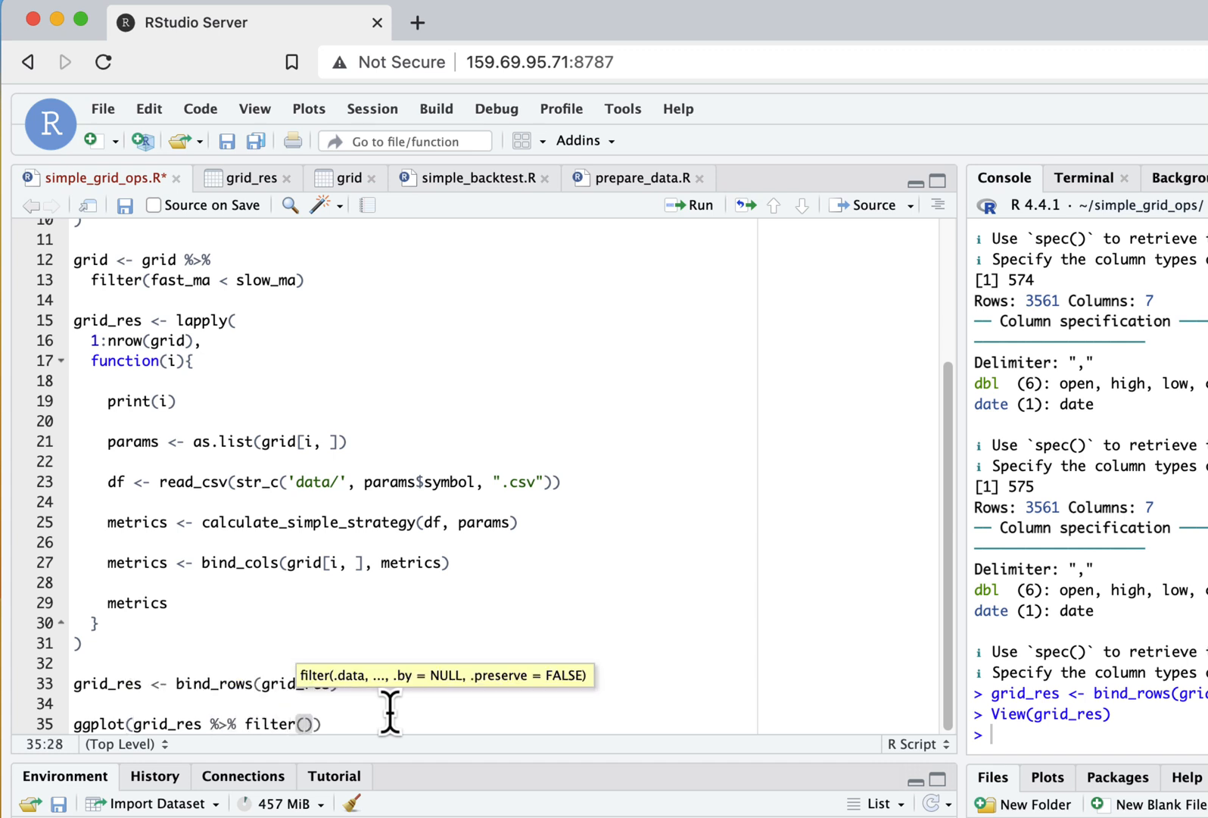
{"action": "type", "text": "symbol =="}
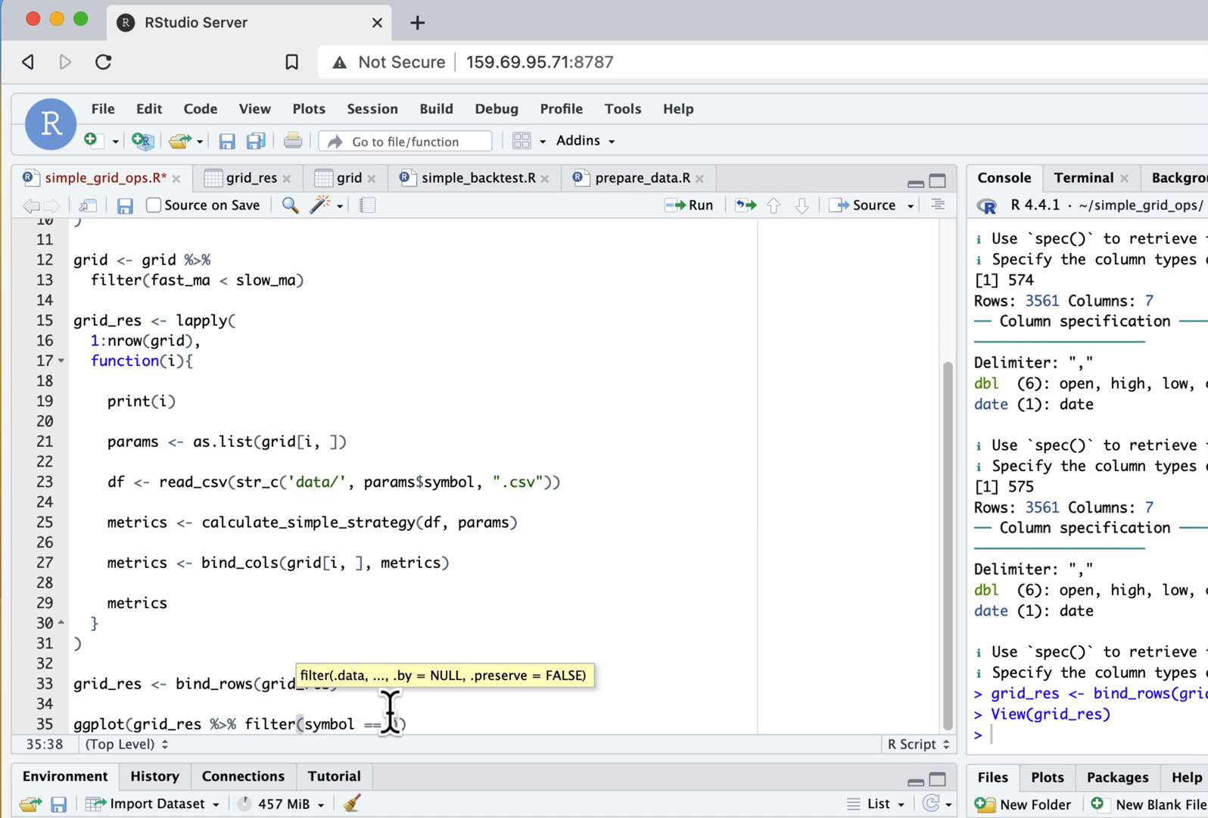
{"action": "type", "text": "'A'"}
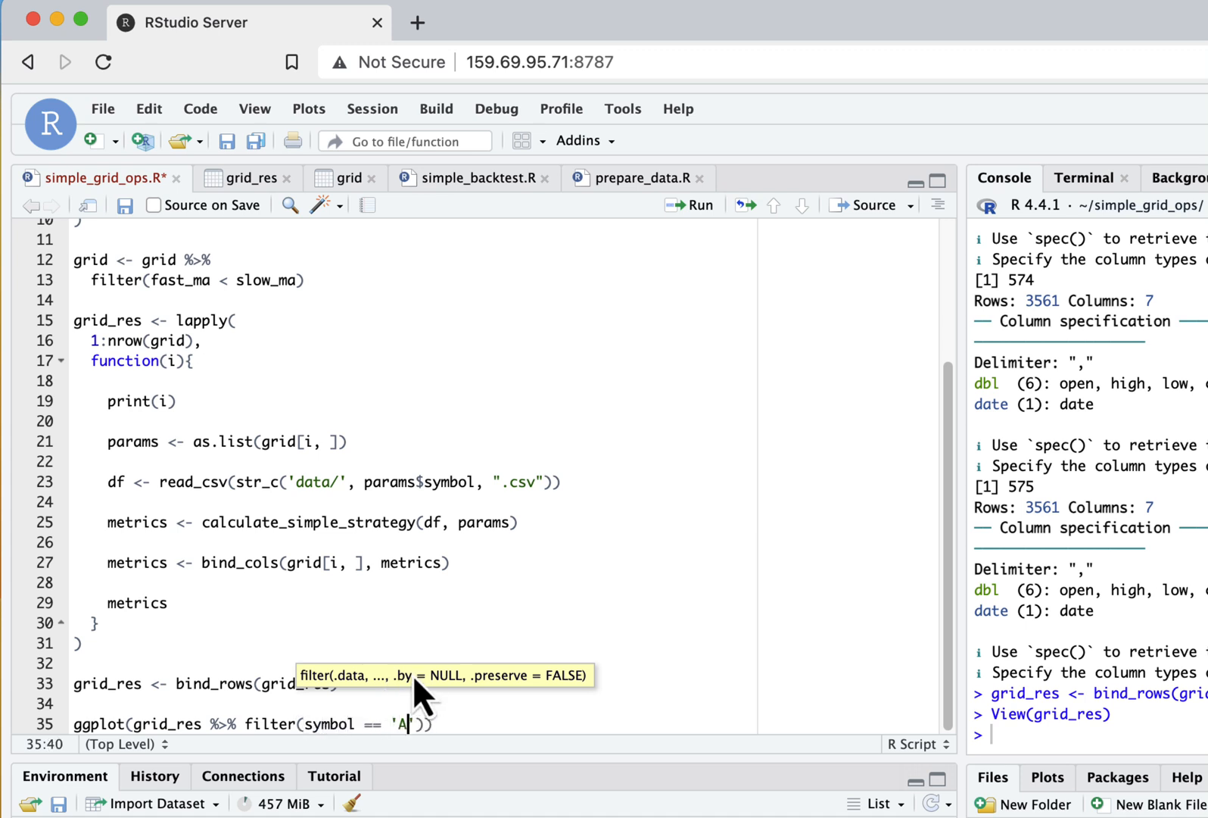
{"action": "type", "text": "APL.US"}
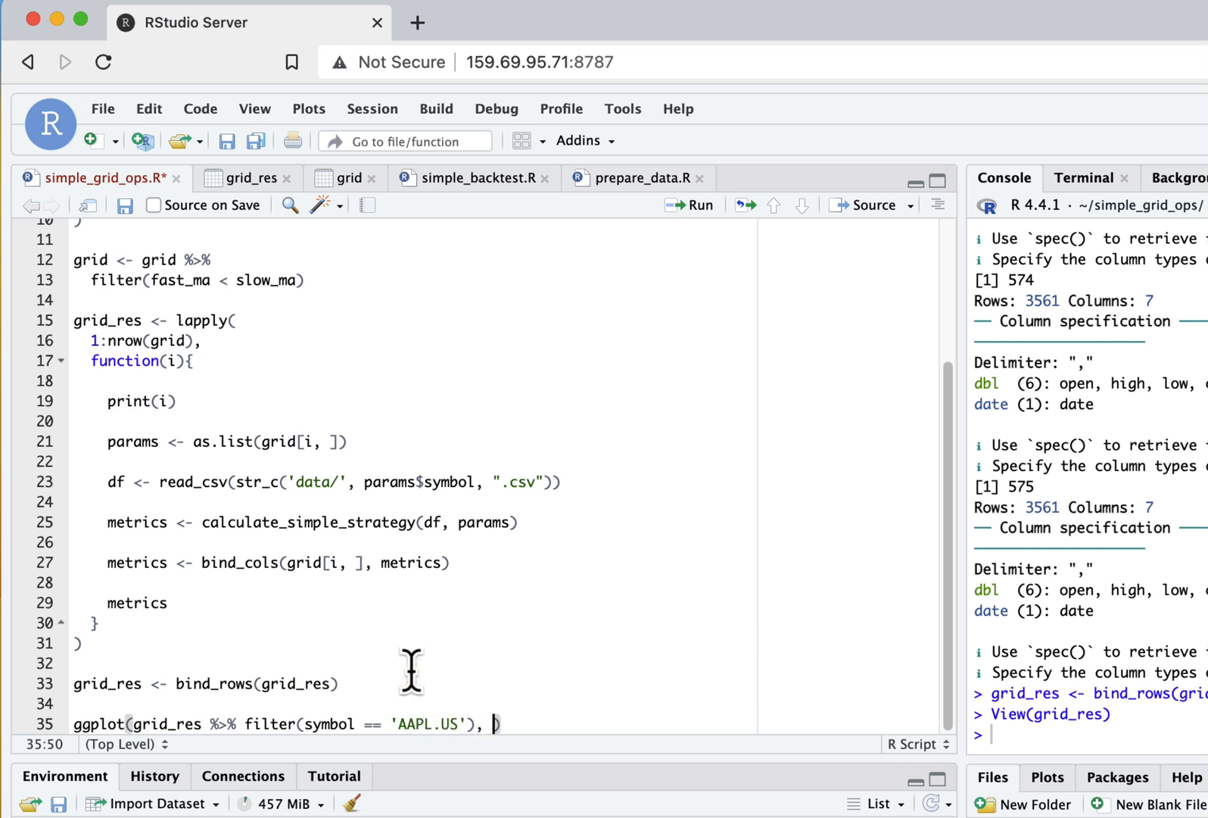
Map as.factor(fast_ma) and as.factor(slow_ma) axes with fill = `Annualized Return`
{"action": "type", "text": "aws"}
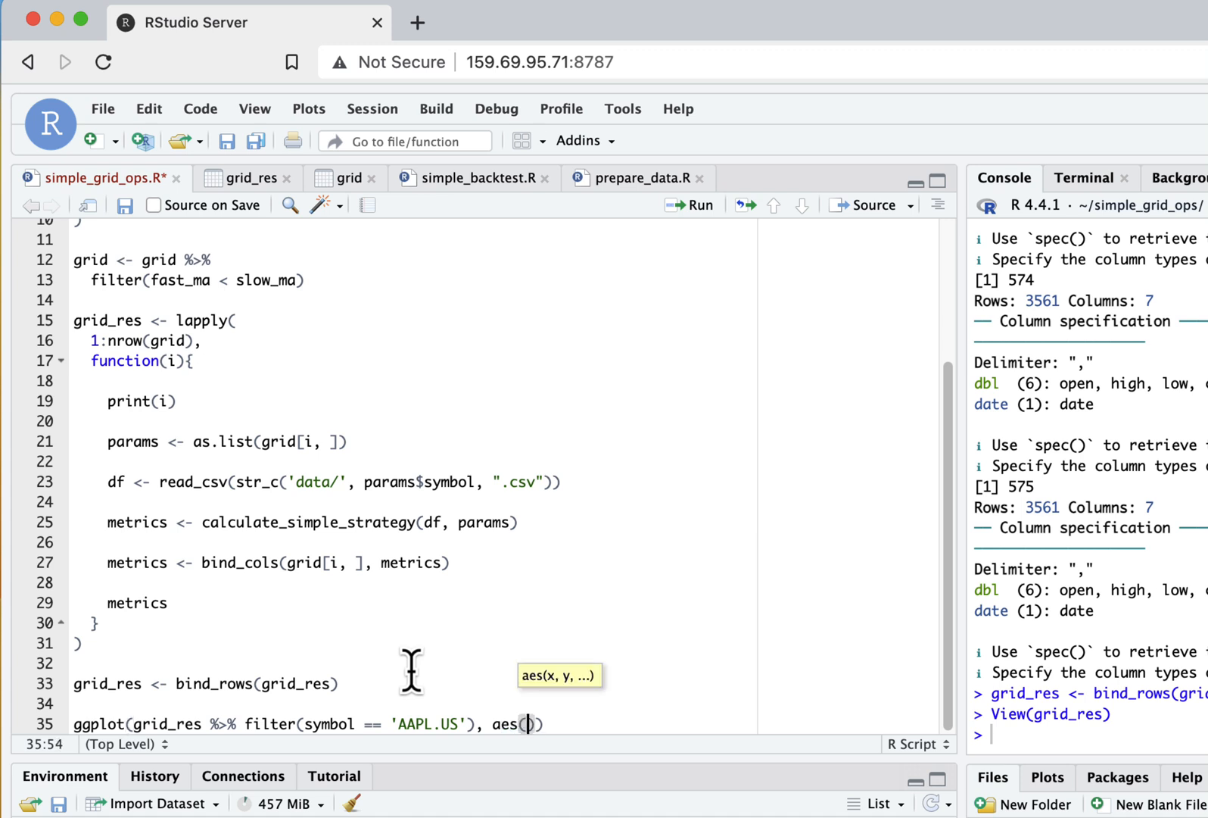
{"action": "type", "text": "as.factor("}
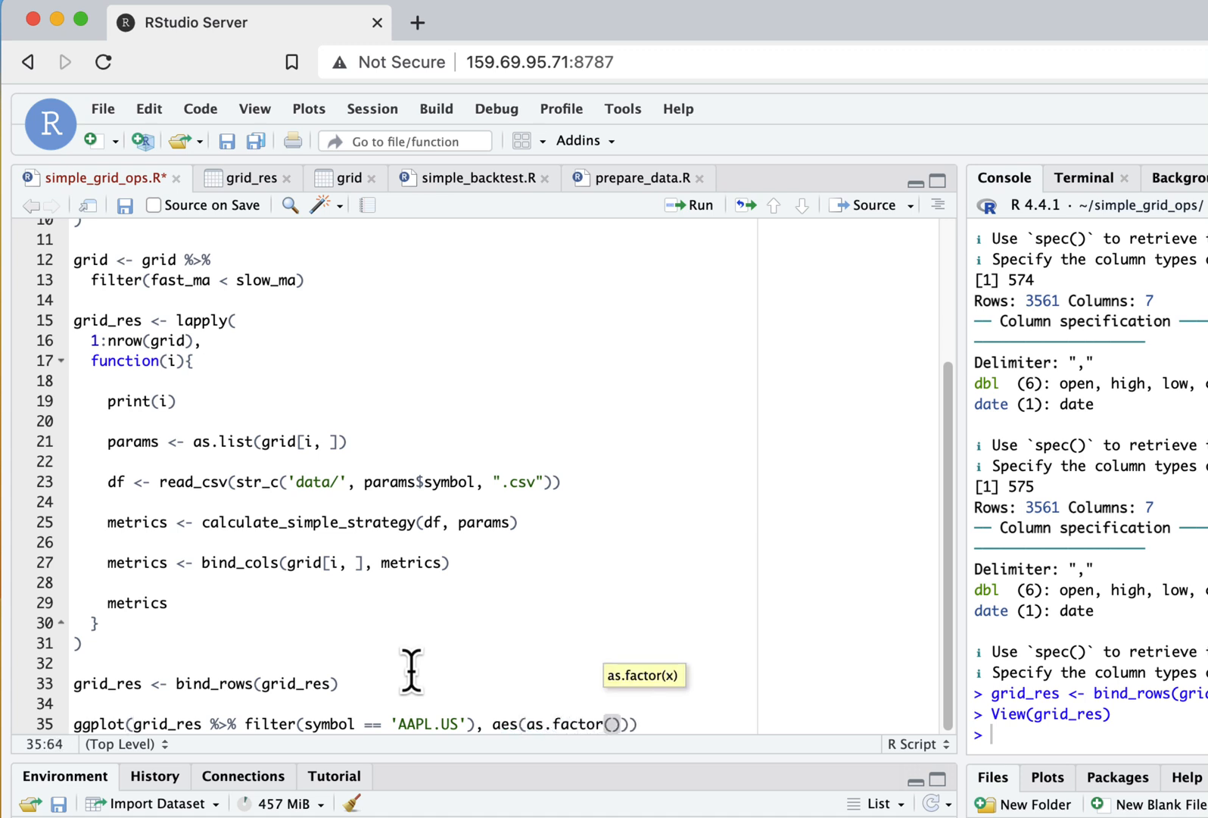
{"action": "type", "text": "fast_ma"}
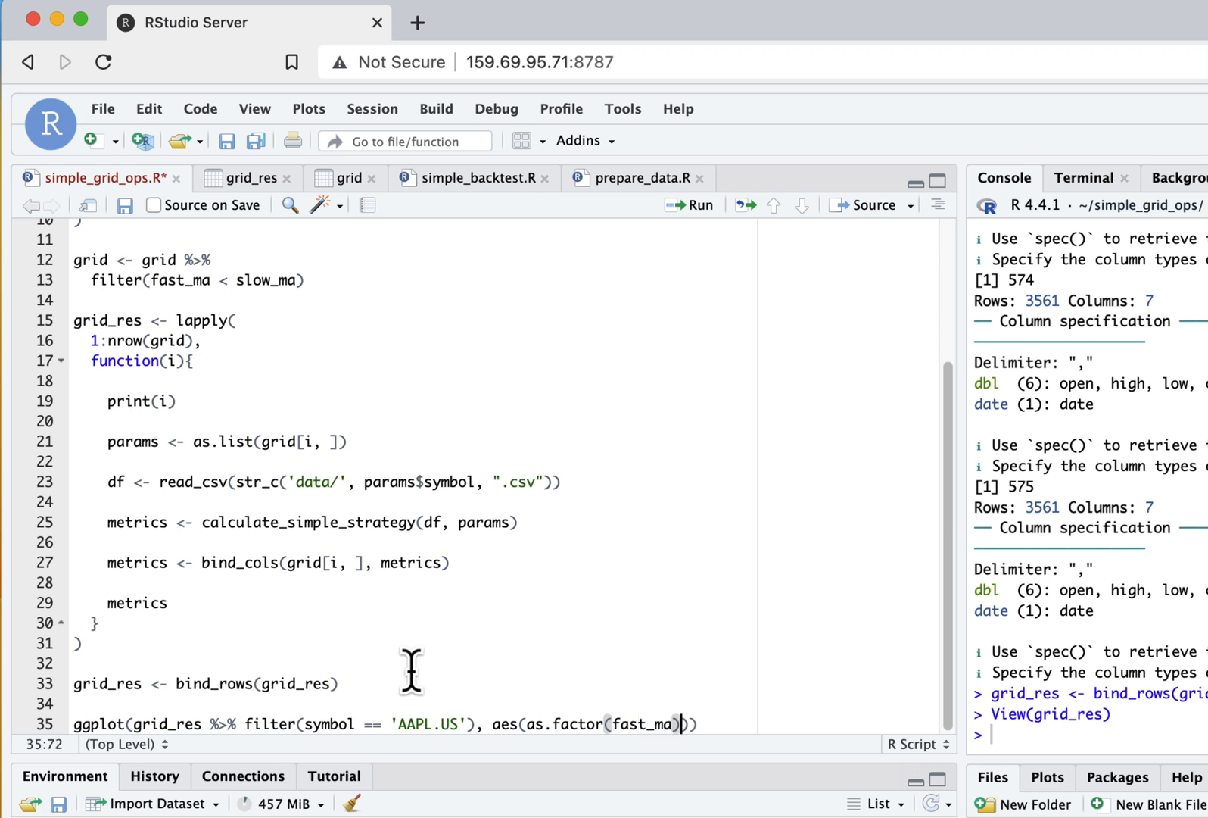
{"action": "type", "text": ")"}
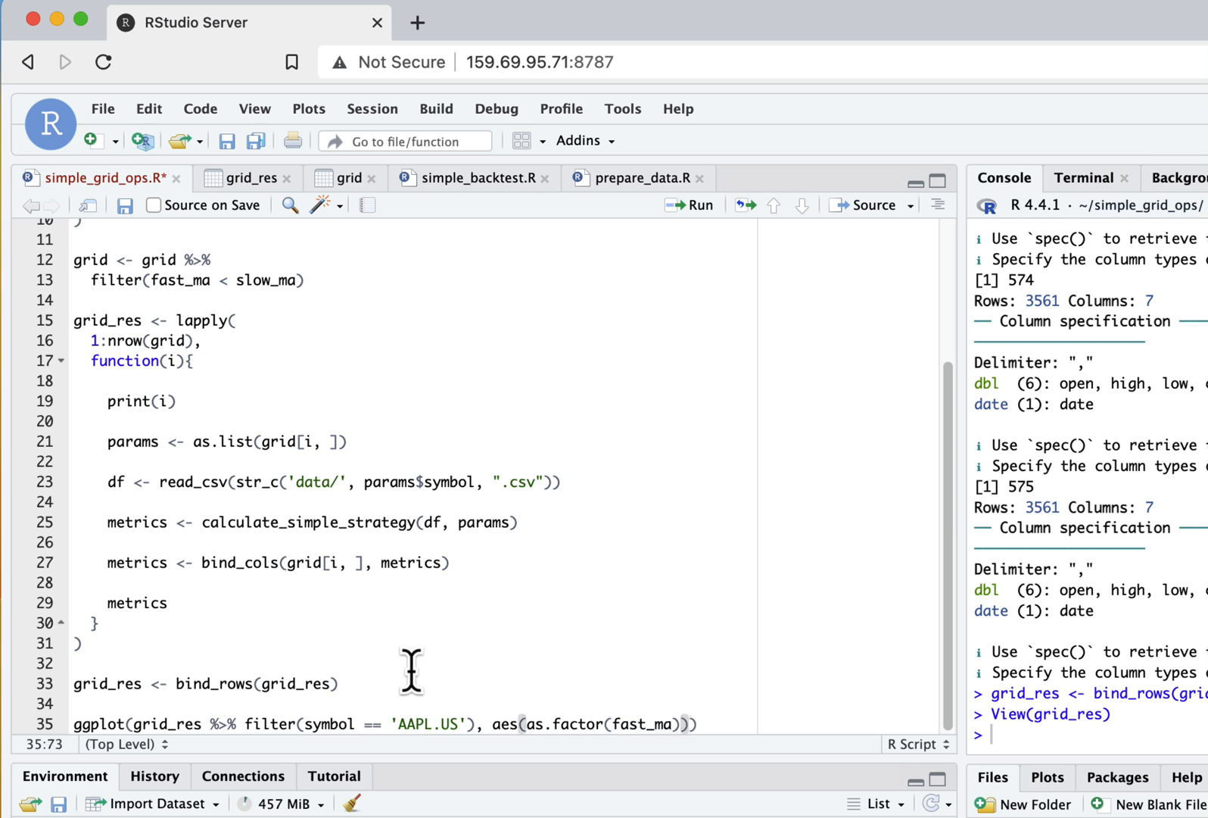
{"action": "left_click", "coordinate": [680, 723]}
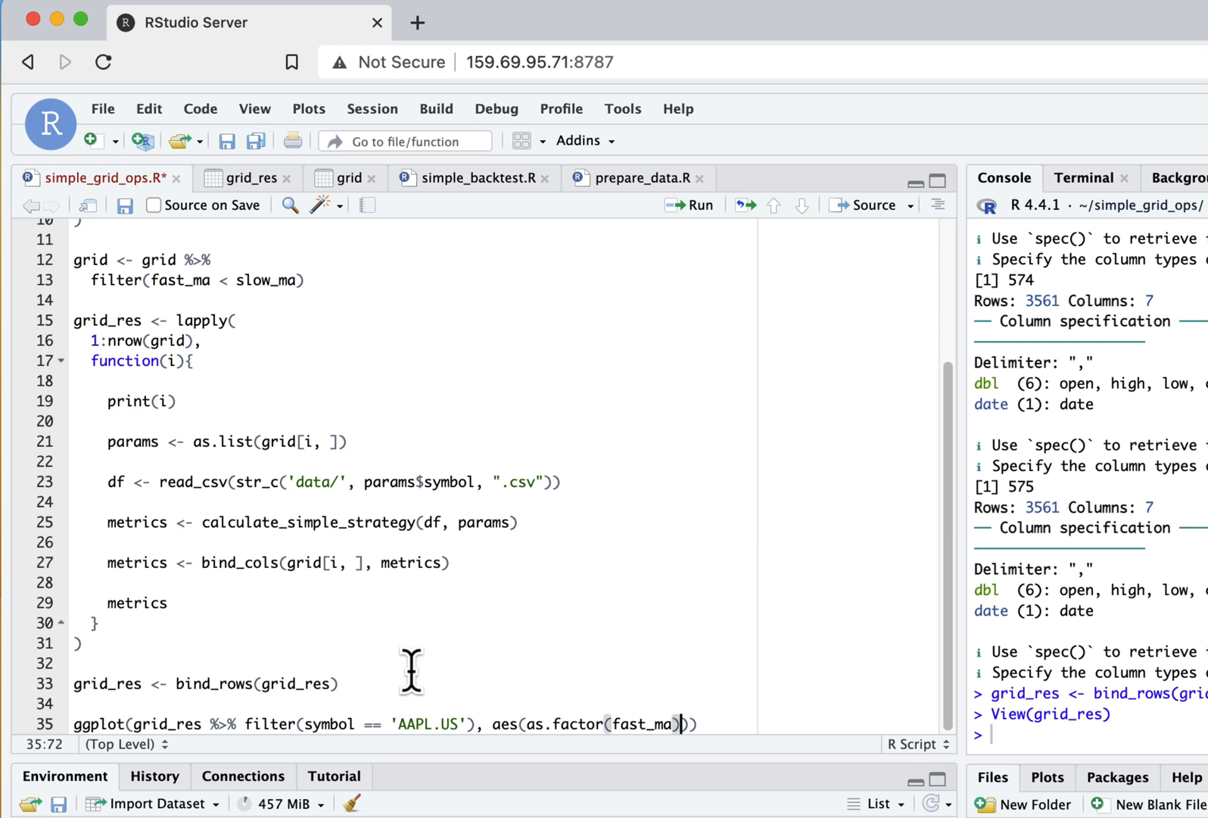
{"action": "type", "text": ", as.factor("}
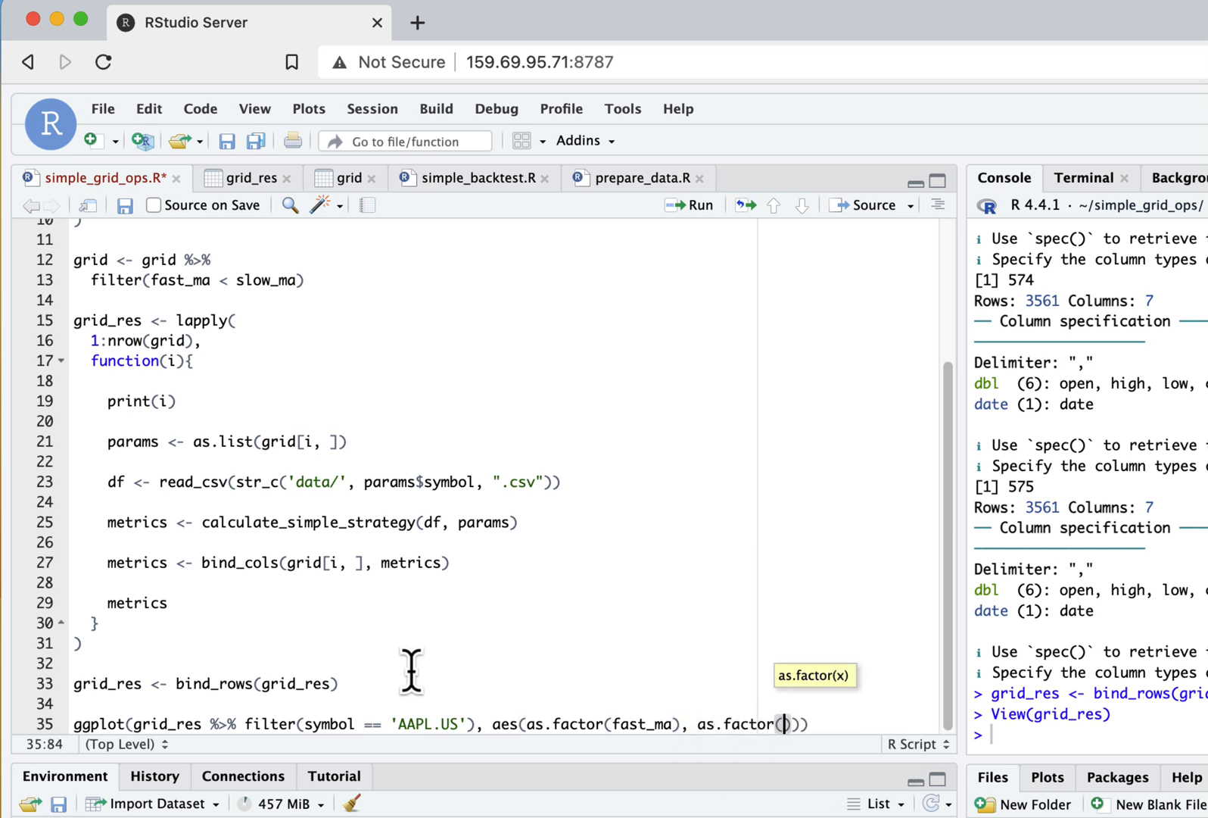
{"action": "type", "text": "slow_ma"}
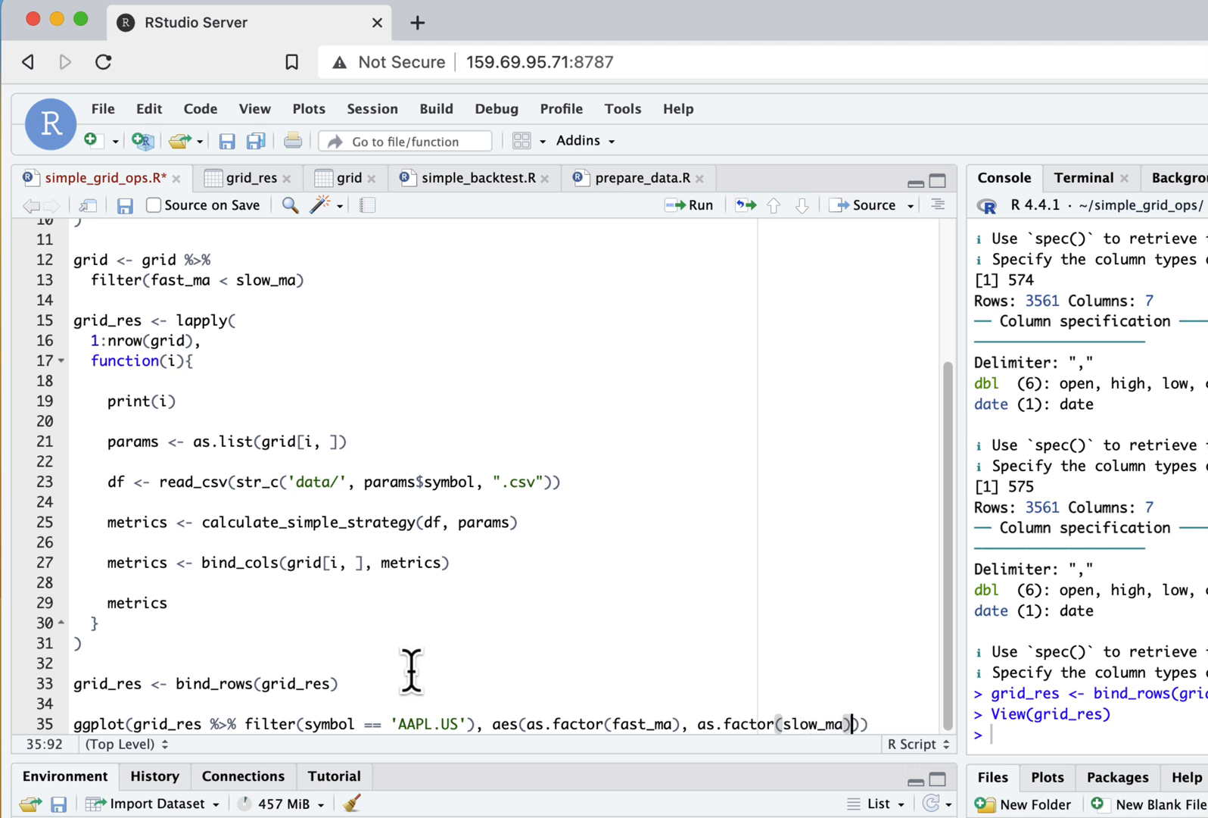
{"action": "type", "text": ","}
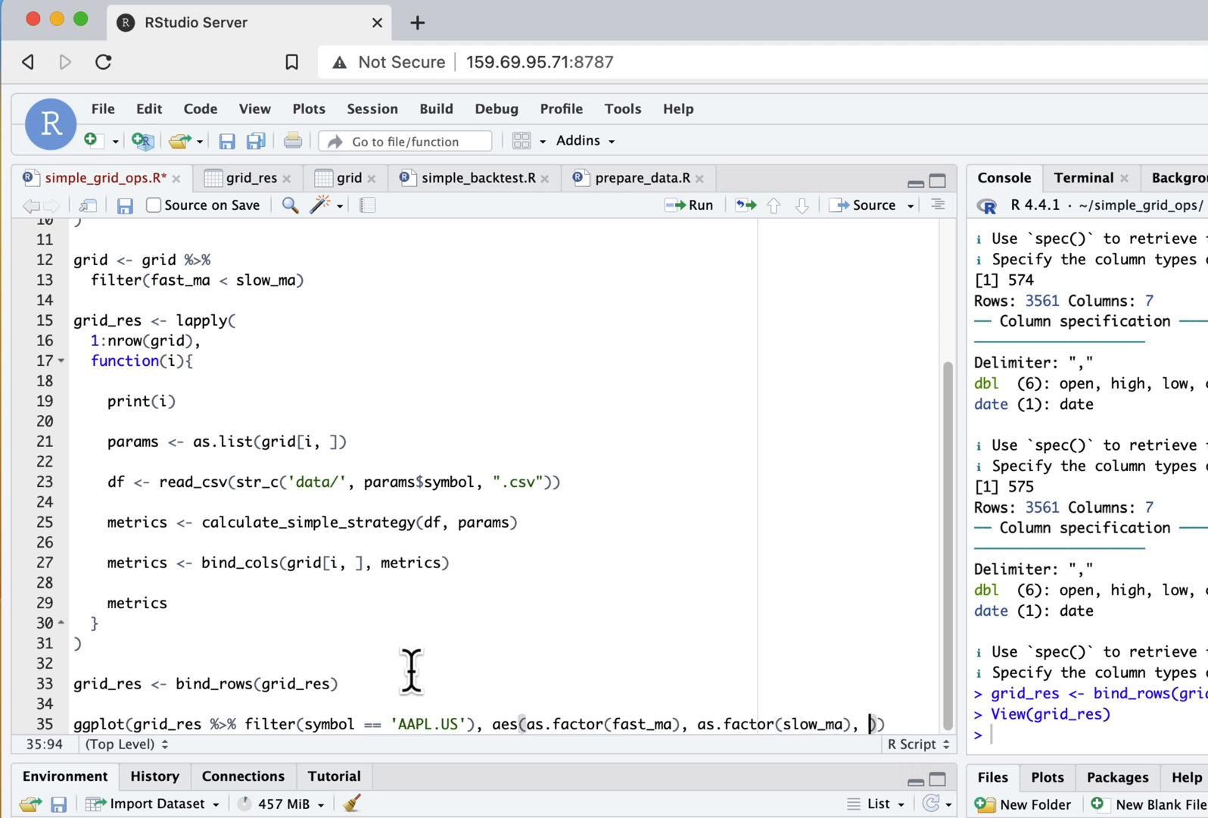
{"action": "type", "text": "fill ="}
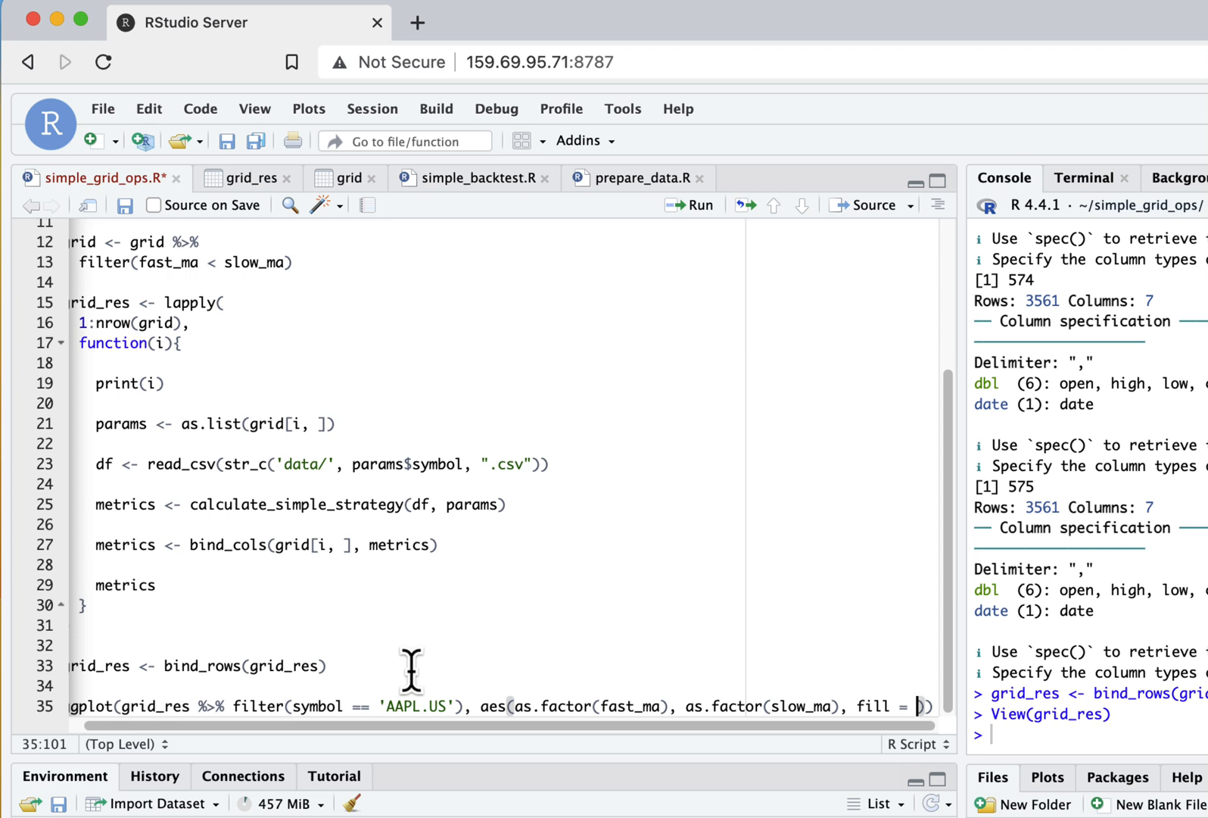
{"action": "type", "text": "z"}
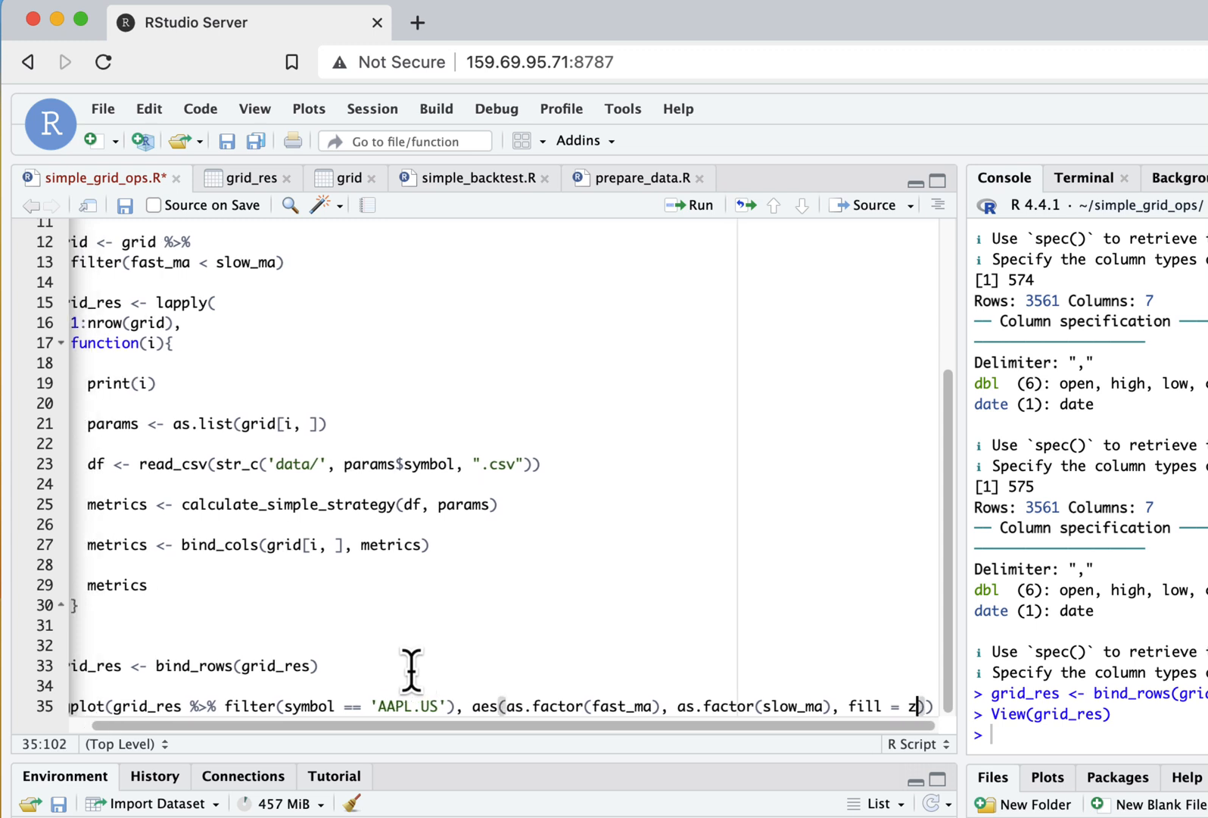
{"action": "key", "text": "Backspace"}
{"action": "type", "text": "`Annualized Ret`"}
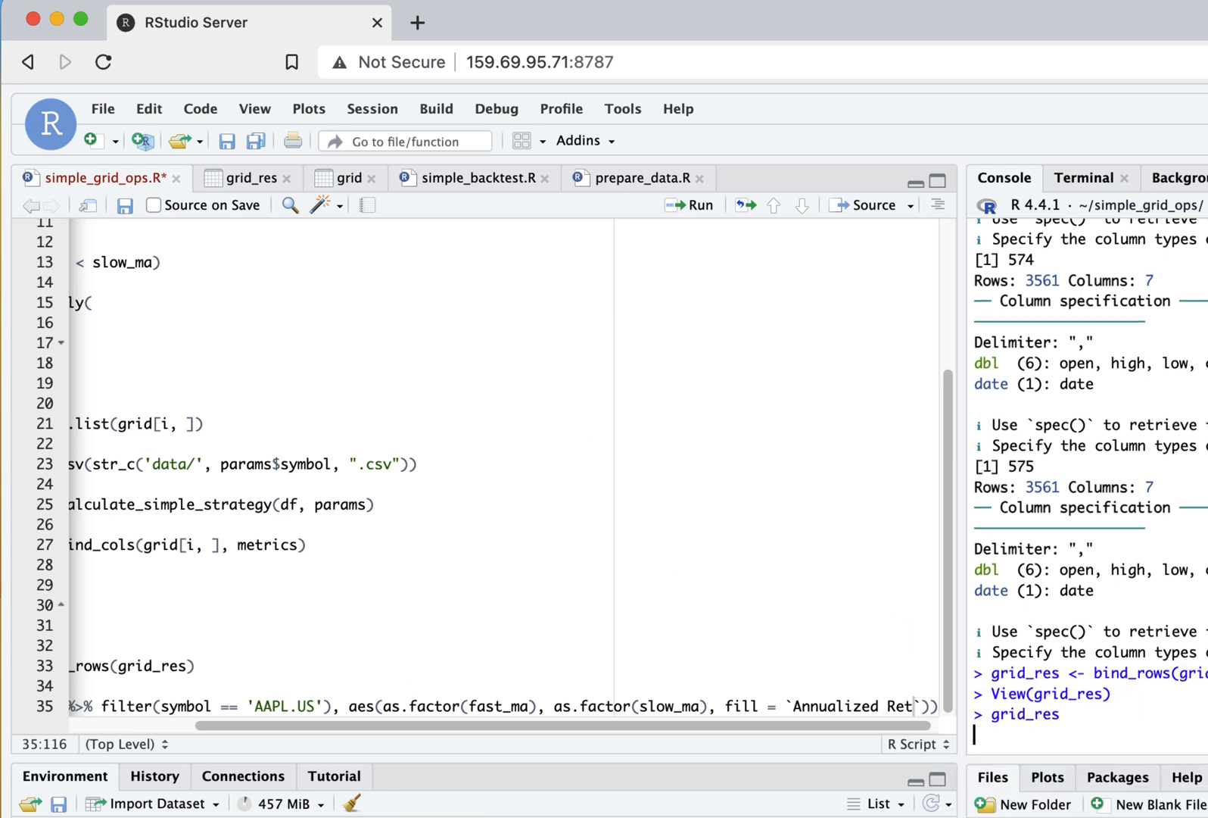
Print the 575-row grid_res in the console, then run the AAPL.US geom_tile heatmap code
{"action": "key", "text": "Return"}
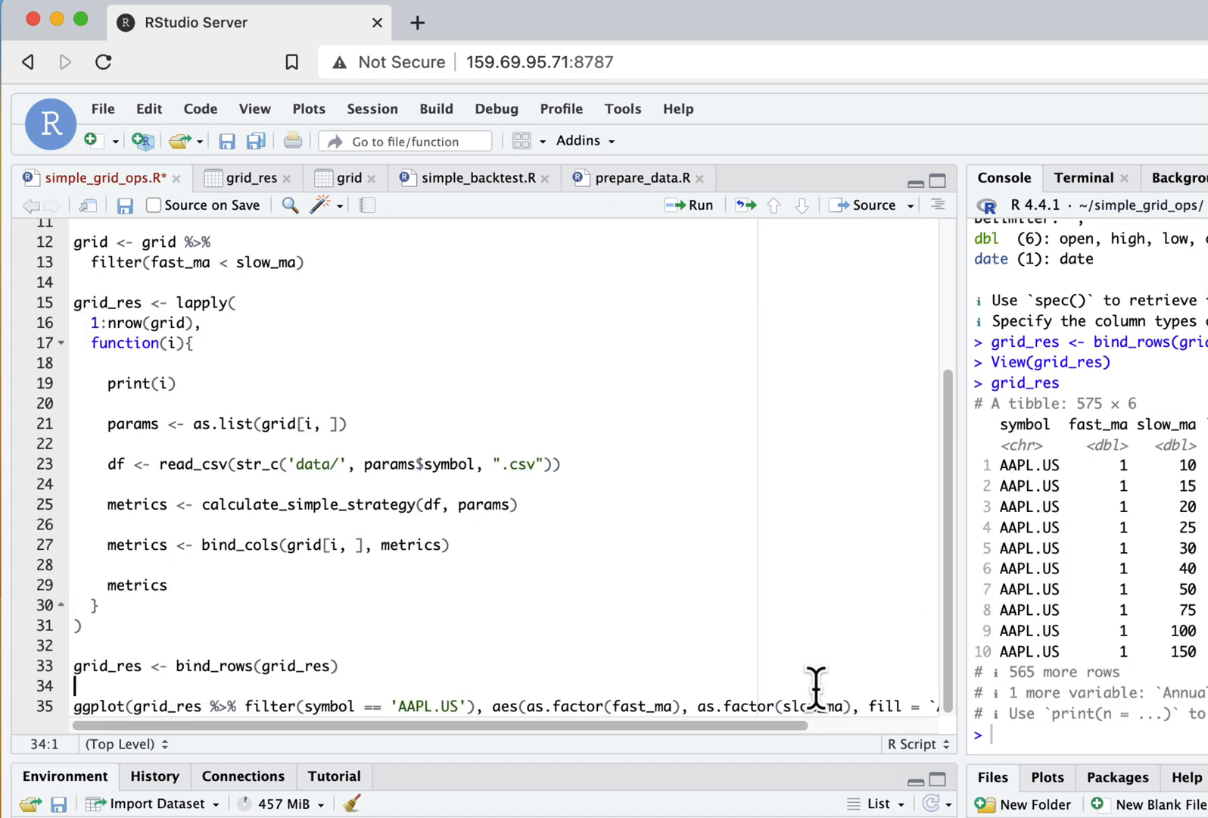
{"action": "scroll", "scroll_direction": "right", "scroll_amount": 3}
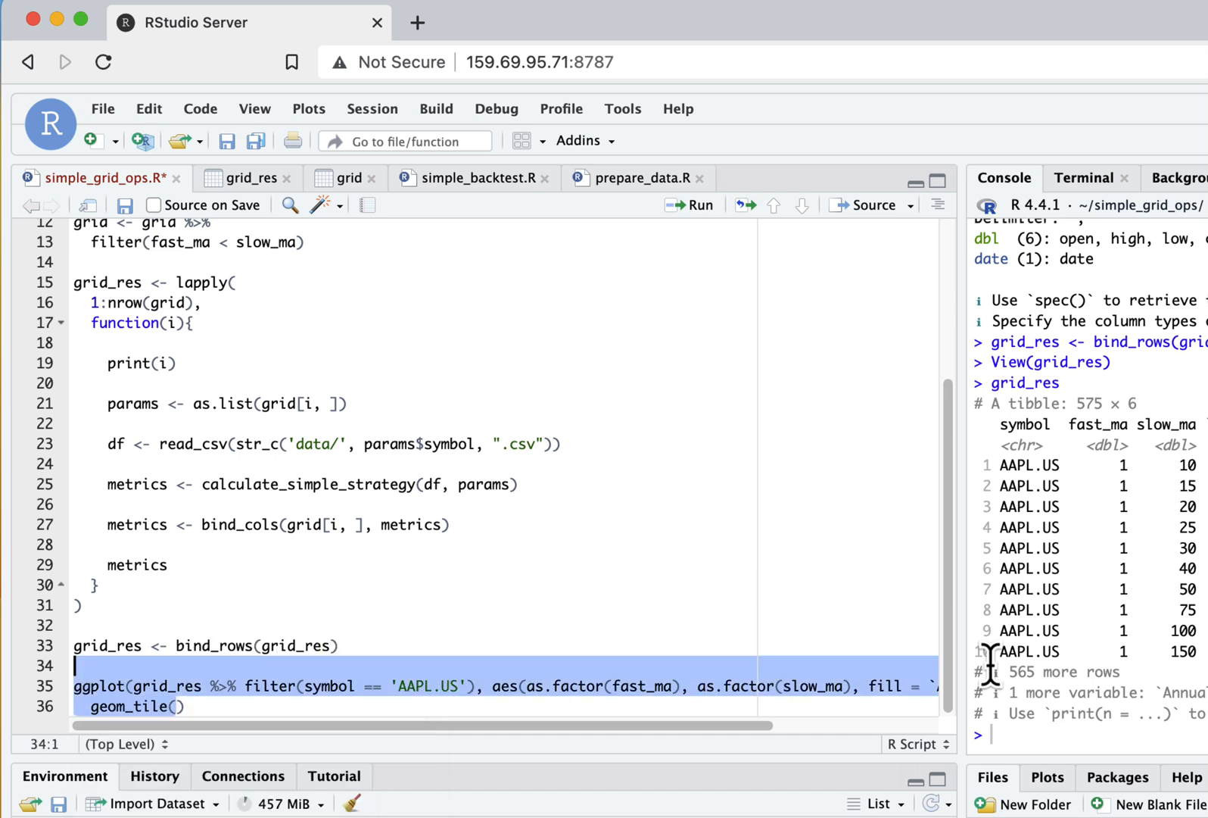
{"action": "left_click", "coordinate": [689, 205]}
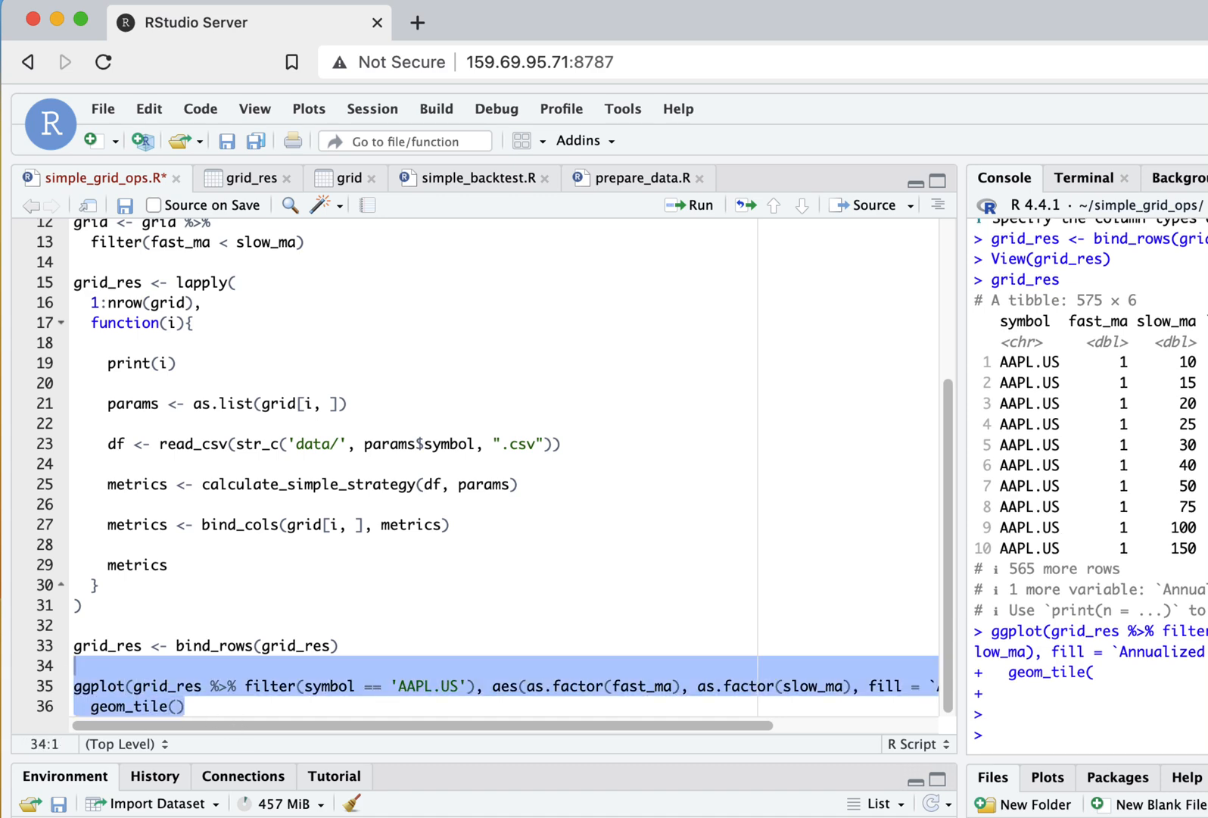
{"action": "left_click", "coordinate": [689, 205]}
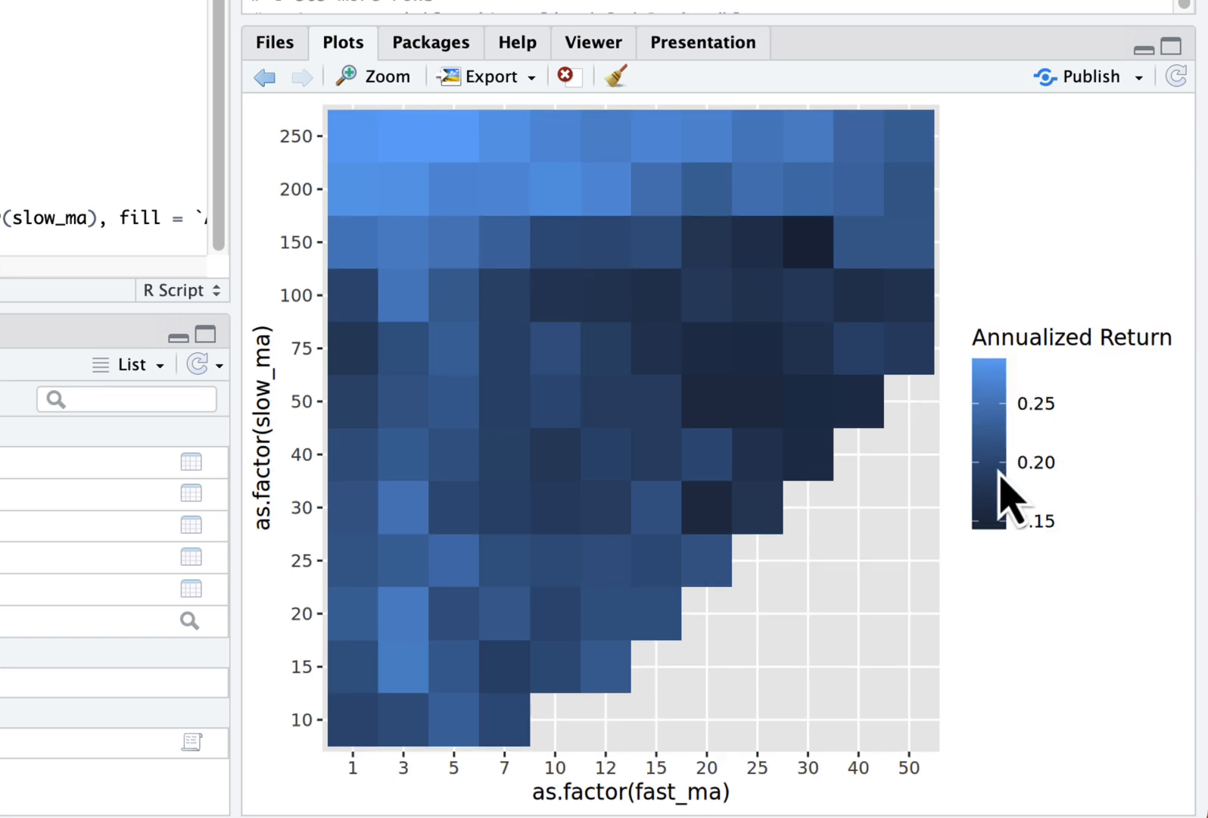
{"action": "mouse_move", "coordinate": [1010, 401]}
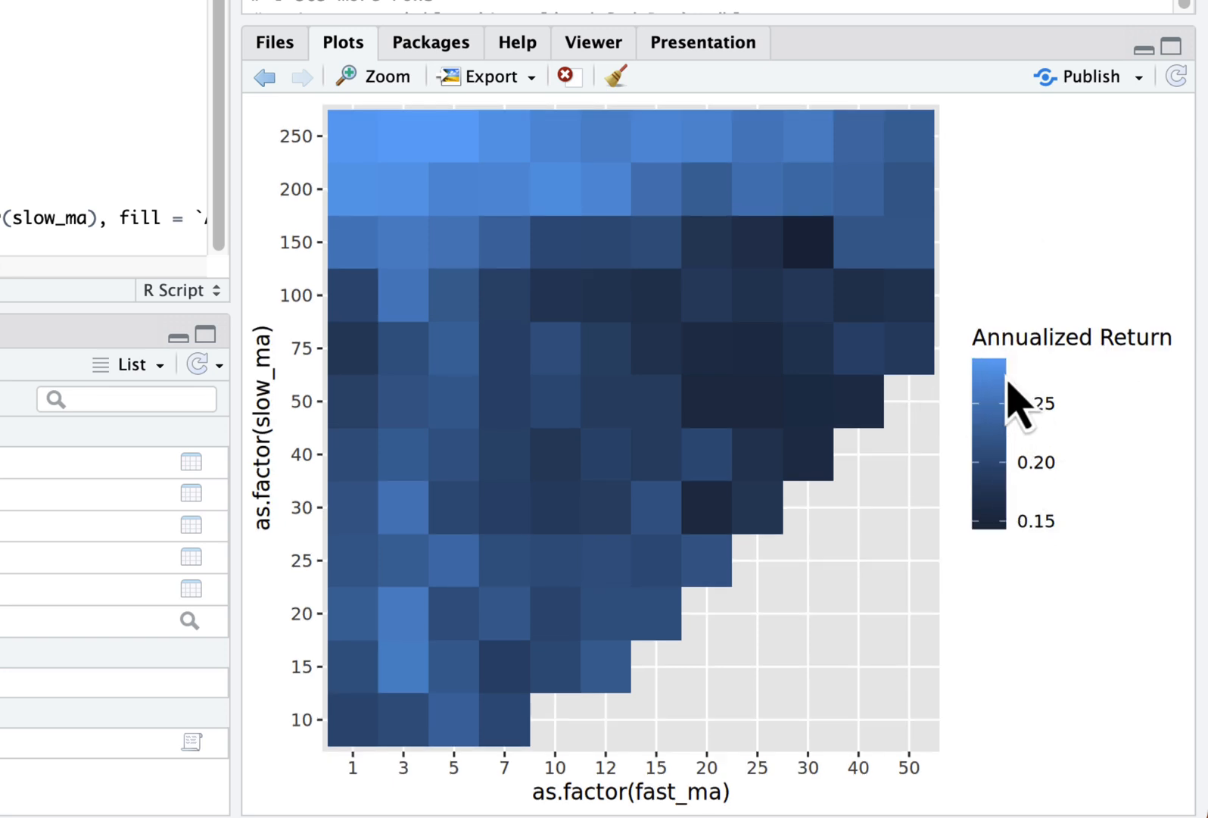
{"action": "mouse_move", "coordinate": [1019, 451]}
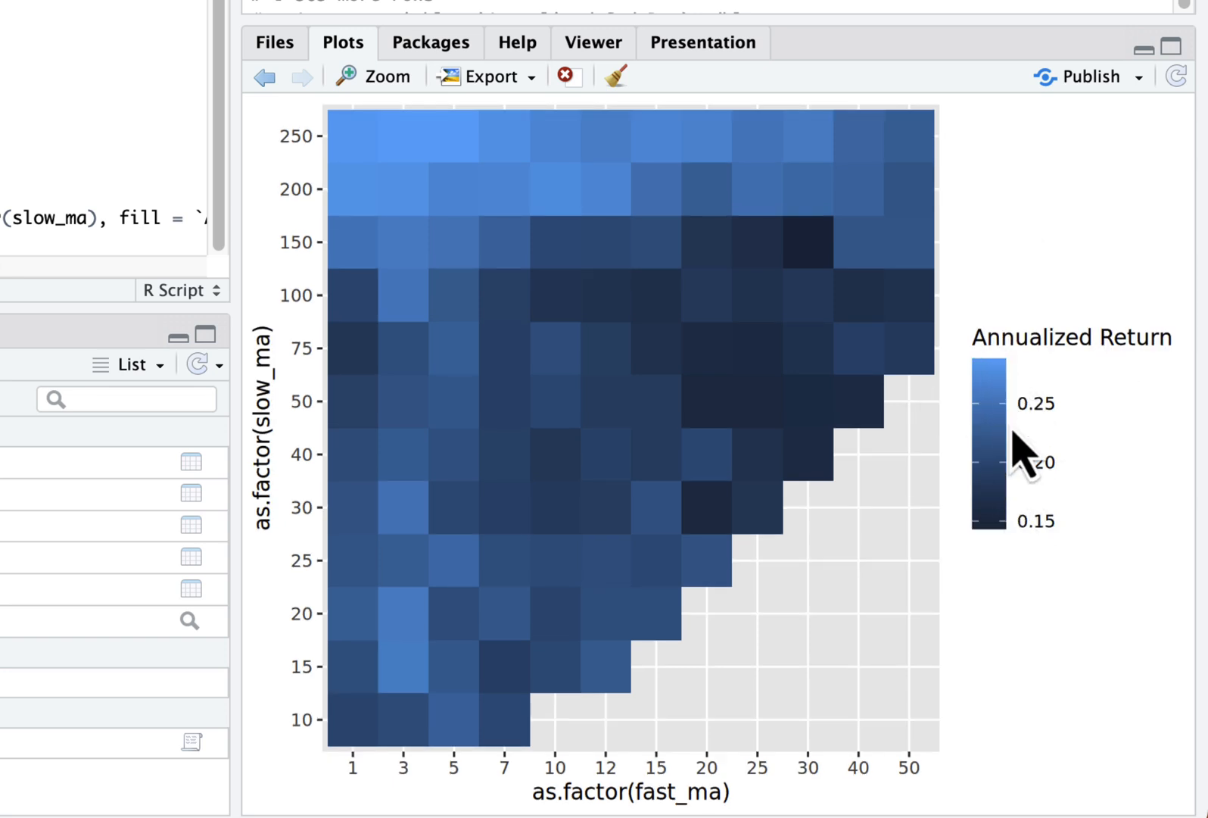
{"action": "mouse_move", "coordinate": [420, 159]}
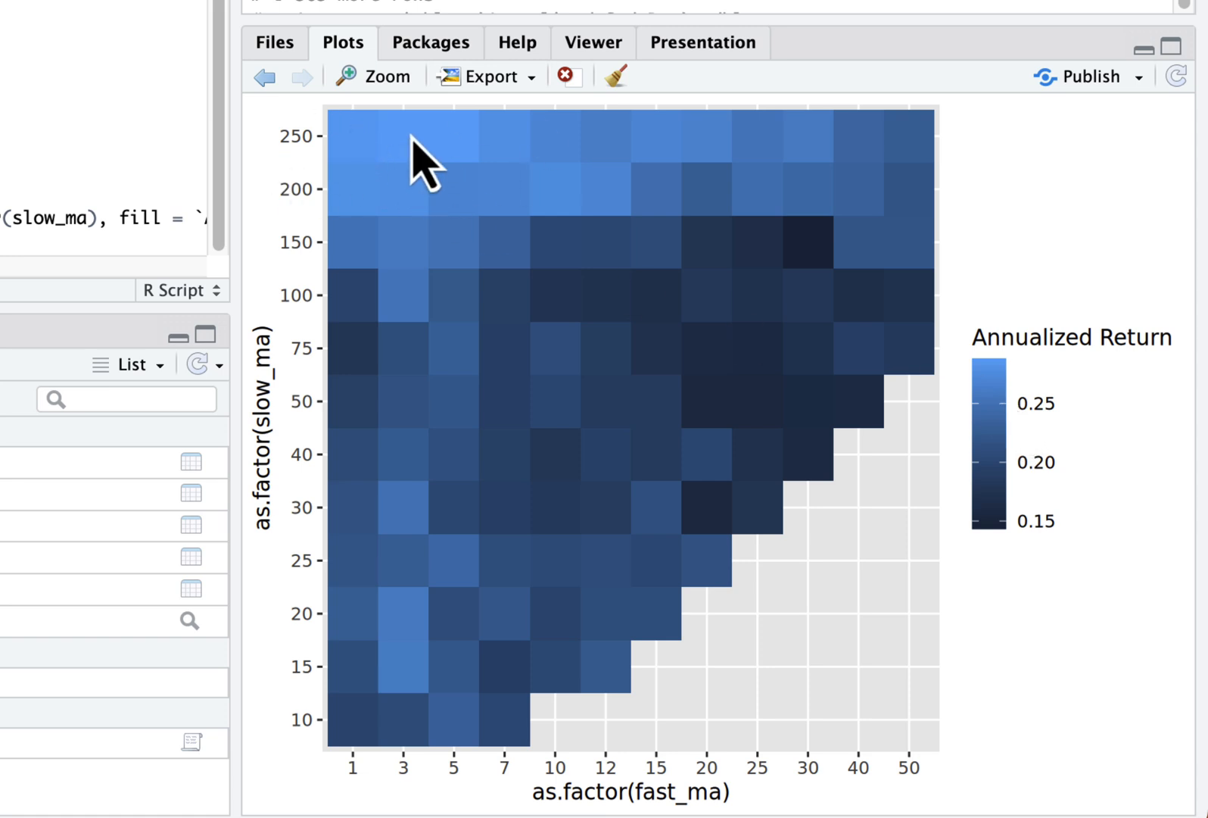
{"action": "mouse_move", "coordinate": [354, 161]}
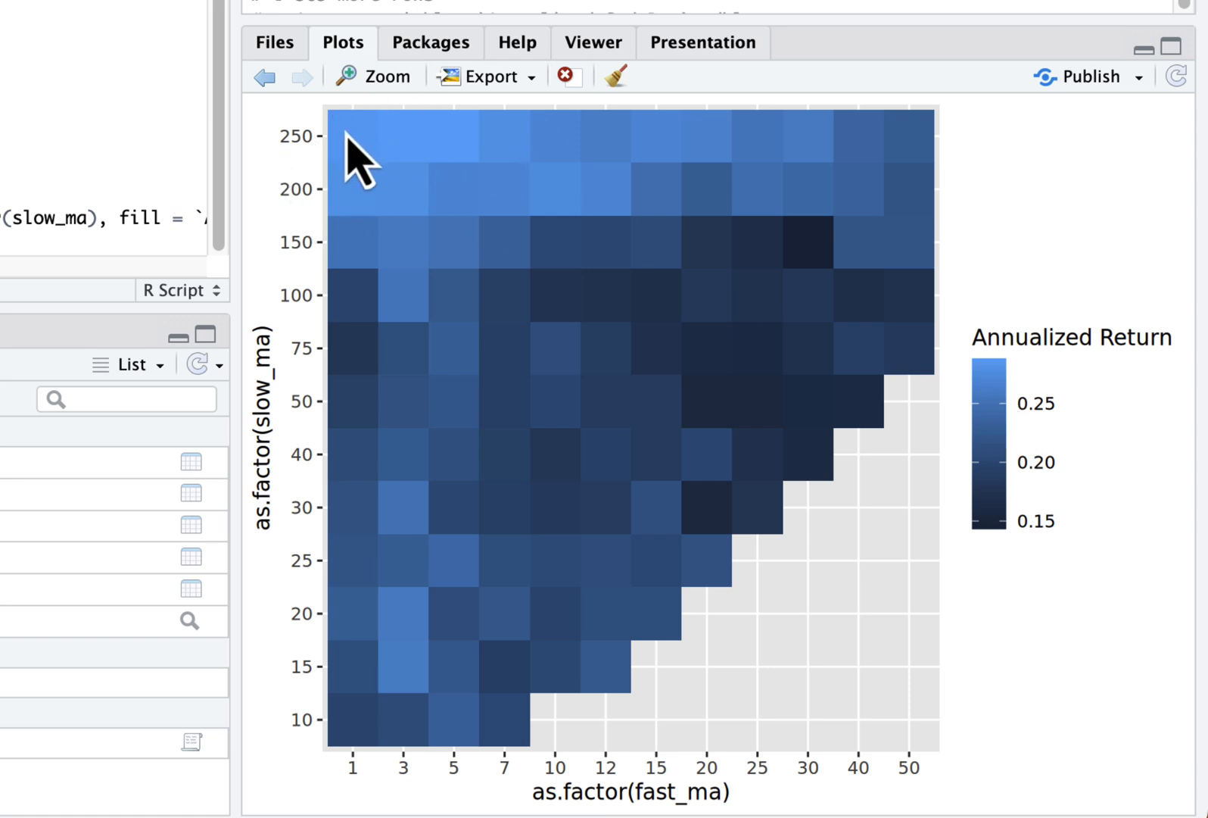
{"action": "mouse_move", "coordinate": [403, 138]}
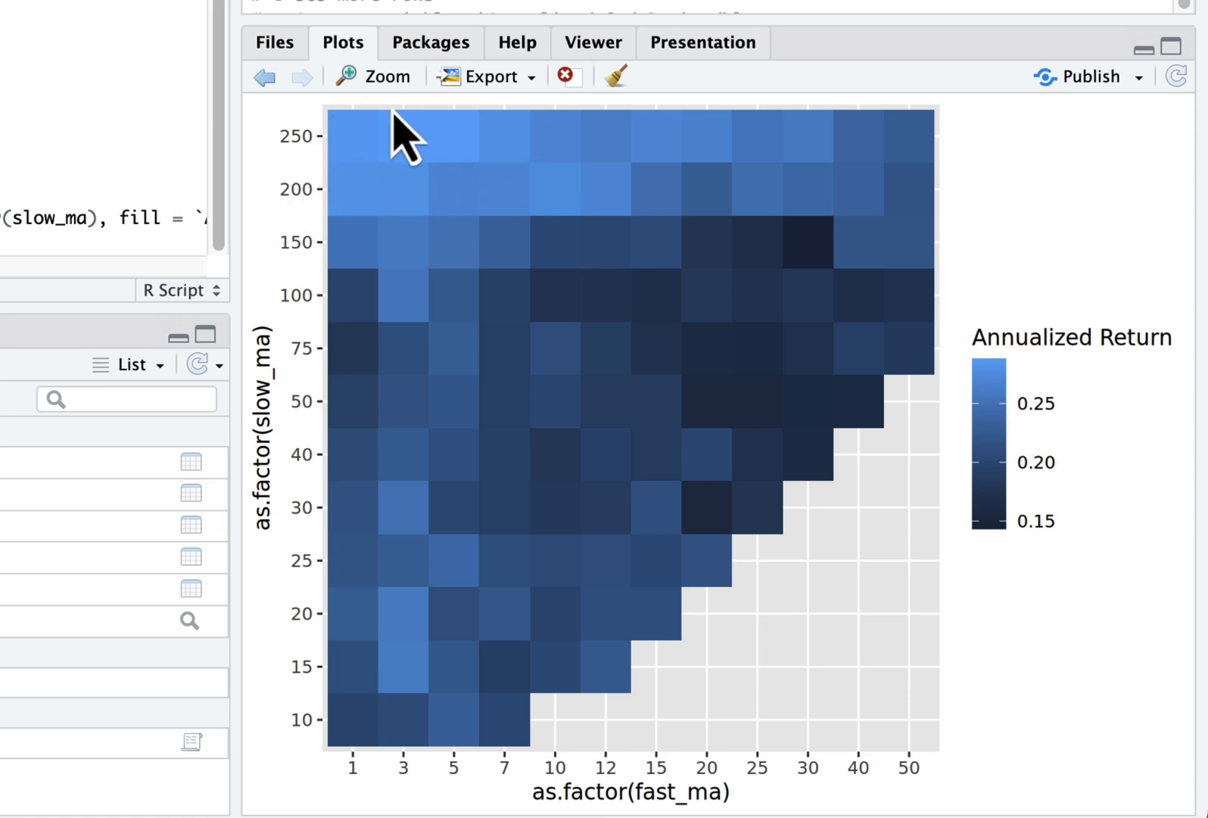
{"action": "mouse_move", "coordinate": [357, 179]}
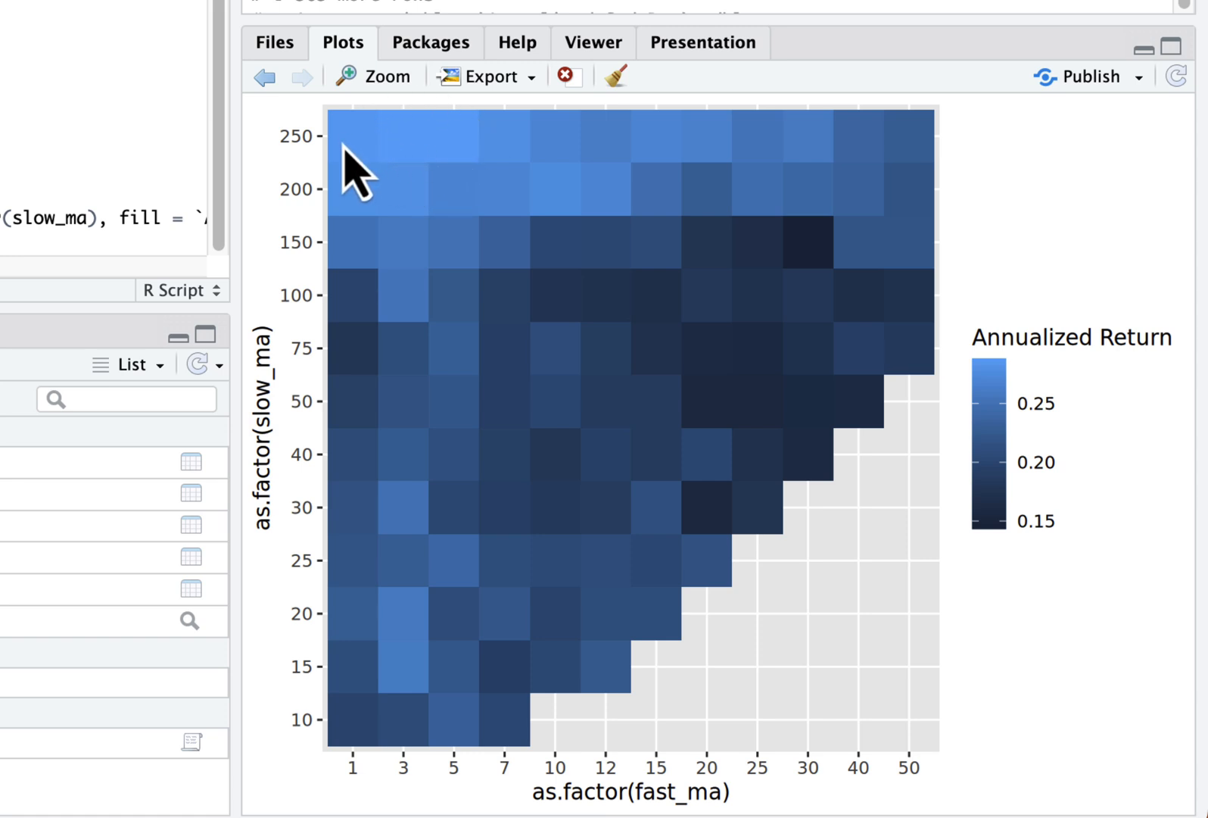
{"action": "mouse_move", "coordinate": [437, 175]}
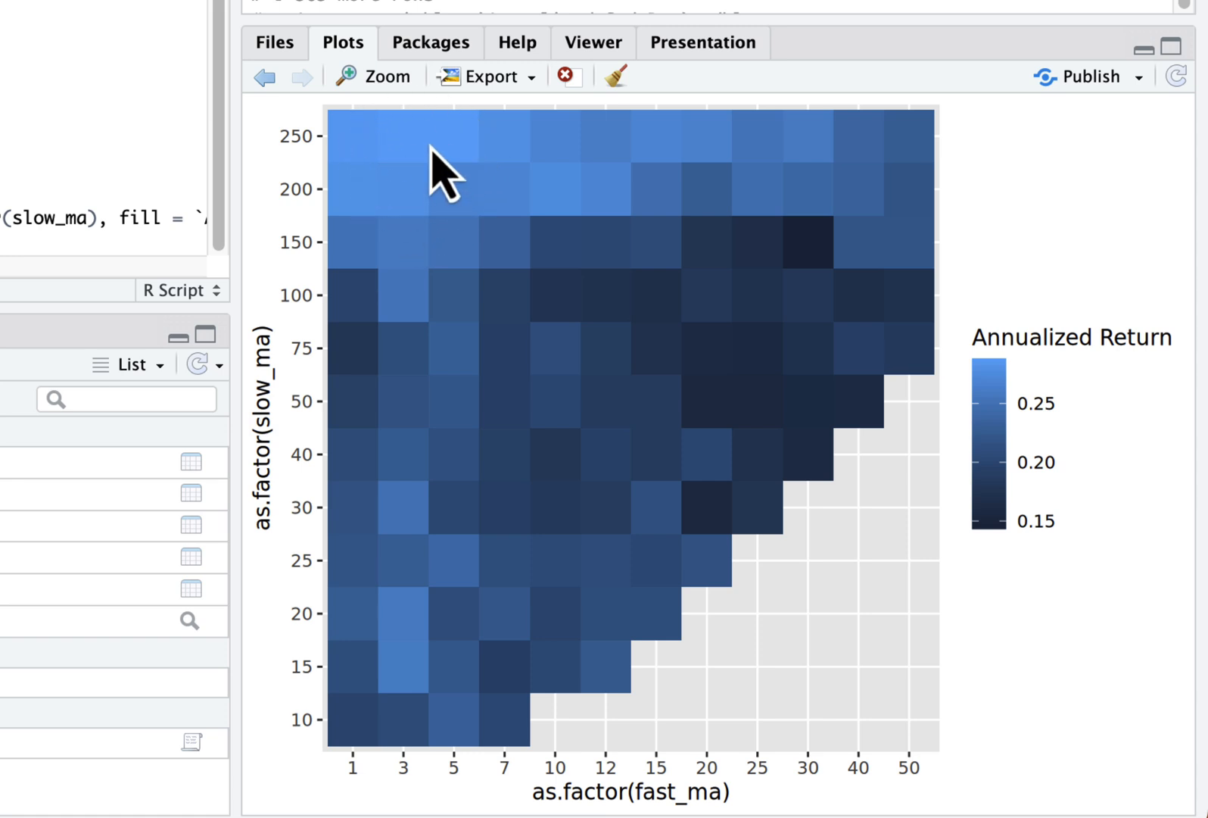
{"action": "mouse_move", "coordinate": [391, 174]}
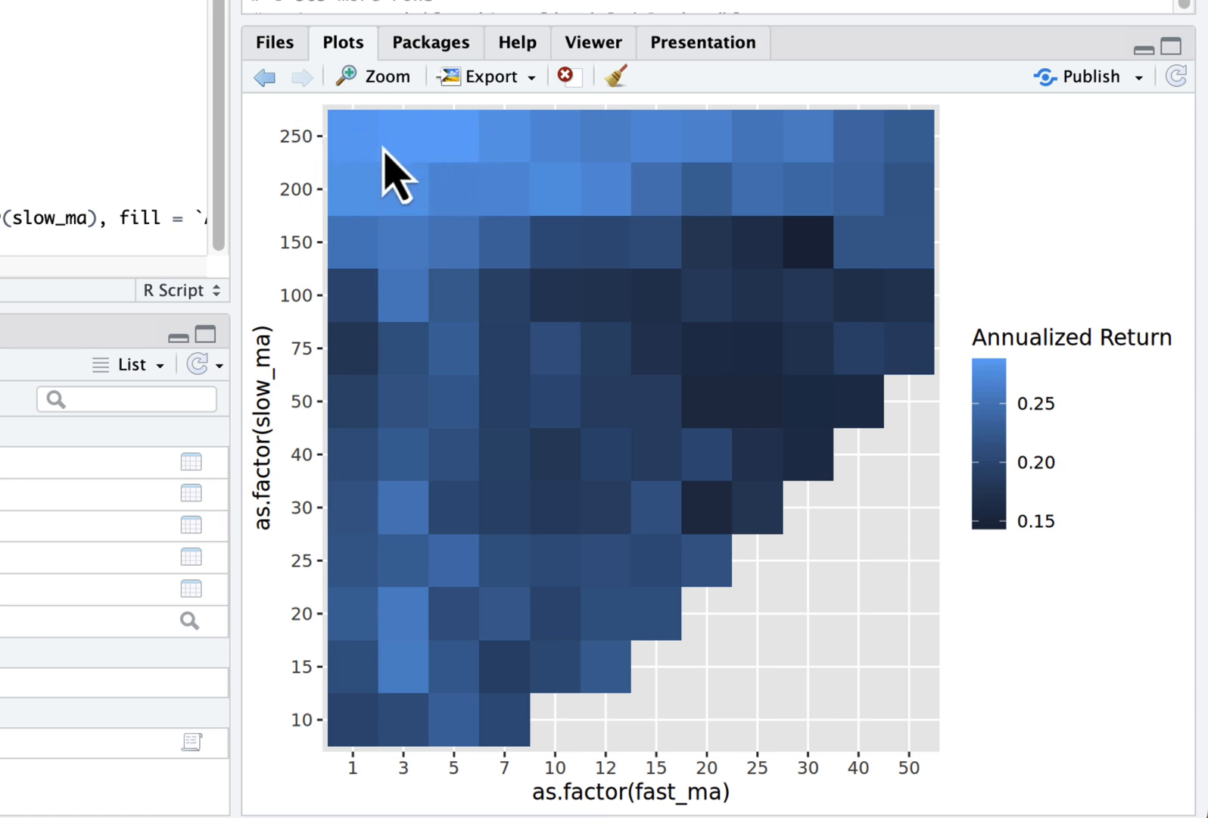
{"action": "mouse_move", "coordinate": [397, 181]}
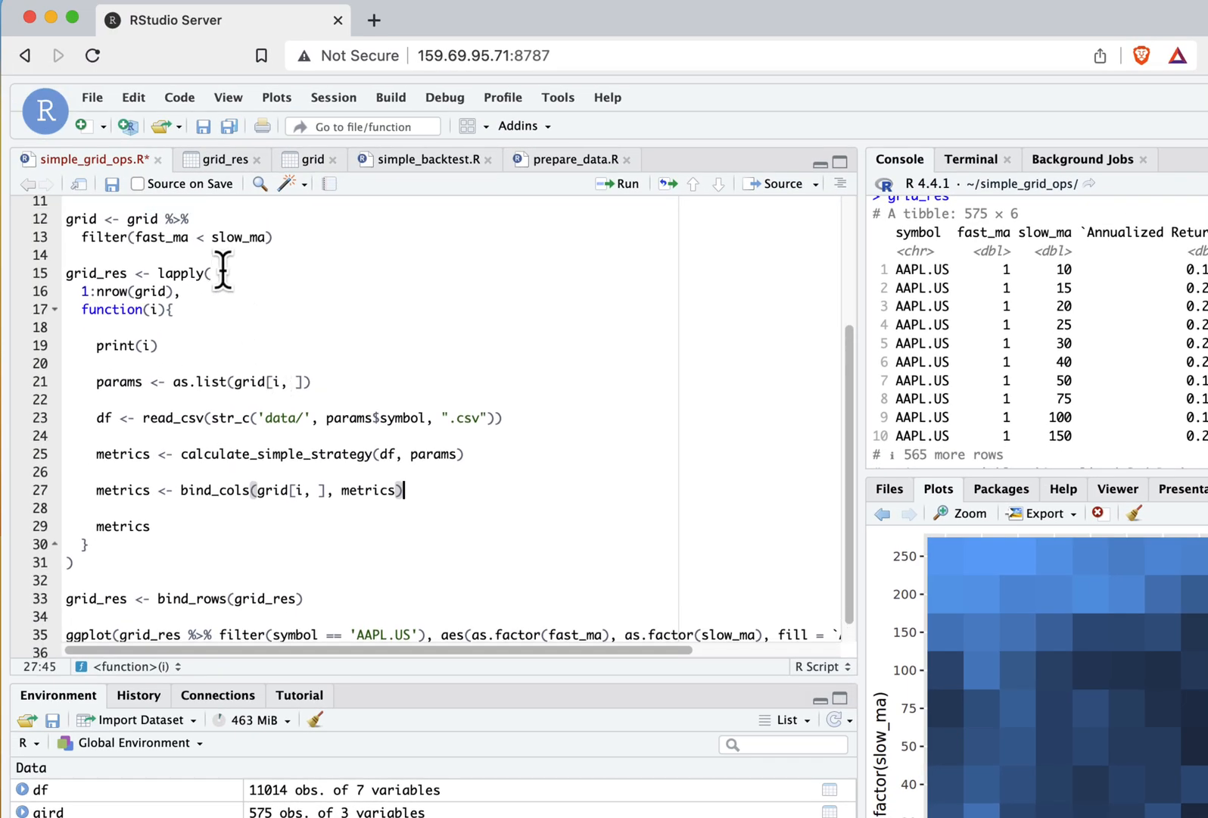
{"action": "double_click", "coordinate": [181, 273]}
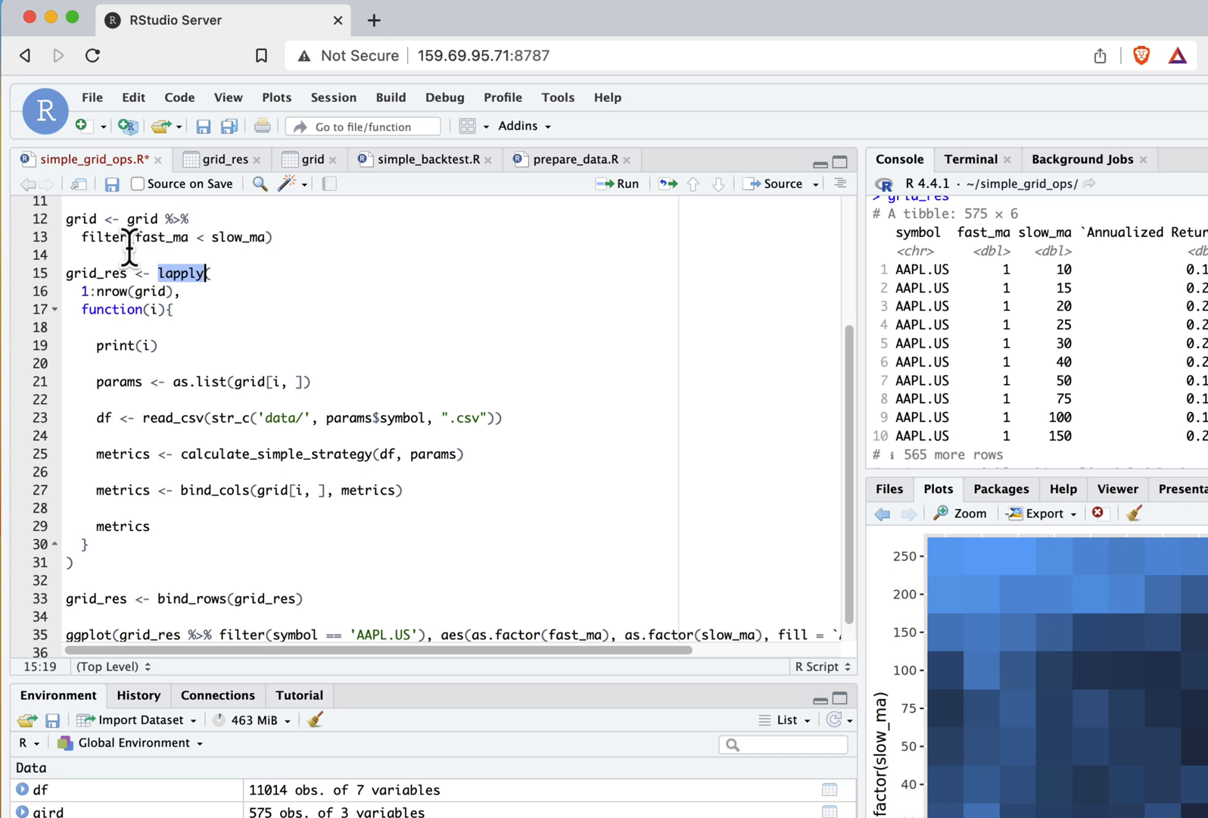
{"action": "mouse_move", "coordinate": [160, 409]}
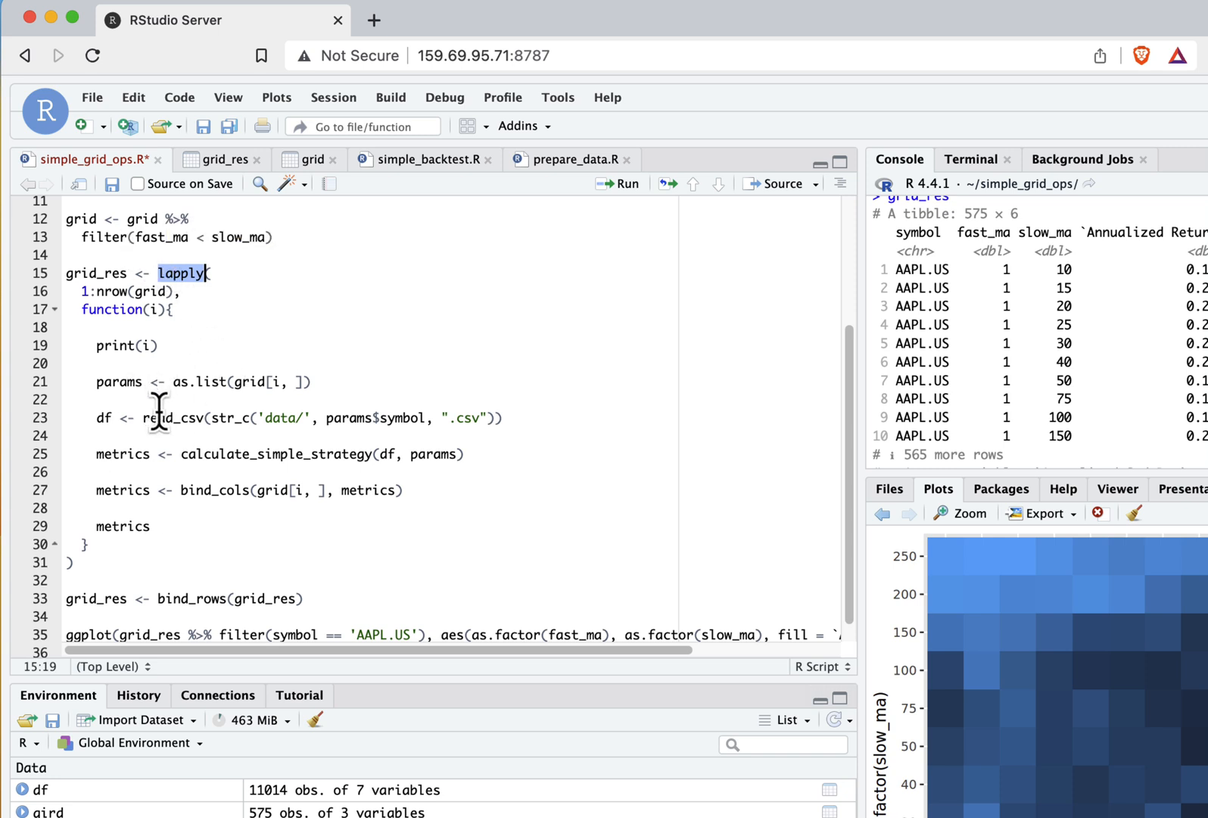
{"action": "mouse_move", "coordinate": [141, 430]}
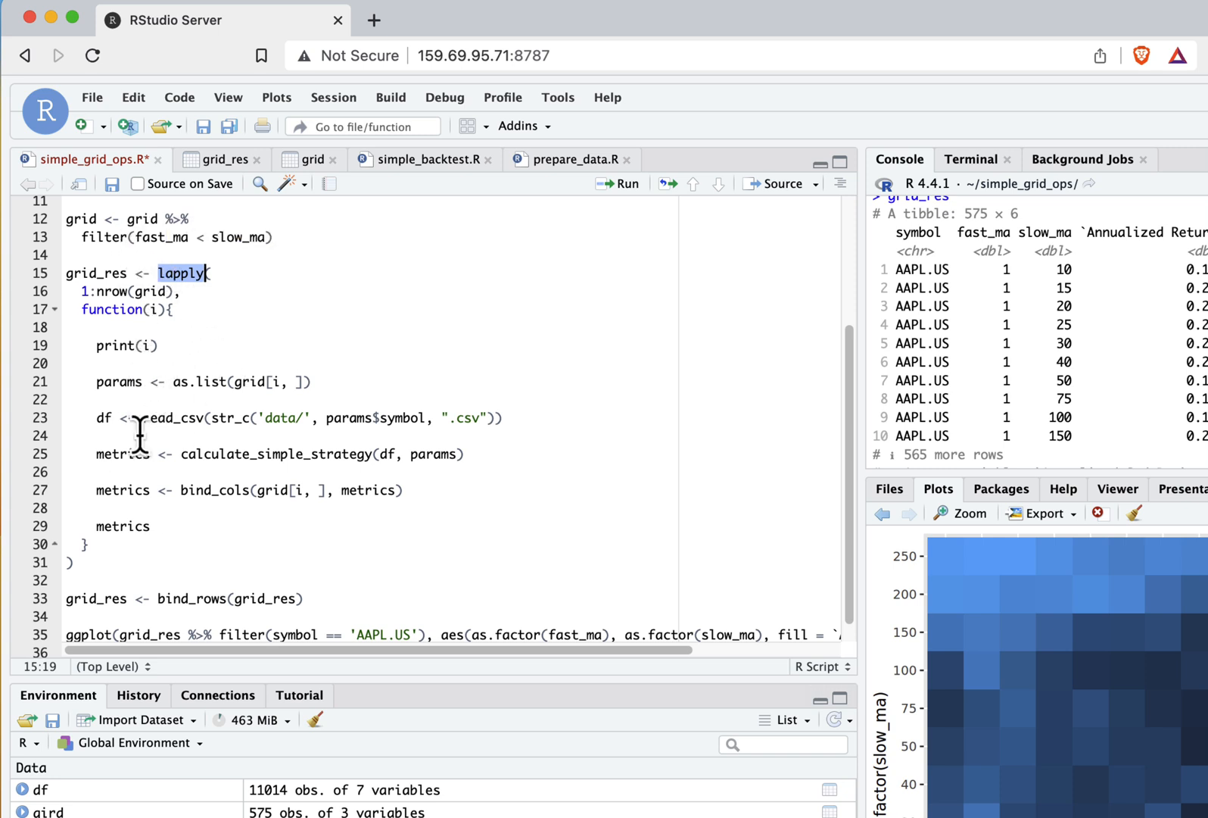
{"action": "left_click", "coordinate": [173, 309]}
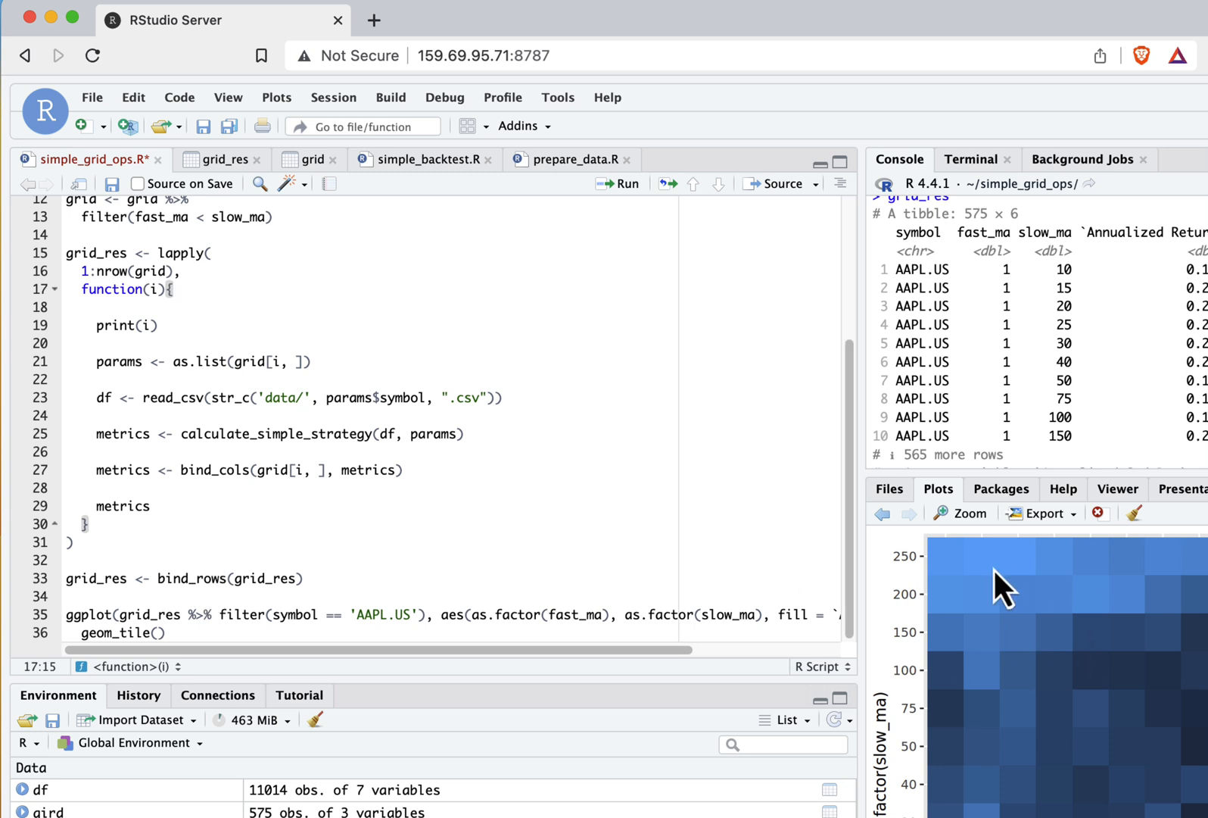
{"action": "mouse_move", "coordinate": [1002, 590]}
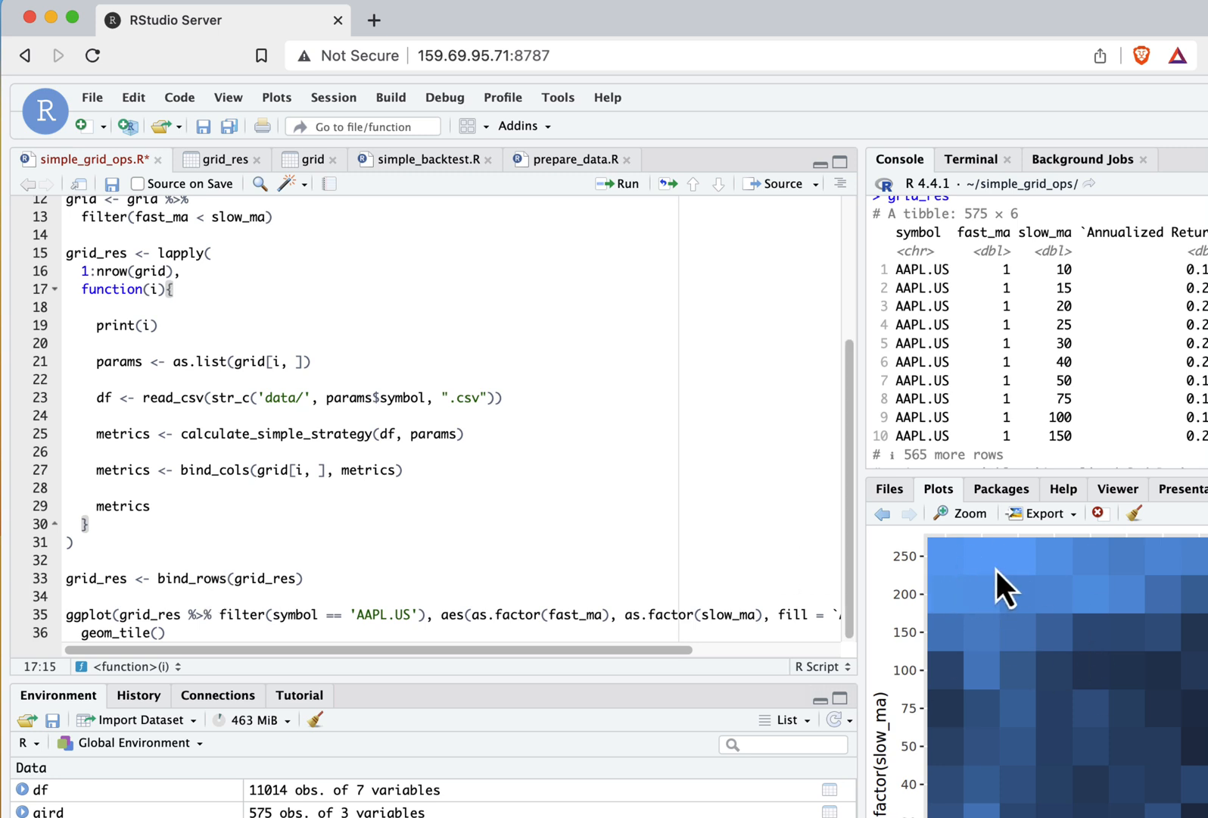
{"action": "mouse_move", "coordinate": [1004, 589]}
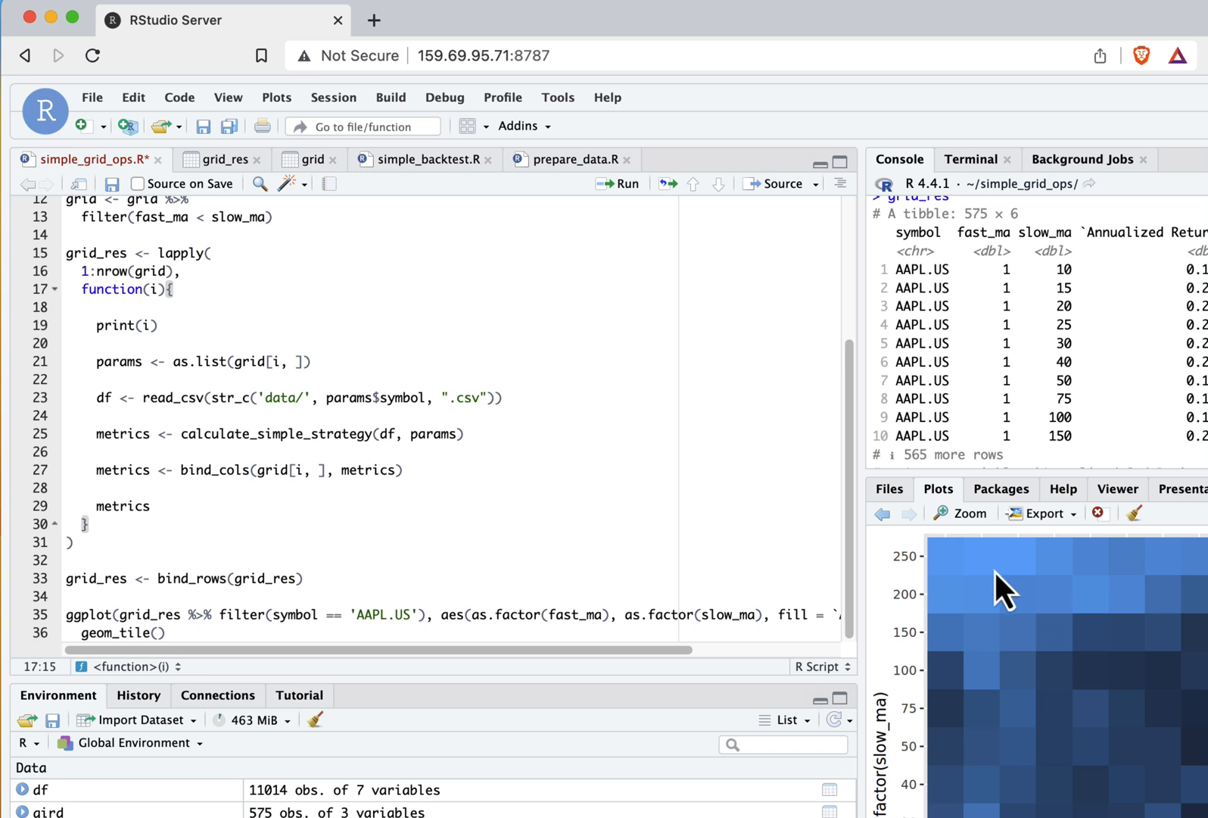
{"action": "mouse_move", "coordinate": [1000, 595]}
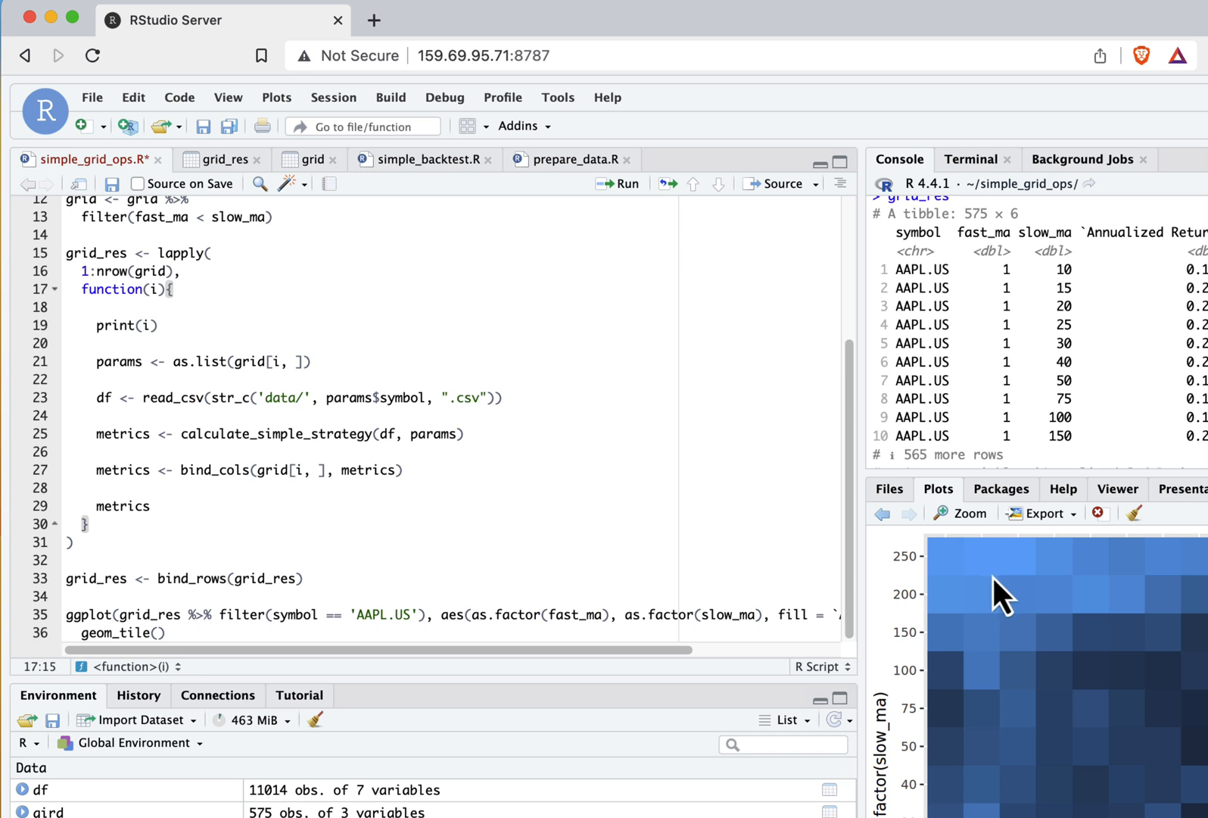
{"action": "mouse_move", "coordinate": [985, 620]}
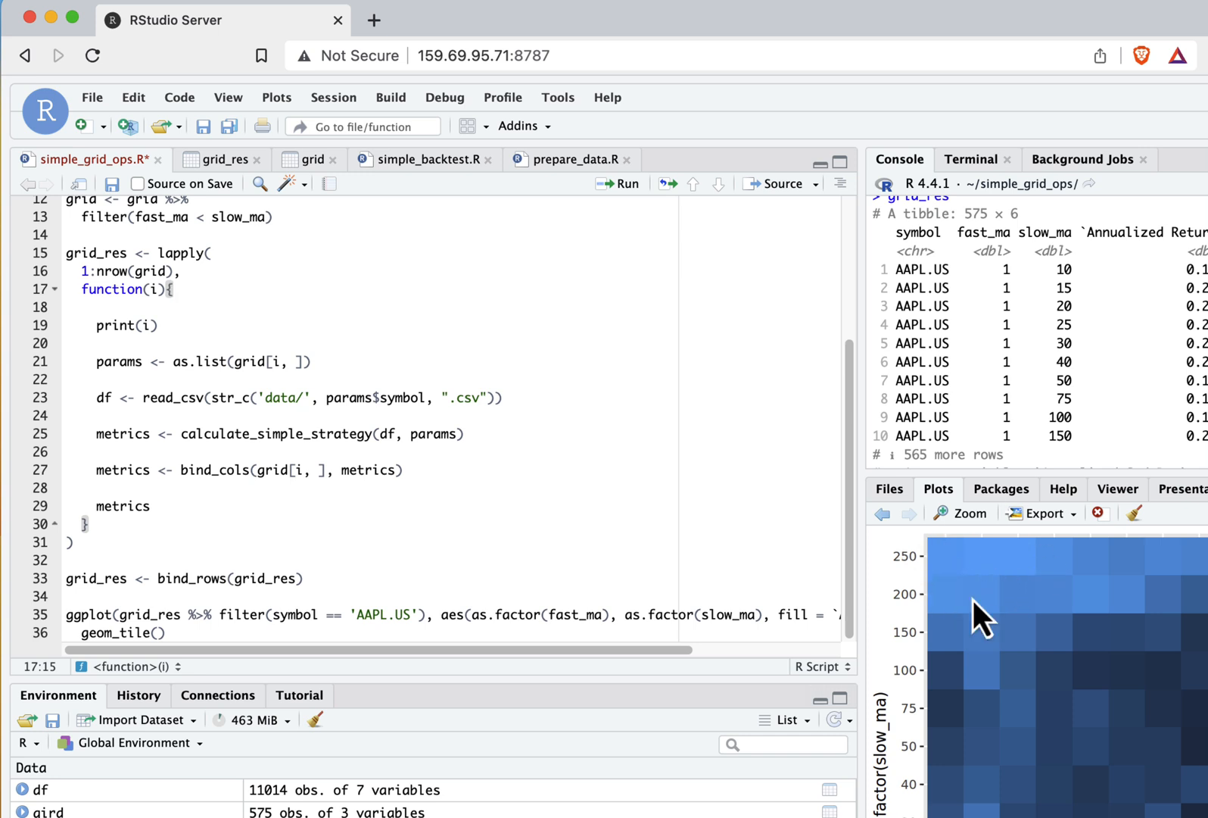
{"action": "mouse_move", "coordinate": [1033, 608]}
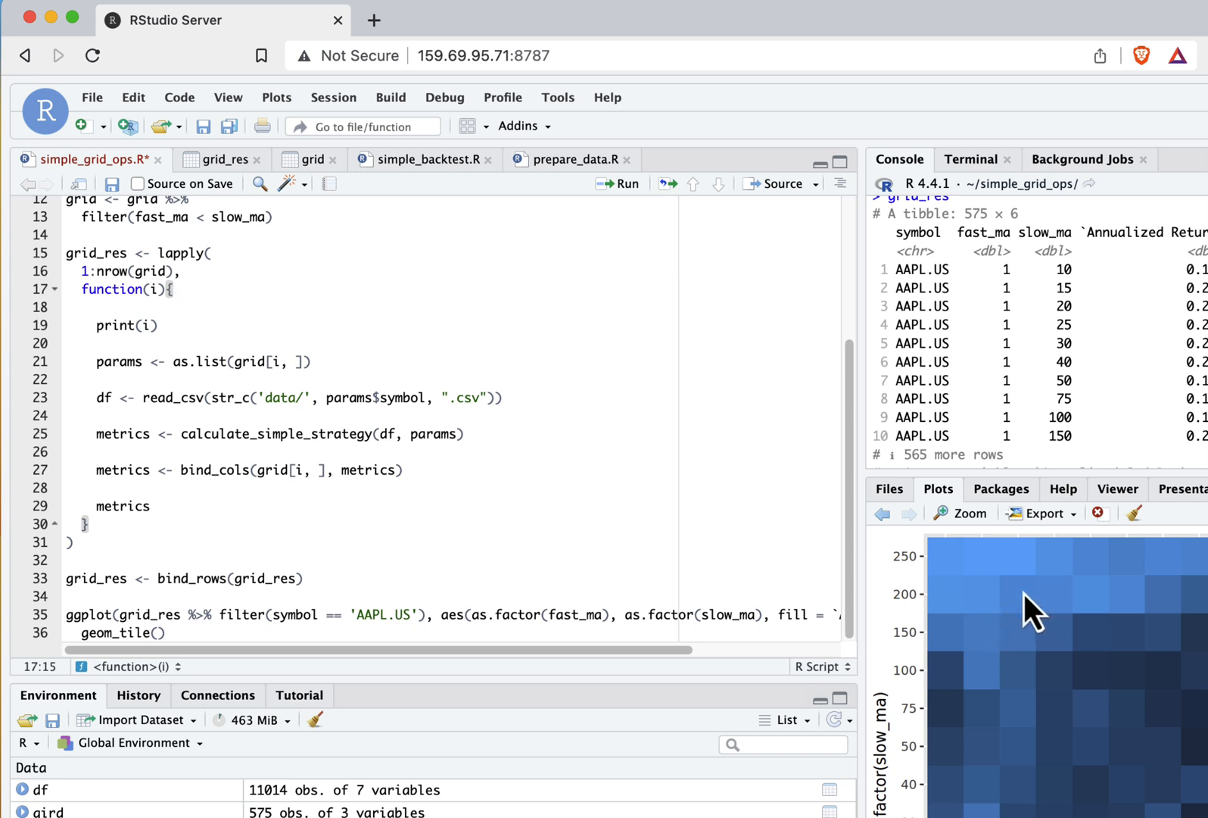
{"action": "mouse_move", "coordinate": [1030, 613]}
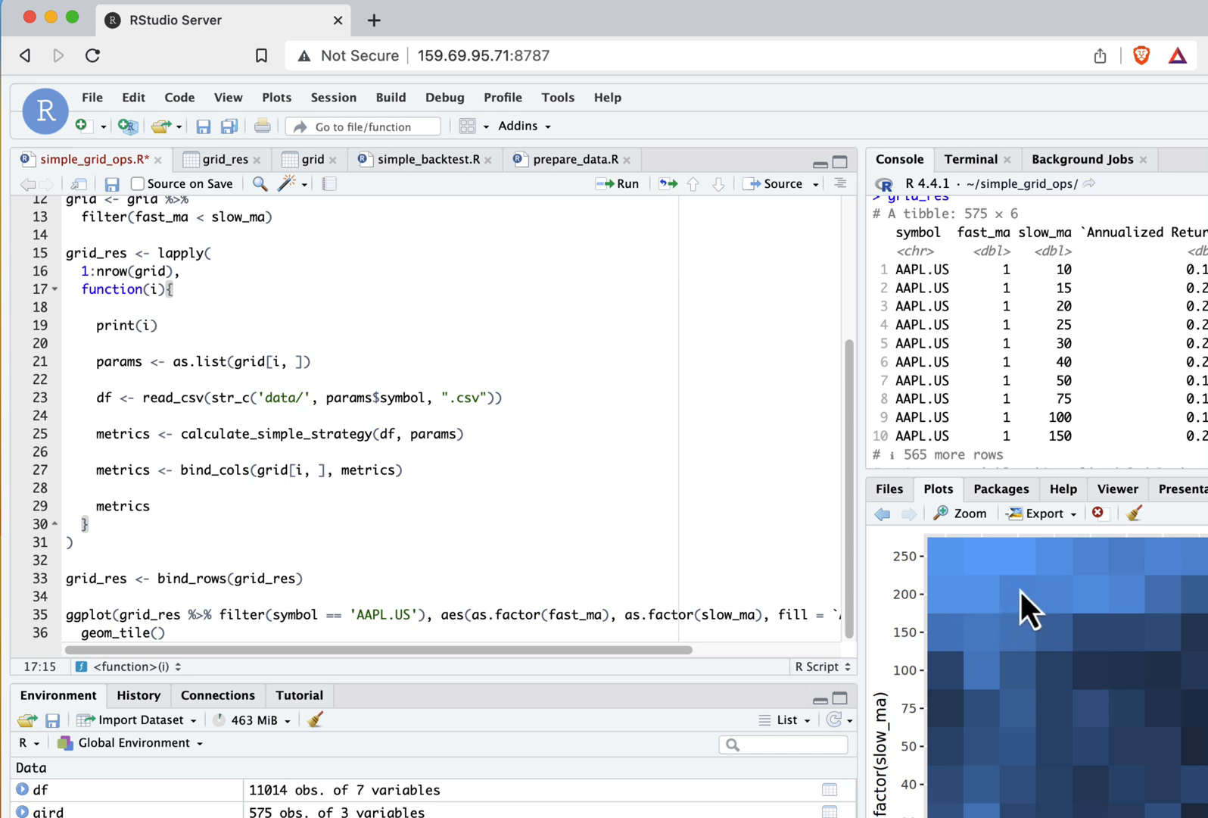
{"action": "mouse_move", "coordinate": [1019, 588]}
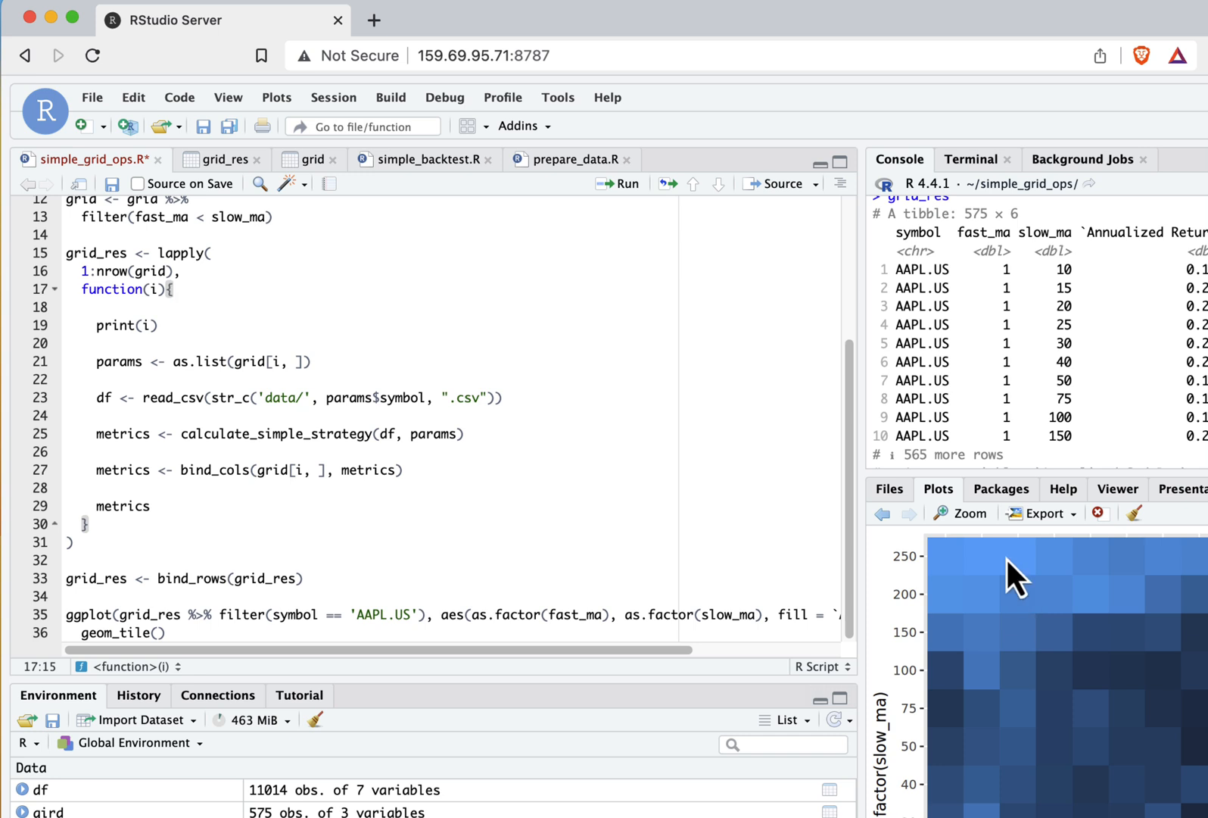
{"action": "mouse_move", "coordinate": [1018, 602]}
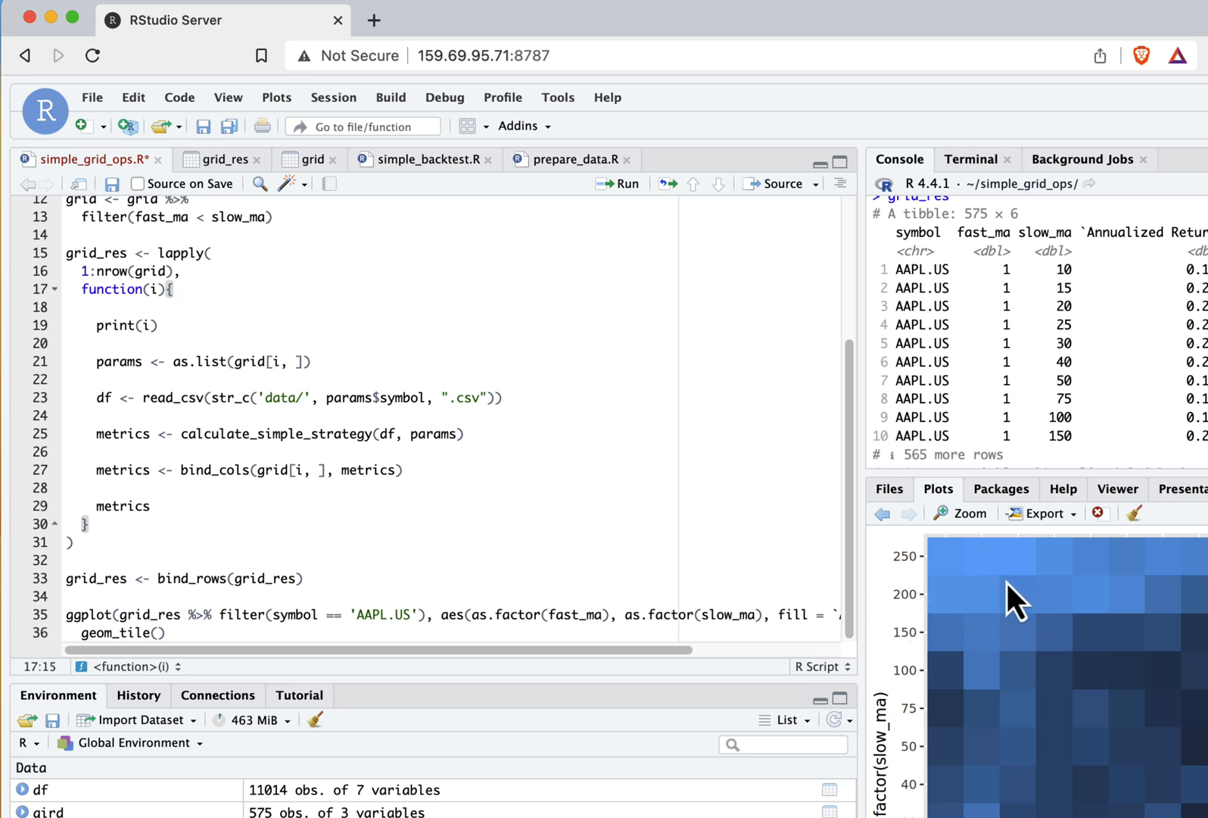
{"action": "mouse_move", "coordinate": [1012, 602]}
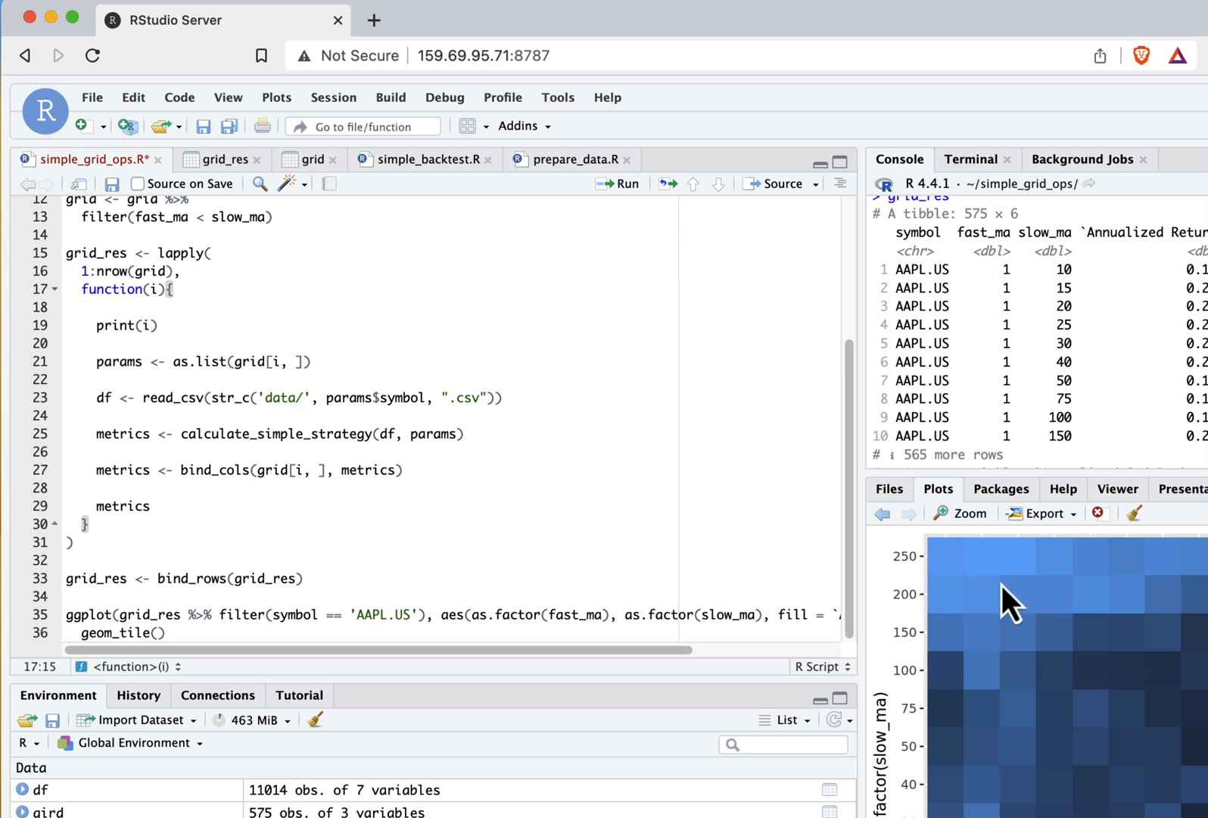